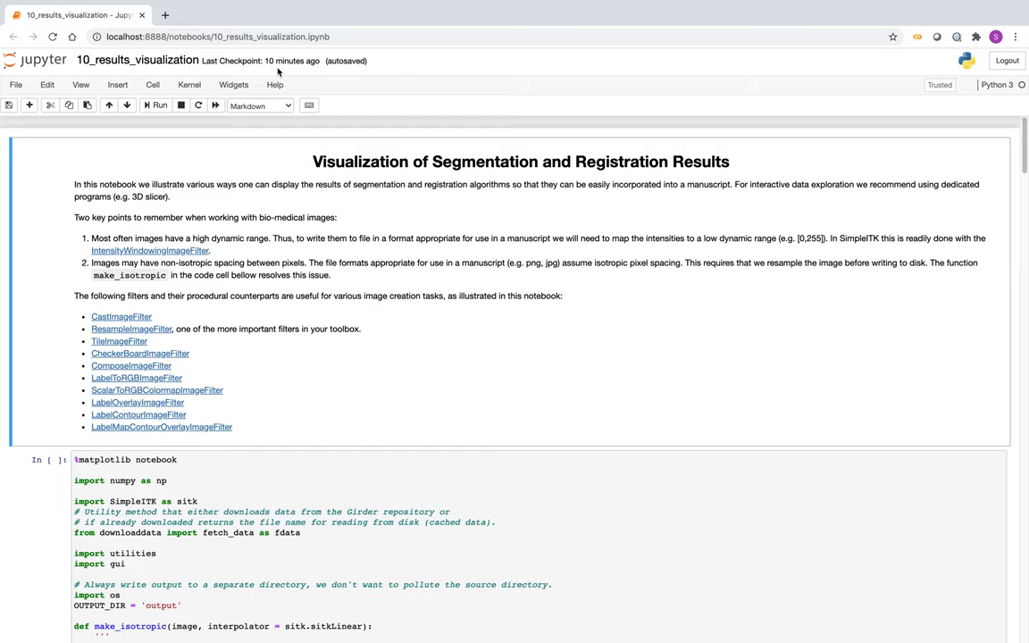
pyautogui.moveTo(260, 221)
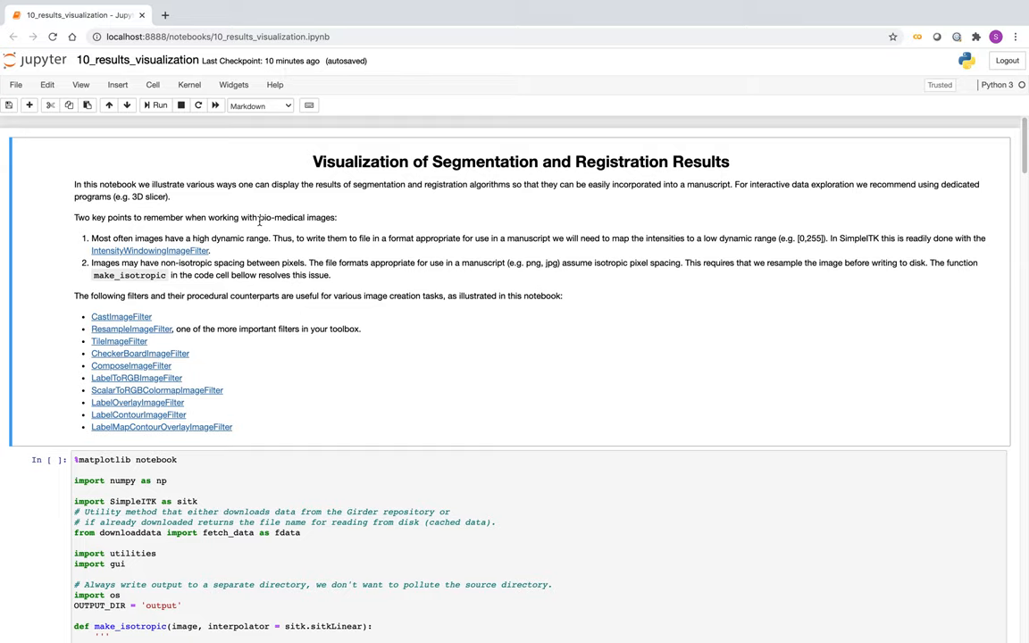
# Step: Run the cell that loads the MR and CT head images
pyautogui.scroll(-3)
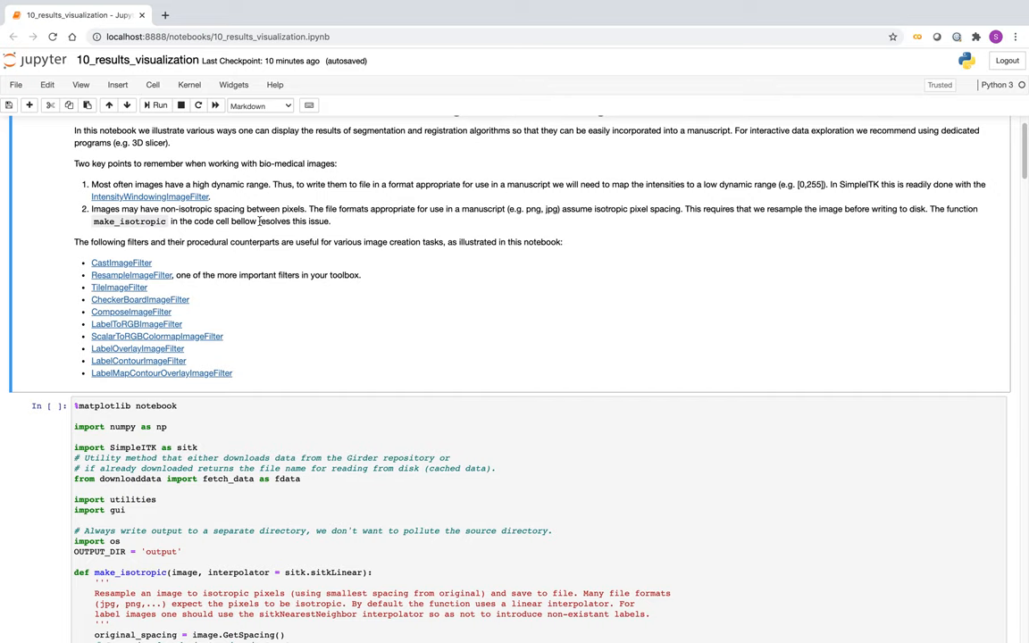
pyautogui.scroll(-3)
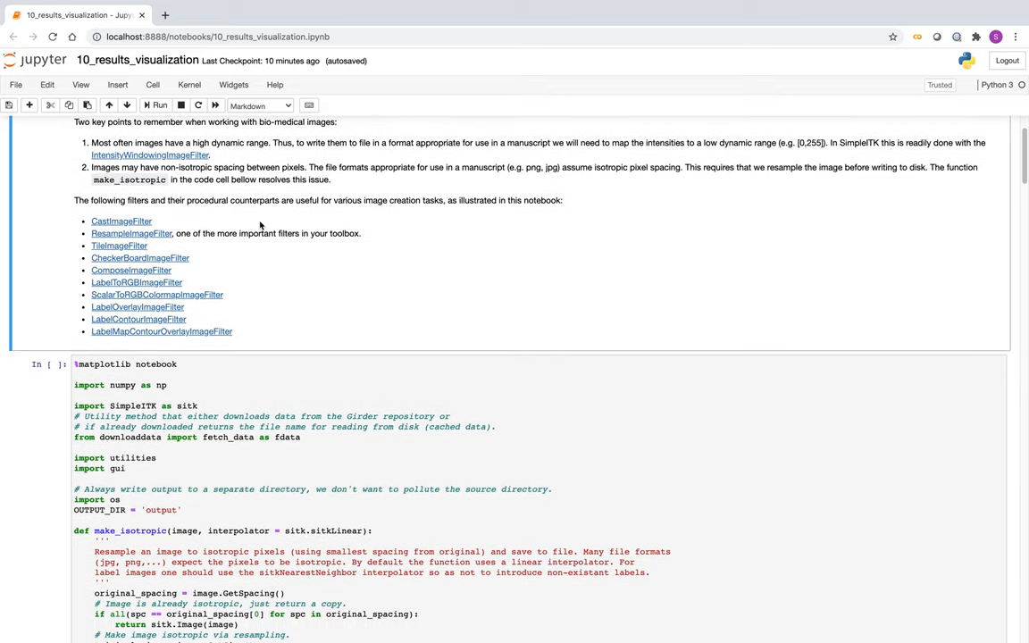
pyautogui.scroll(-3)
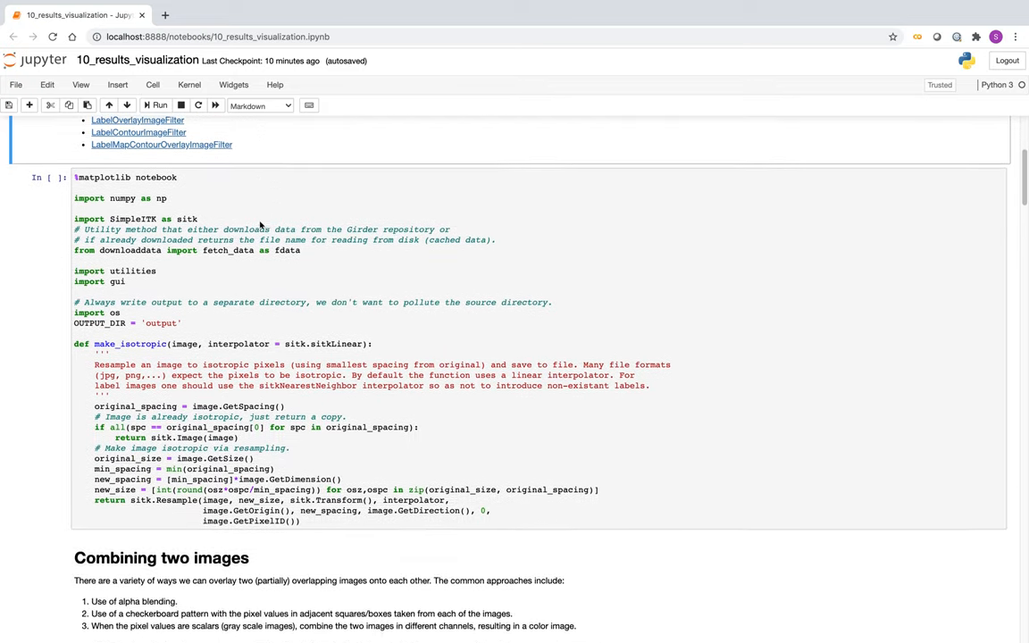
pyautogui.scroll(-3)
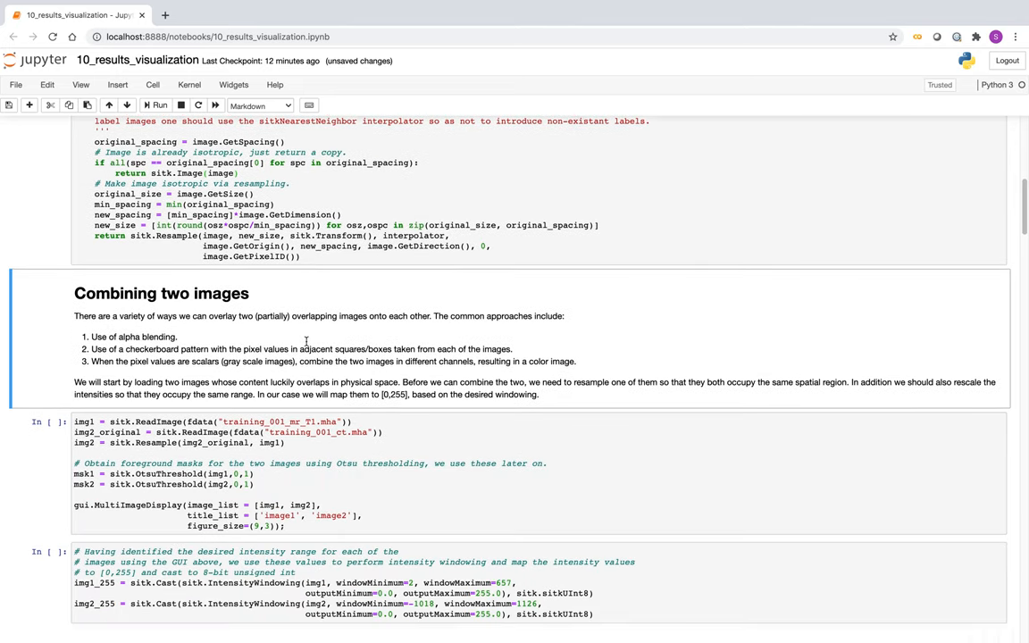
pyautogui.scroll(-3)
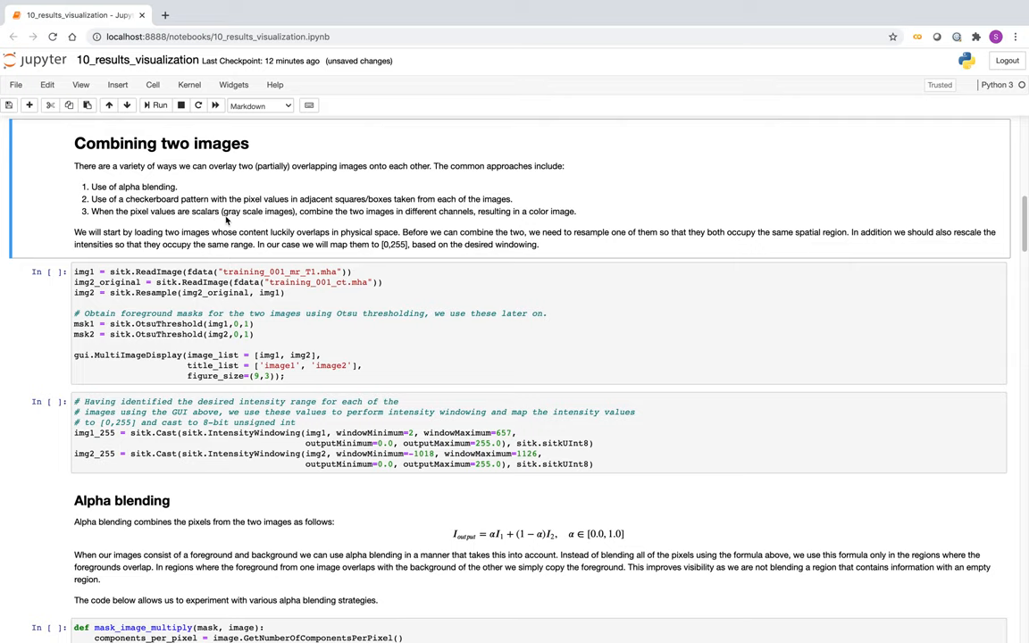
pyautogui.scroll(-3)
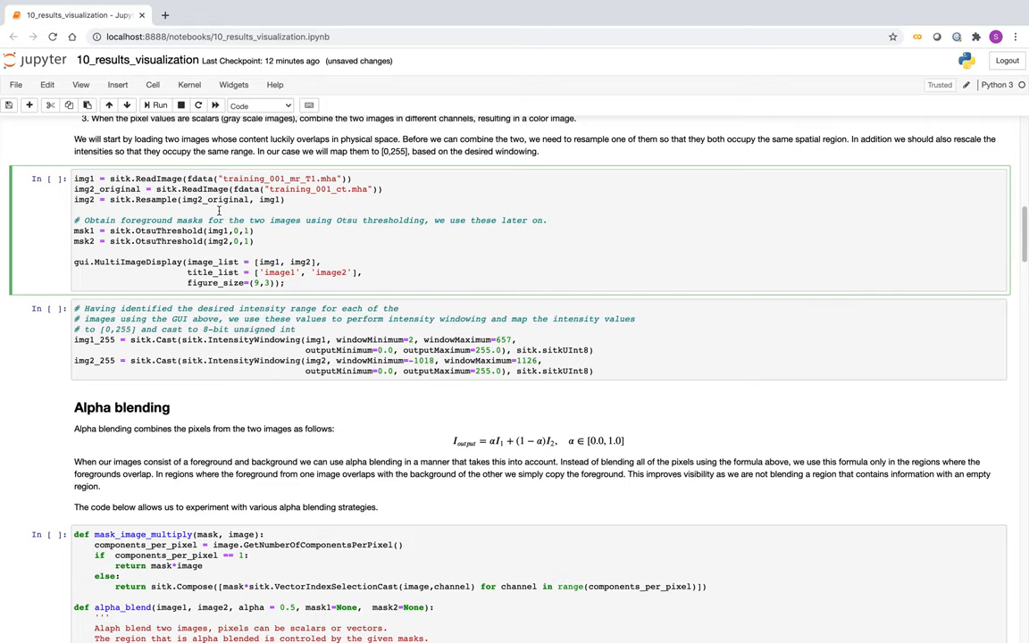
pyautogui.click(159, 104)
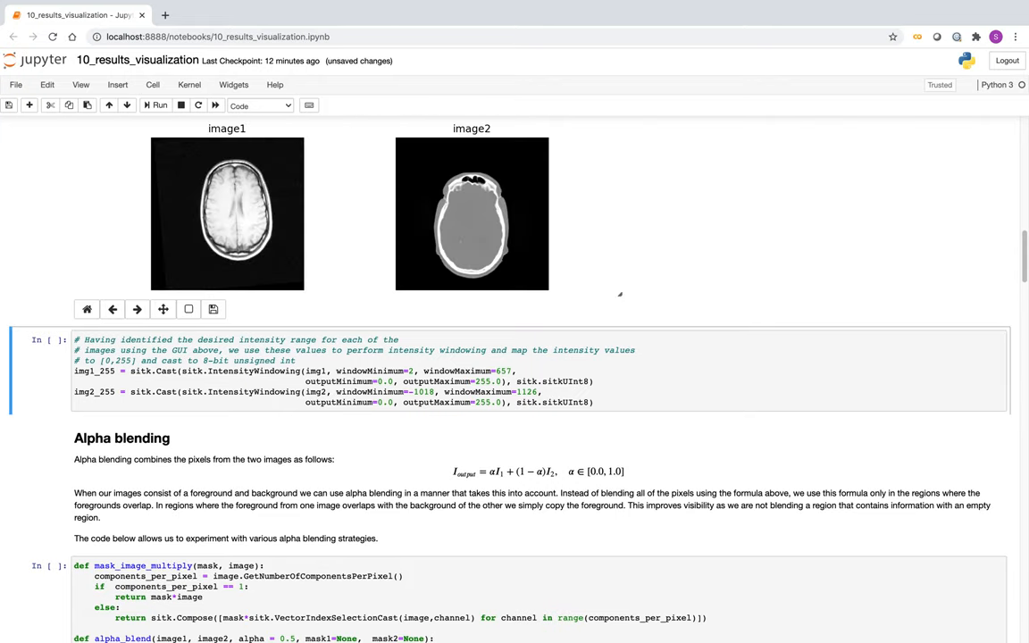
pyautogui.moveTo(611, 234)
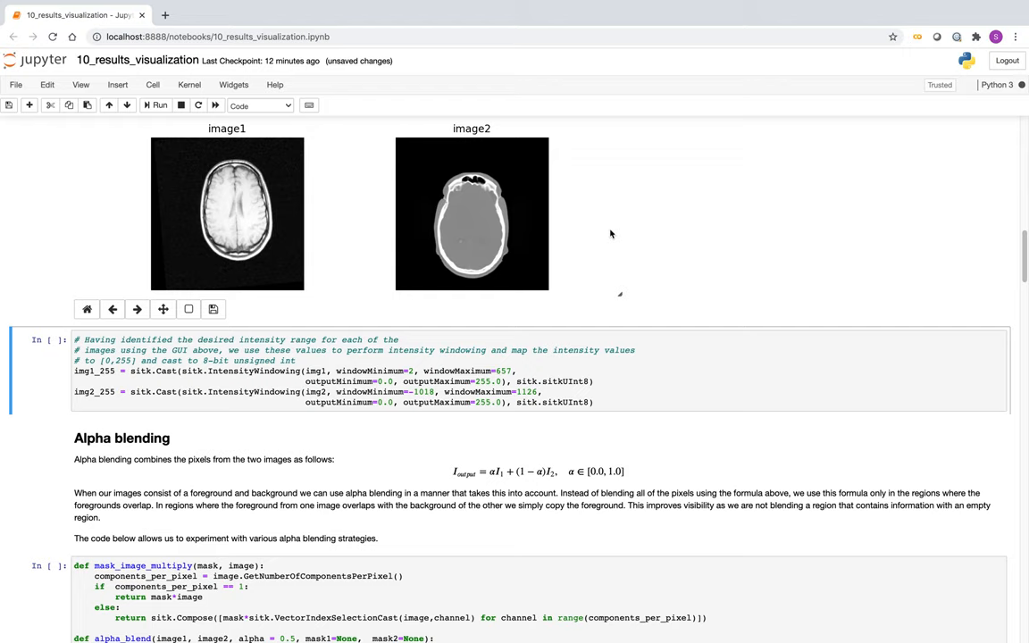
pyautogui.scroll(3)
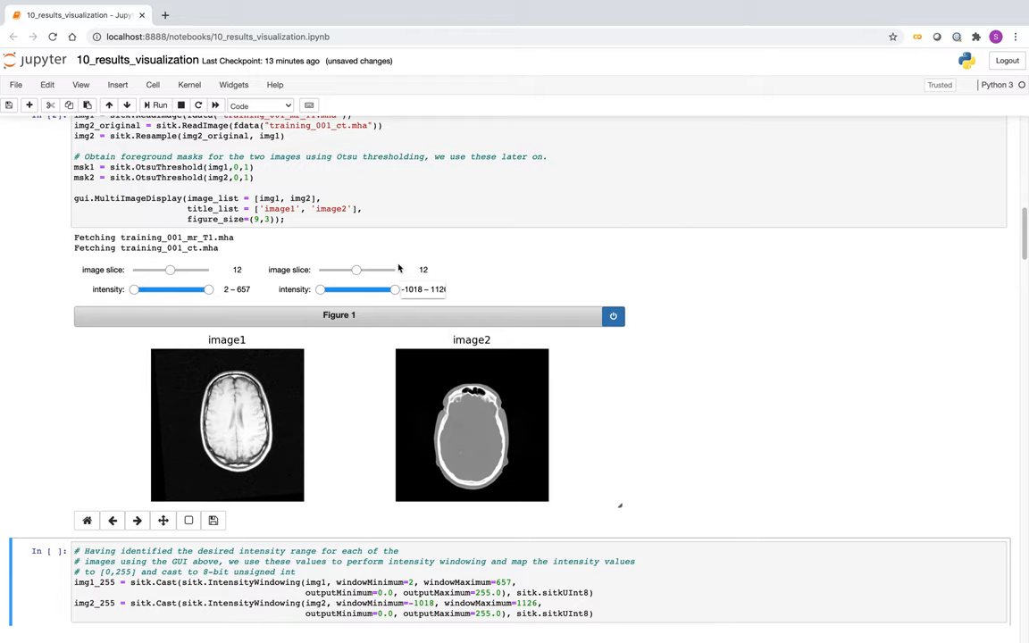
pyautogui.scroll(-3)
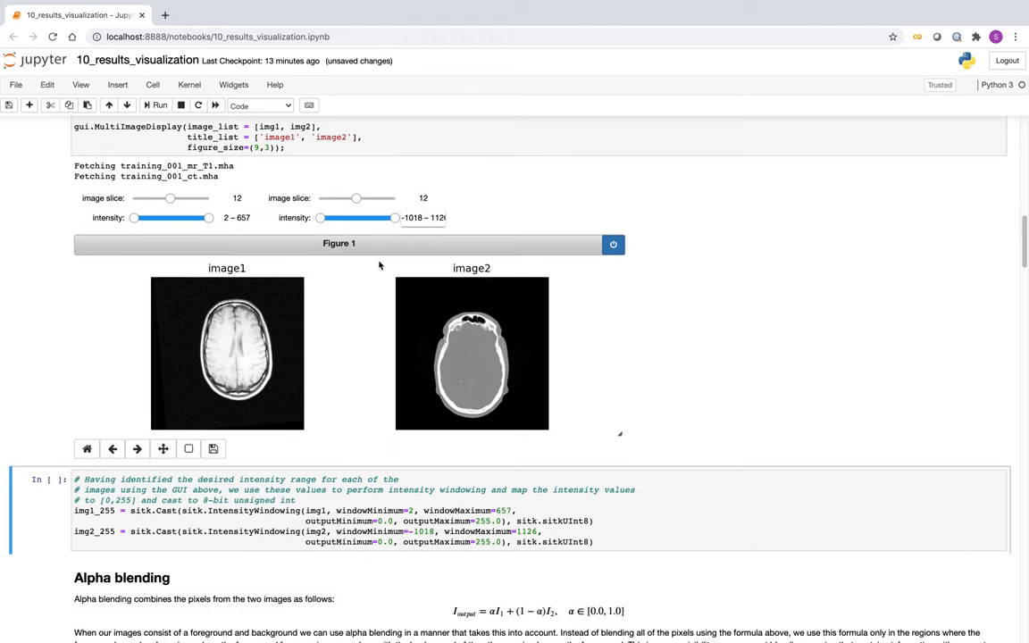
pyautogui.moveTo(198, 217)
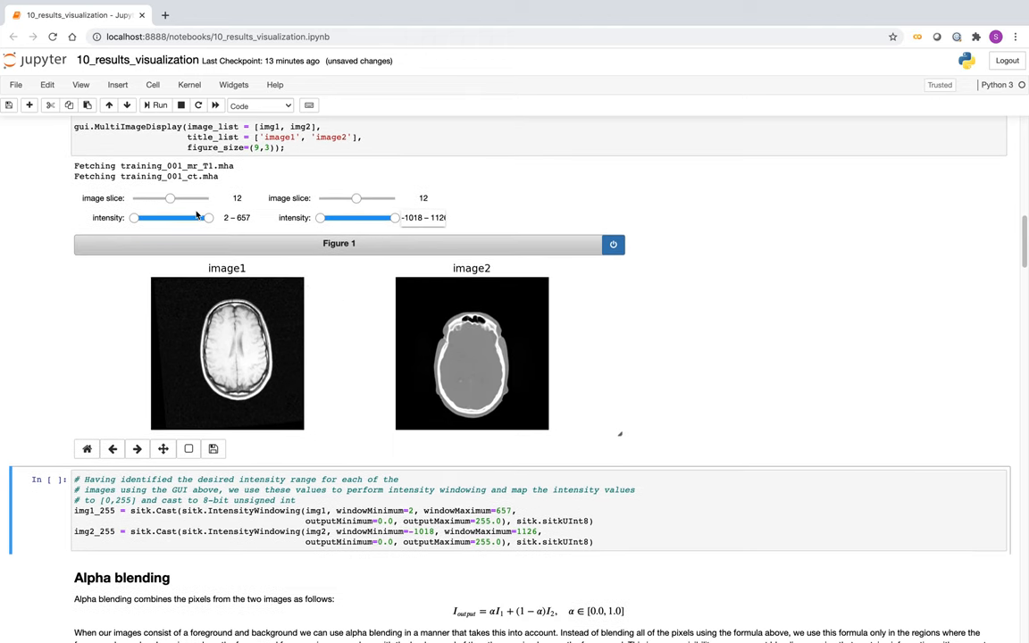
pyautogui.moveTo(264, 290)
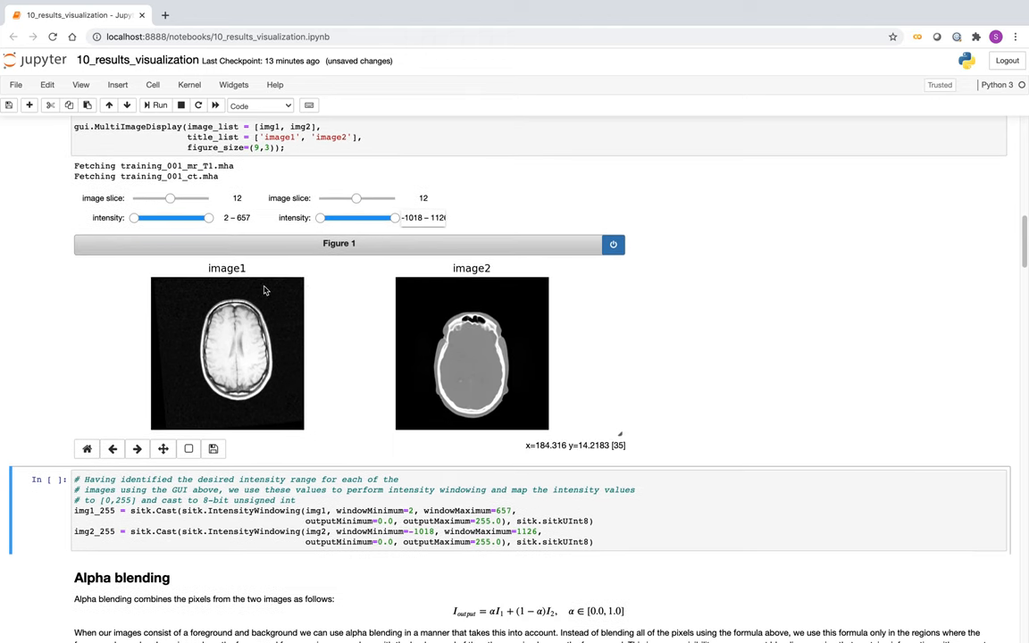
# Step: Set image1's lower intensity bound to 221 and show slice 9
pyautogui.moveTo(134, 218); pyautogui.dragTo(152, 218)
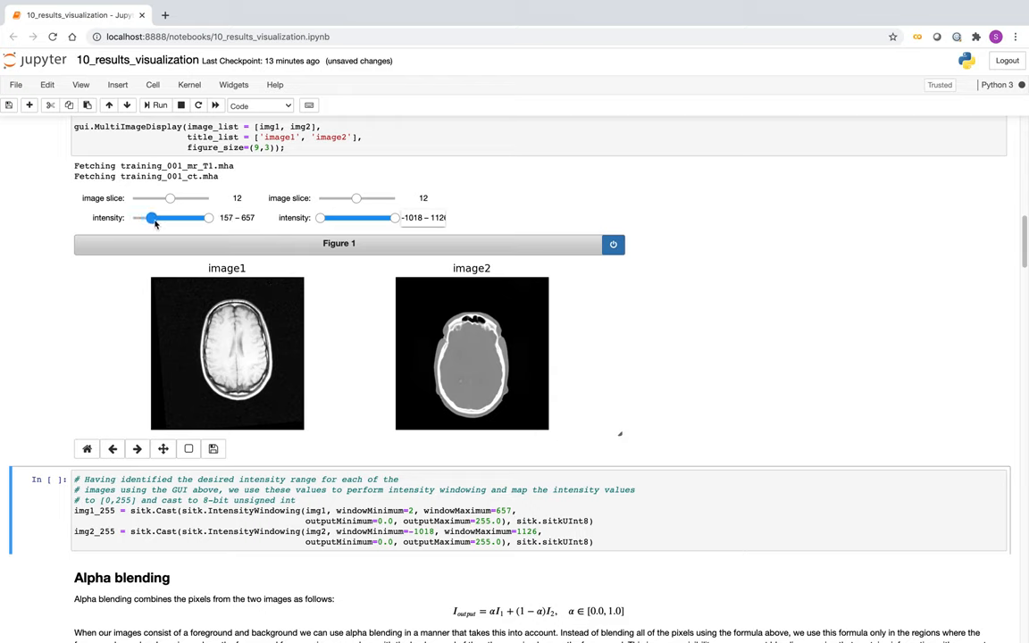
pyautogui.moveTo(150, 218); pyautogui.dragTo(161, 218)
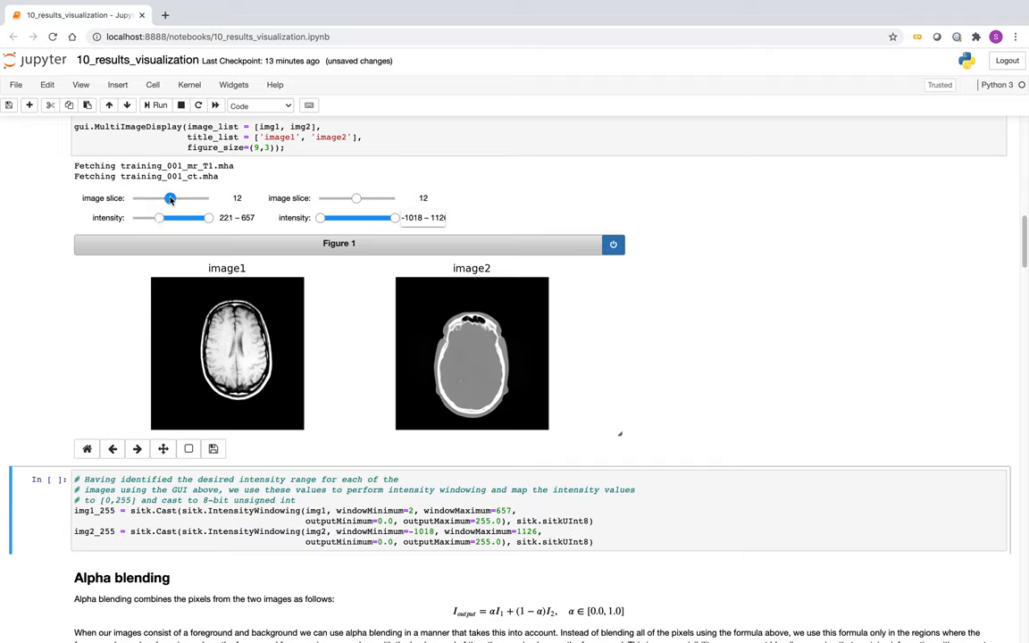
pyautogui.moveTo(171, 198); pyautogui.dragTo(159, 197)
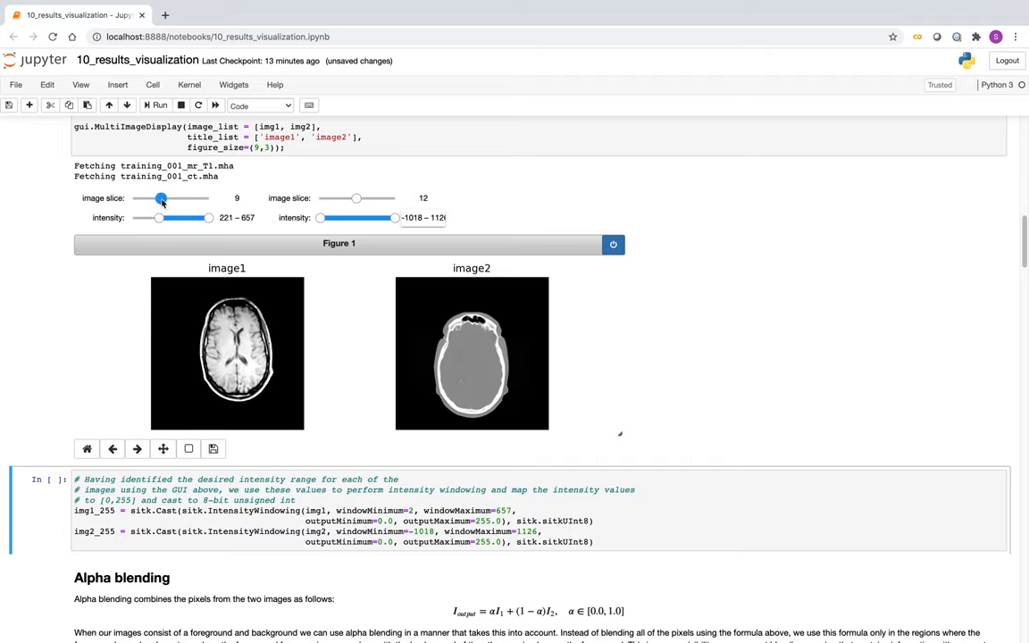
pyautogui.moveTo(465, 322)
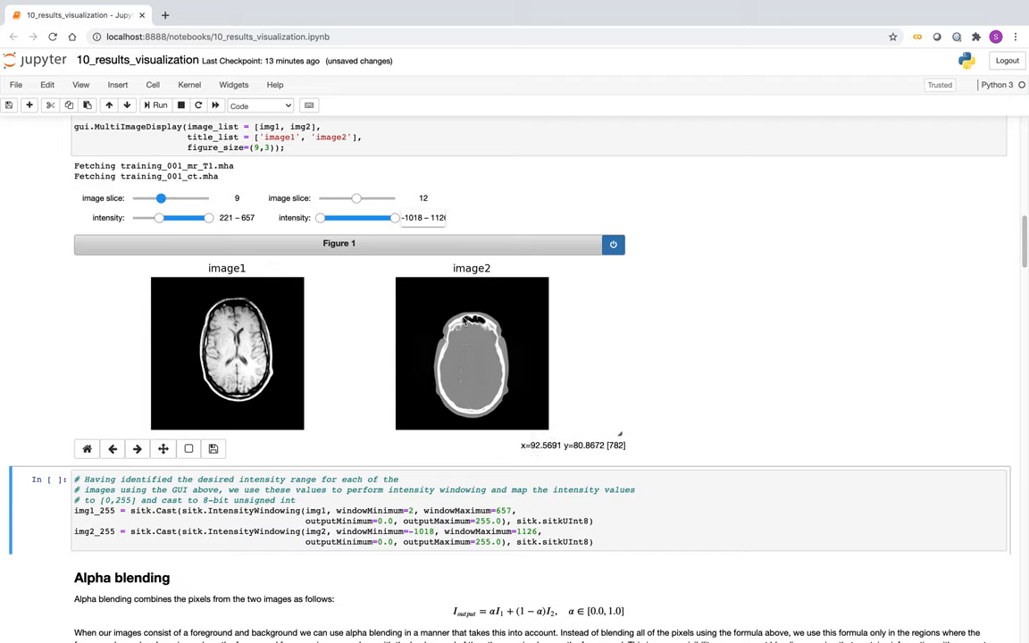
# Step: Adjust image2's intensity window to -112–1126
pyautogui.moveTo(320, 218); pyautogui.dragTo(343, 218)
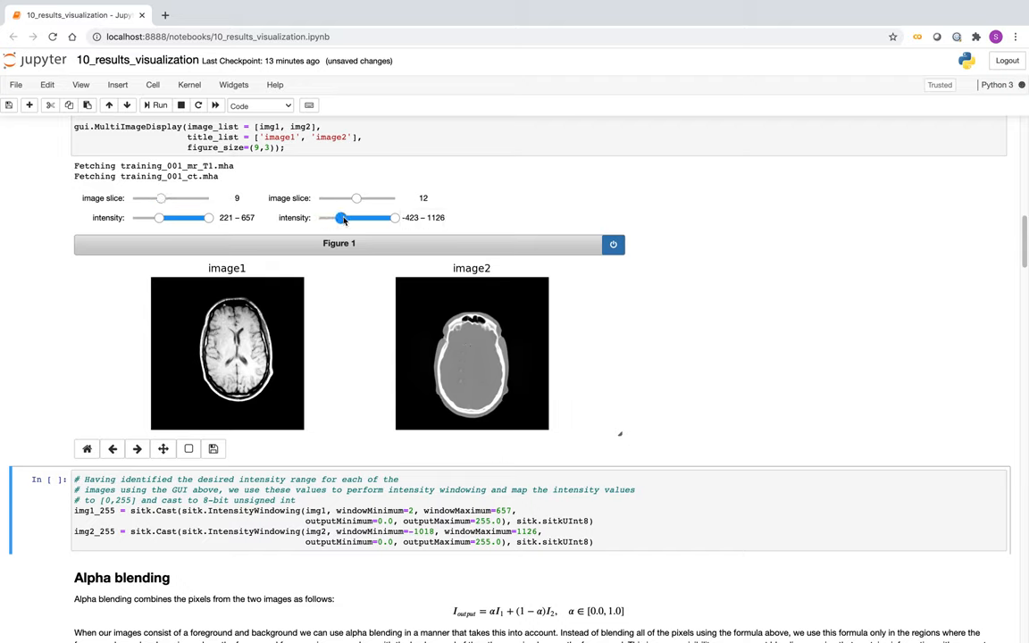
pyautogui.moveTo(338, 217); pyautogui.dragTo(357, 218)
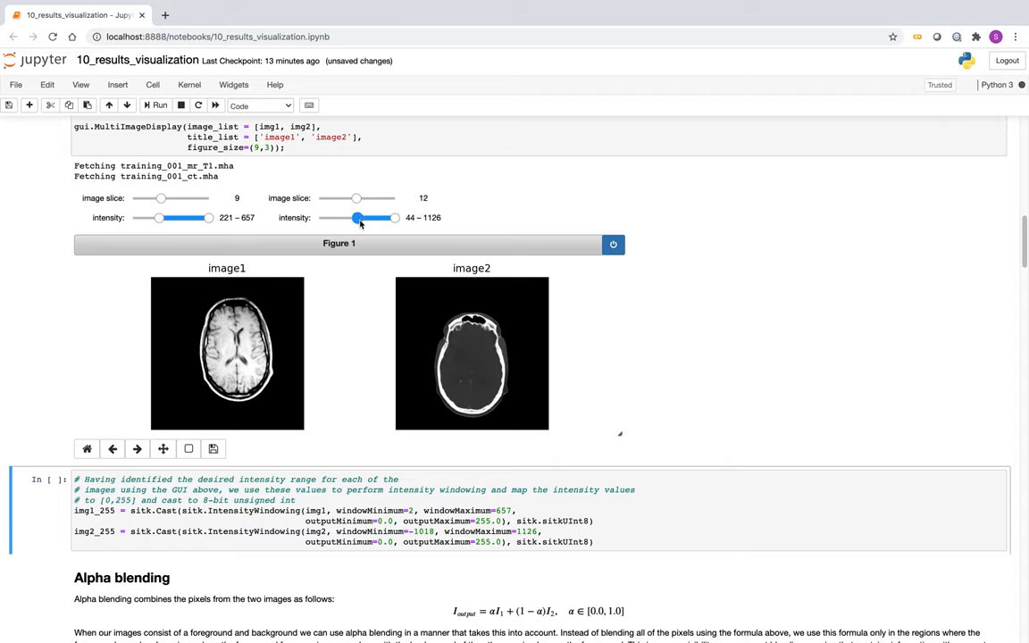
pyautogui.moveTo(357, 217); pyautogui.dragTo(353, 218)
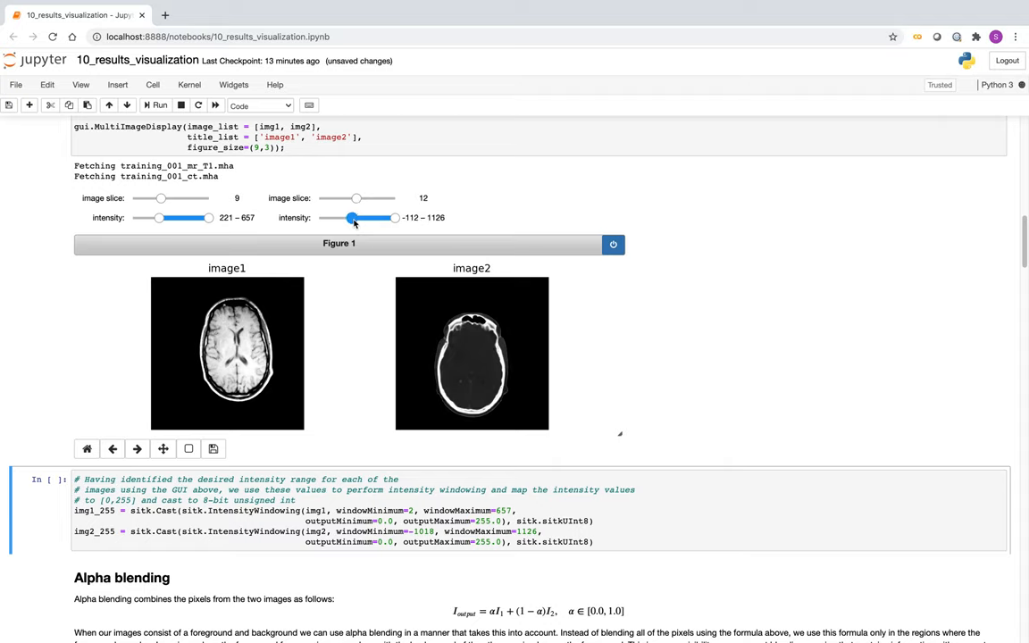
pyautogui.moveTo(351, 218); pyautogui.dragTo(384, 217)
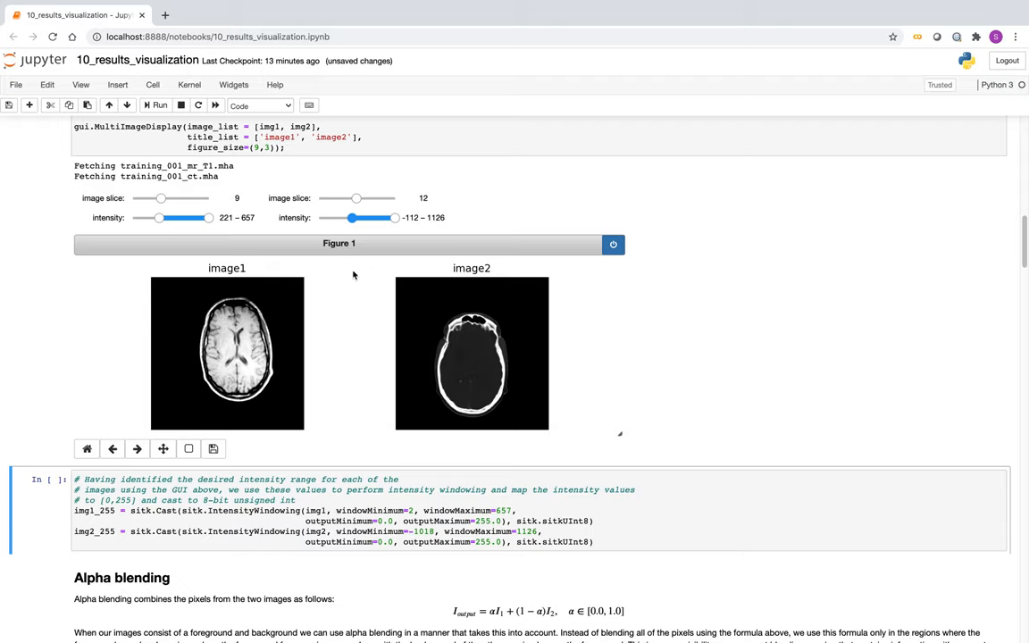
pyautogui.moveTo(323, 351)
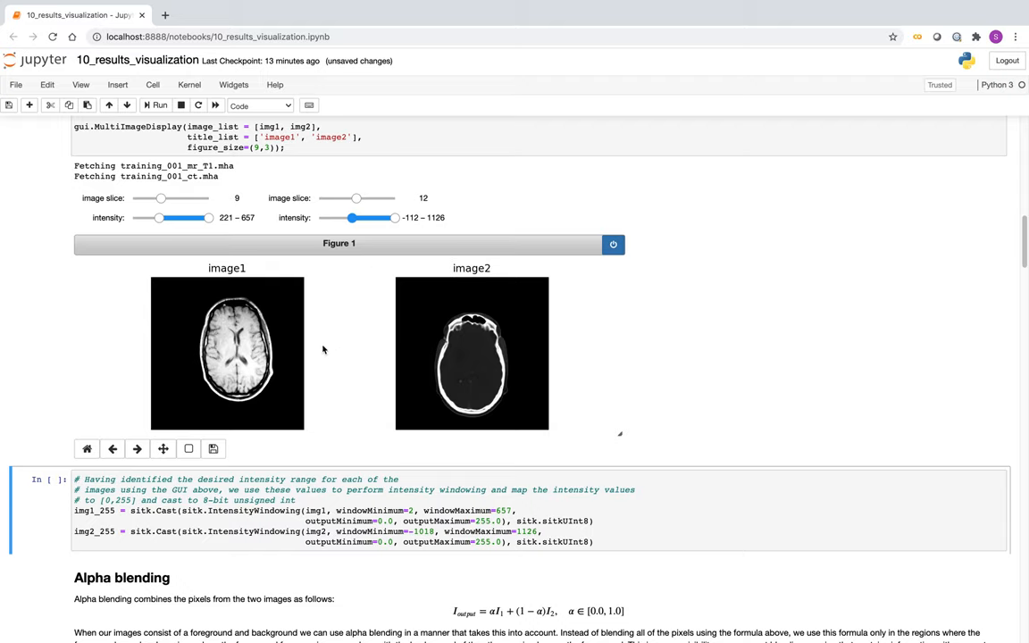
pyautogui.moveTo(397, 405)
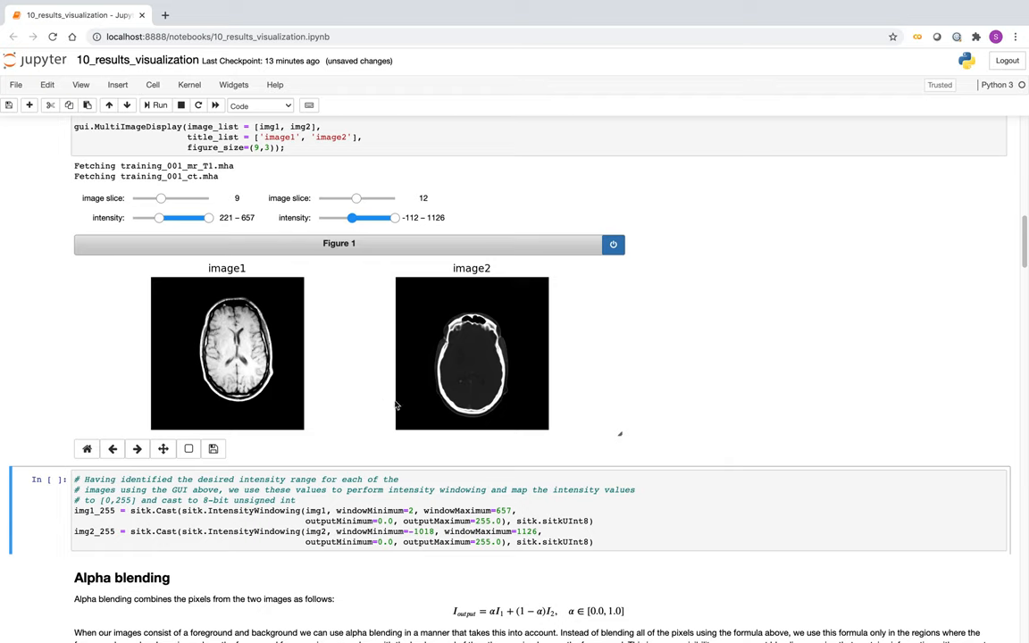
# Step: Scroll through the windowing cell using minimums 221 for image1 and -112 for image2
pyautogui.scroll(-3)
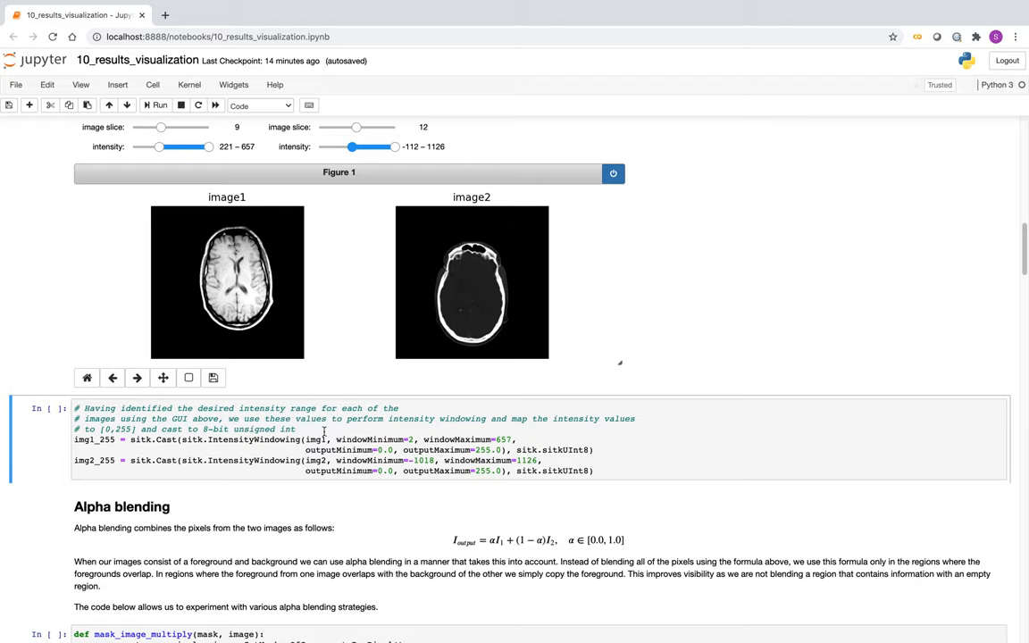
pyautogui.moveTo(380, 436)
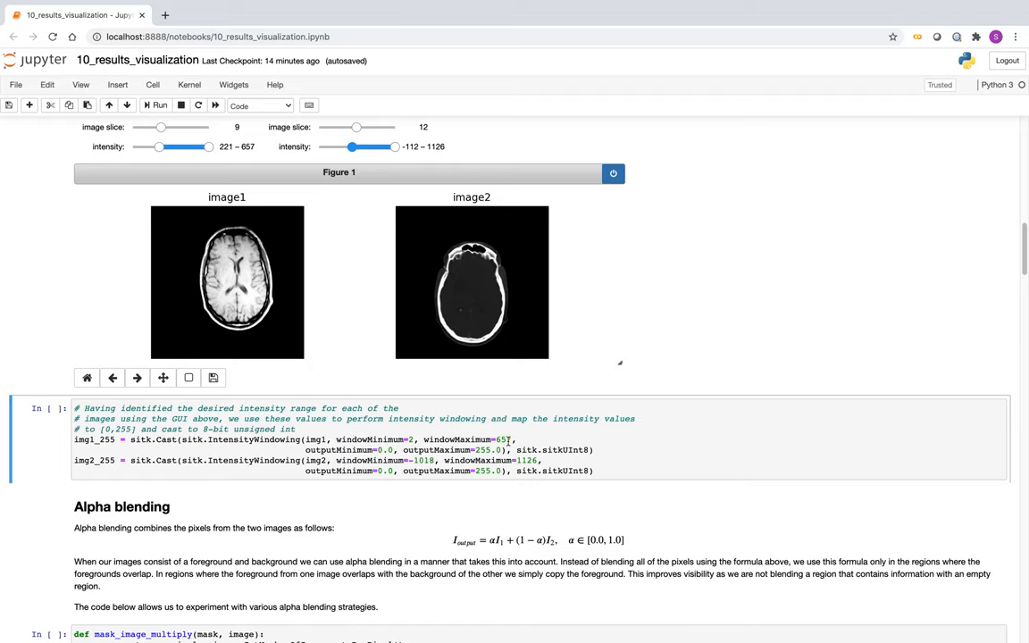
pyautogui.moveTo(227, 281)
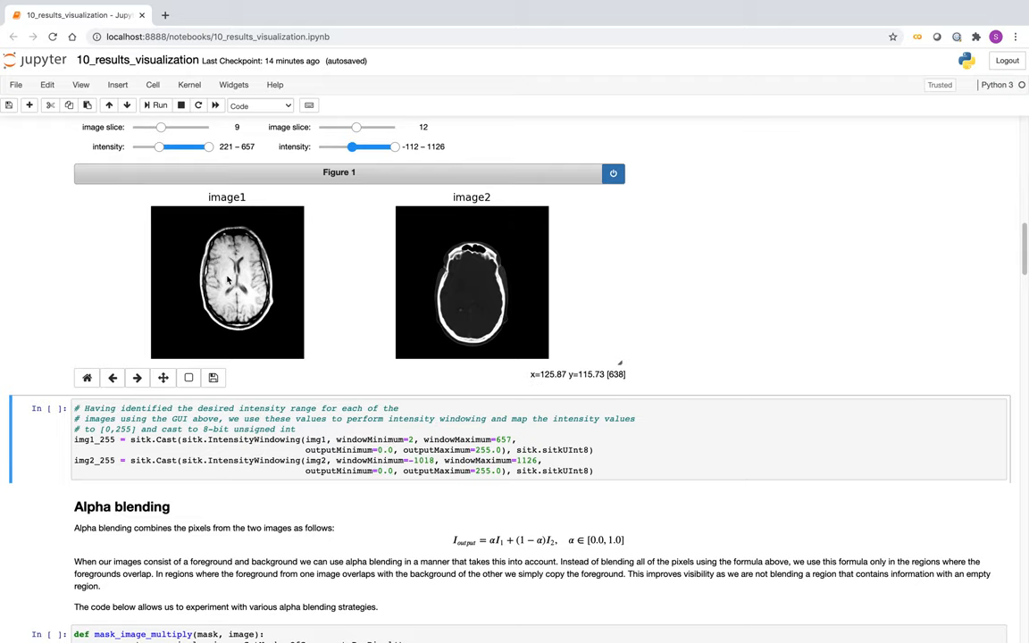
pyautogui.moveTo(230, 162)
pyautogui.write('21')
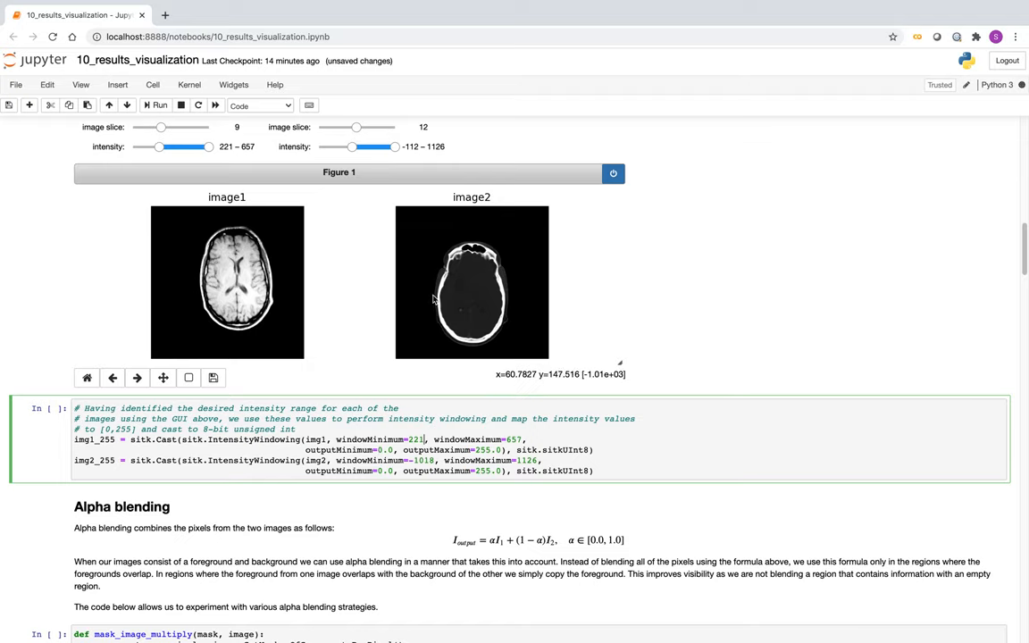
pyautogui.moveTo(400, 356)
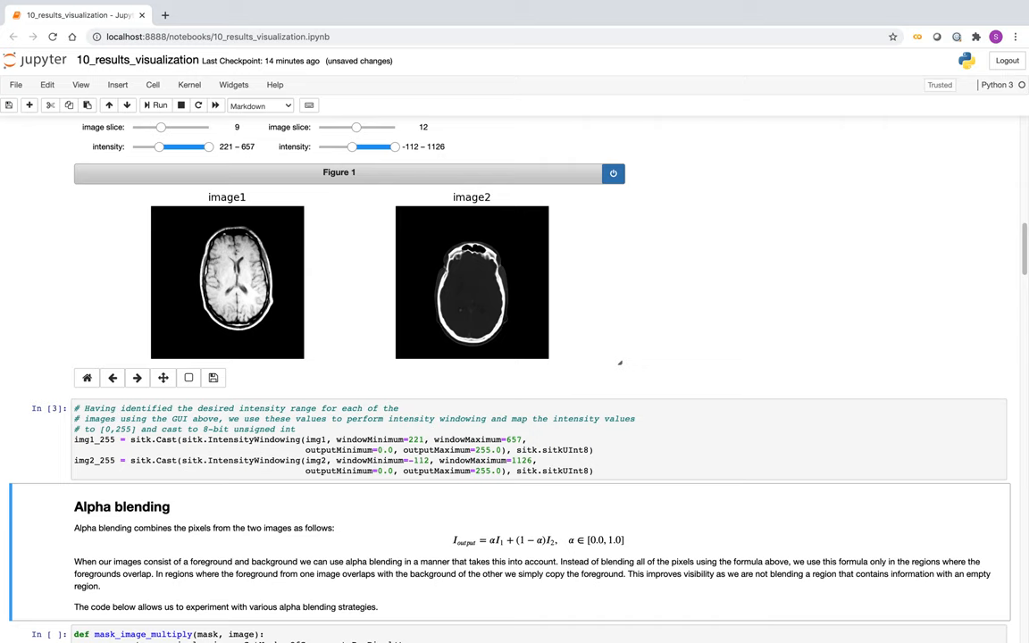
pyautogui.scroll(-3)
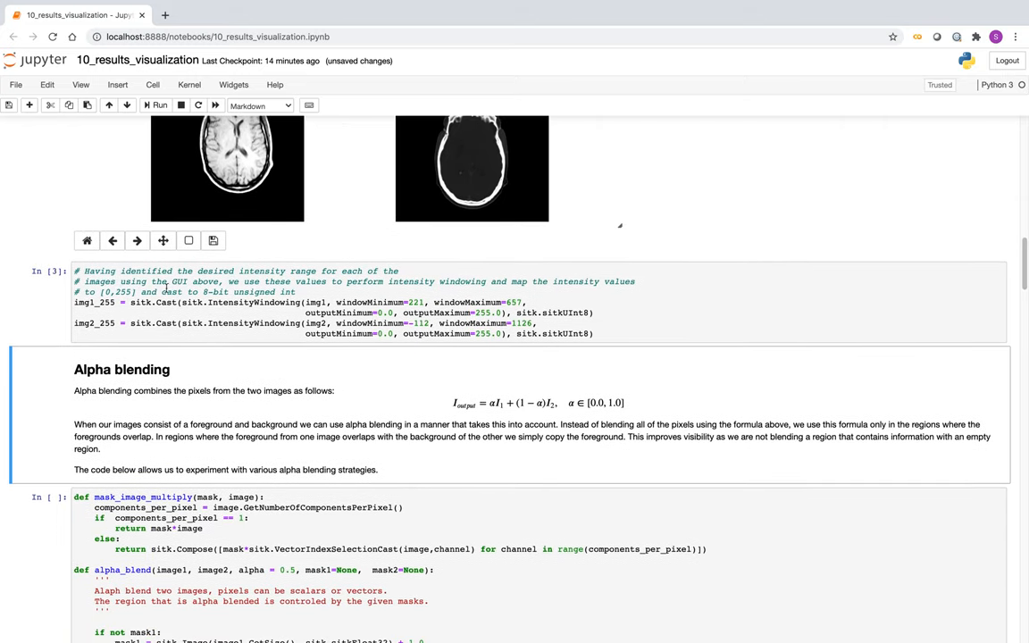
pyautogui.scroll(-3)
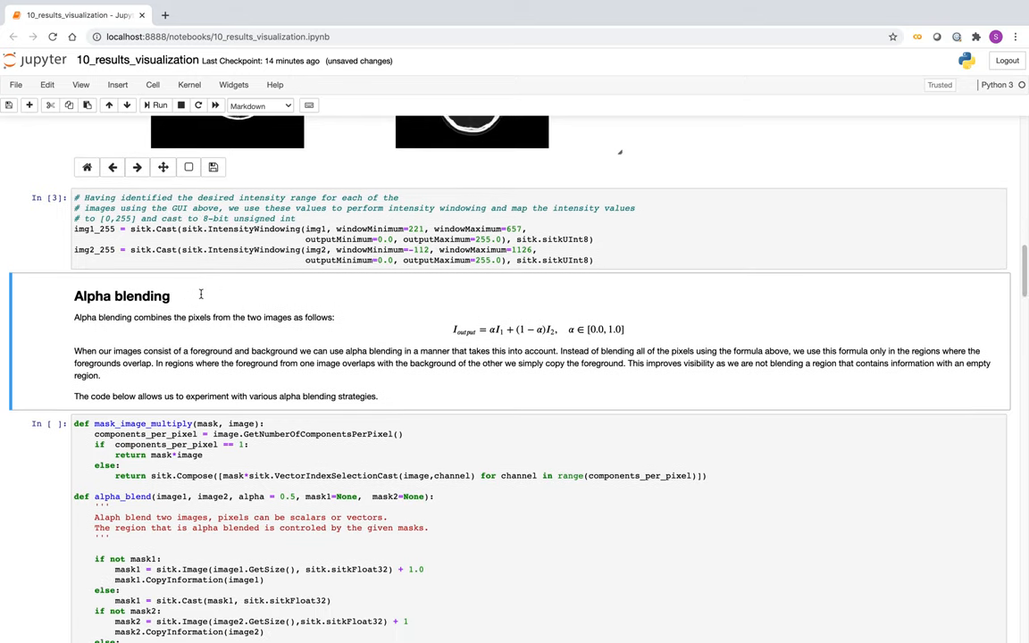
pyautogui.scroll(-3)
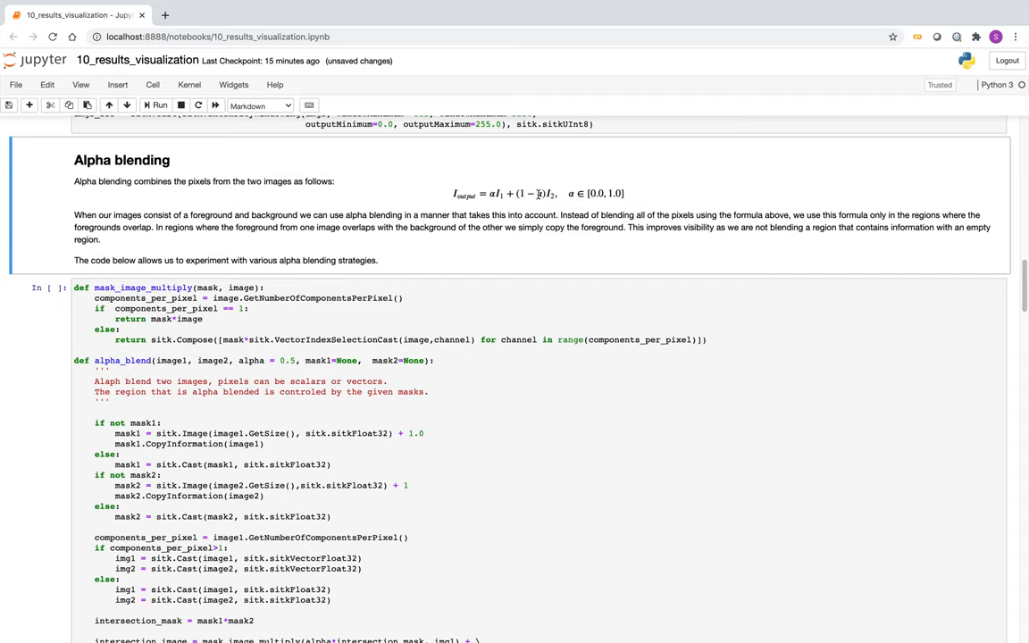
pyautogui.moveTo(535, 197)
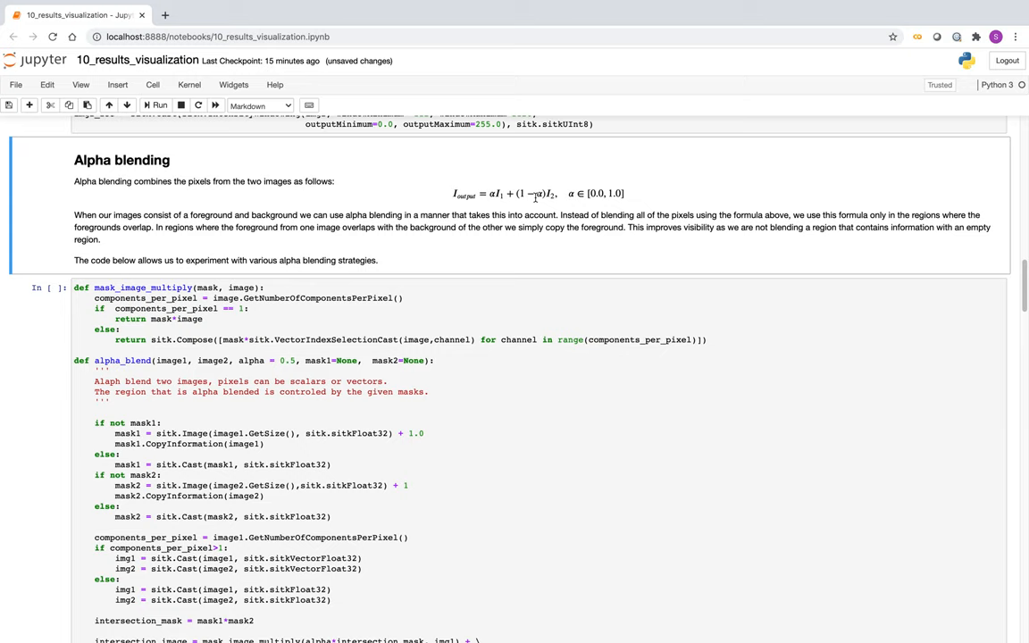
pyautogui.scroll(-3)
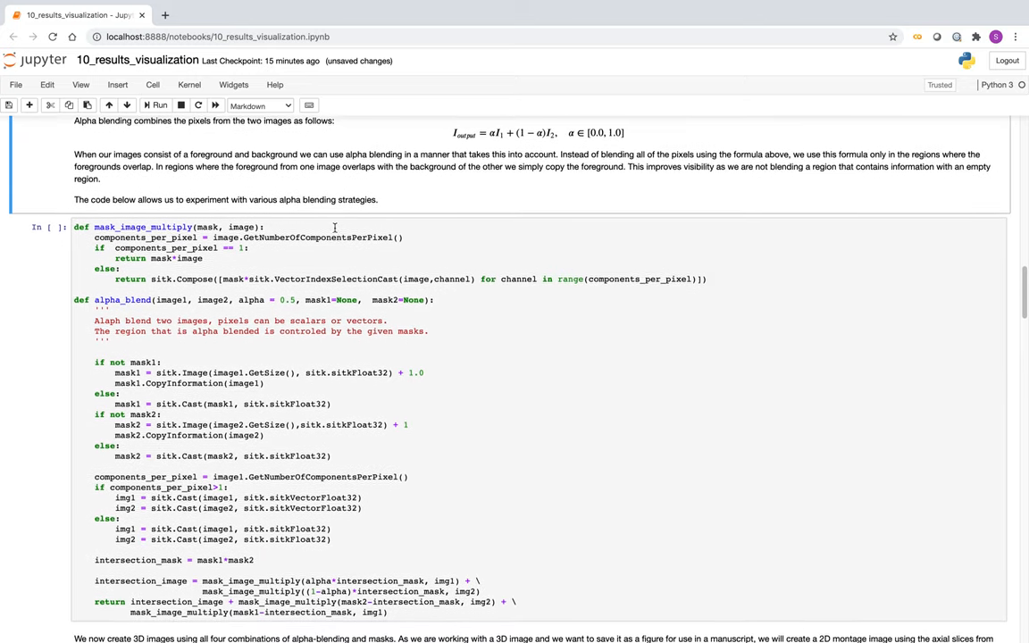
pyautogui.scroll(-3)
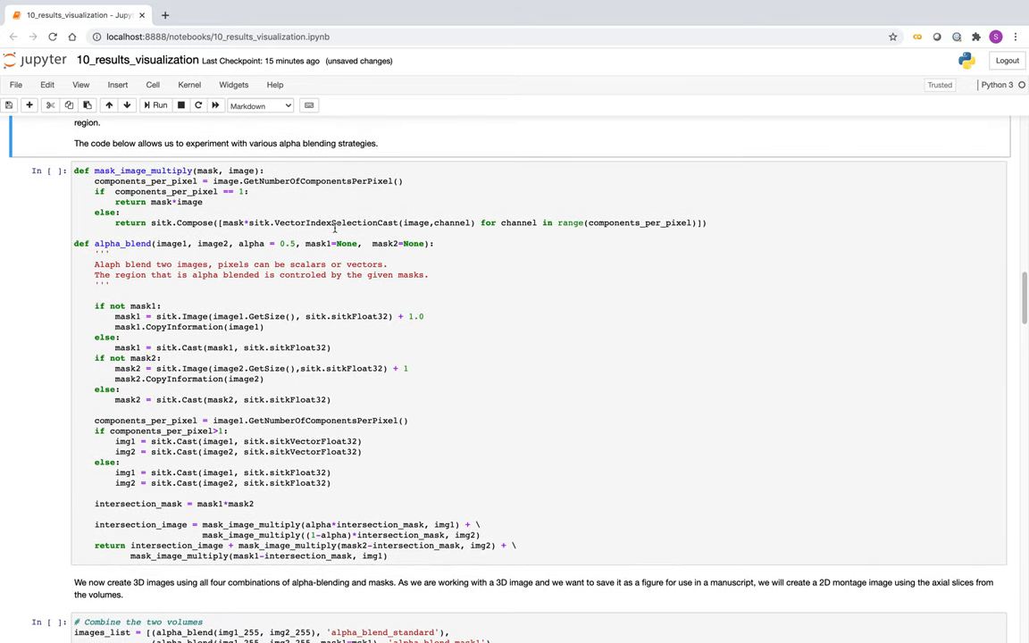
pyautogui.scroll(3)
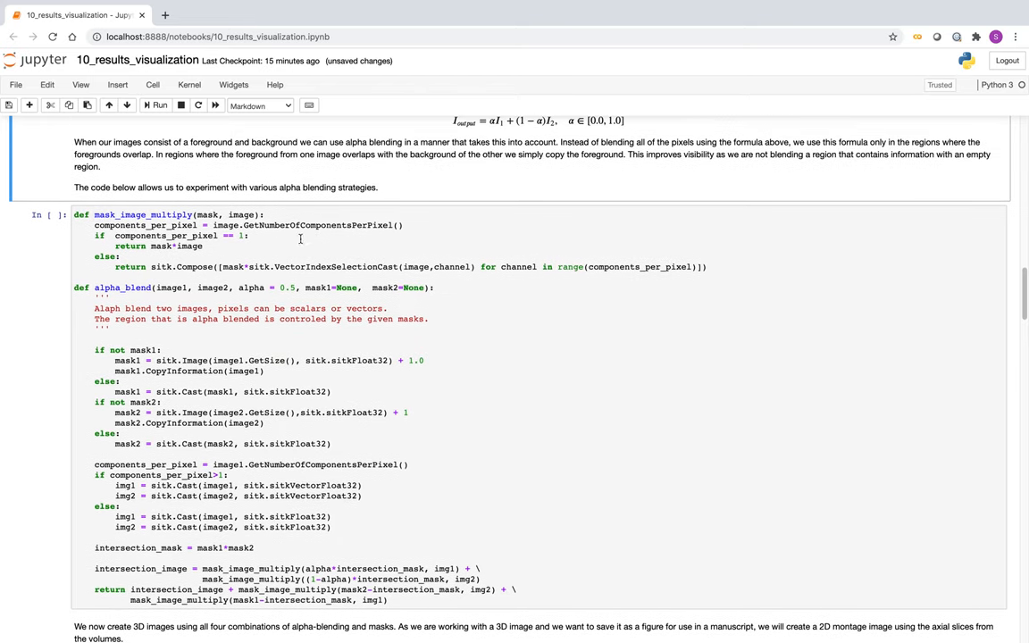
pyautogui.scroll(3)
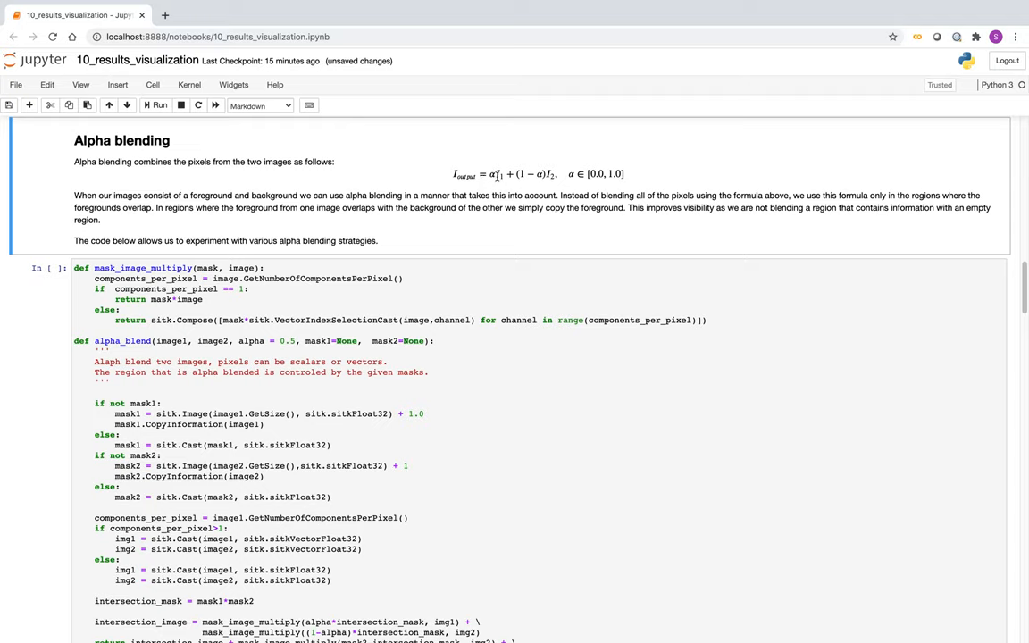
pyautogui.moveTo(536, 182)
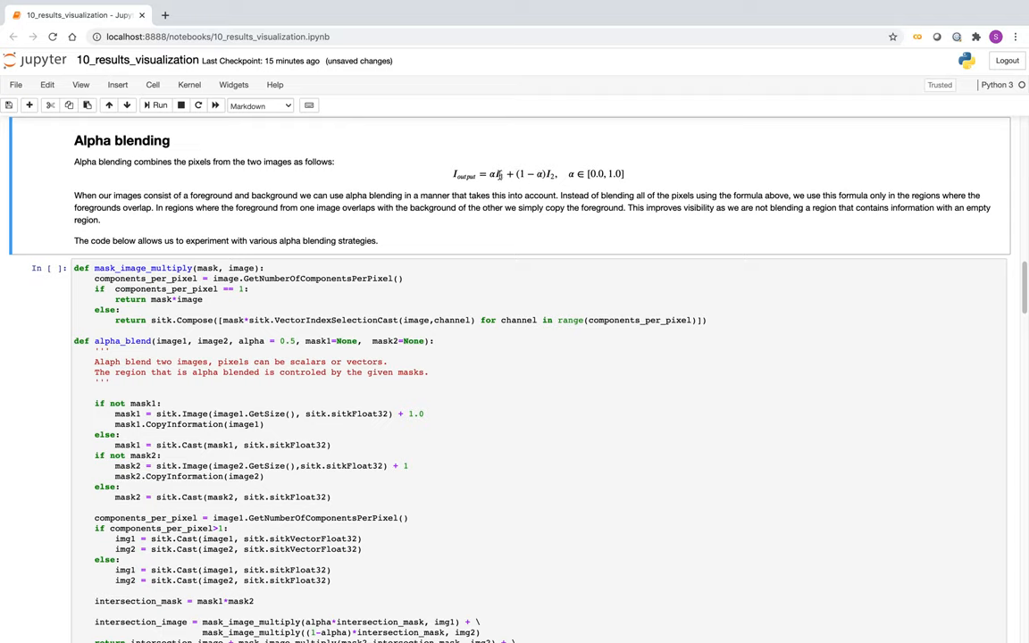
pyautogui.moveTo(502, 175)
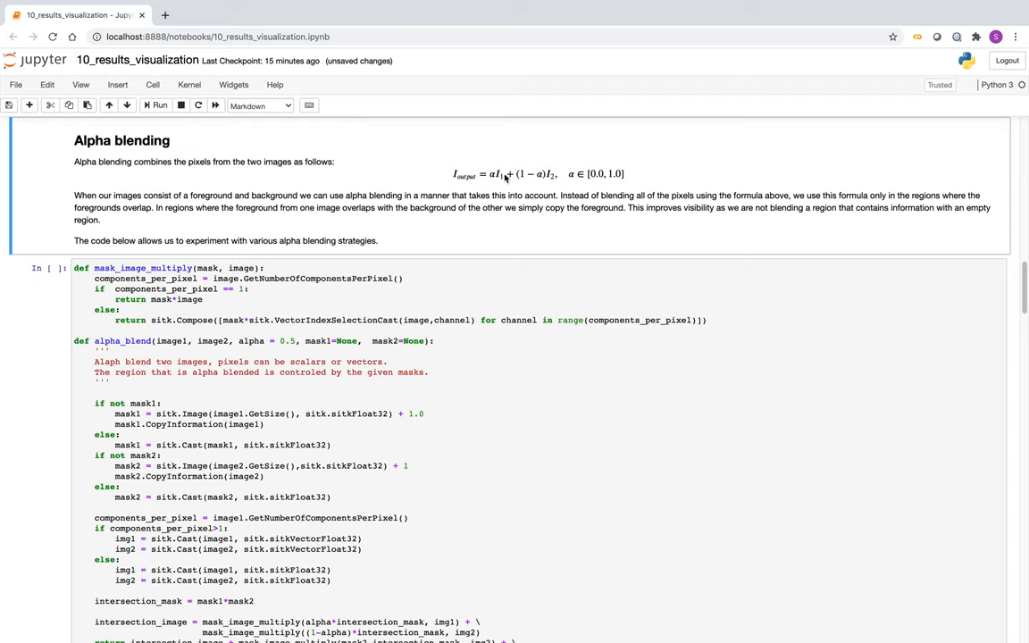
pyautogui.moveTo(503, 179)
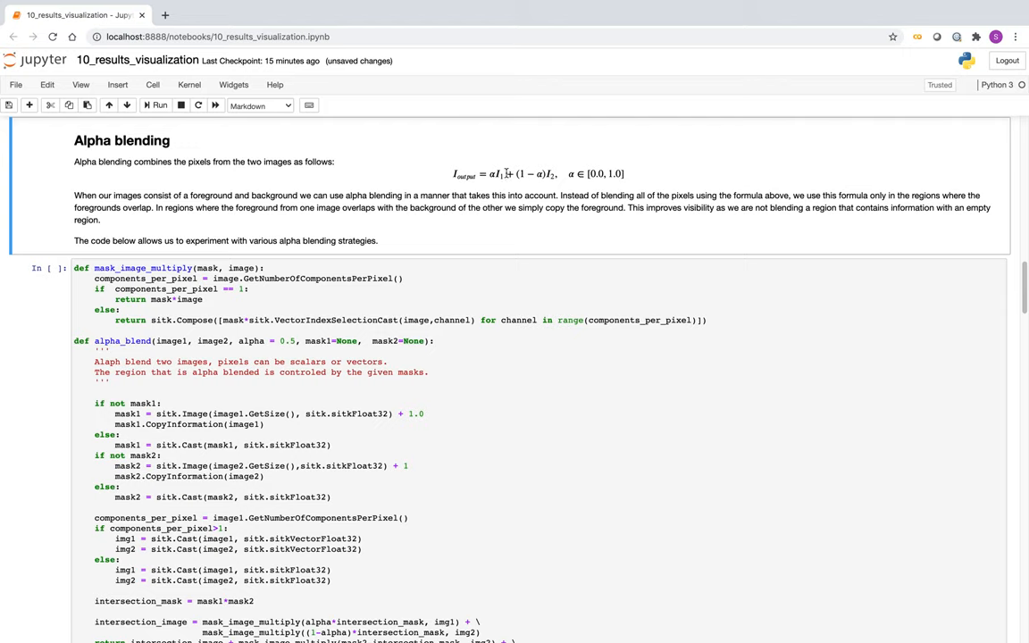
pyautogui.scroll(-3)
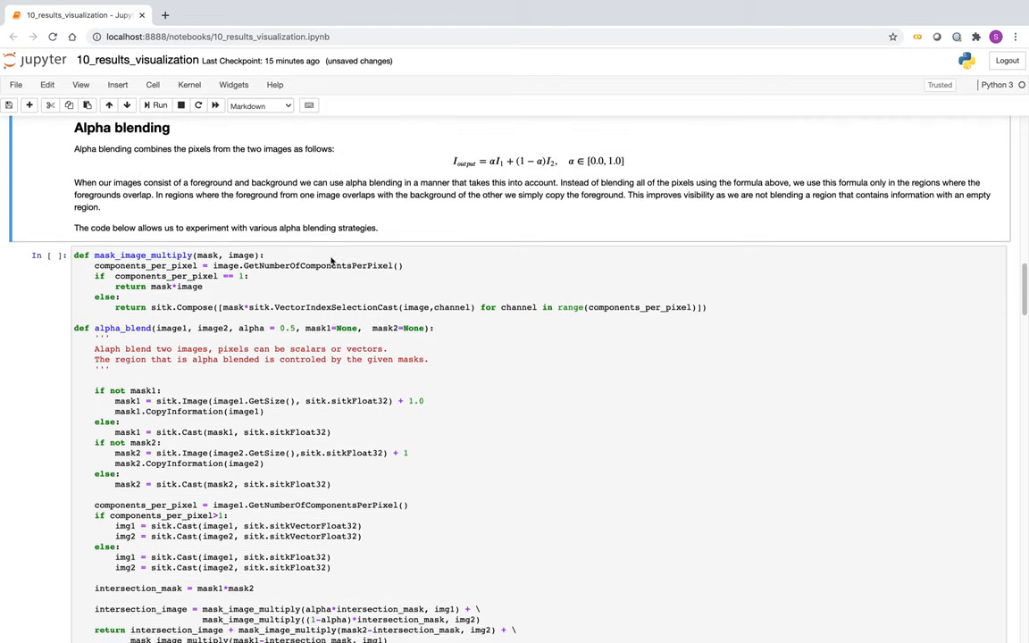
pyautogui.scroll(-3)
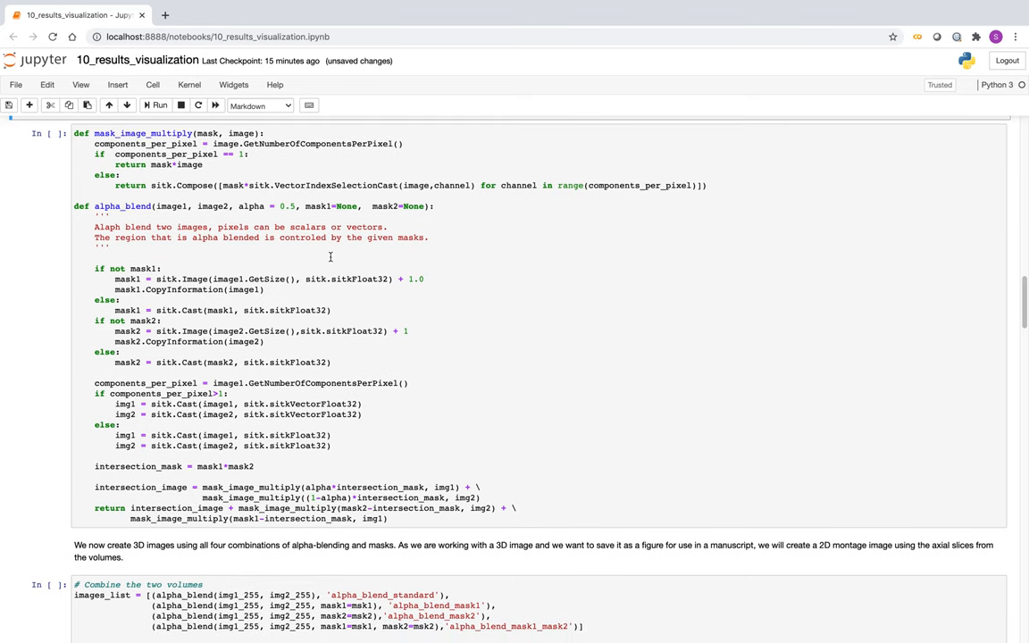
pyautogui.scroll(3)
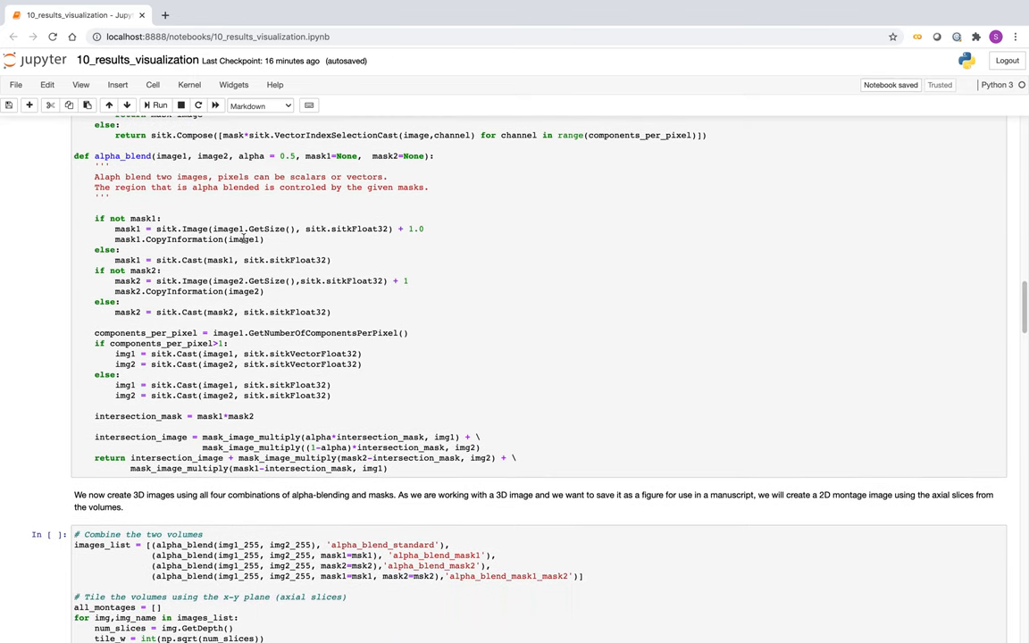
pyautogui.scroll(3)
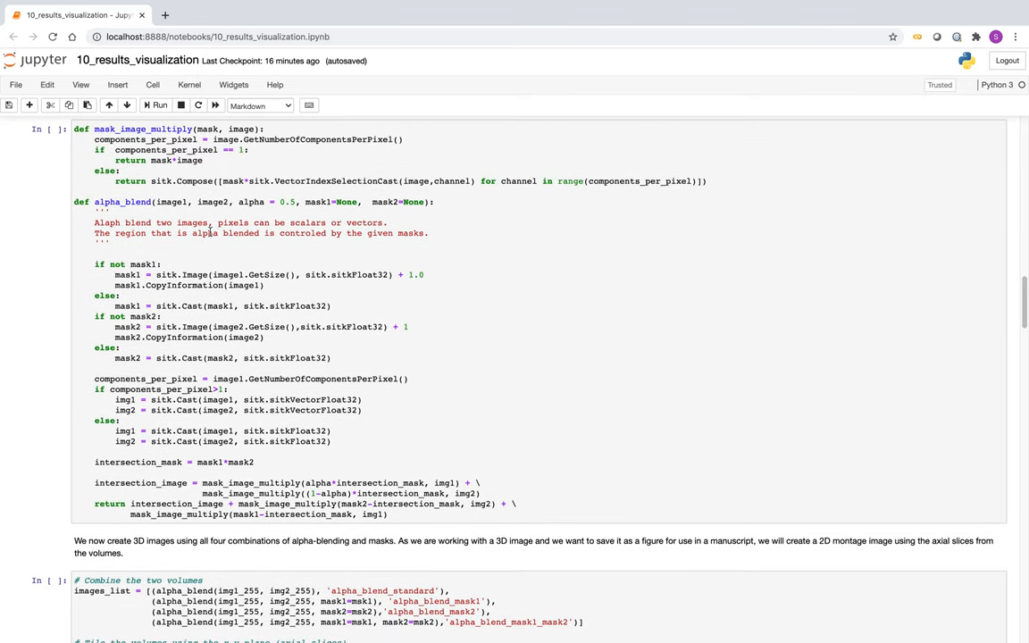
pyautogui.moveTo(281, 304)
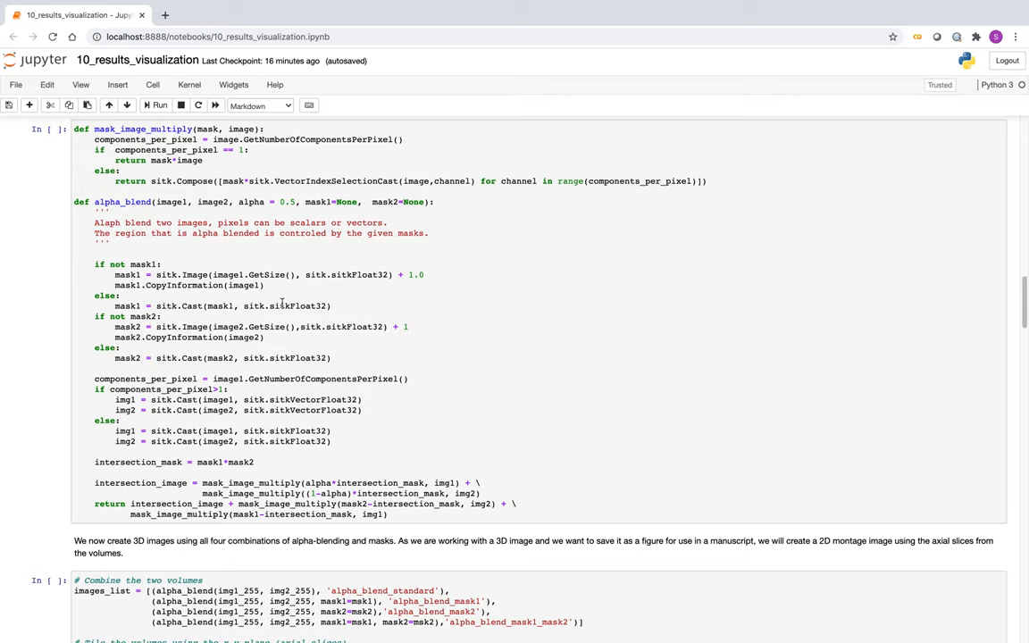
pyautogui.scroll(-3)
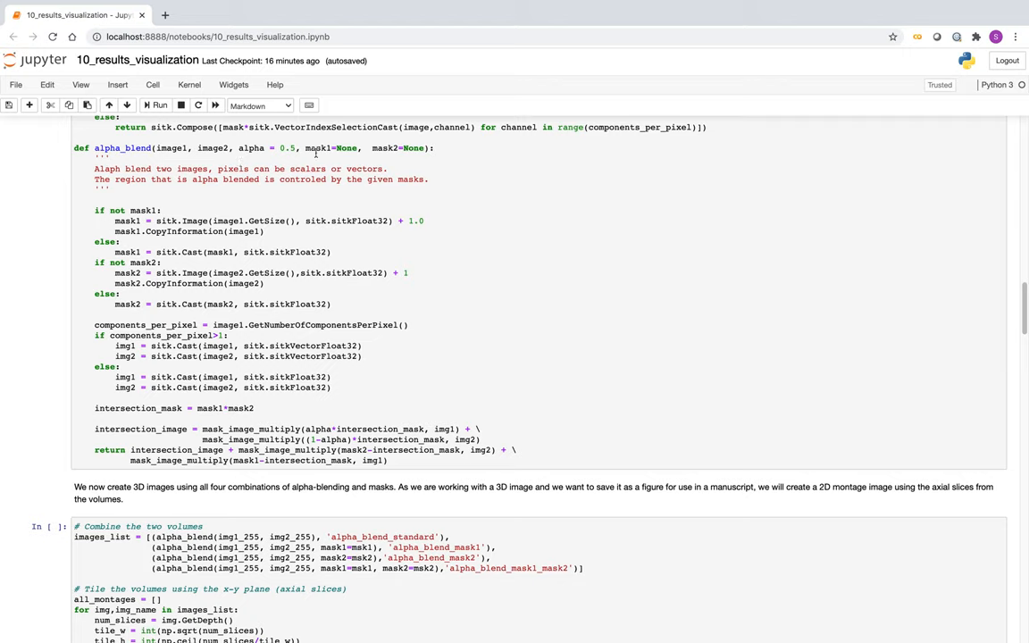
pyautogui.moveTo(316, 152)
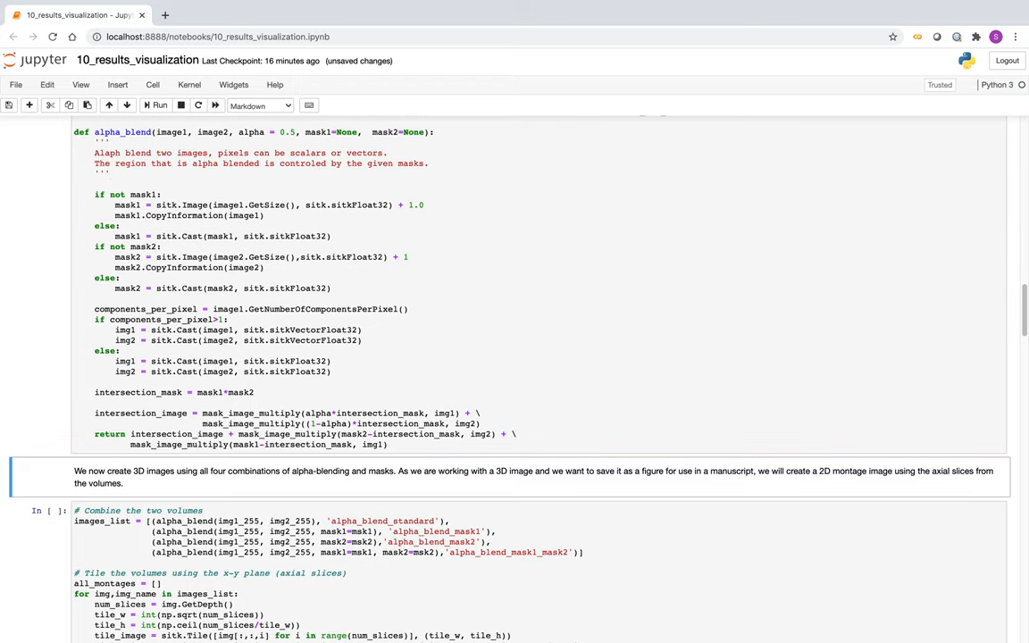
pyautogui.scroll(-3)
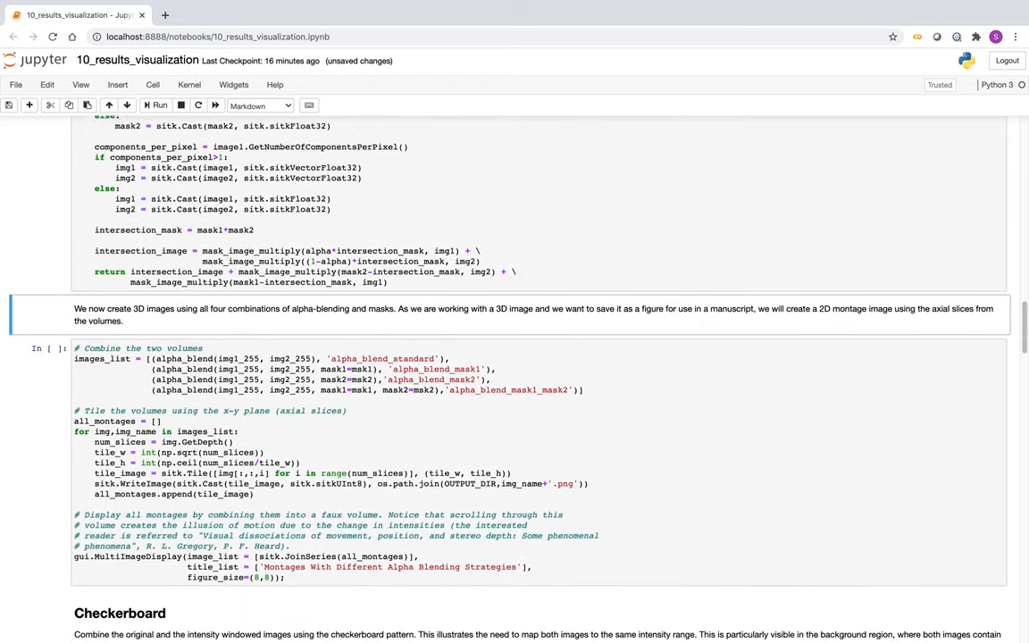
pyautogui.scroll(-3)
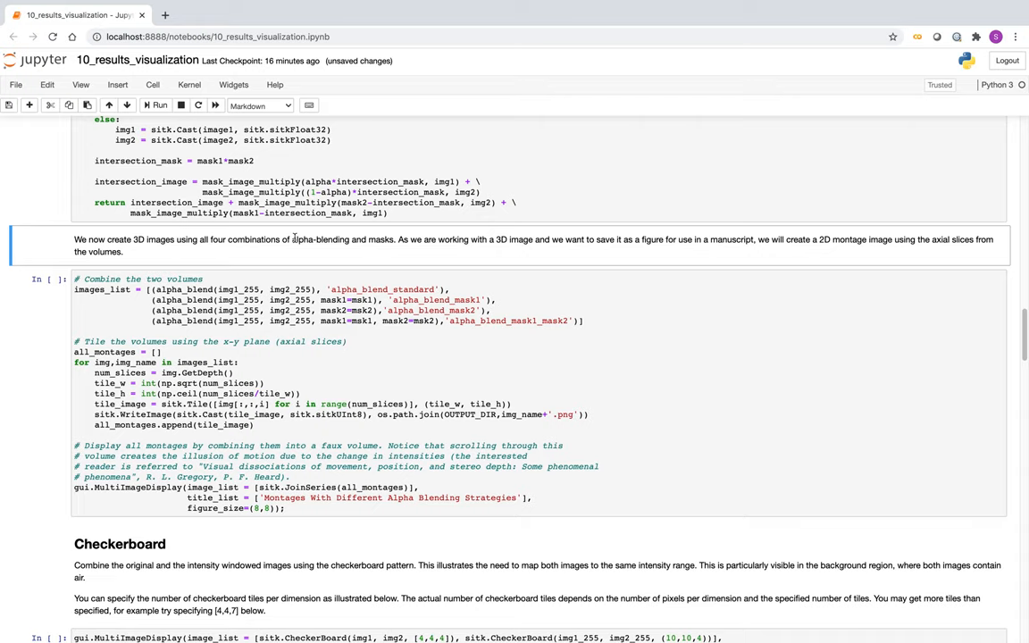
pyautogui.scroll(-3)
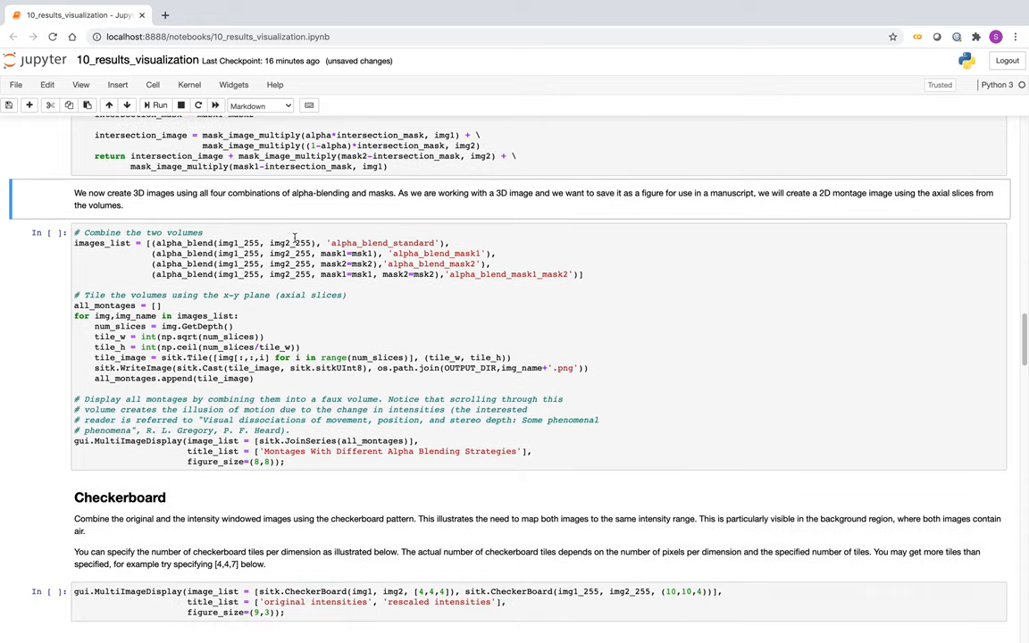
pyautogui.scroll(-3)
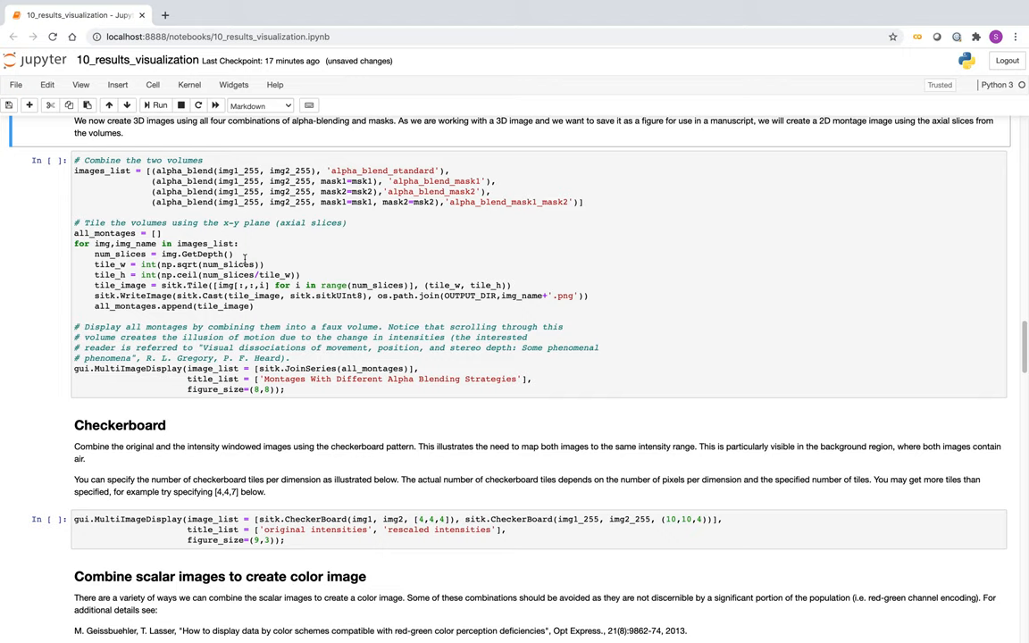
pyautogui.moveTo(286, 269)
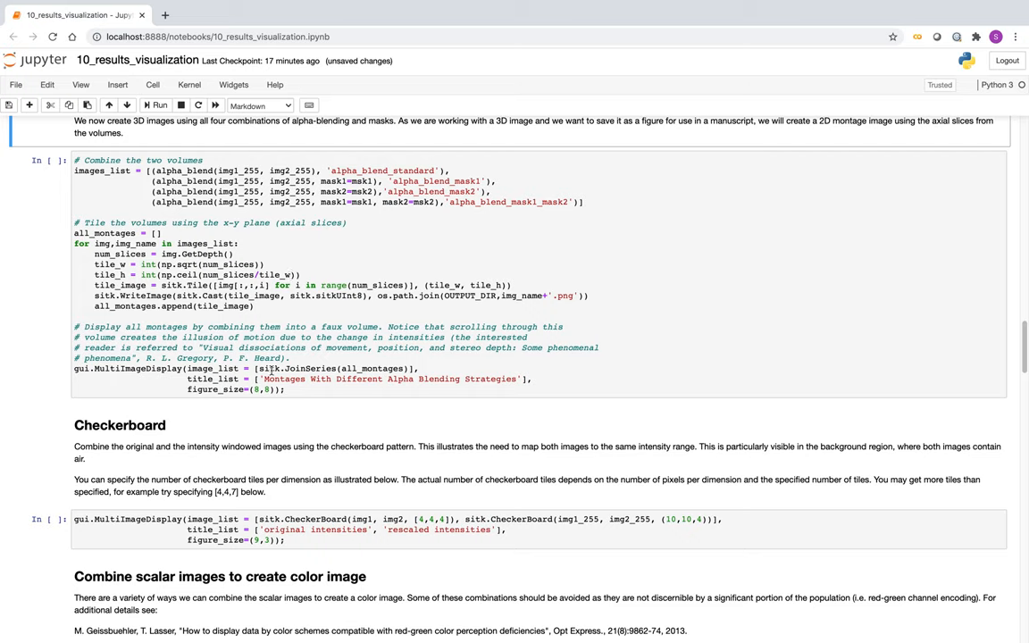
pyautogui.click(332, 264)
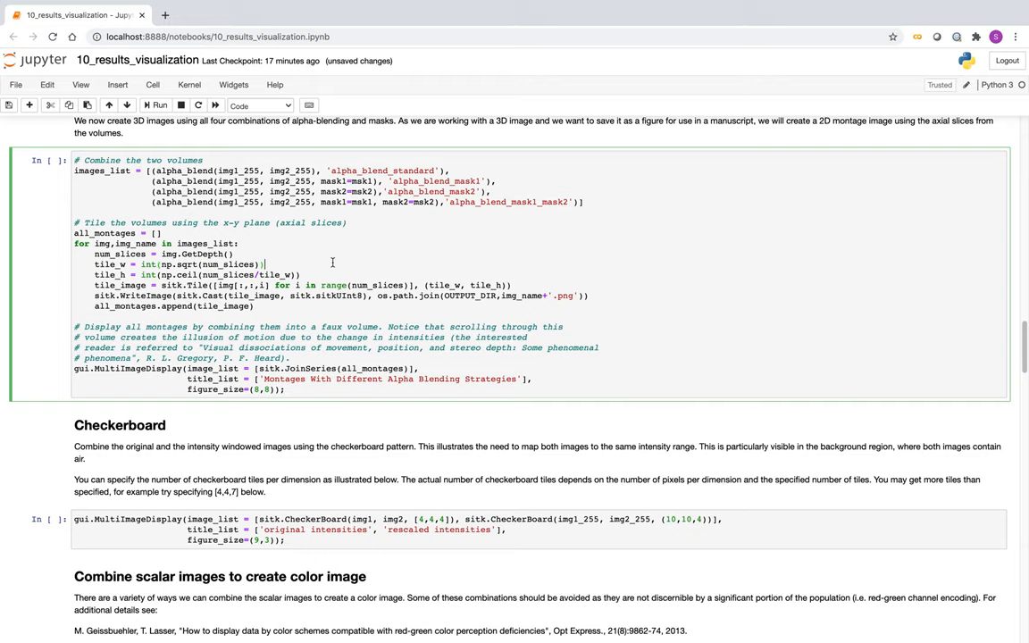
# Step: Run the montage cell and view the standard and both-masks alpha blends
pyautogui.click(155, 105)
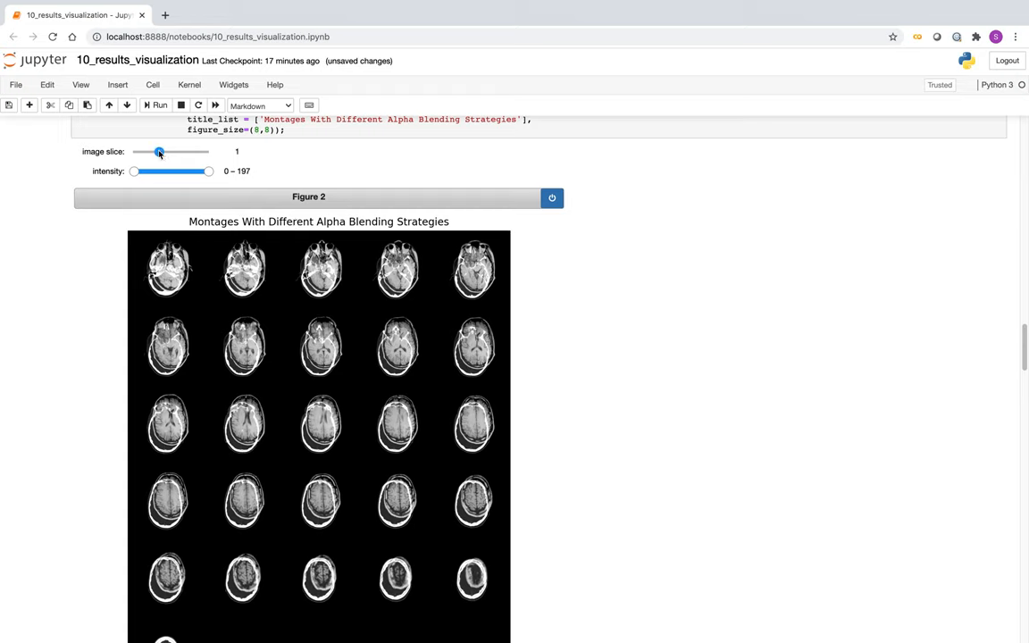
pyautogui.moveTo(159, 151); pyautogui.dragTo(134, 151)
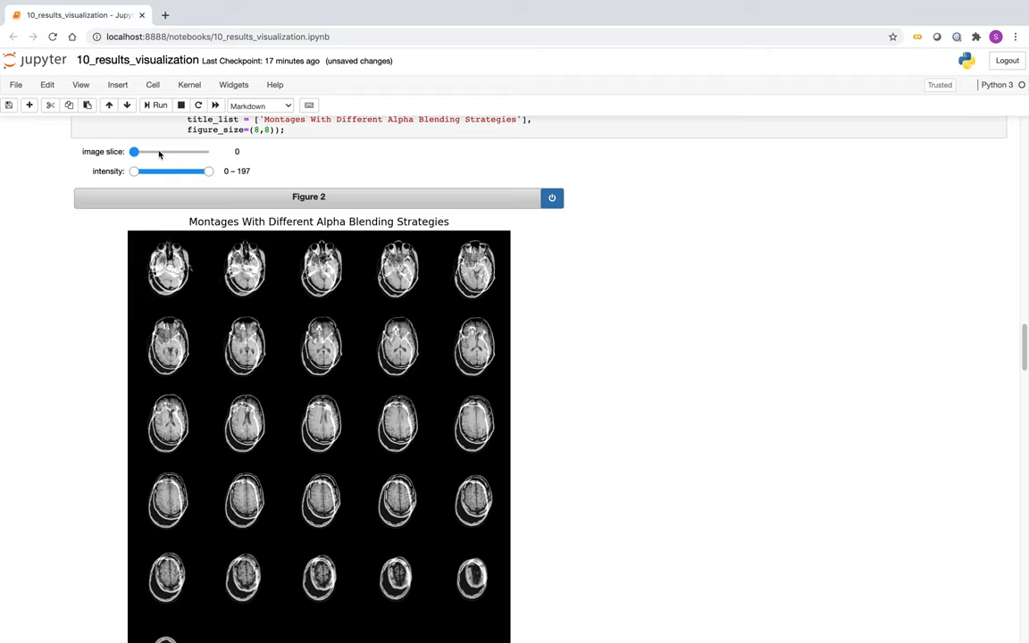
pyautogui.moveTo(134, 151); pyautogui.dragTo(184, 151)
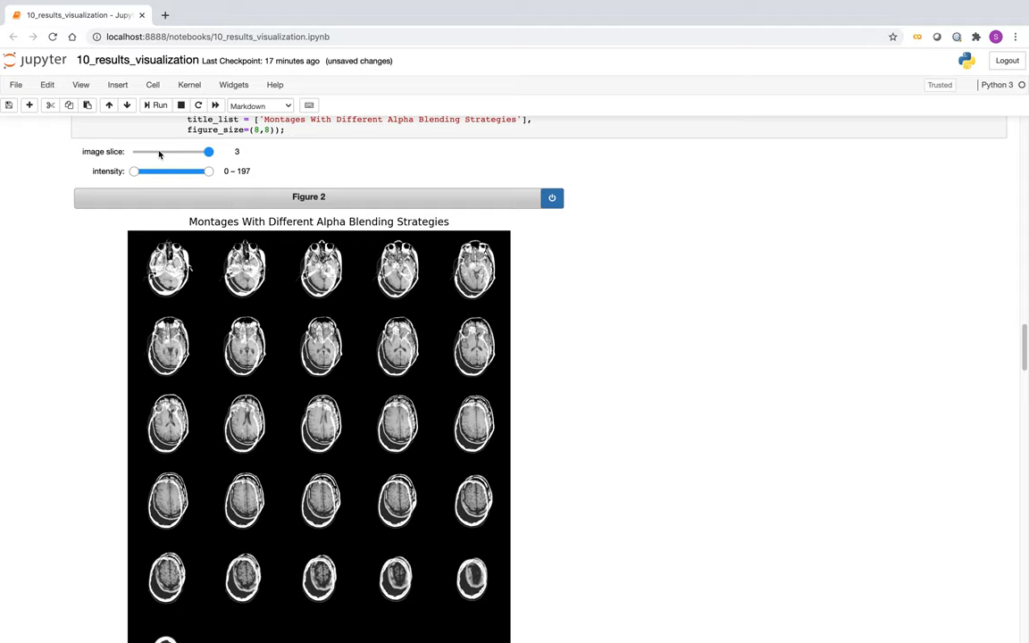
# Step: Step through the first-mask, second-mask and both-masks blends, then save the notebook
pyautogui.moveTo(209, 152); pyautogui.dragTo(159, 152)
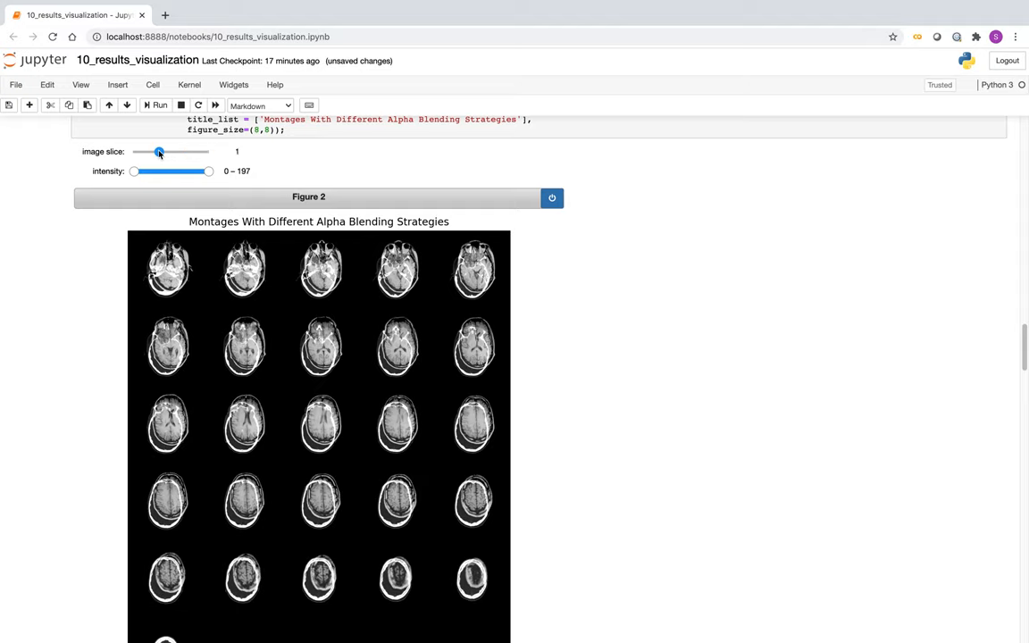
pyautogui.moveTo(159, 151); pyautogui.dragTo(134, 151)
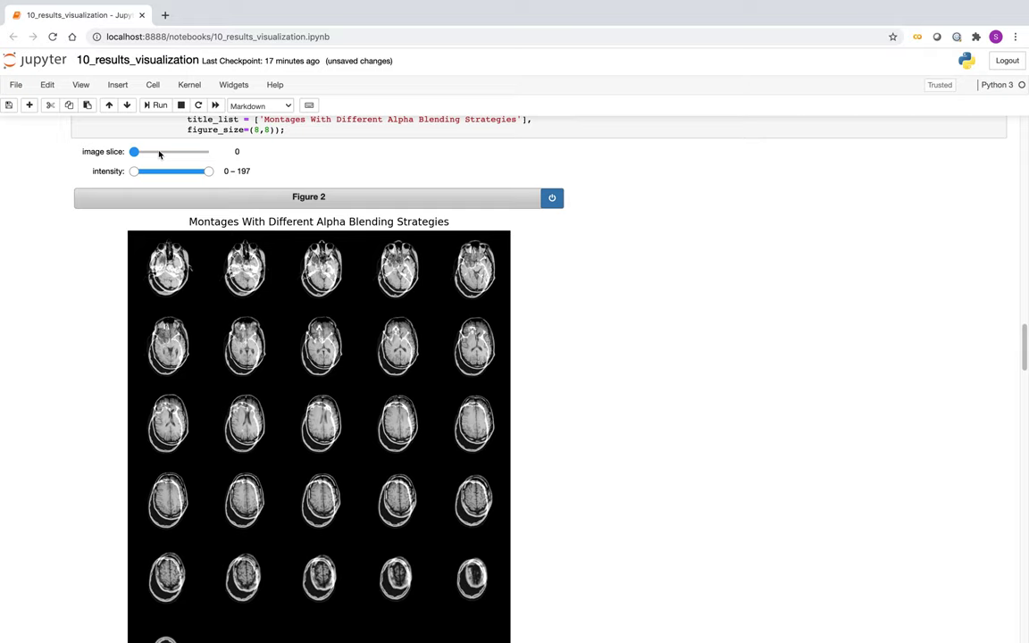
pyautogui.moveTo(134, 152); pyautogui.dragTo(184, 151)
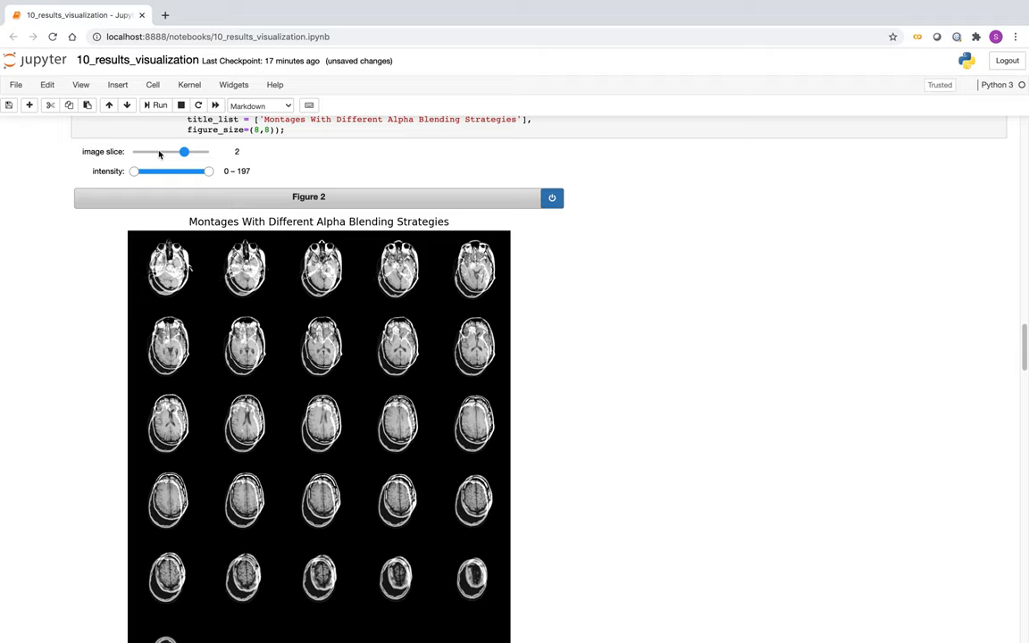
pyautogui.moveTo(184, 152); pyautogui.dragTo(134, 152)
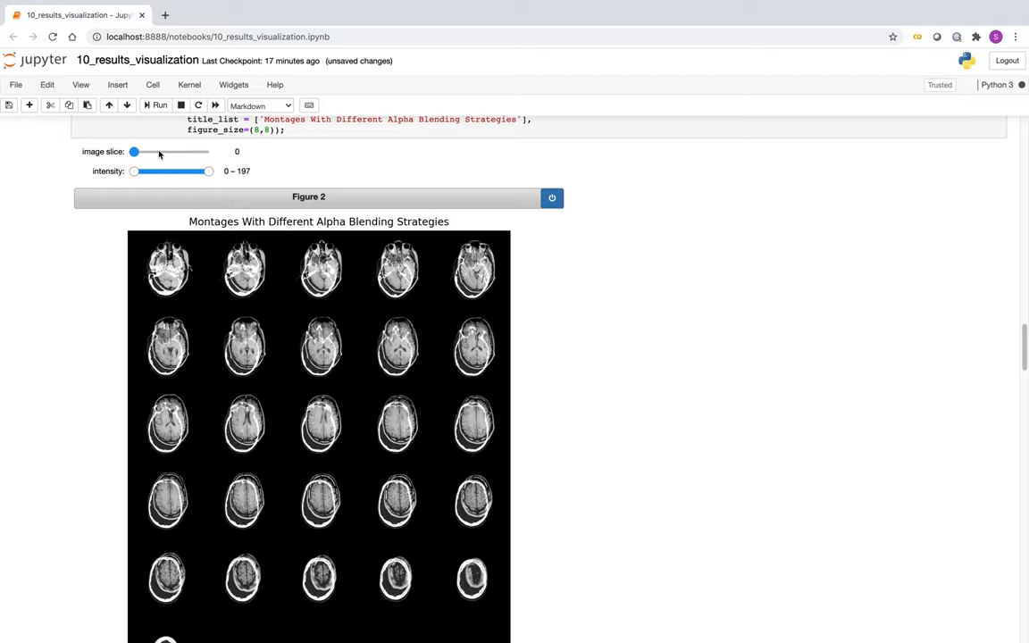
pyautogui.moveTo(134, 151); pyautogui.dragTo(208, 151)
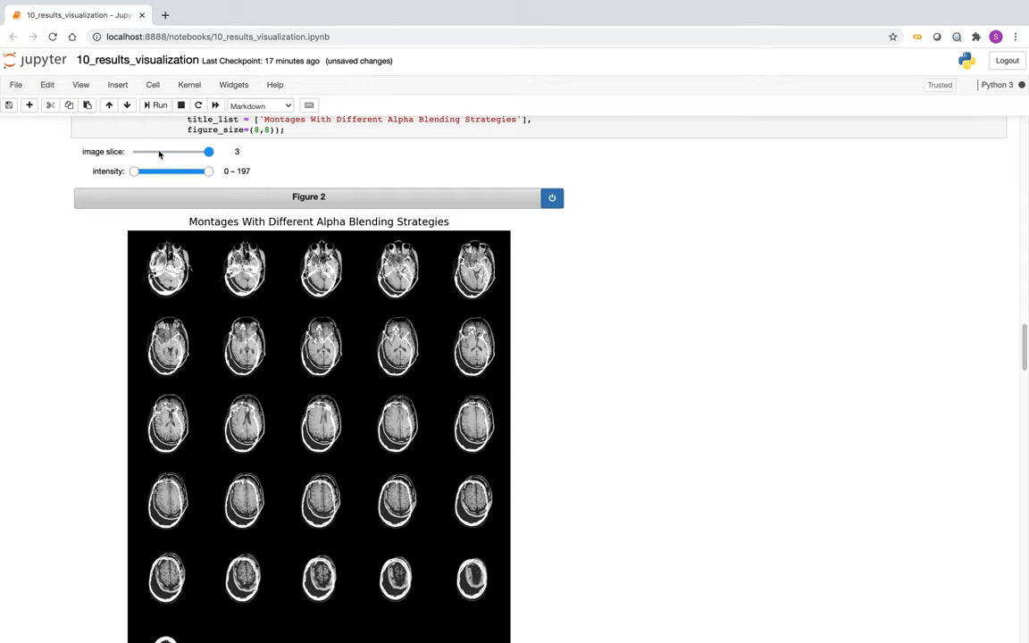
pyautogui.press('ctrl+s')
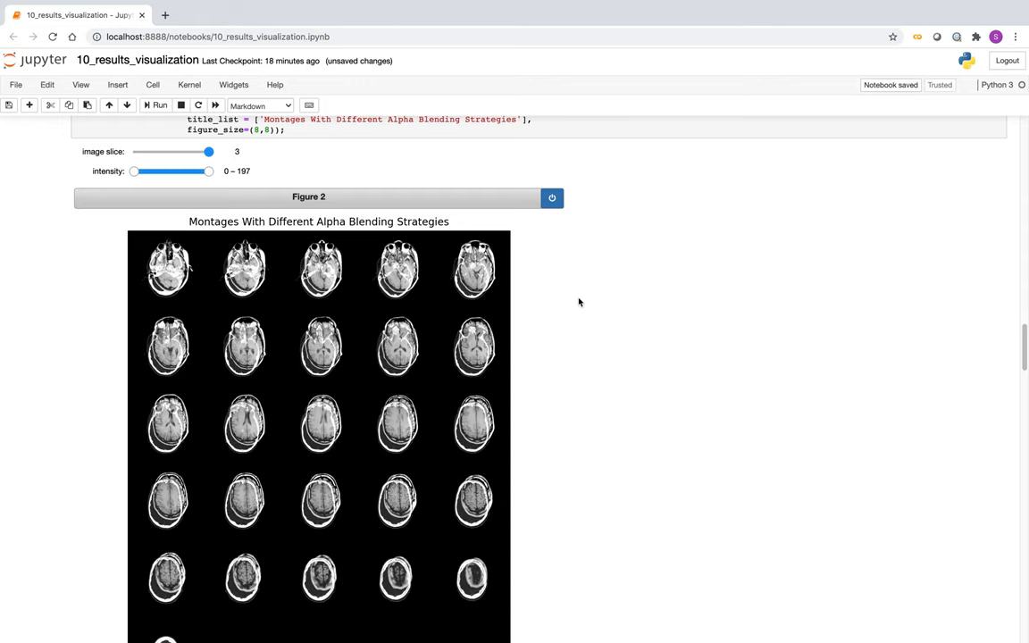
# Step: Scroll to the Checkerboard section and run its gui.MultiImageDisplay code cell
pyautogui.scroll(-3)
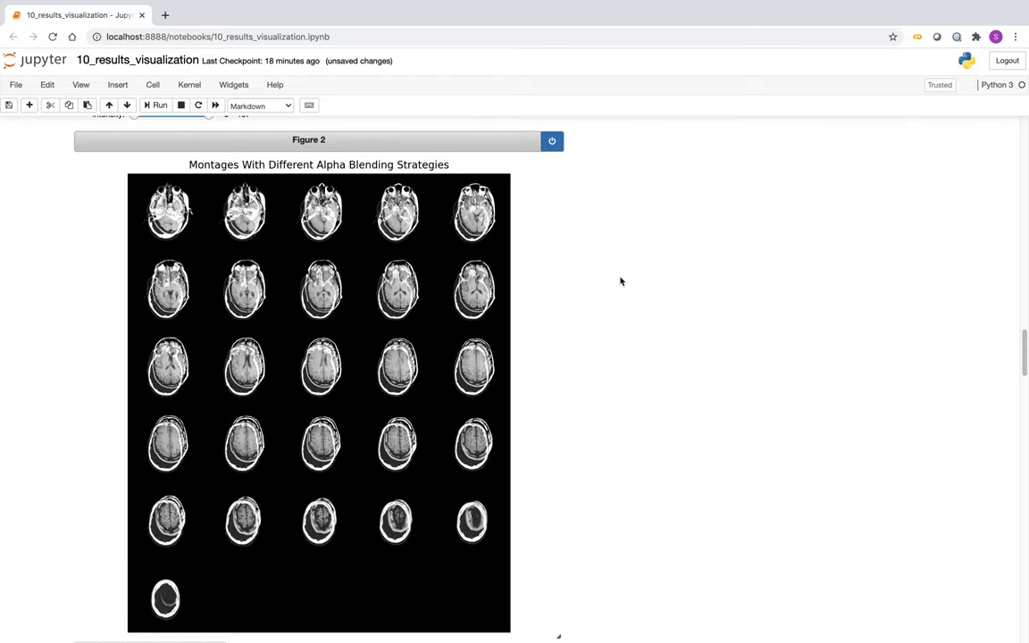
pyautogui.scroll(-3)
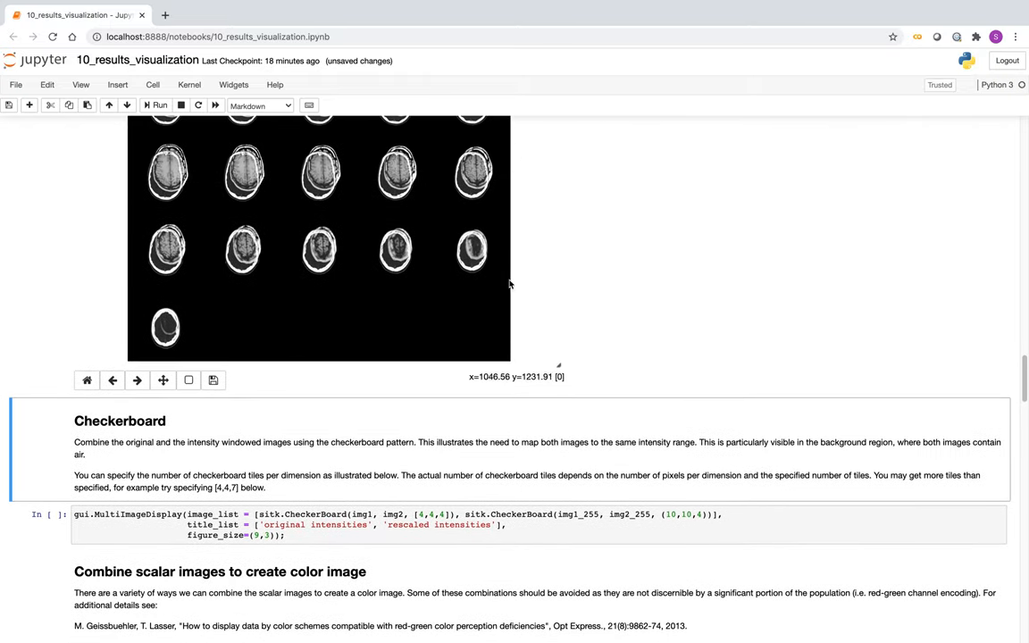
pyautogui.scroll(-3)
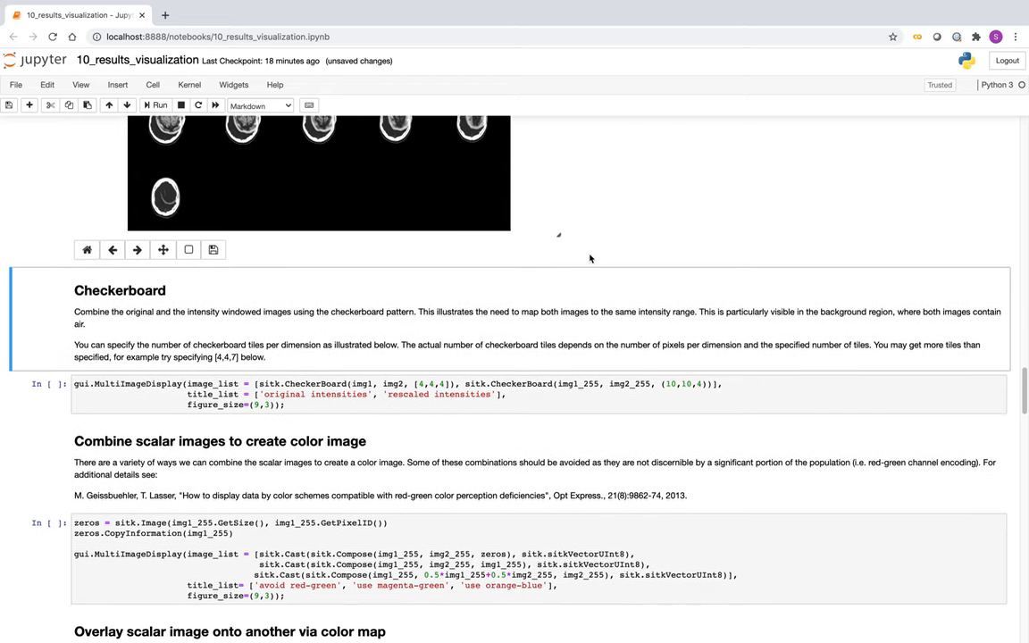
pyautogui.scroll(-3)
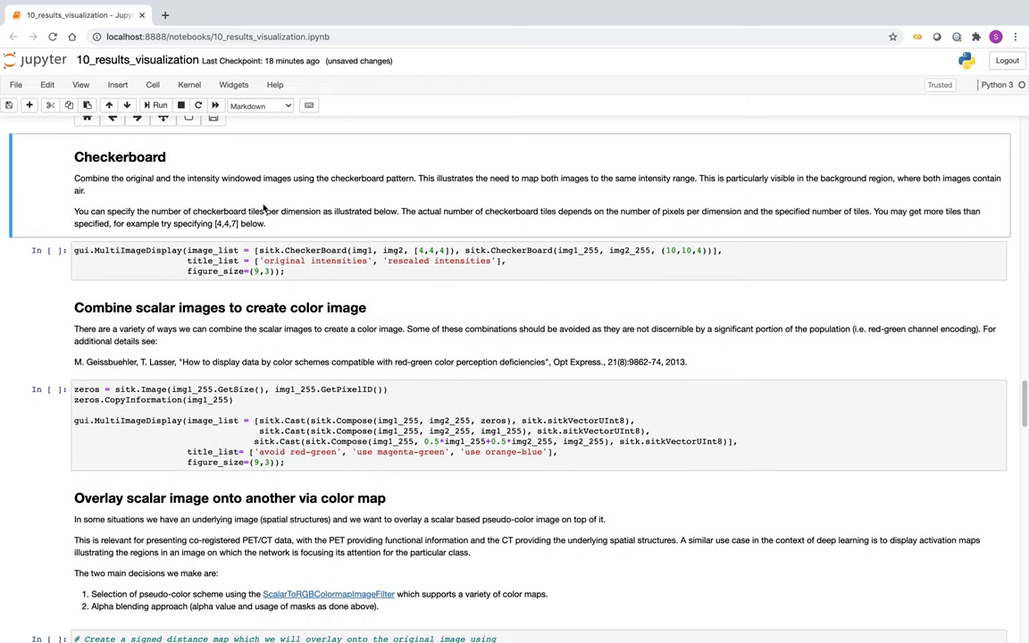
pyautogui.moveTo(290, 240)
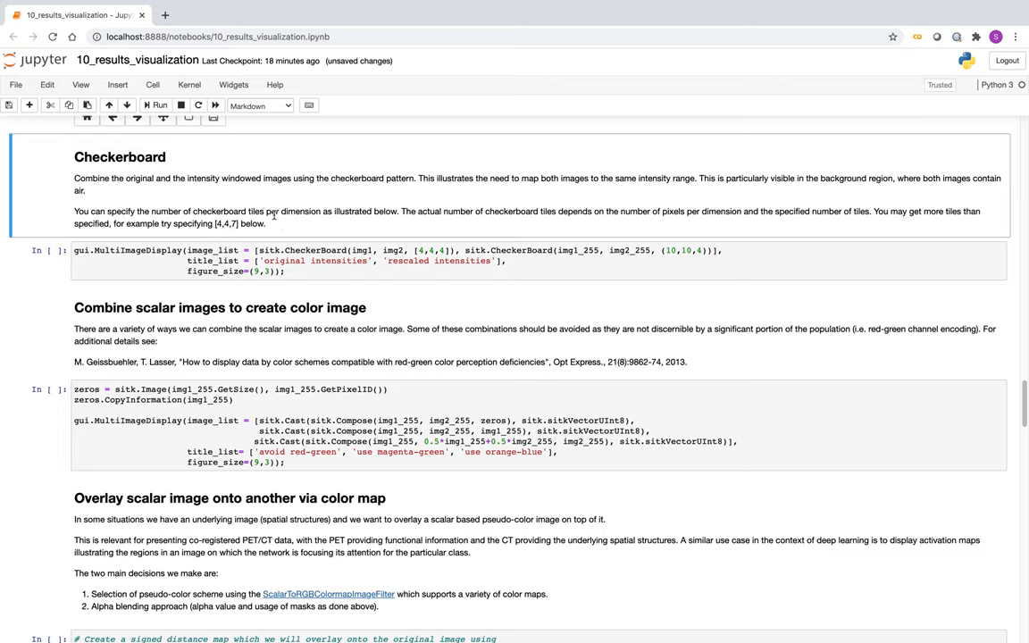
pyautogui.moveTo(294, 235)
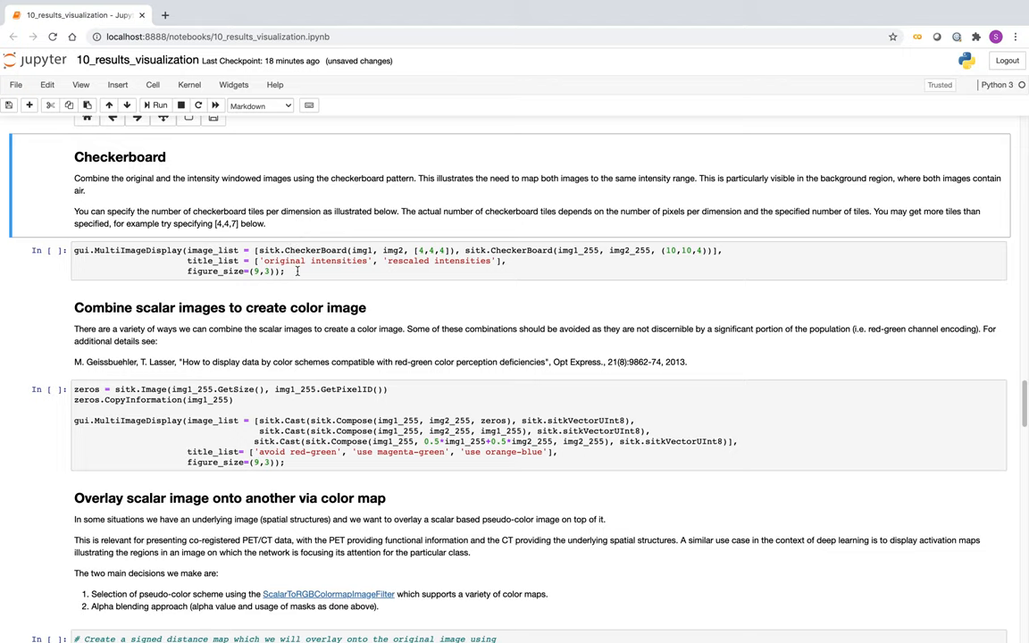
pyautogui.click(160, 105)
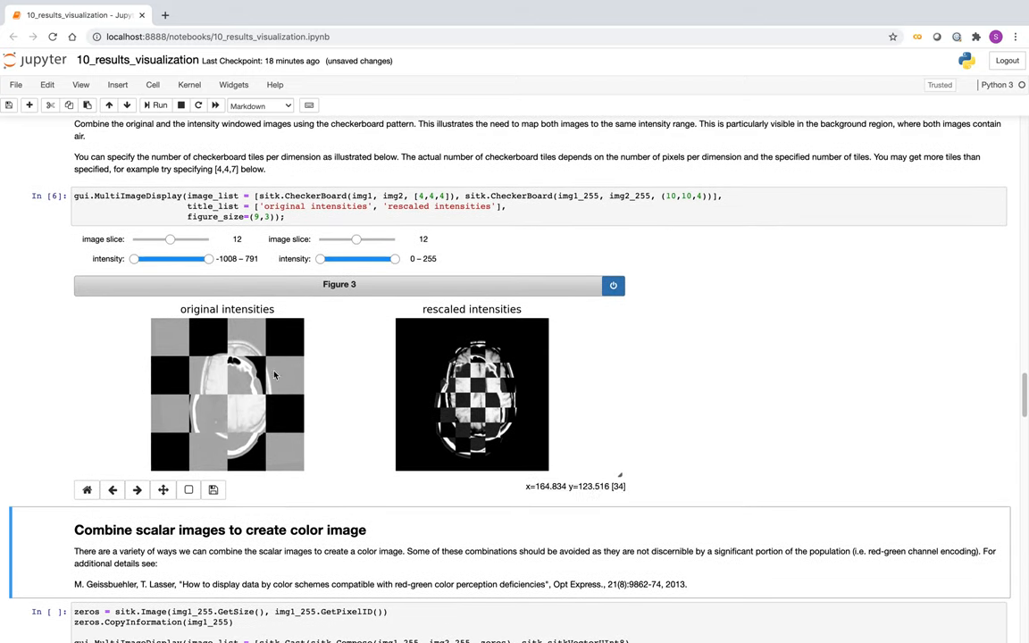
pyautogui.moveTo(259, 371)
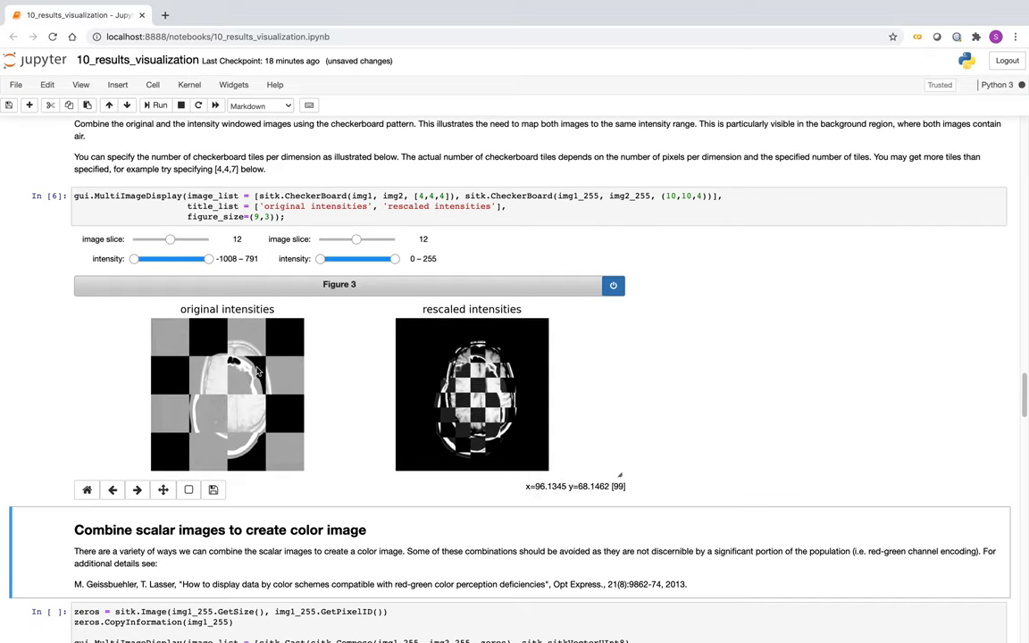
pyautogui.moveTo(180, 333)
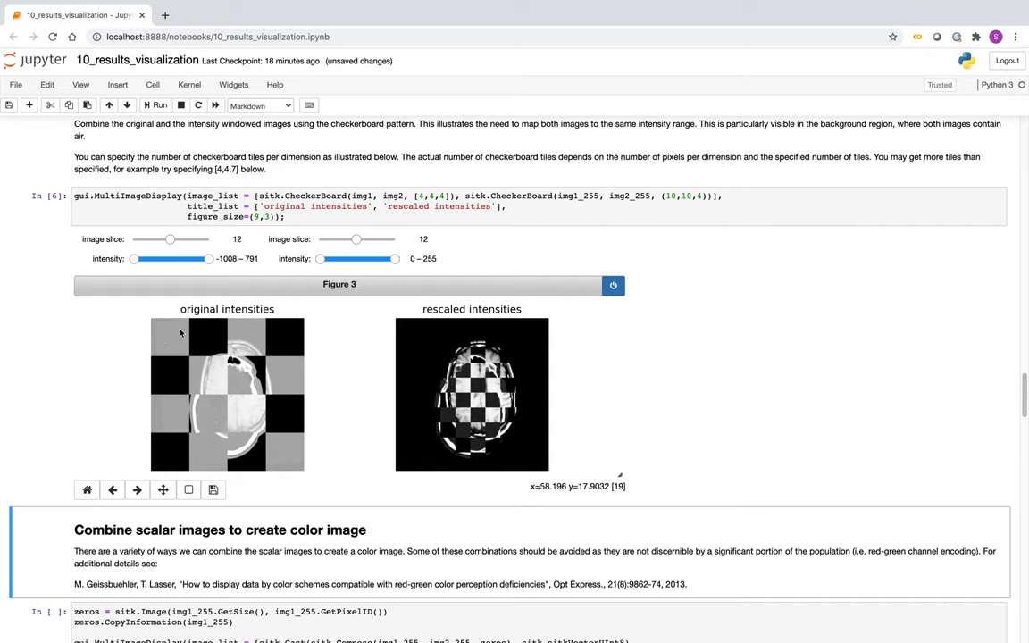
pyautogui.moveTo(210, 339)
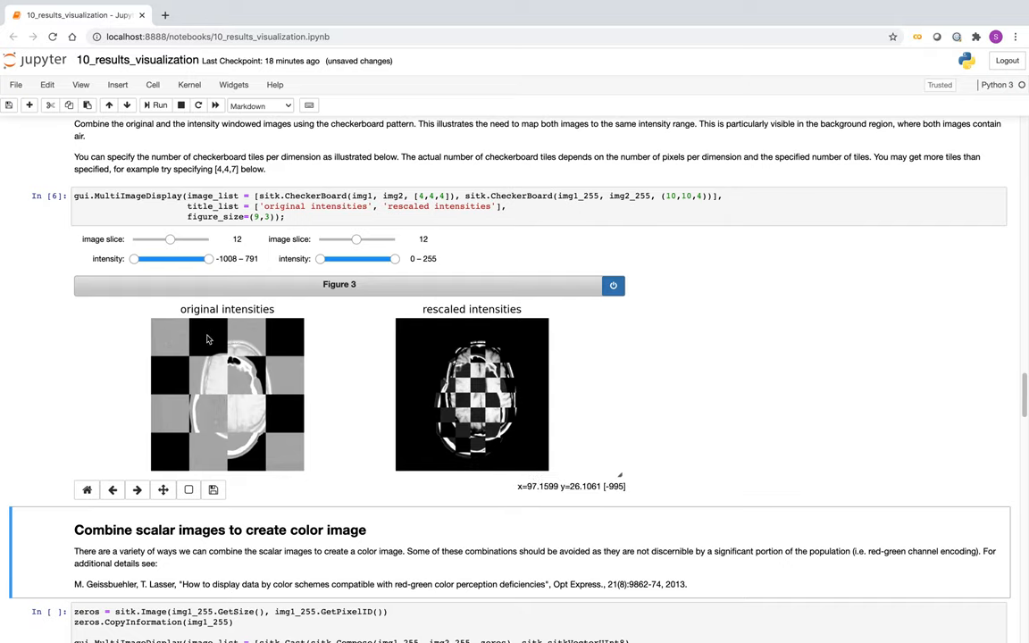
pyautogui.moveTo(206, 341)
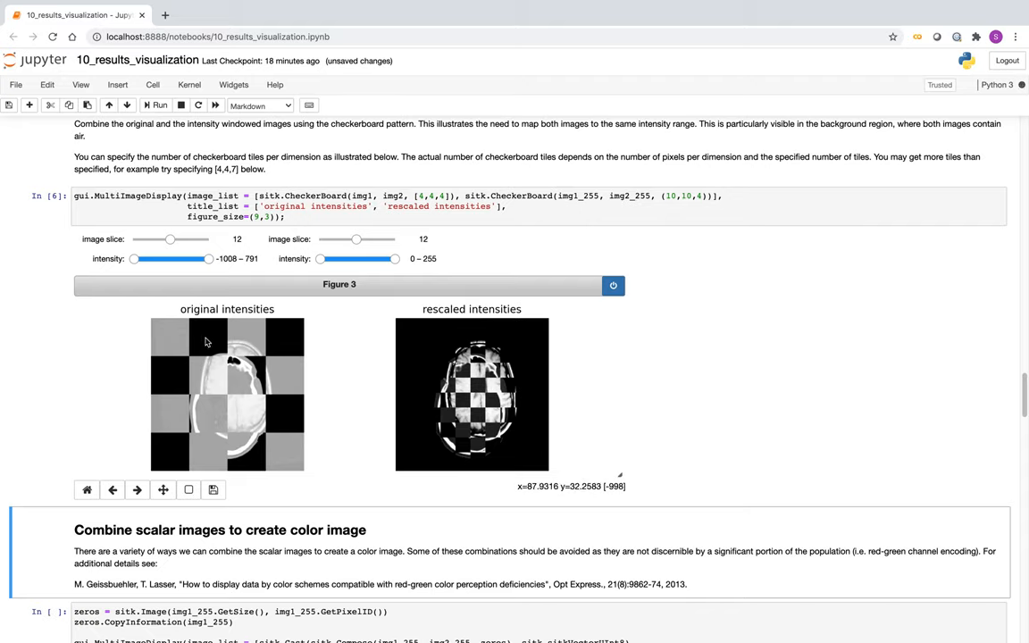
pyautogui.moveTo(181, 340)
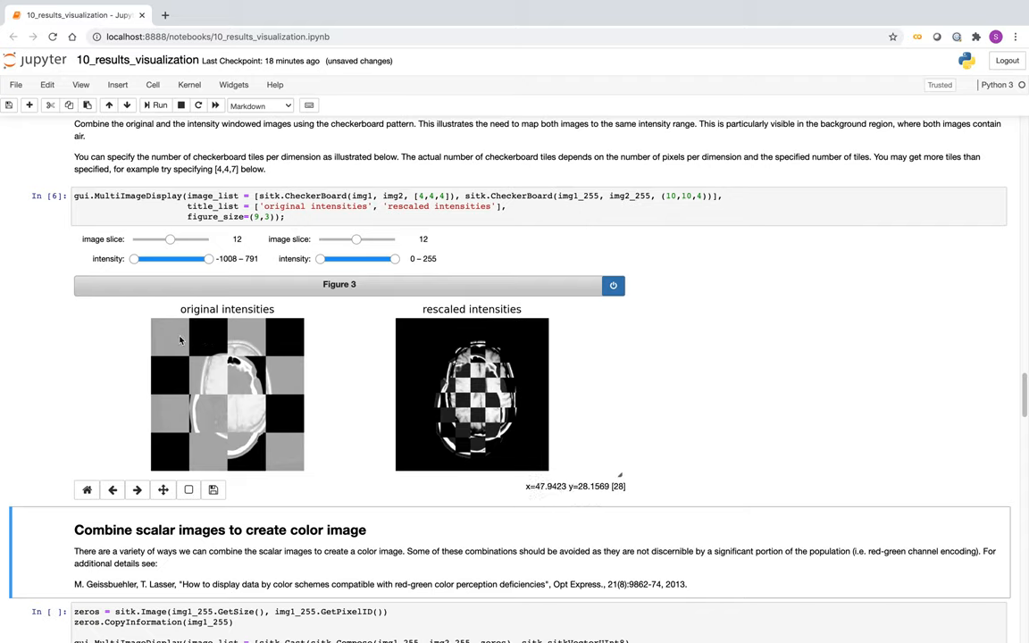
pyautogui.moveTo(214, 340)
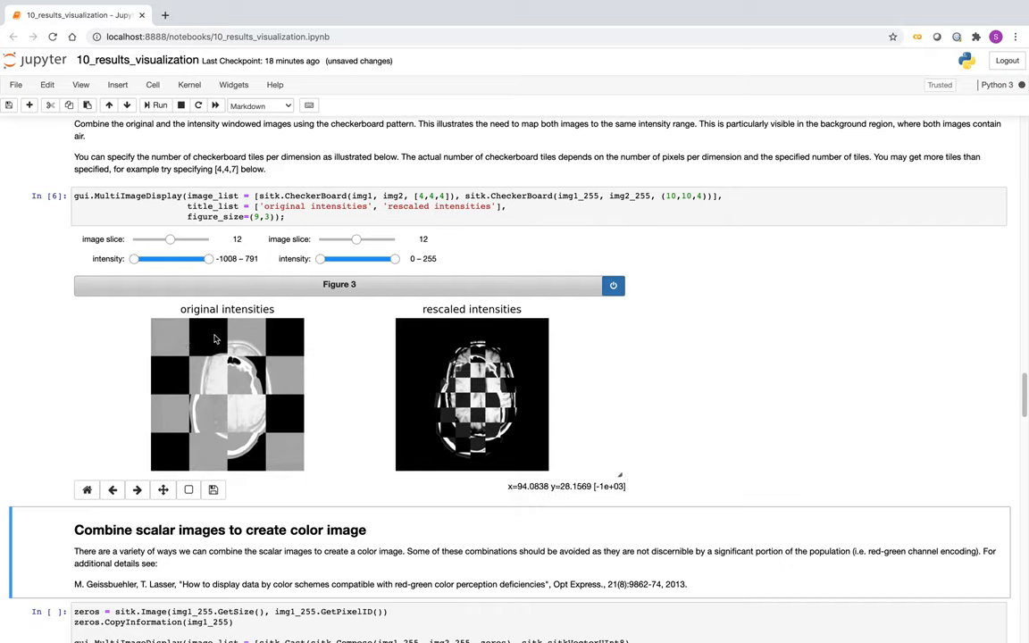
pyautogui.moveTo(192, 339)
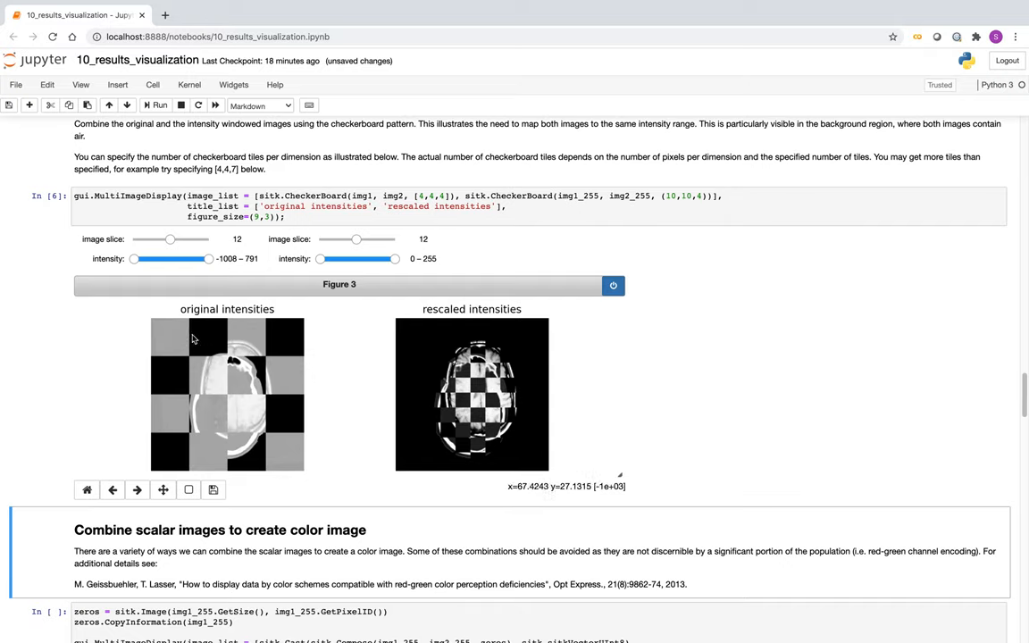
pyautogui.moveTo(181, 335)
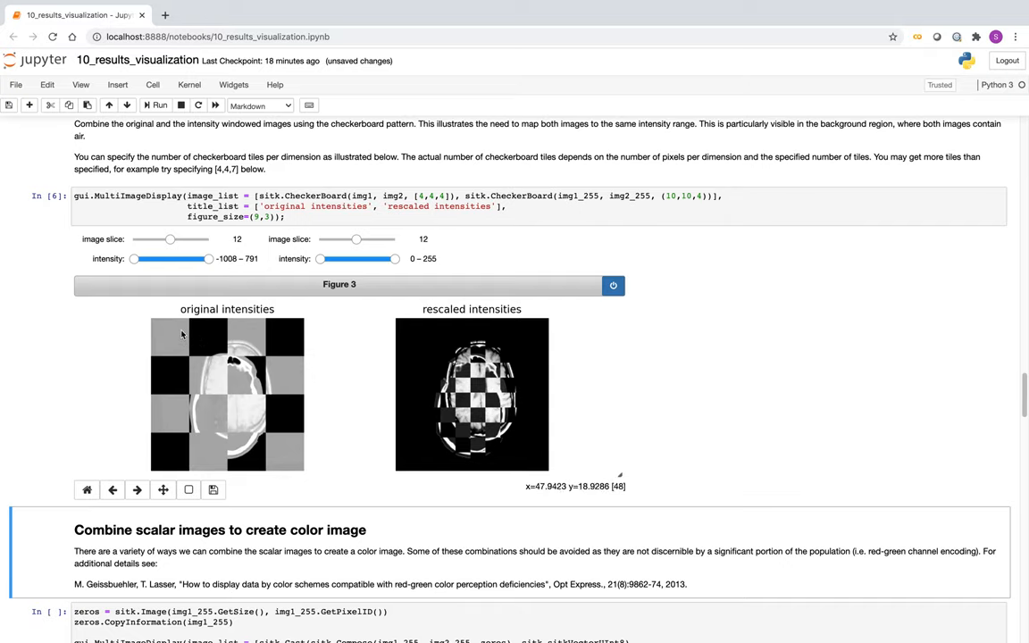
pyautogui.moveTo(421, 388)
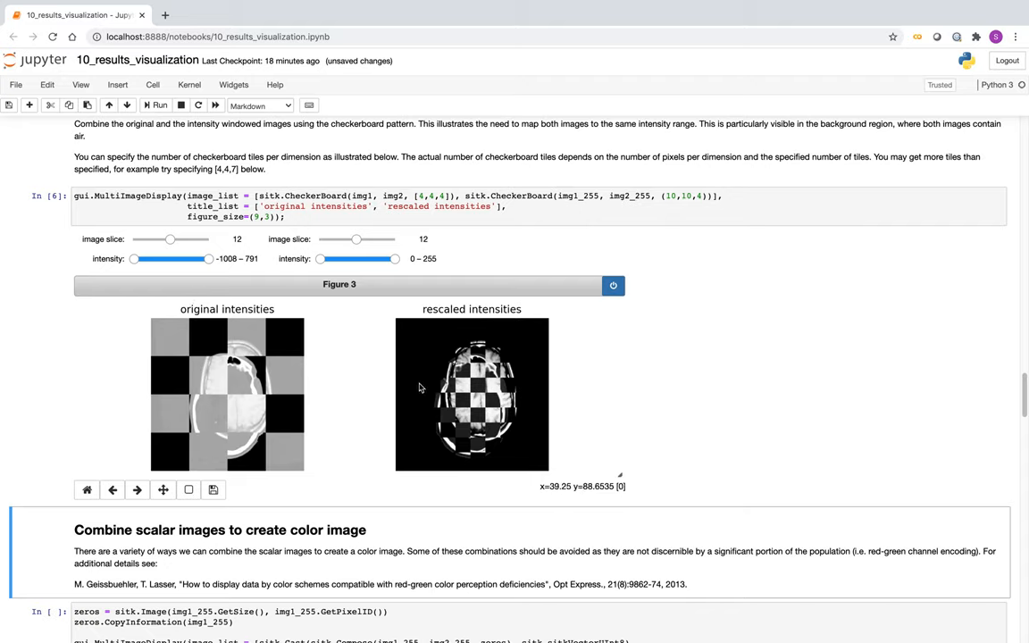
pyautogui.moveTo(425, 355)
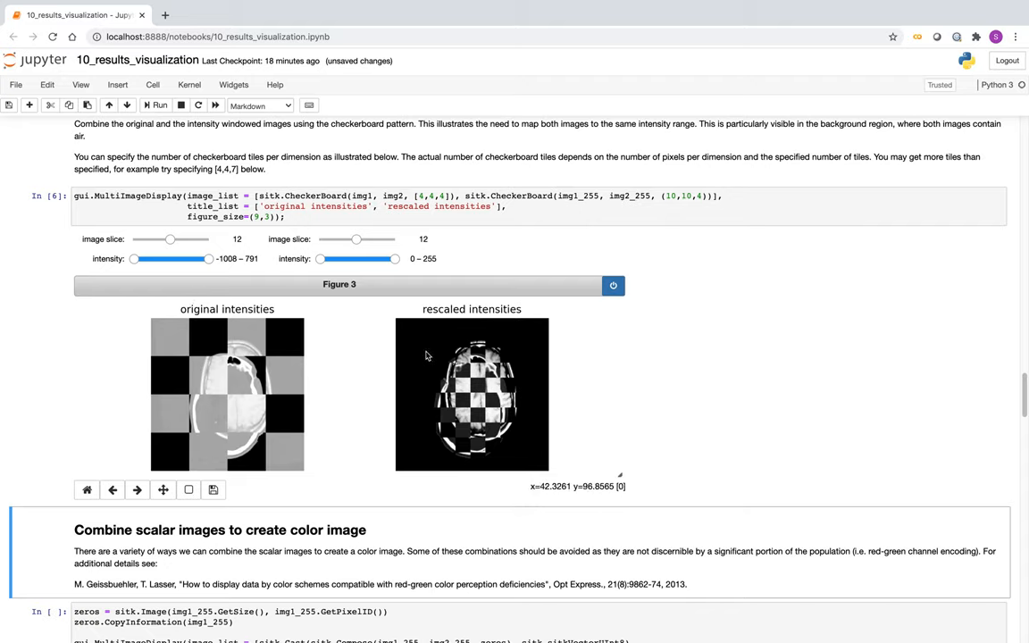
pyautogui.moveTo(424, 354)
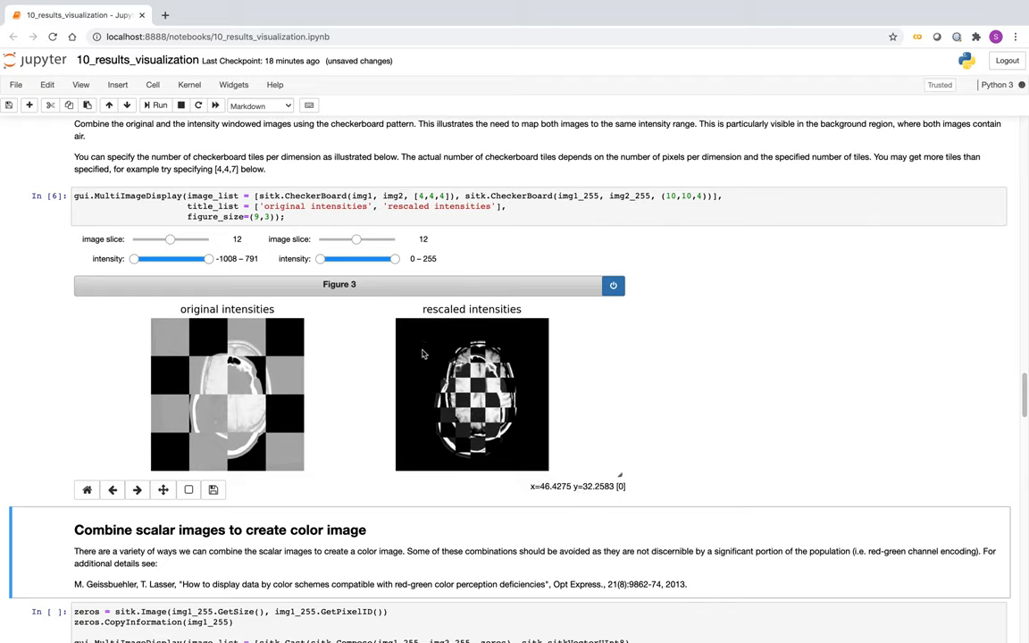
pyautogui.moveTo(464, 299)
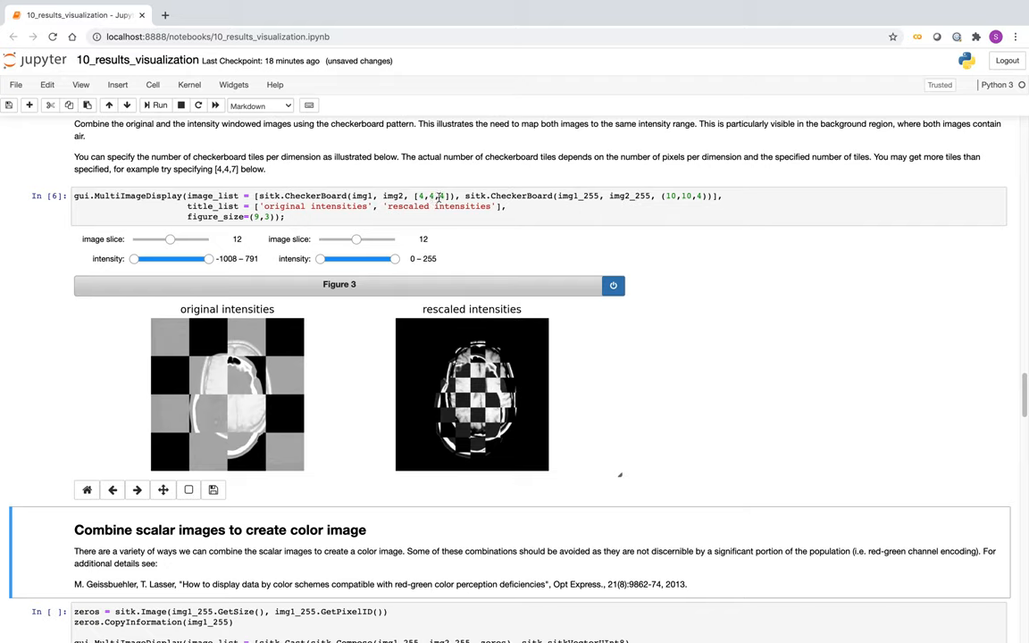
pyautogui.moveTo(226, 368)
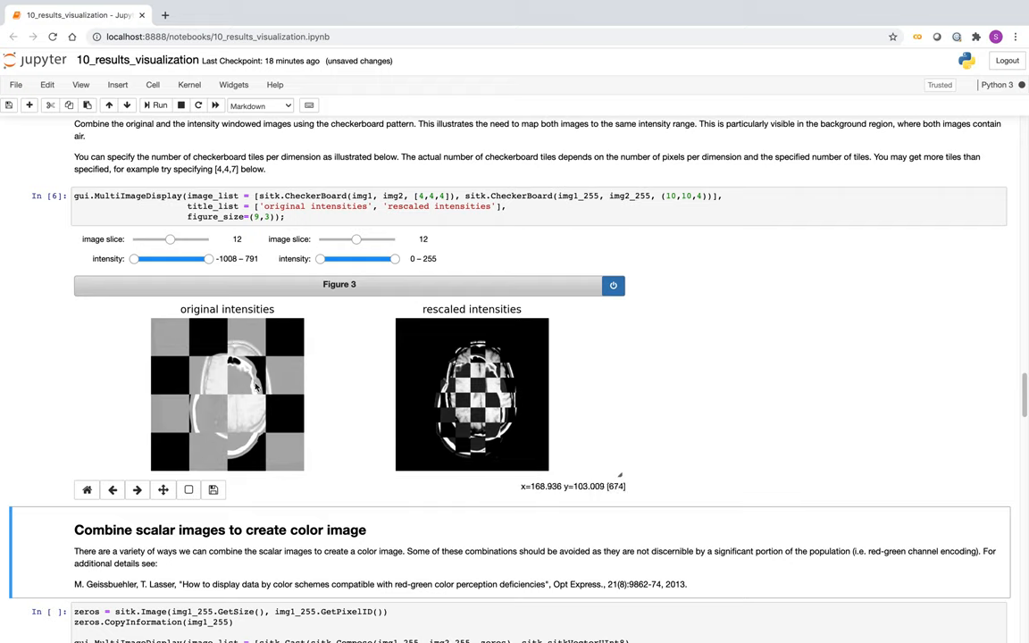
pyautogui.moveTo(254, 371)
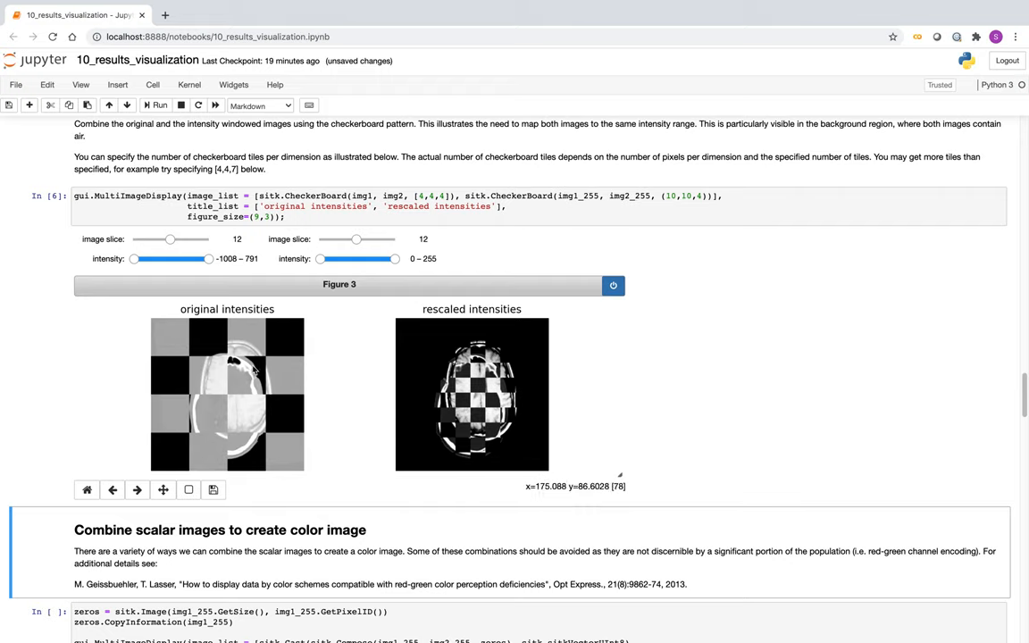
pyautogui.moveTo(290, 389)
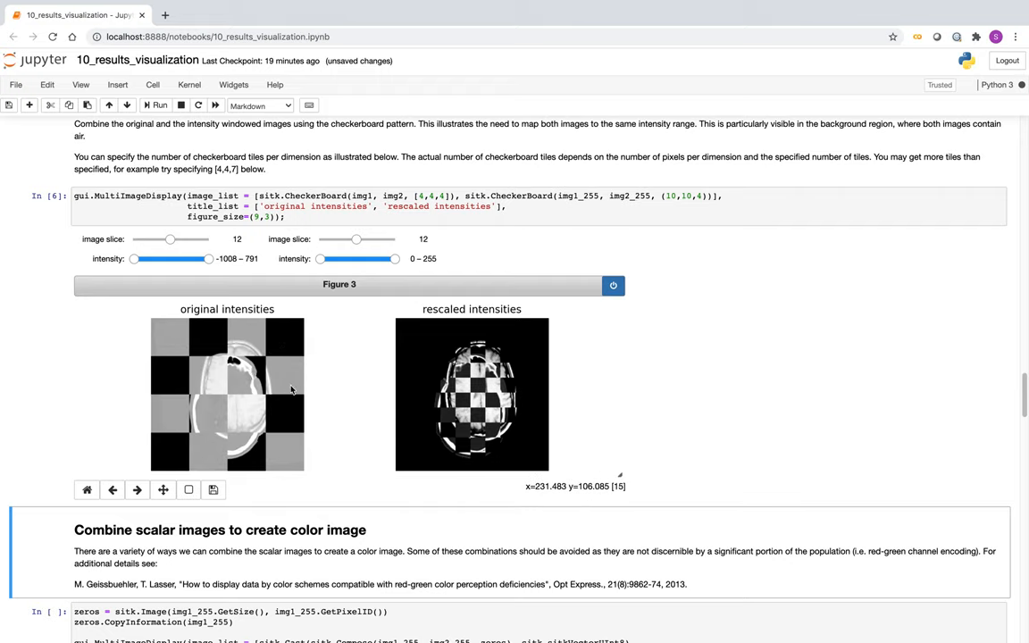
pyautogui.moveTo(287, 456)
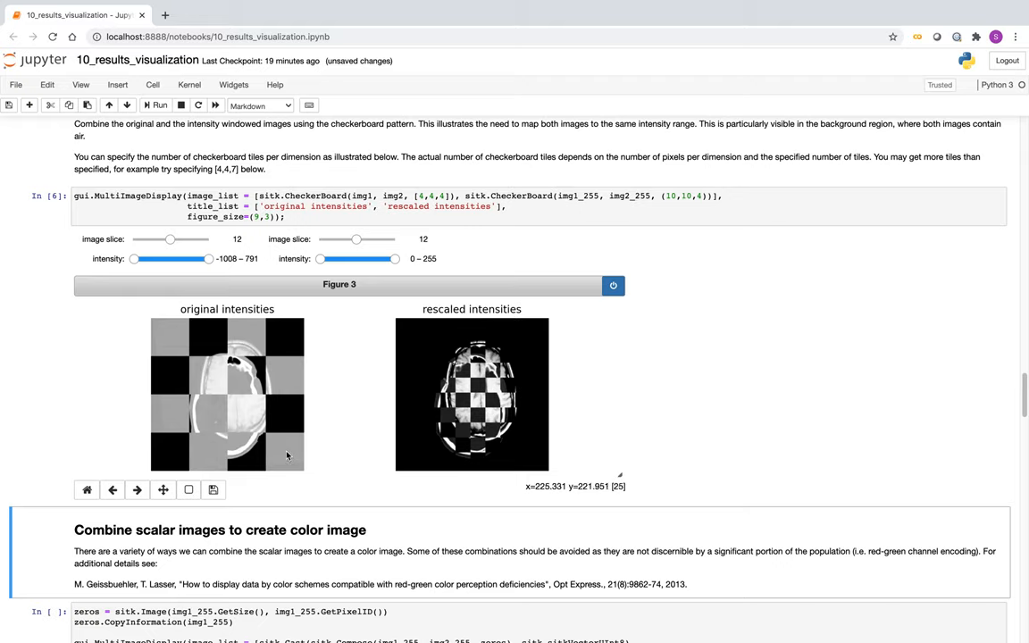
pyautogui.moveTo(297, 458)
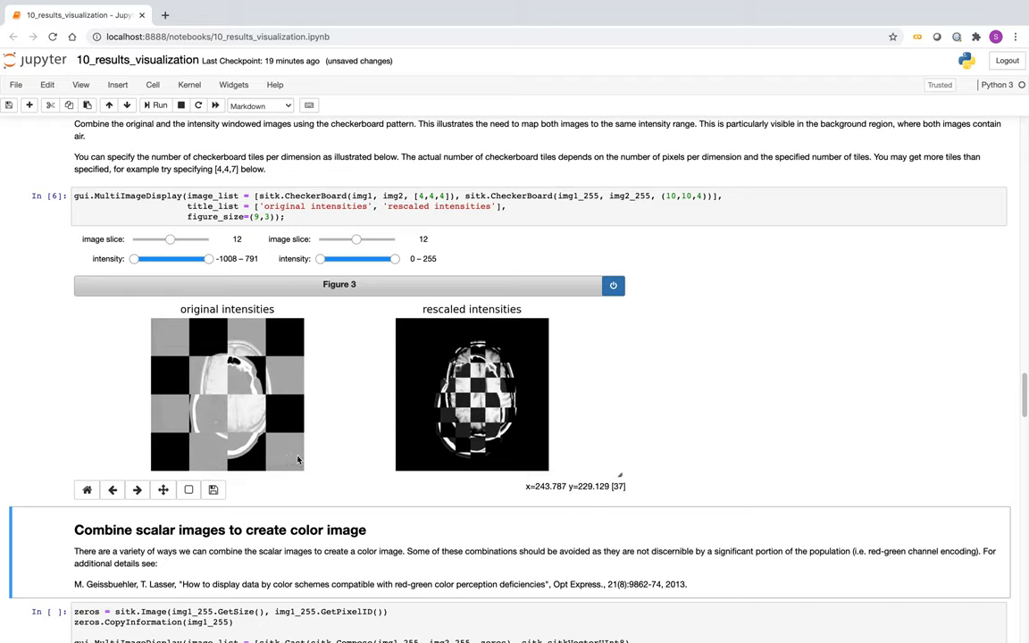
pyautogui.moveTo(311, 455)
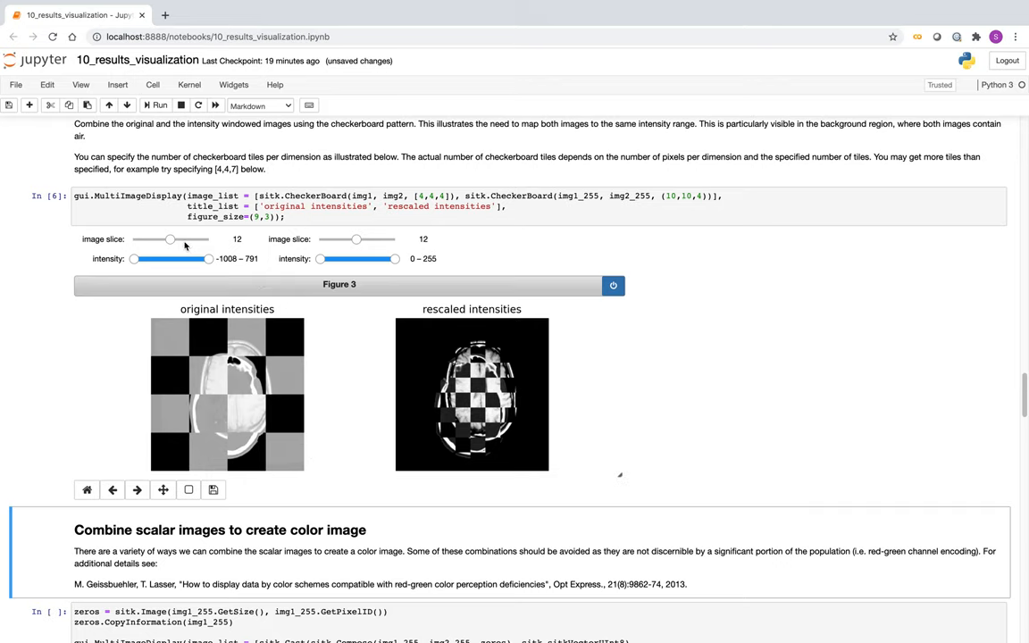
pyautogui.moveTo(668, 181)
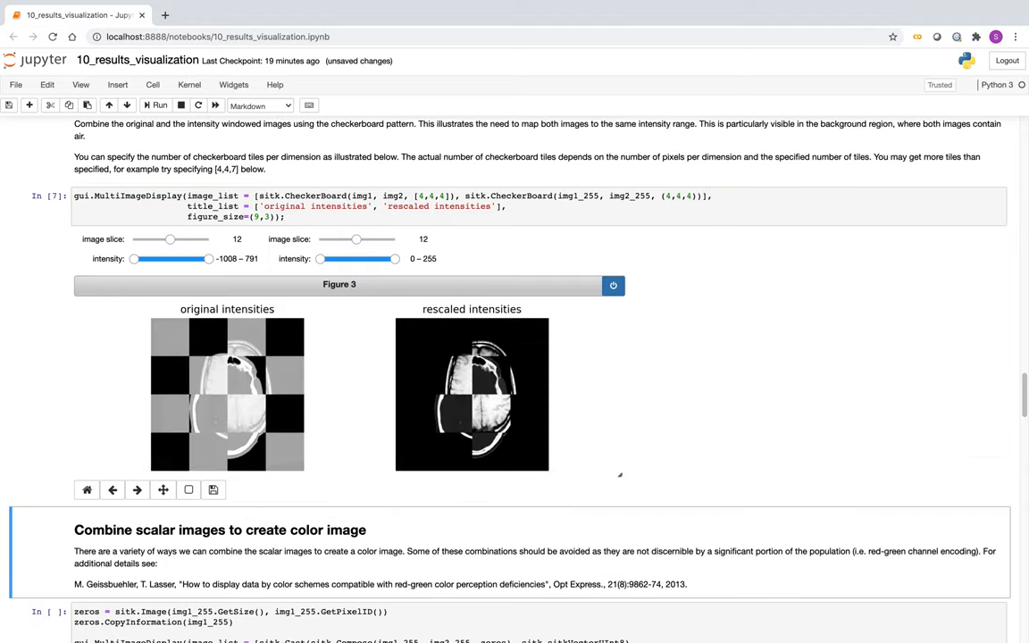
pyautogui.moveTo(209, 425)
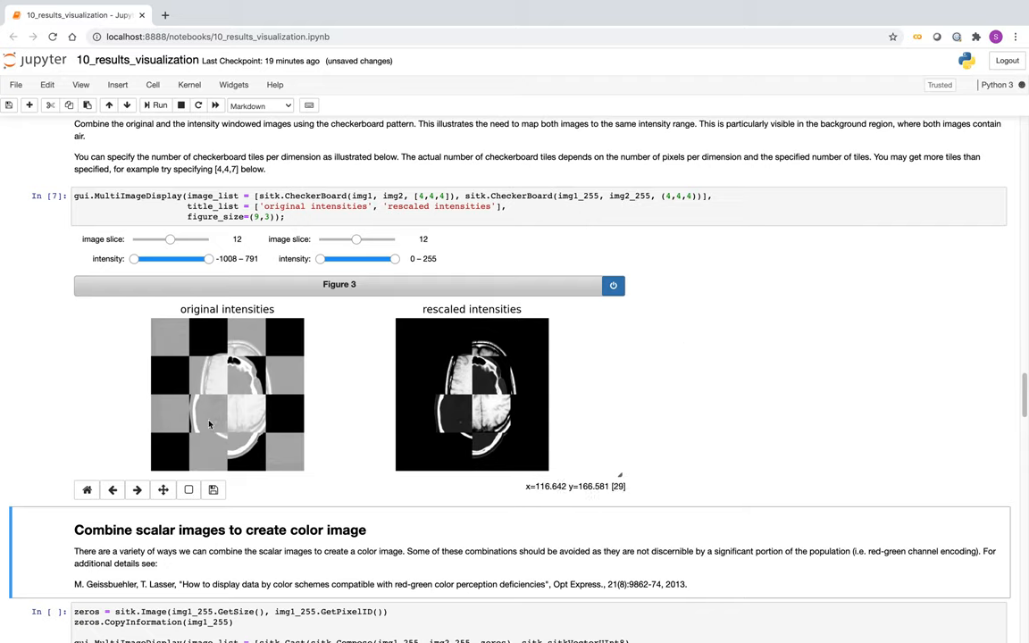
pyautogui.moveTo(434, 451)
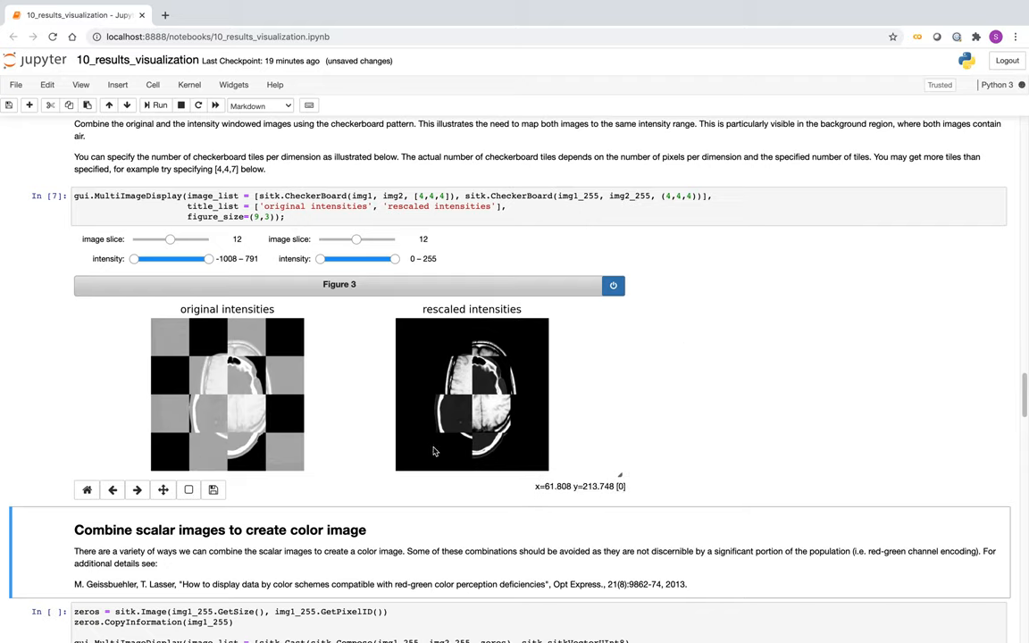
pyautogui.moveTo(411, 376)
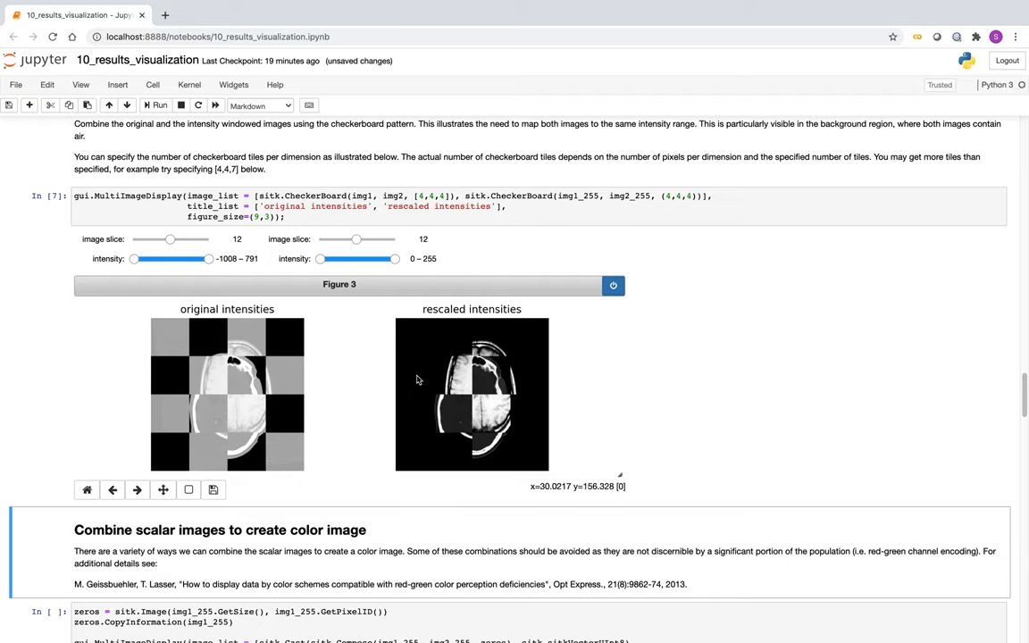
pyautogui.moveTo(416, 432)
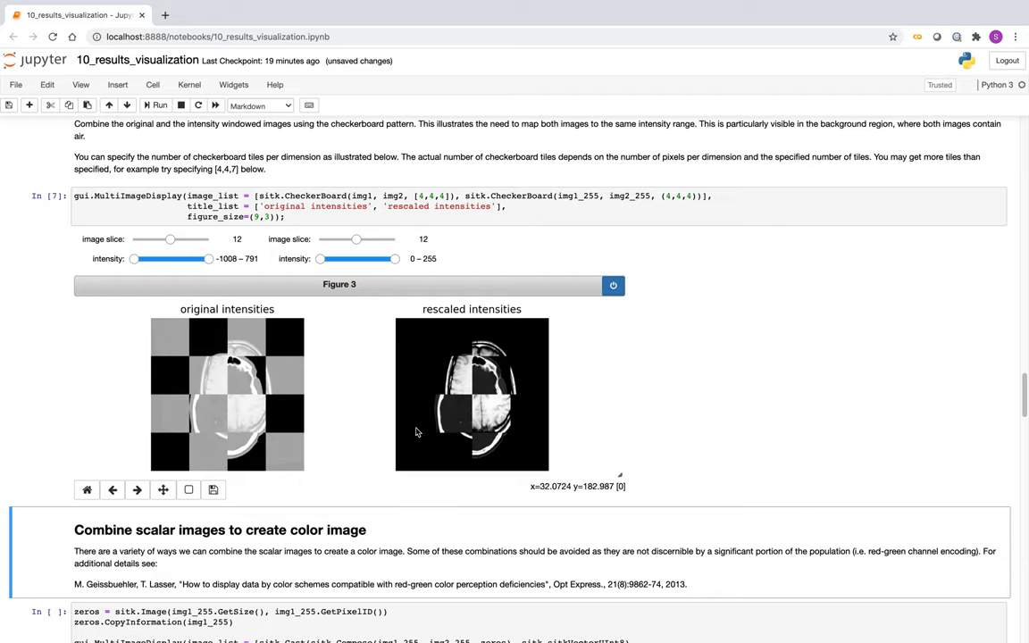
pyautogui.moveTo(459, 394)
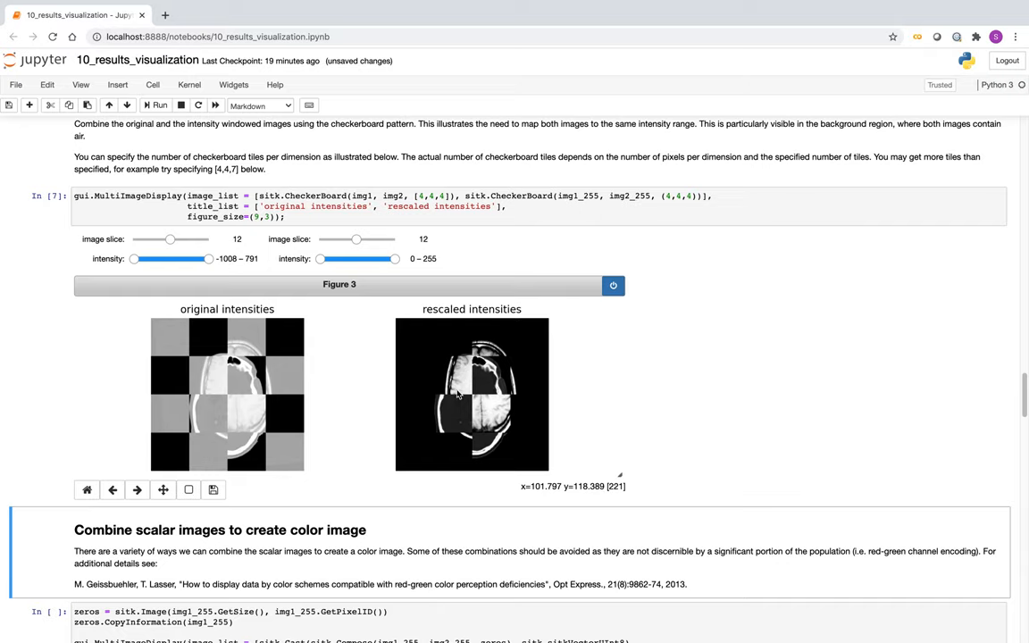
pyautogui.moveTo(463, 379)
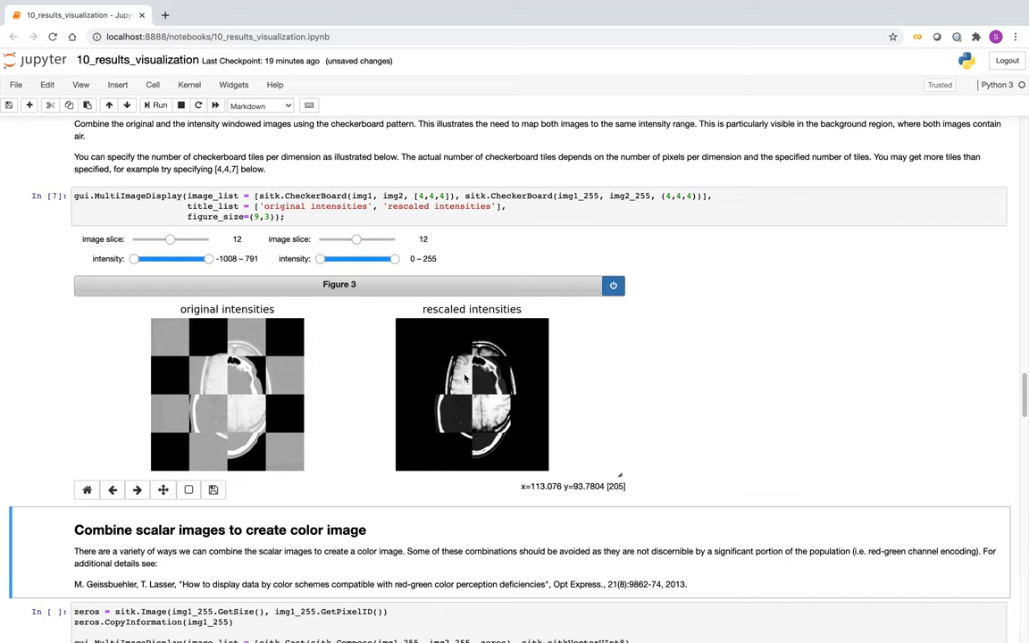
pyautogui.moveTo(466, 395)
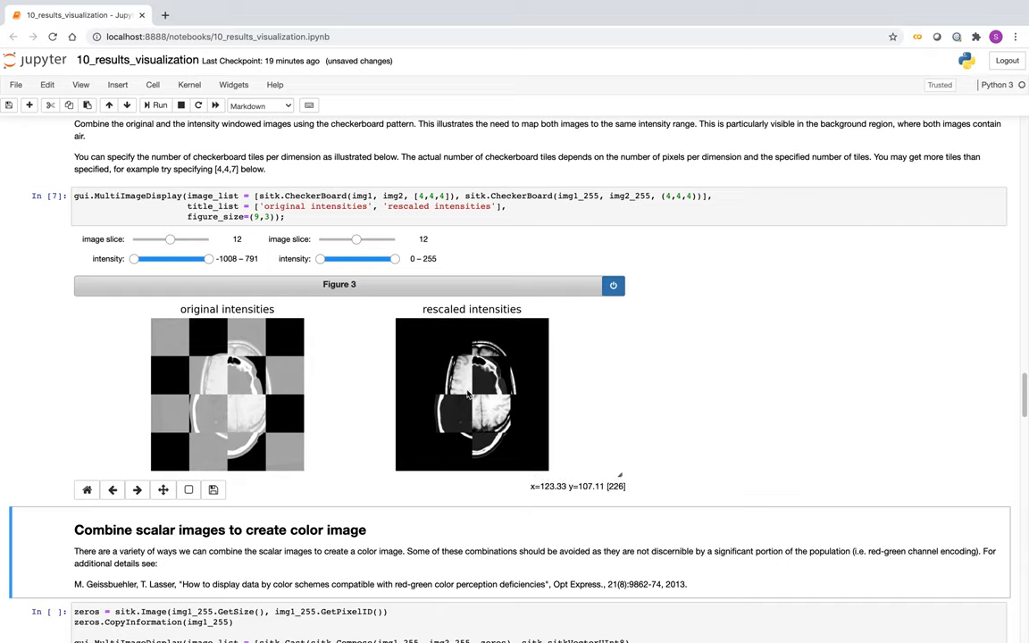
pyautogui.moveTo(468, 385)
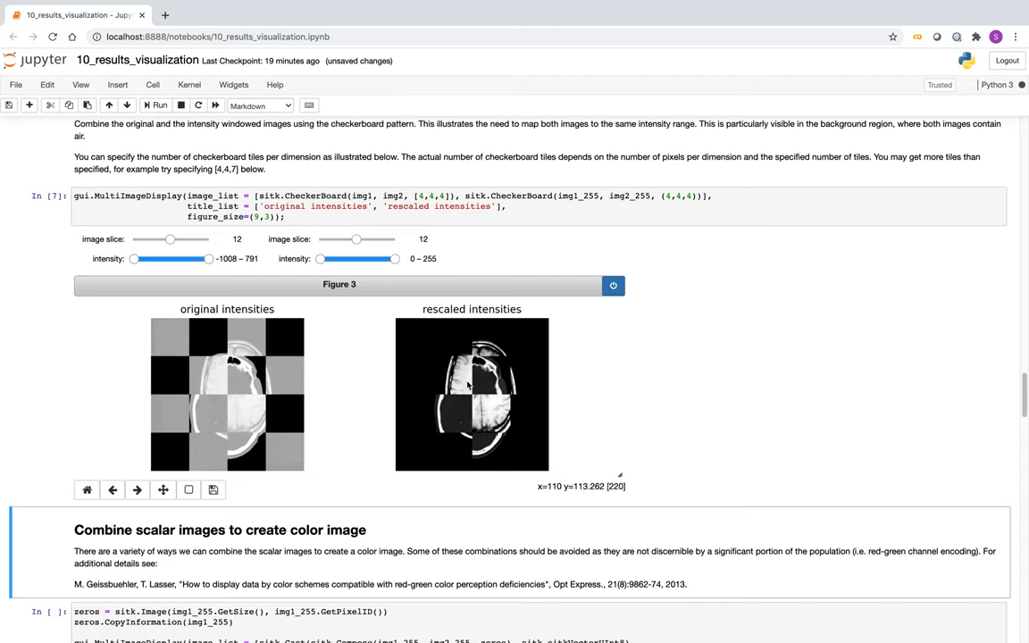
pyautogui.moveTo(340, 400)
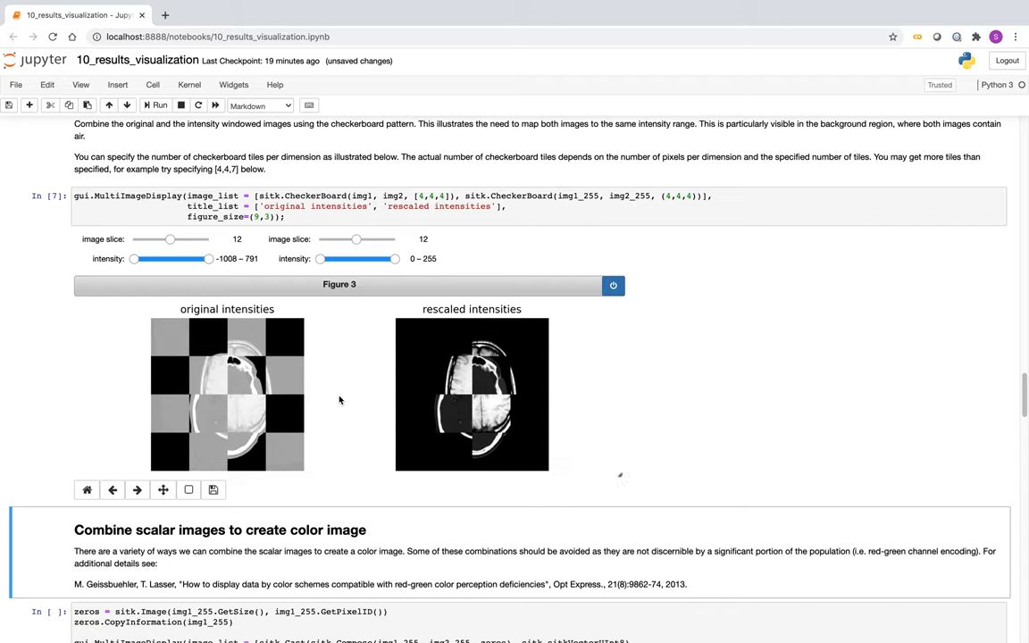
pyautogui.moveTo(713, 349)
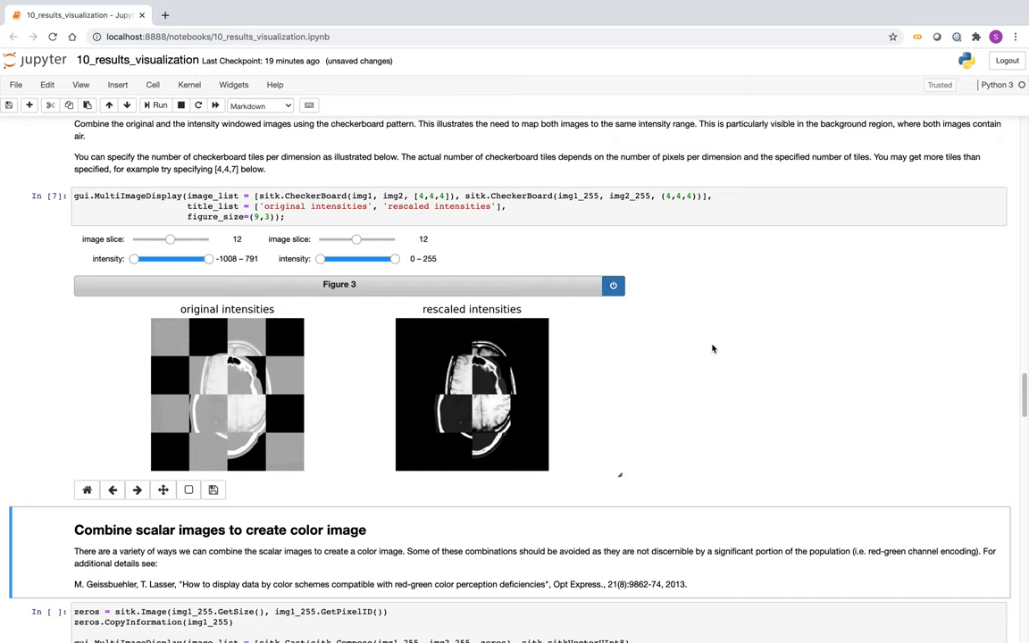
# Step: Scroll past the checkerboard figure to the 'Combine scalar images to create color image' cell
pyautogui.scroll(-3)
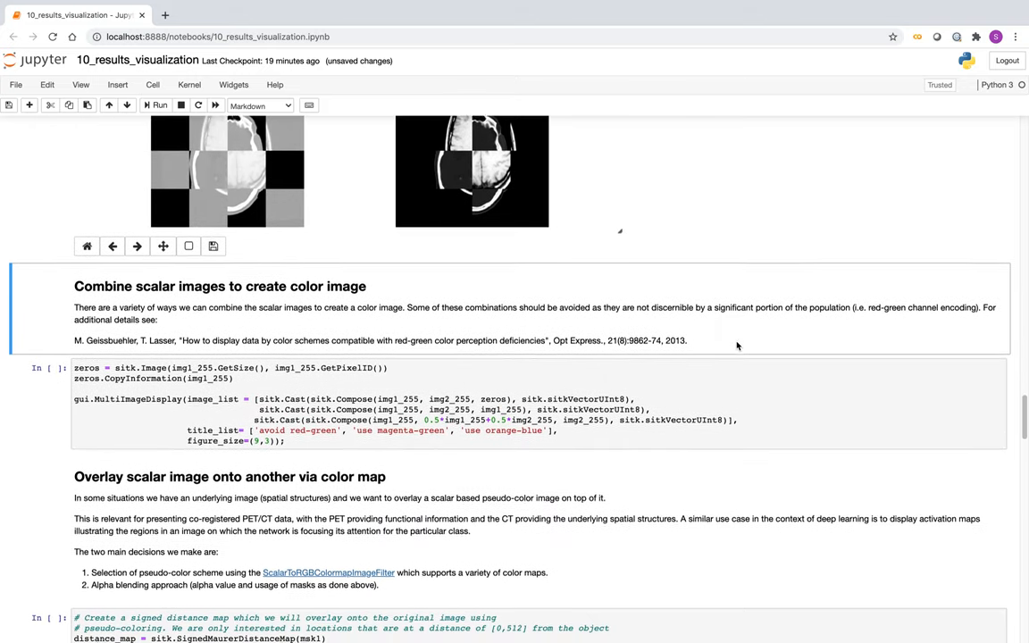
pyautogui.scroll(-3)
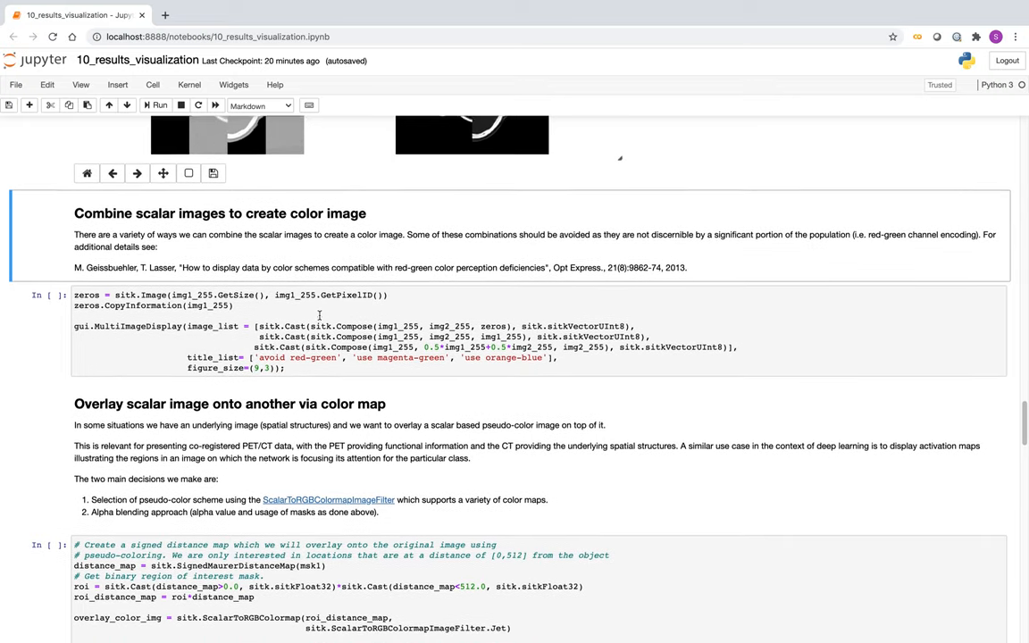
pyautogui.scroll(-3)
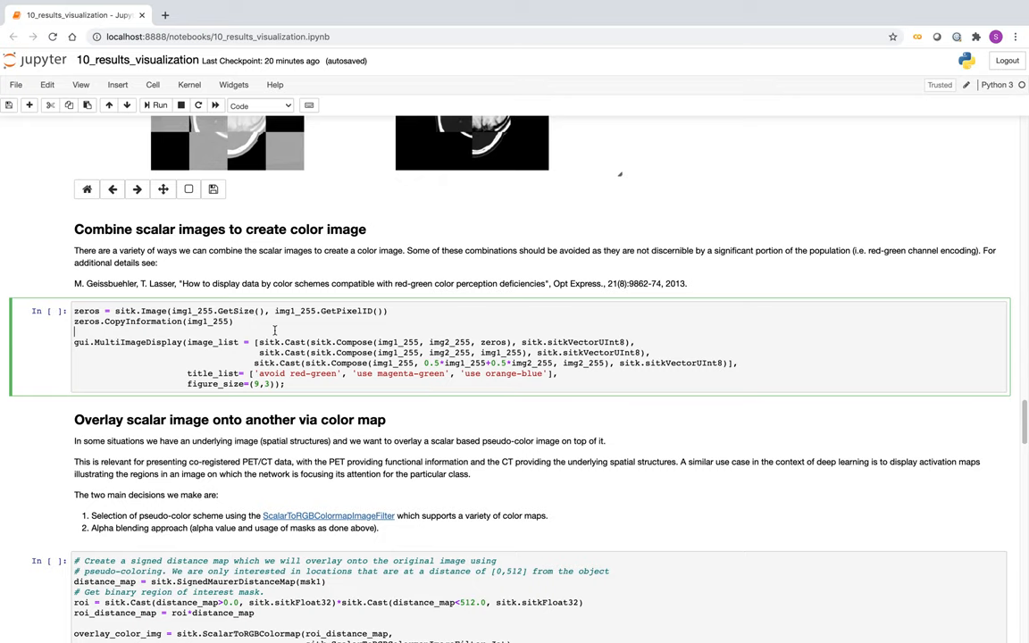
# Step: Run the color-combination cell and inspect Figure 4's three composite images
pyautogui.click(159, 104)
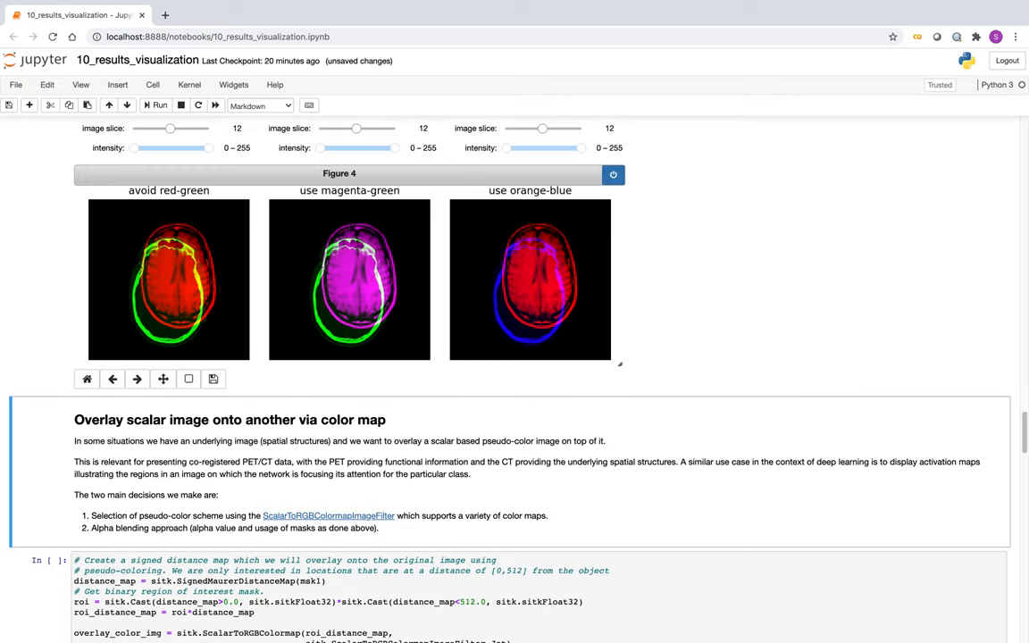
pyautogui.scroll(3)
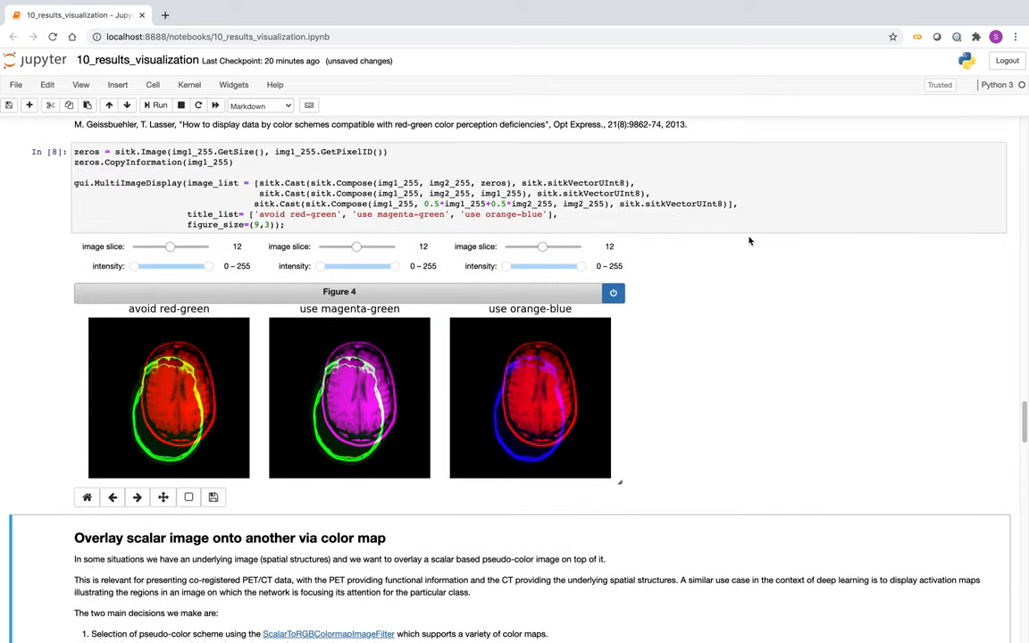
pyautogui.scroll(3)
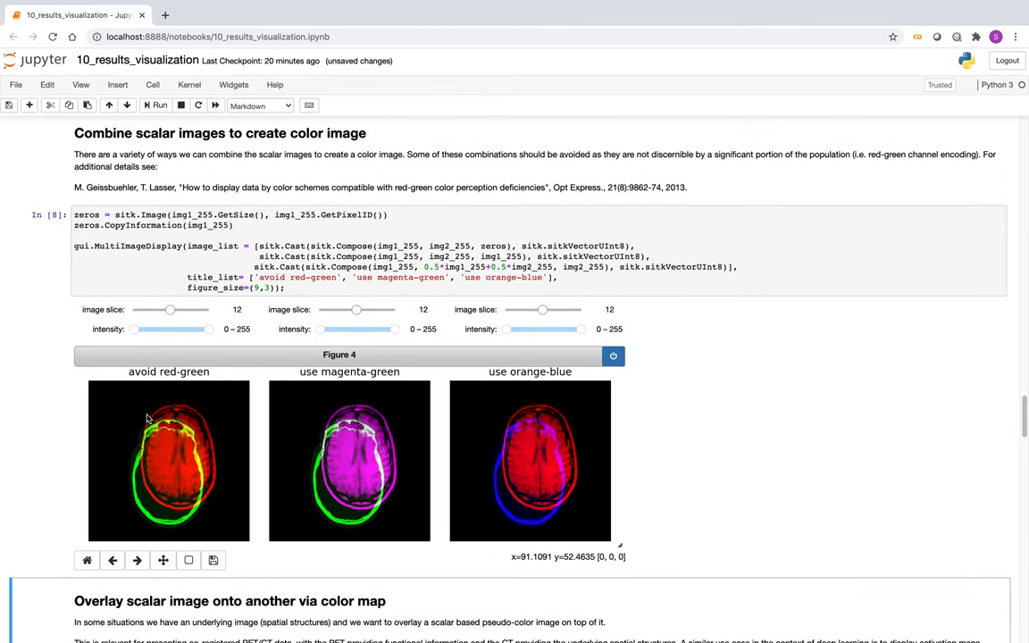
pyautogui.moveTo(296, 456)
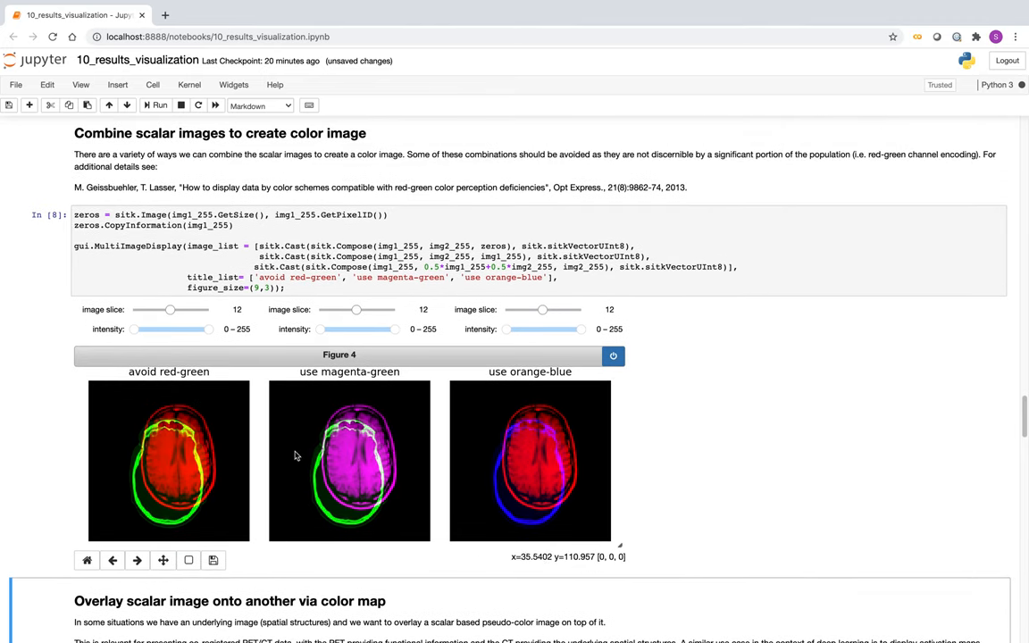
pyautogui.moveTo(364, 420)
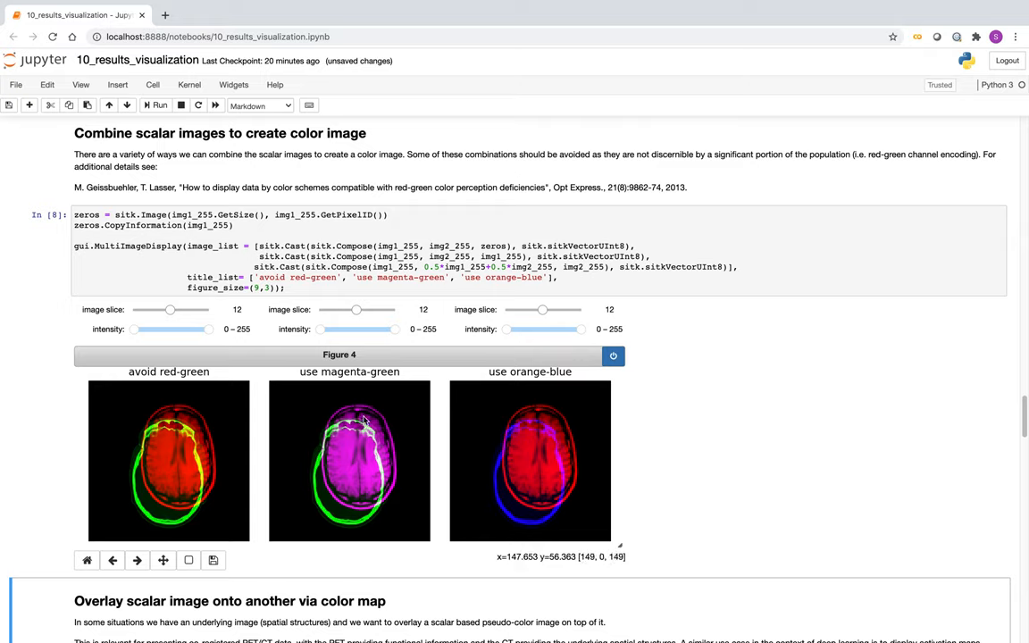
pyautogui.moveTo(349, 447)
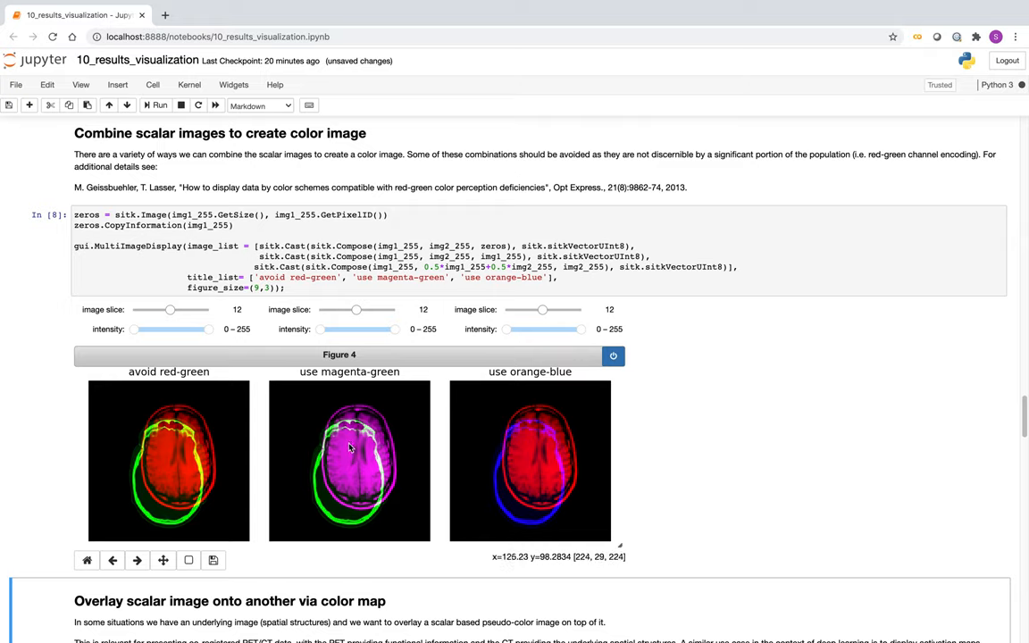
pyautogui.moveTo(392, 382)
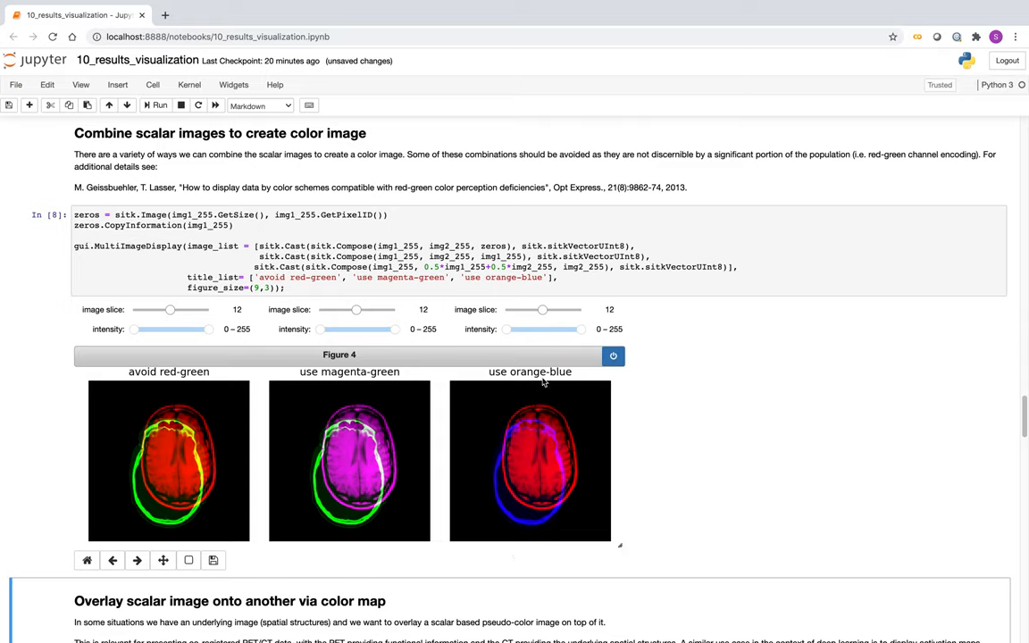
pyautogui.moveTo(520, 429)
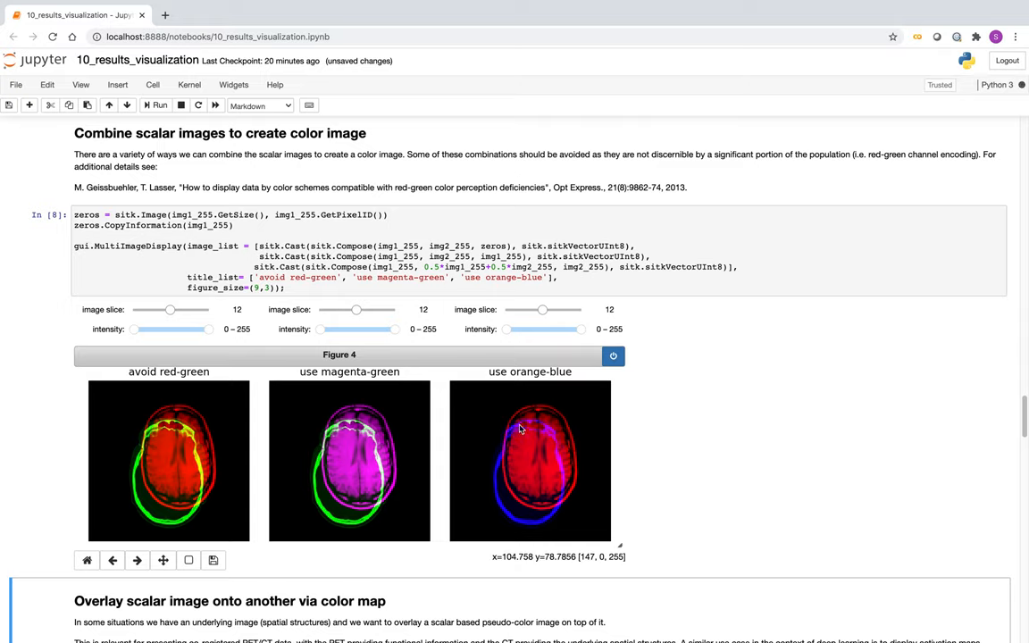
pyautogui.moveTo(214, 374)
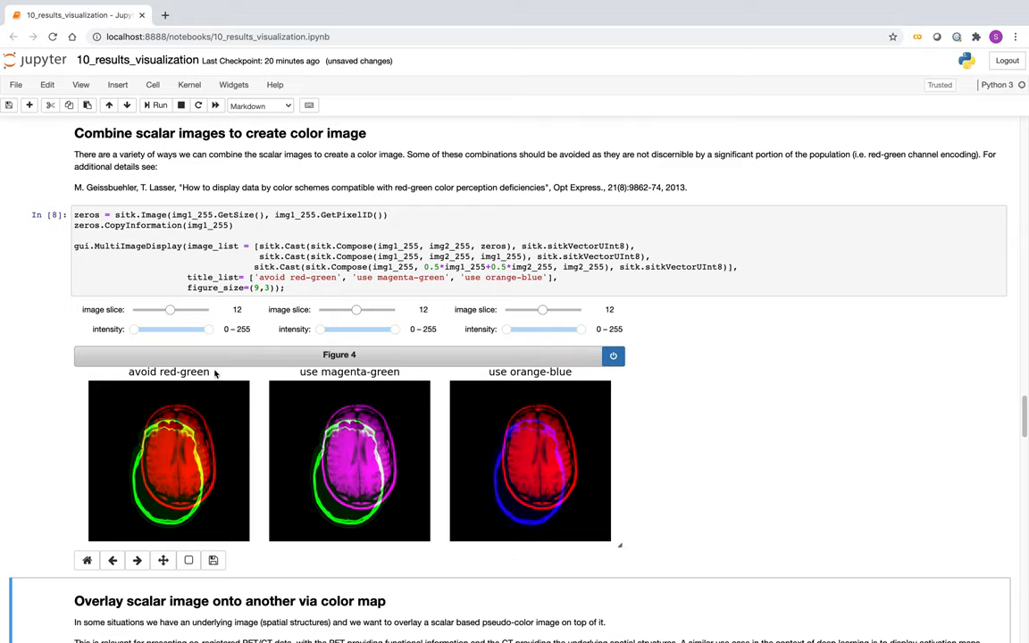
pyautogui.moveTo(436, 466)
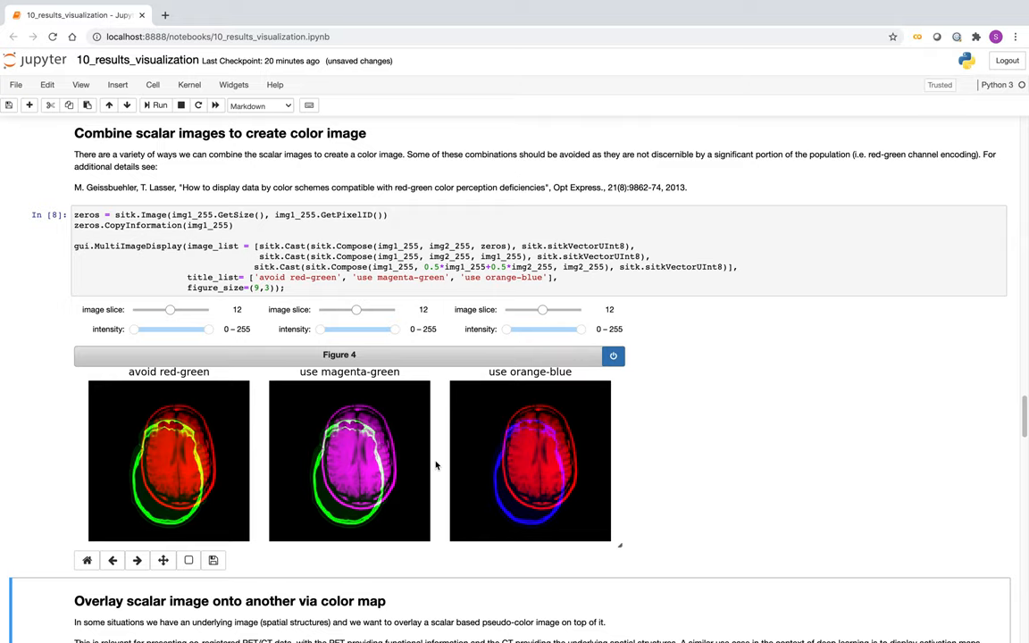
pyautogui.moveTo(567, 460)
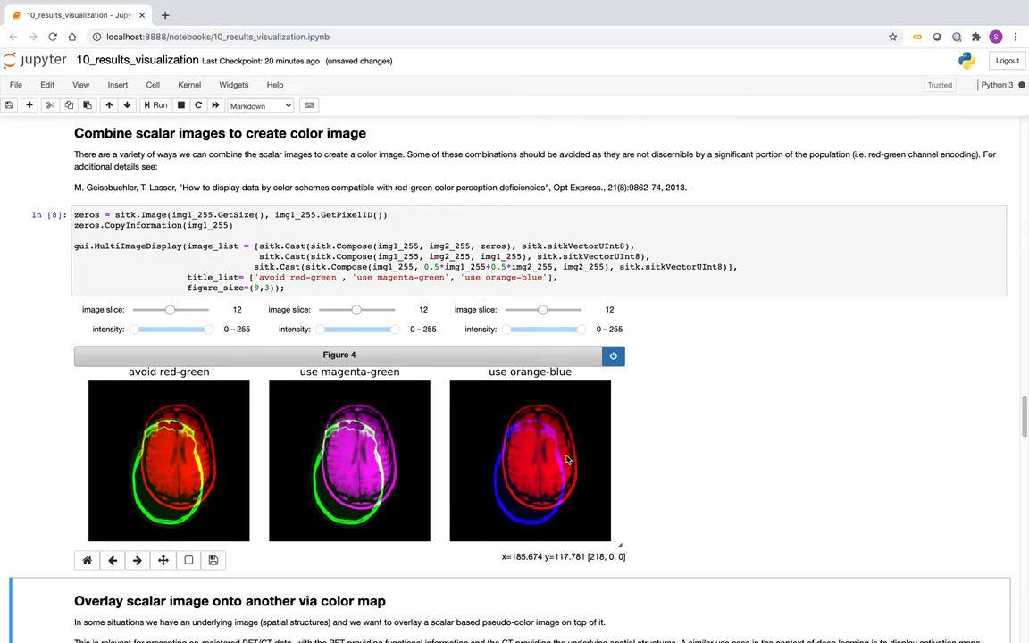
pyautogui.moveTo(323, 486)
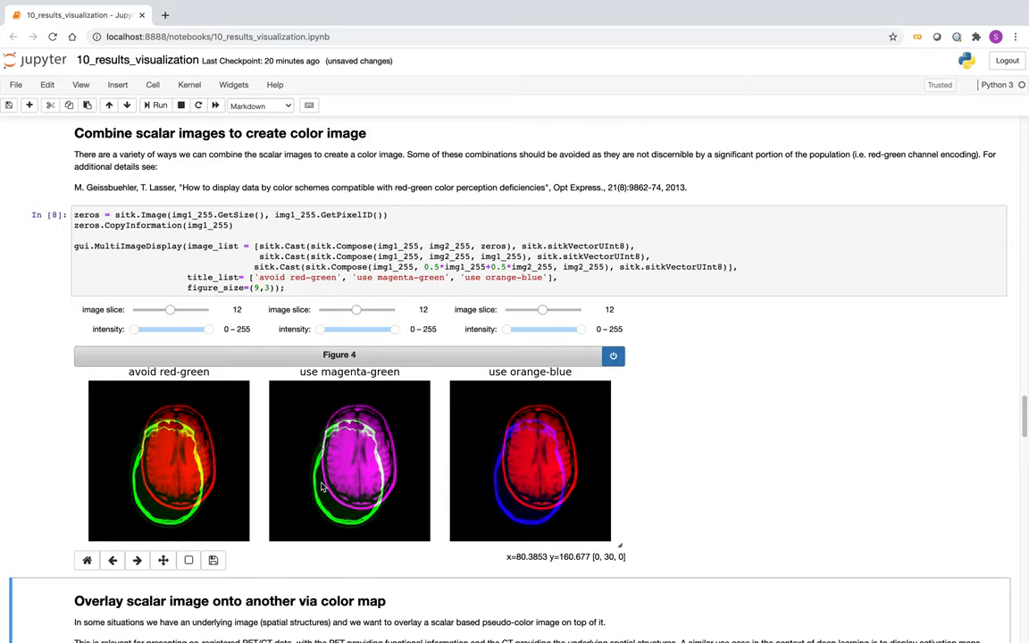
pyautogui.moveTo(165, 330)
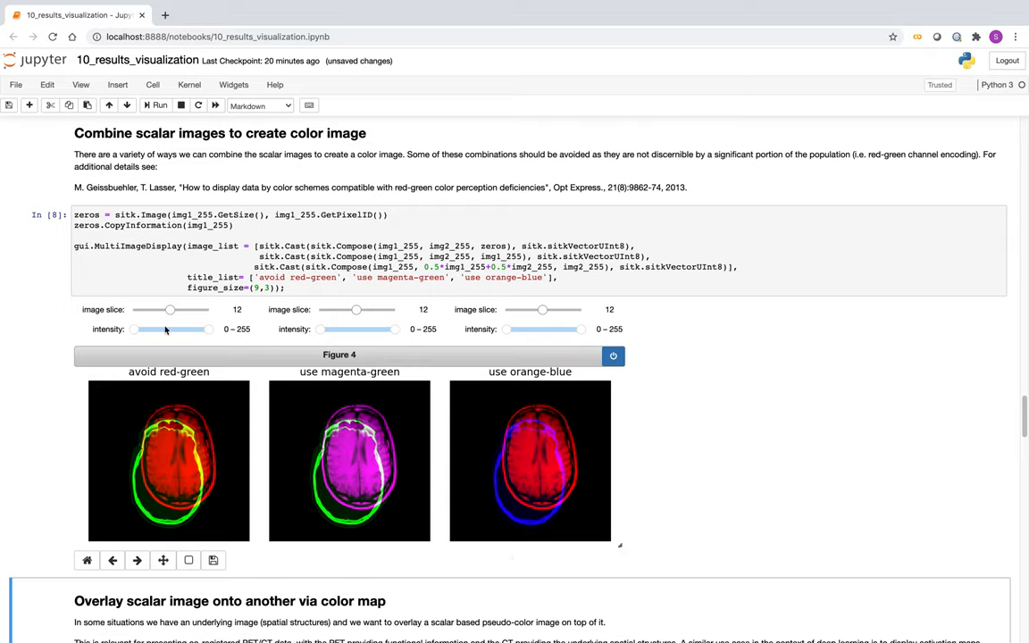
# Step: Browse the red-green composite's slices, settling on slice 13
pyautogui.moveTo(171, 310); pyautogui.dragTo(154, 309)
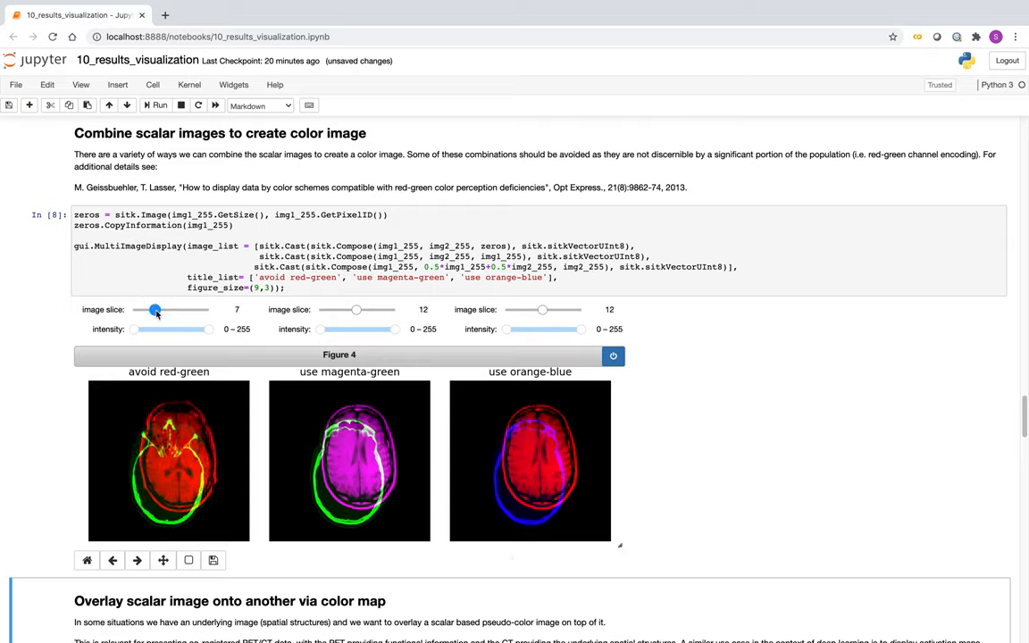
pyautogui.moveTo(156, 309); pyautogui.dragTo(165, 309)
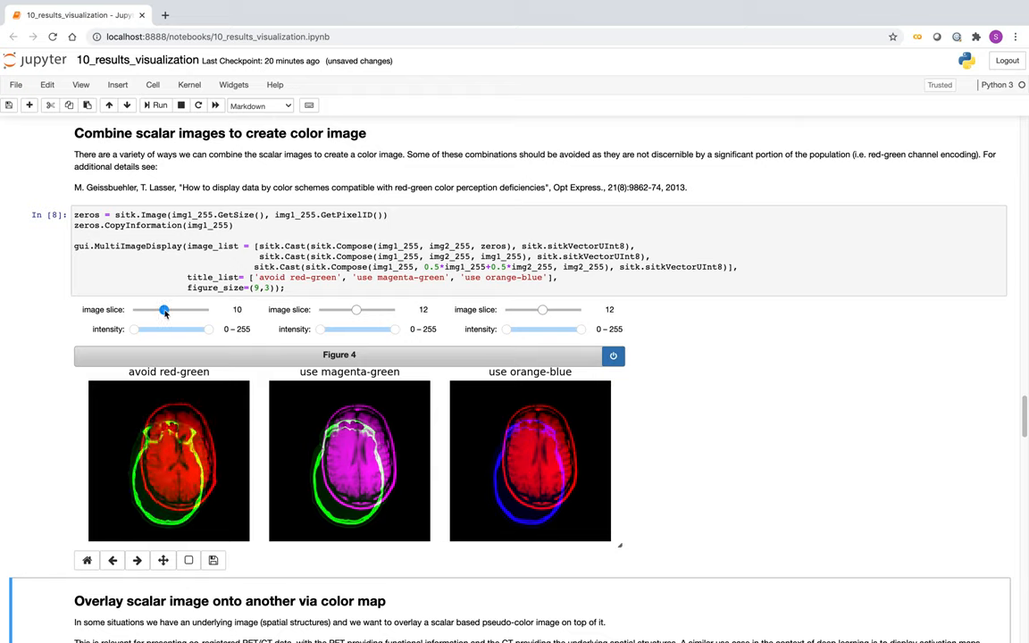
pyautogui.moveTo(164, 309); pyautogui.dragTo(176, 309)
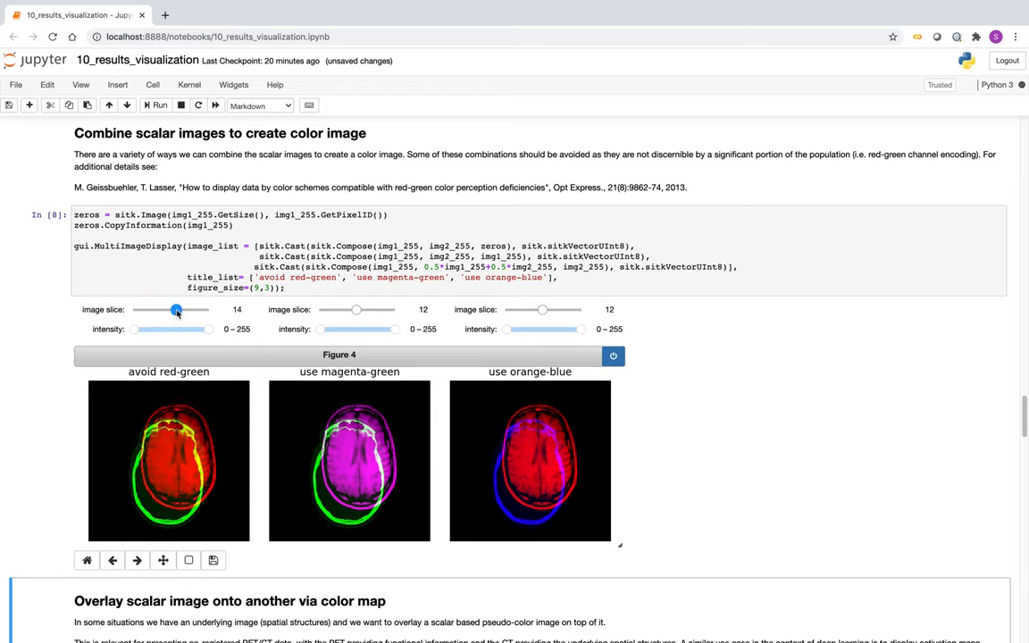
pyautogui.moveTo(176, 310); pyautogui.dragTo(186, 310)
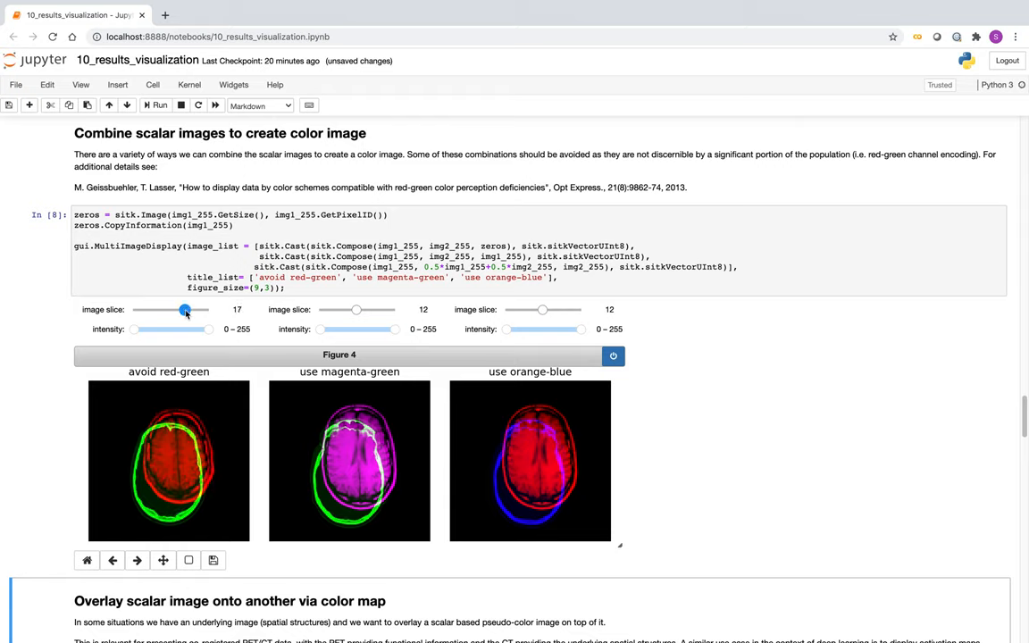
pyautogui.moveTo(186, 310); pyautogui.dragTo(182, 310)
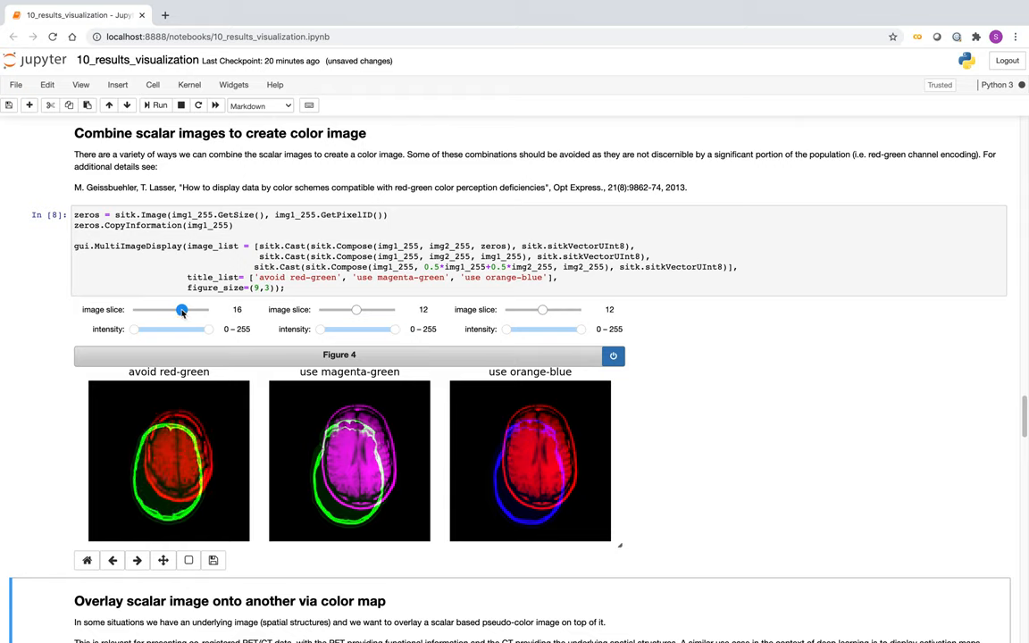
pyautogui.moveTo(182, 309); pyautogui.dragTo(173, 309)
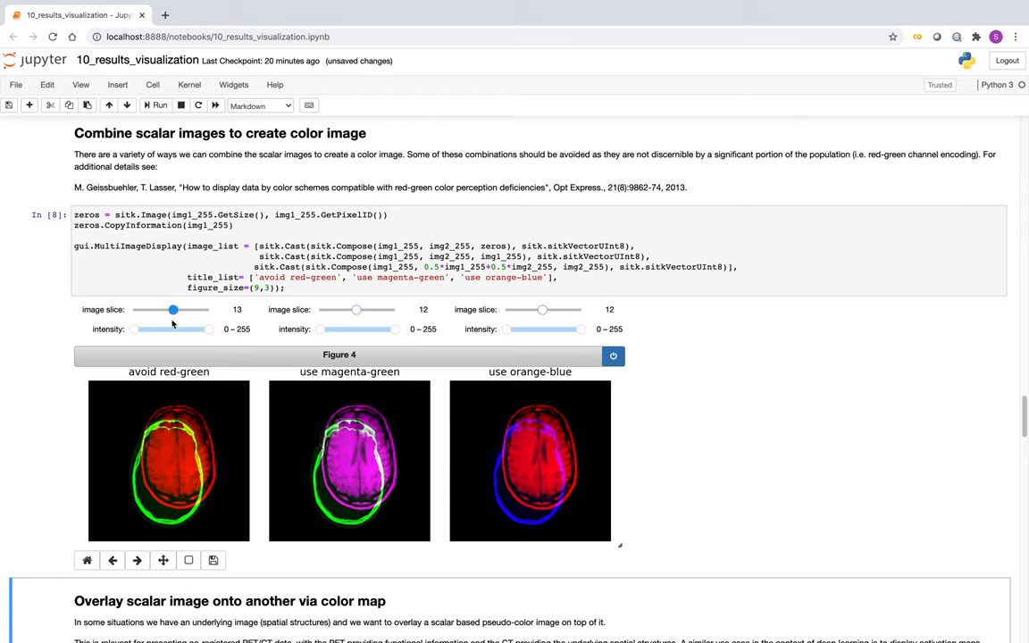
pyautogui.moveTo(176, 480)
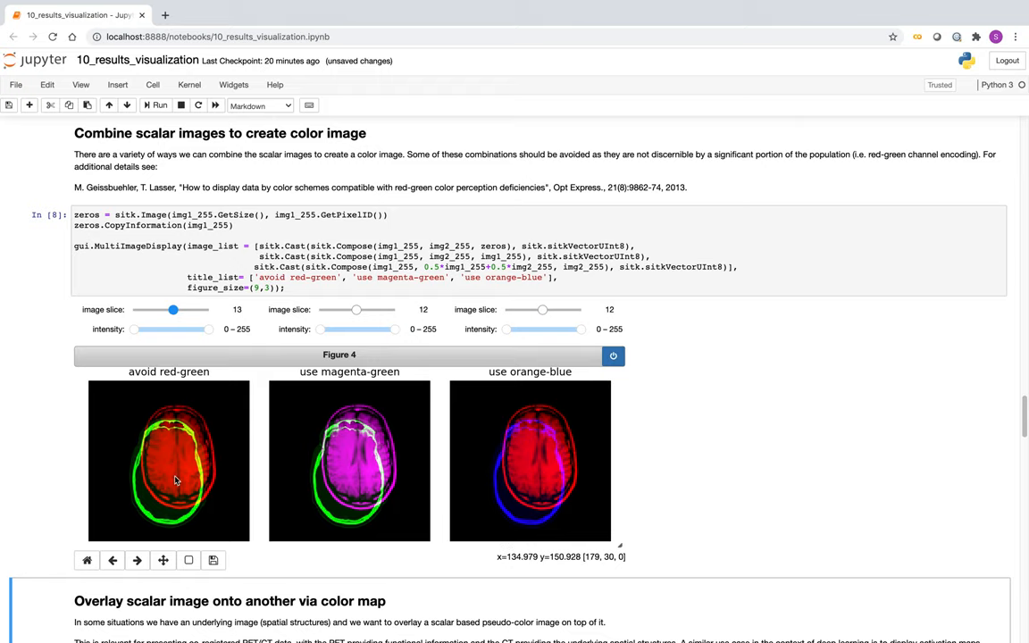
pyautogui.moveTo(205, 402)
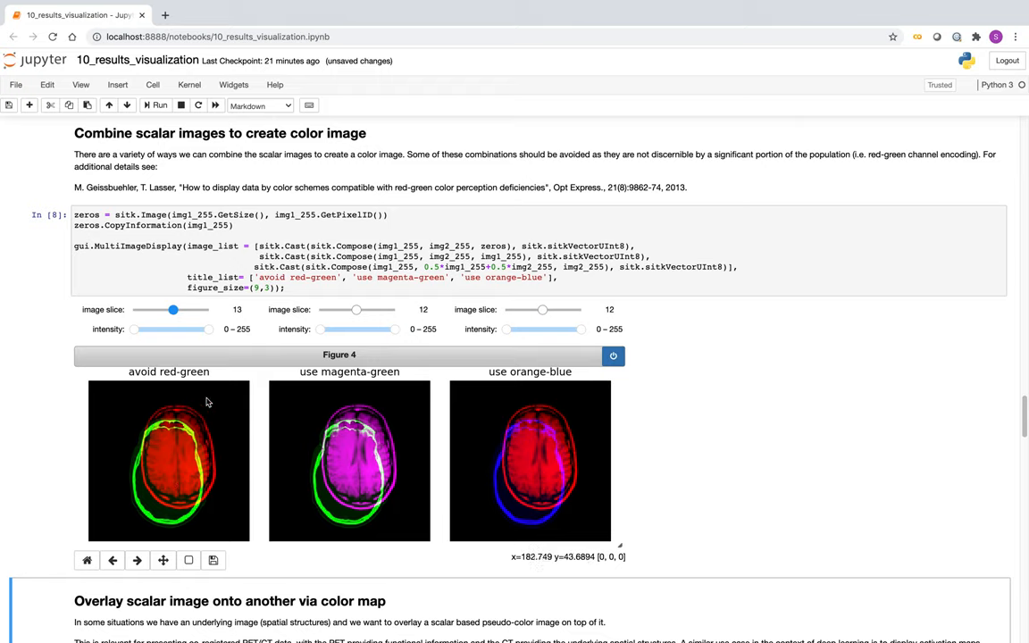
pyautogui.moveTo(191, 449)
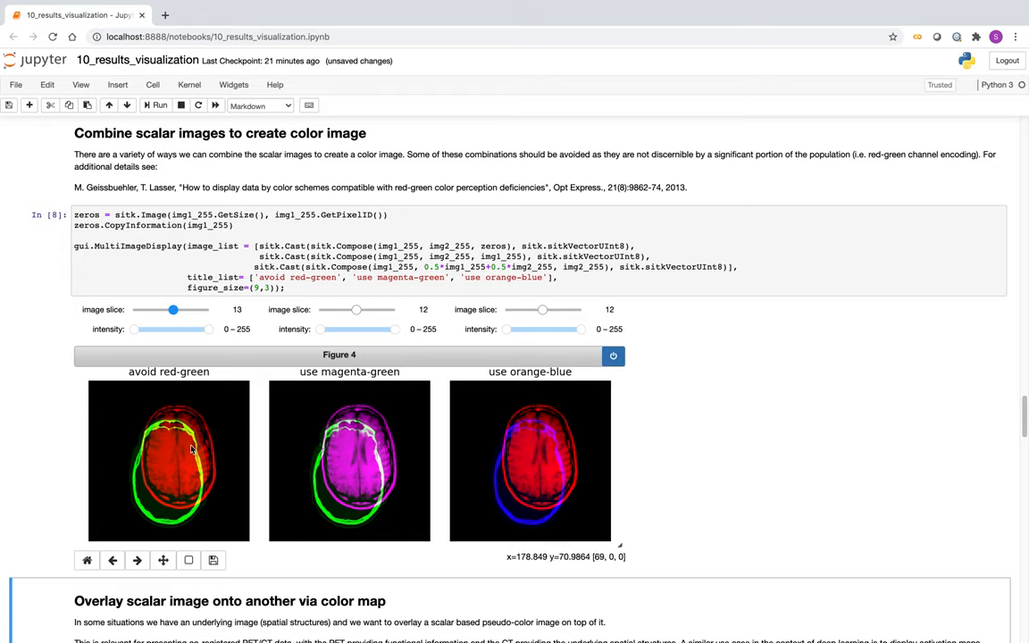
pyautogui.moveTo(348, 409)
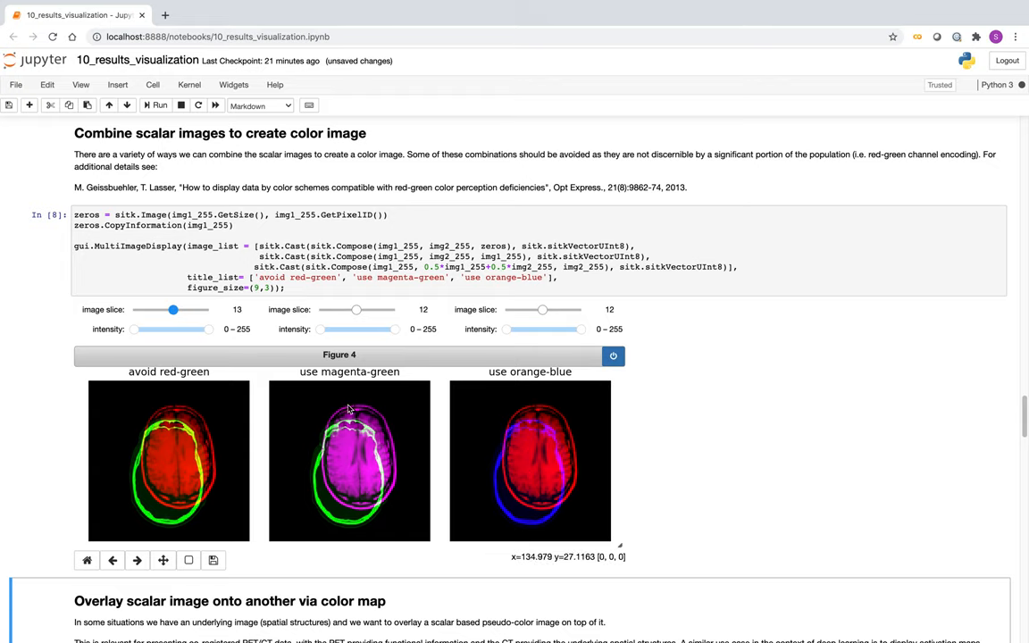
pyautogui.moveTo(377, 427)
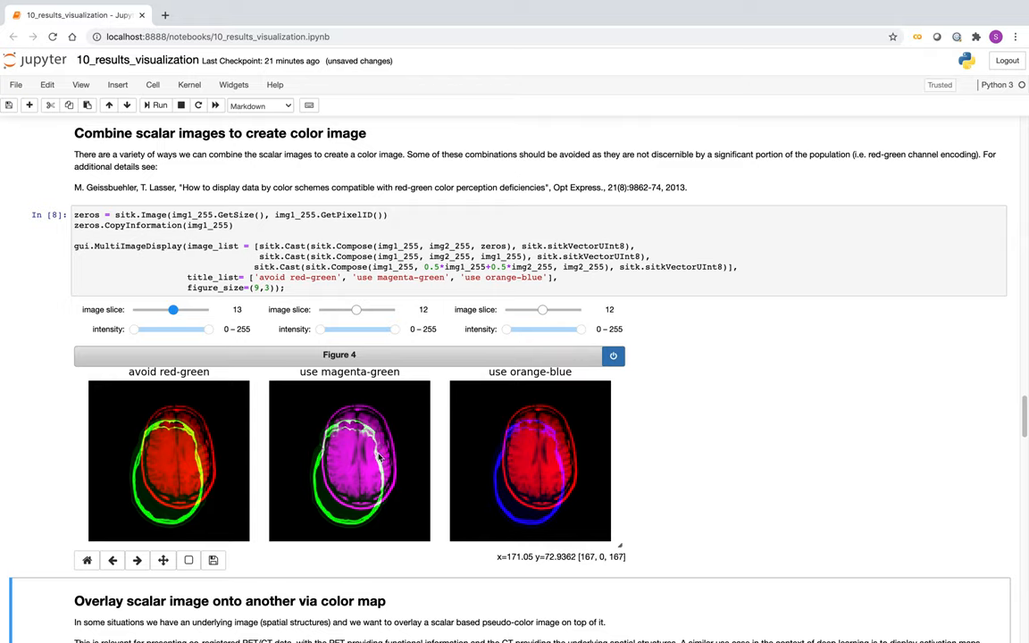
pyautogui.moveTo(366, 427)
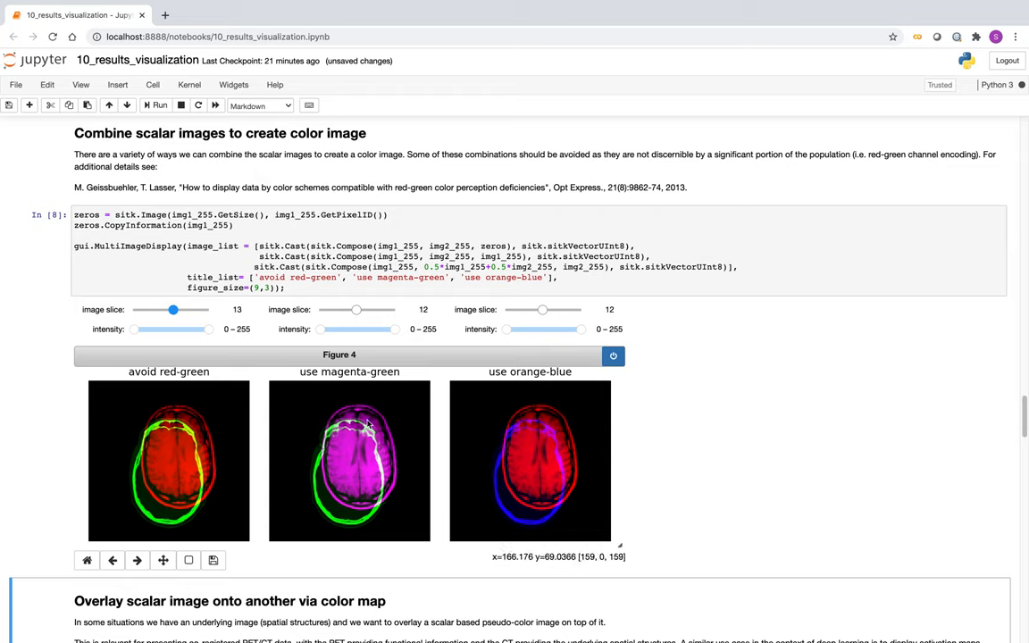
# Step: Move the magenta-green composite from slice 12 to slice 16
pyautogui.moveTo(358, 310); pyautogui.dragTo(353, 310)
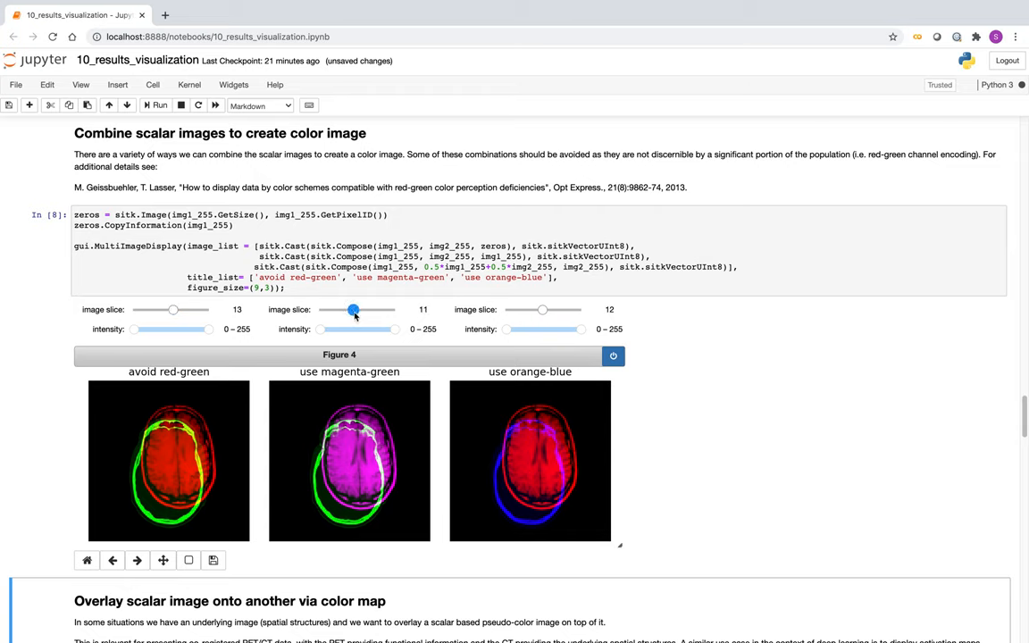
pyautogui.moveTo(351, 310); pyautogui.dragTo(357, 310)
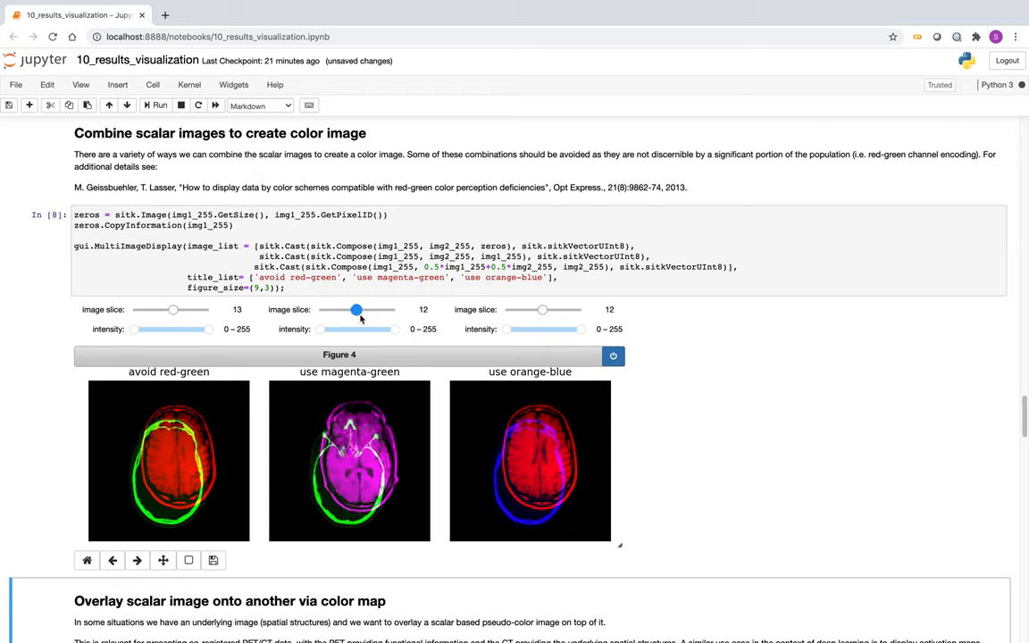
pyautogui.moveTo(357, 309); pyautogui.dragTo(367, 309)
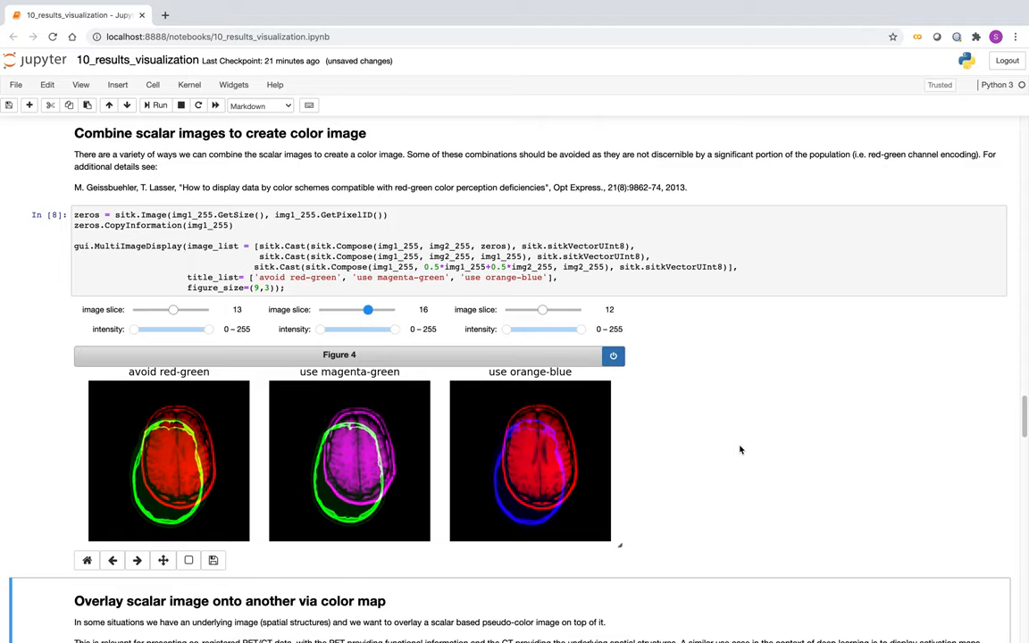
pyautogui.scroll(3)
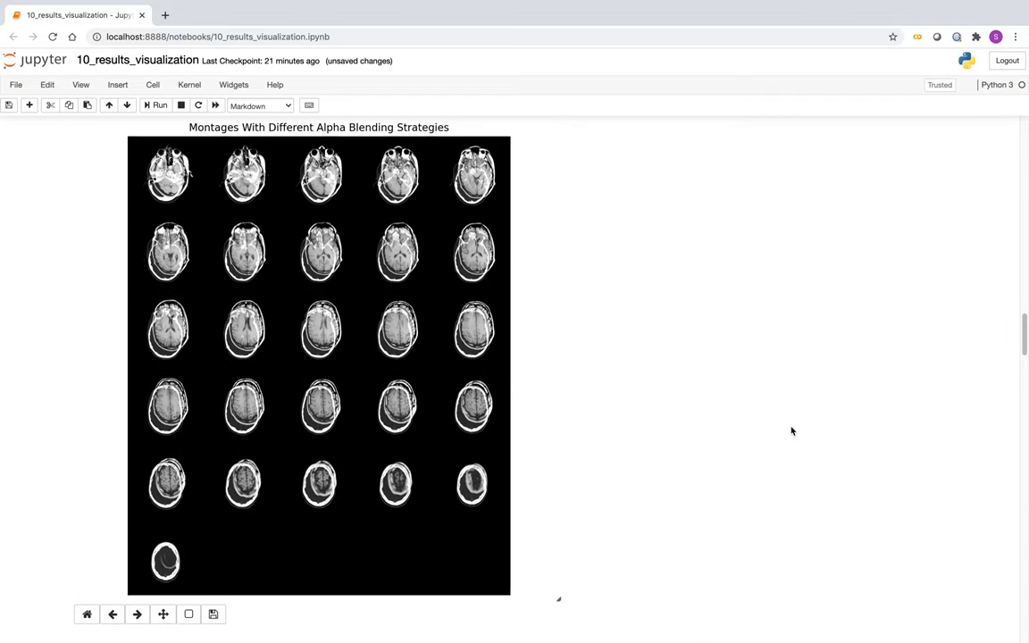
pyautogui.scroll(3)
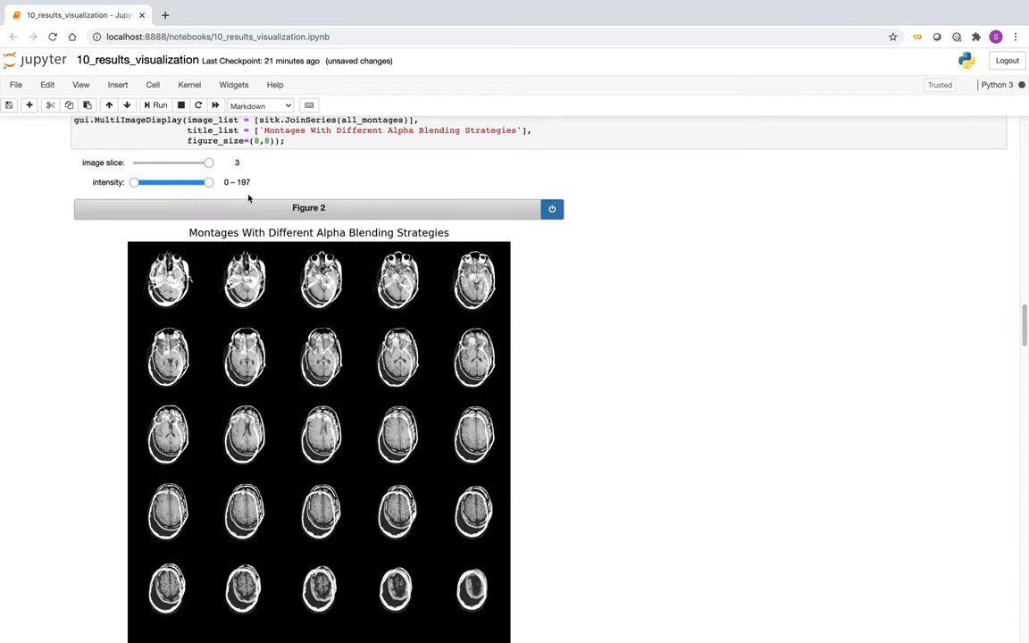
pyautogui.moveTo(208, 162); pyautogui.dragTo(159, 162)
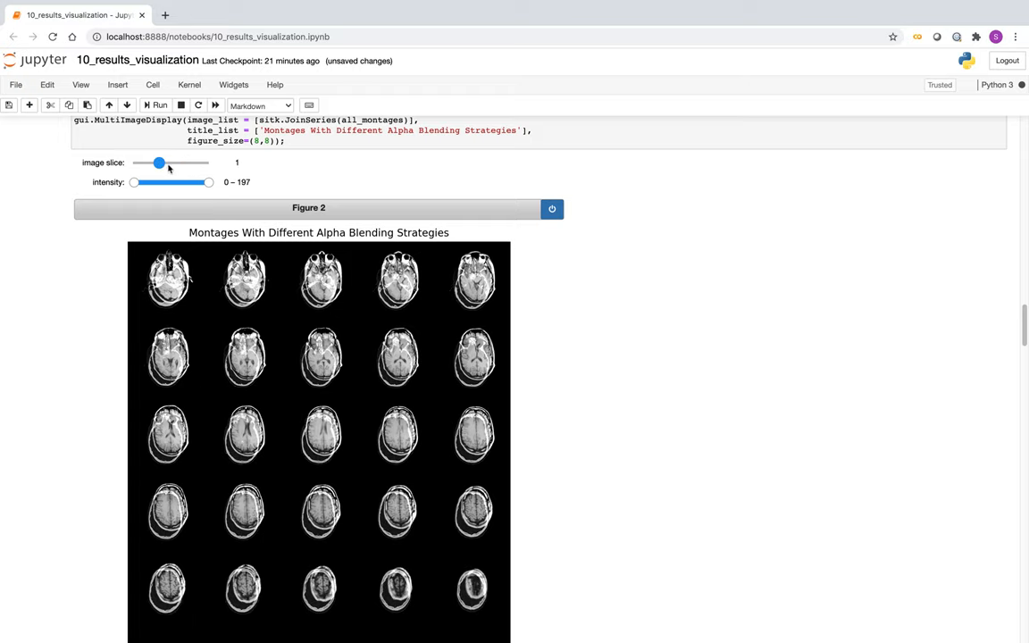
pyautogui.moveTo(159, 163); pyautogui.dragTo(134, 162)
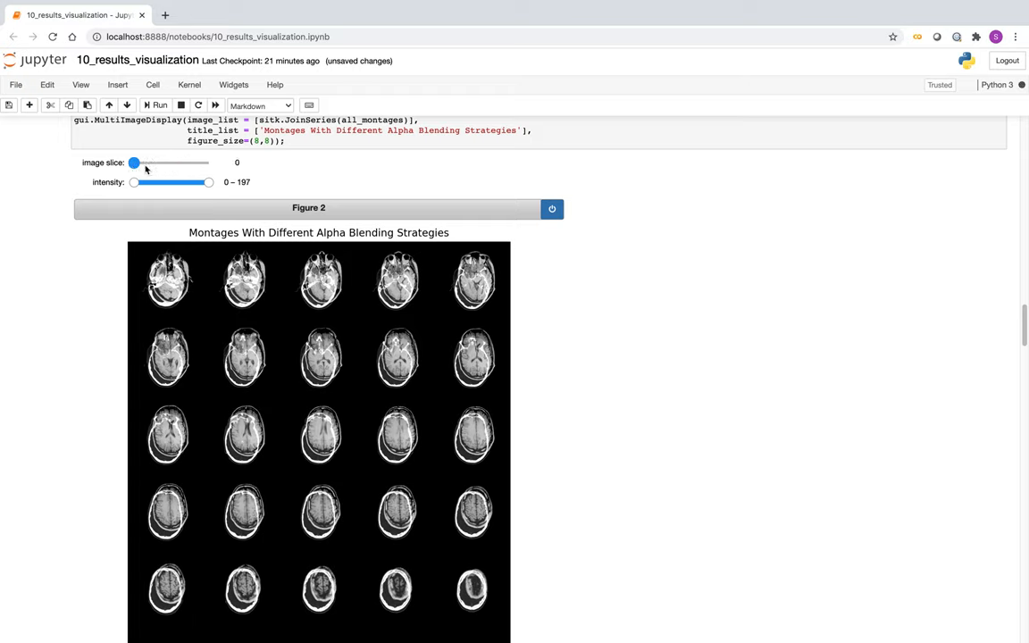
pyautogui.moveTo(134, 163); pyautogui.dragTo(159, 163)
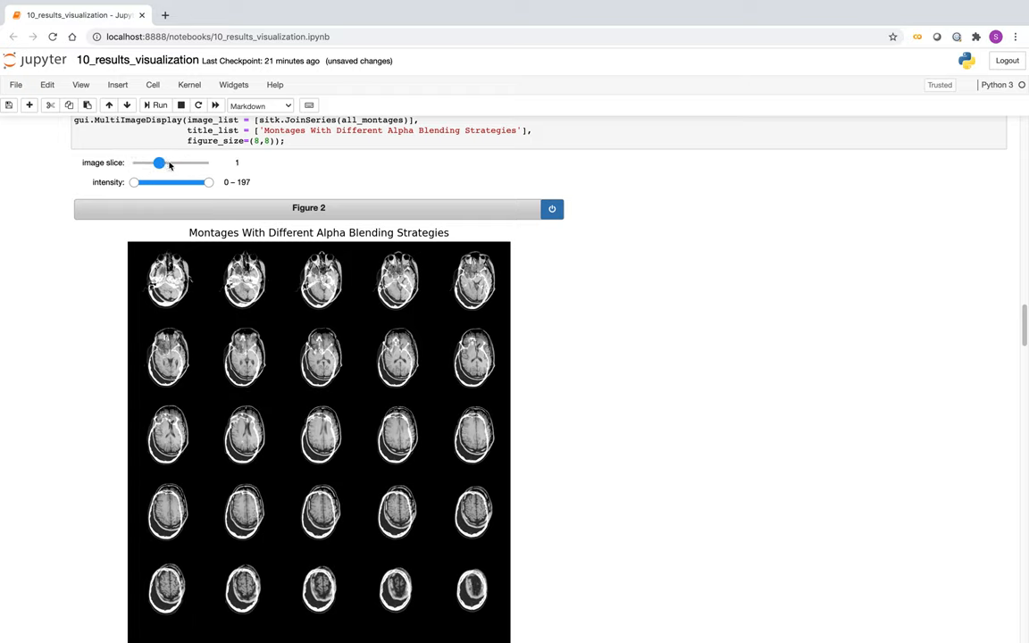
pyautogui.moveTo(159, 163); pyautogui.dragTo(185, 163)
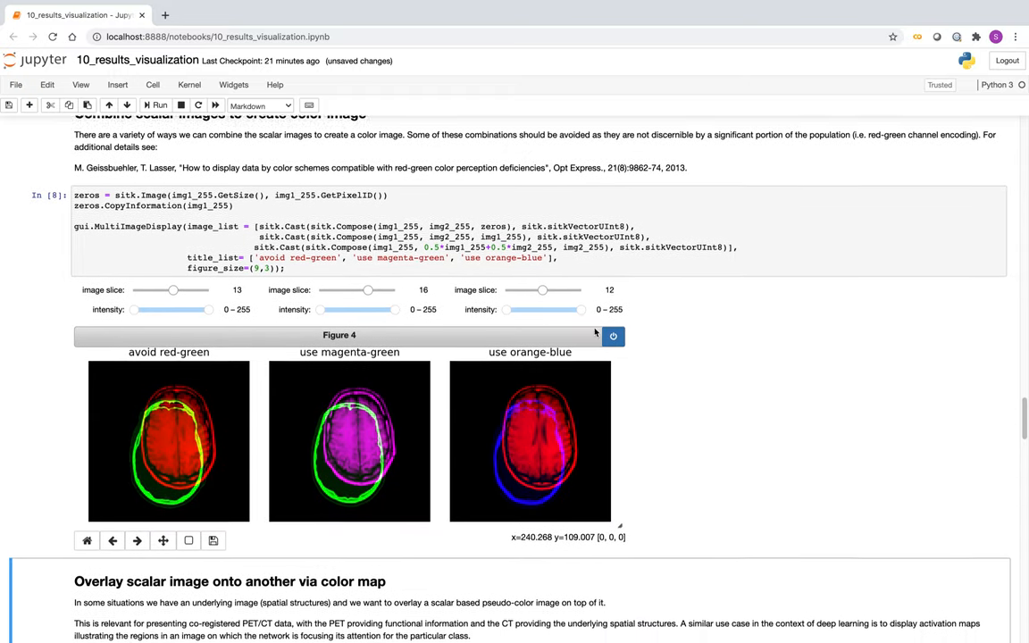
# Step: Scroll past Figure 4 to the 'Overlay scalar image onto another via color map' cell
pyautogui.scroll(-3)
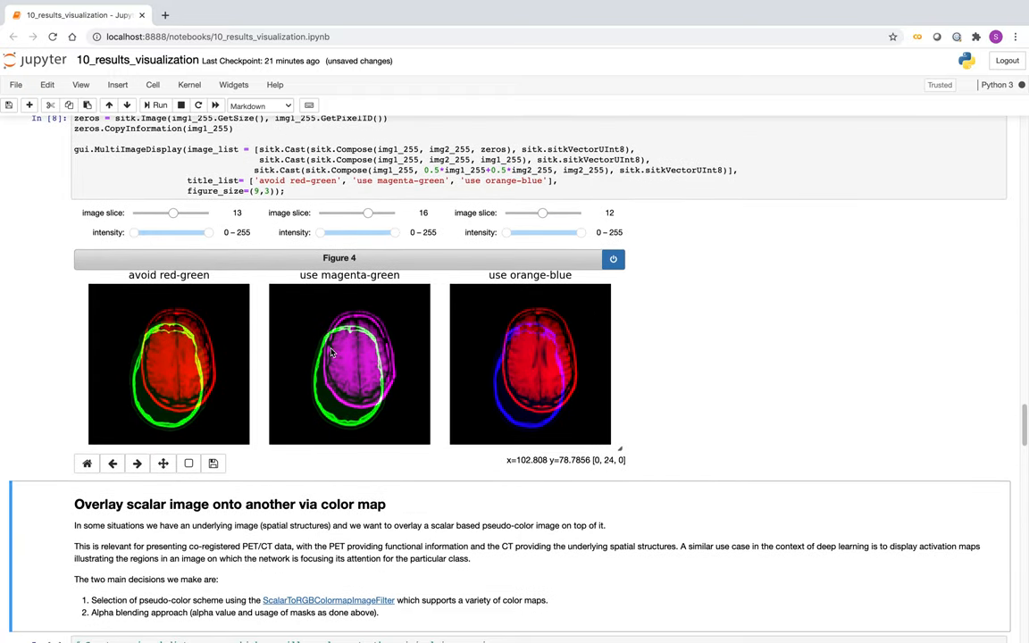
pyautogui.moveTo(377, 337)
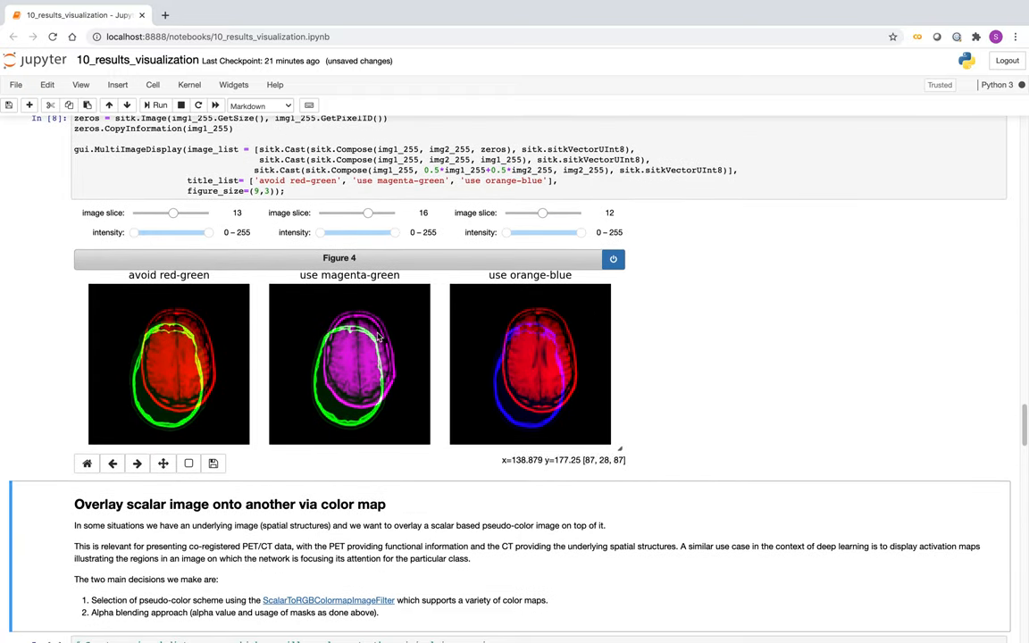
pyautogui.moveTo(349, 350)
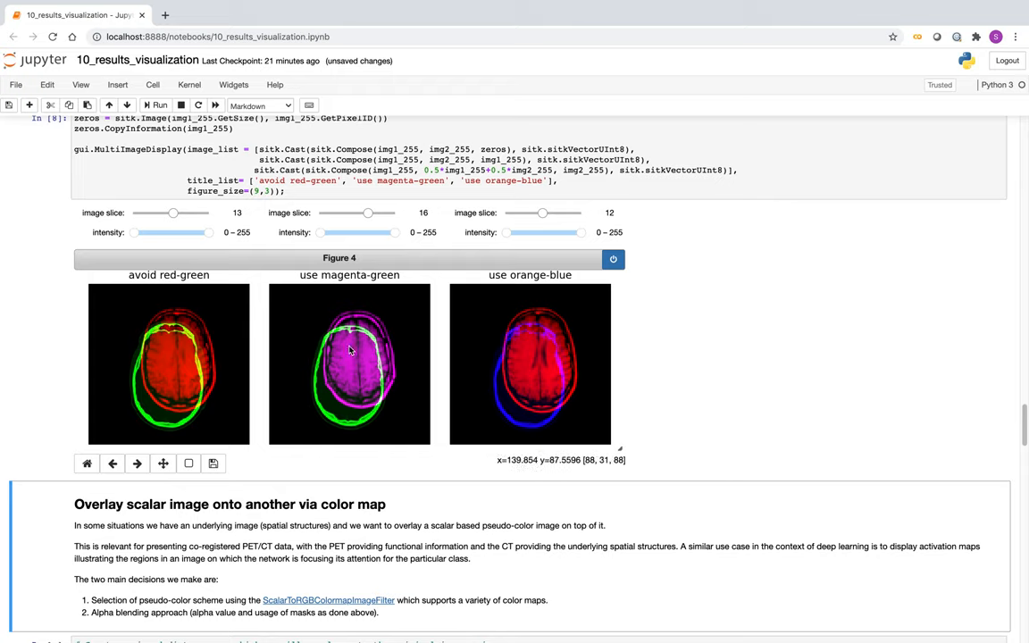
pyautogui.moveTo(363, 335)
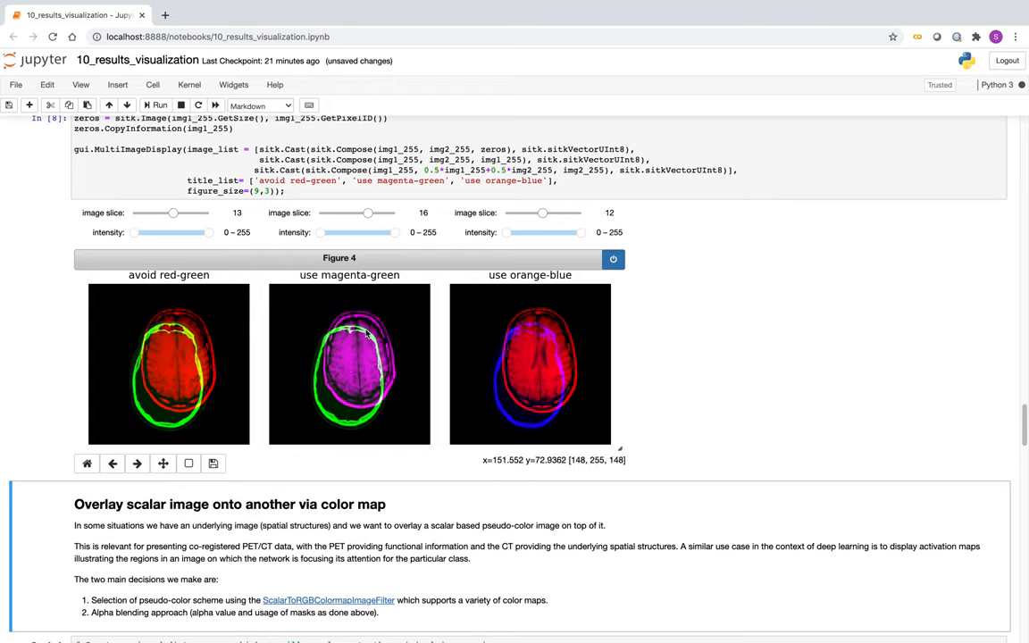
pyautogui.moveTo(390, 467)
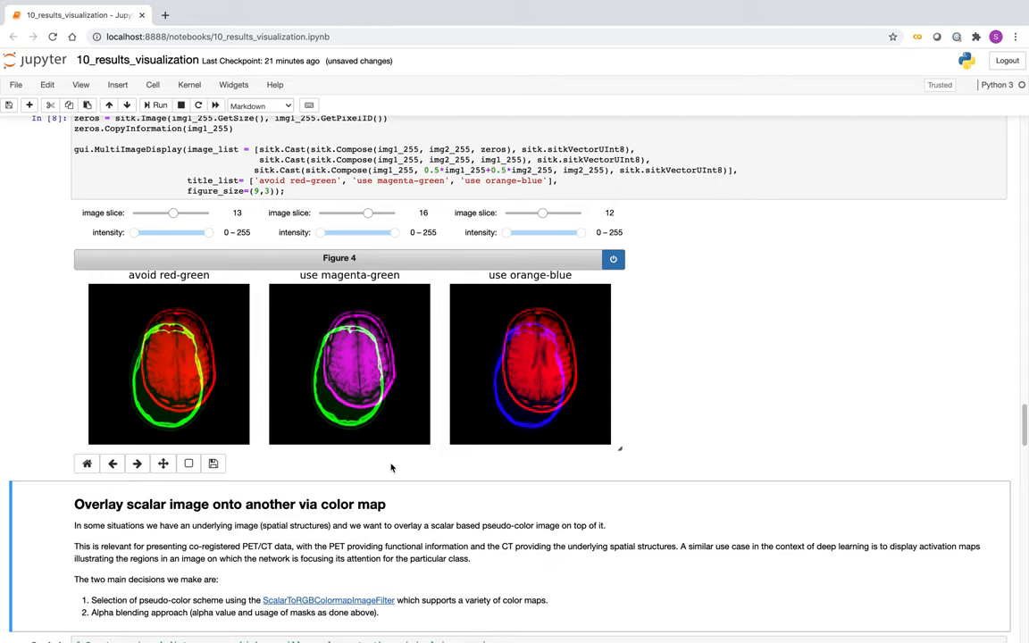
pyautogui.scroll(-3)
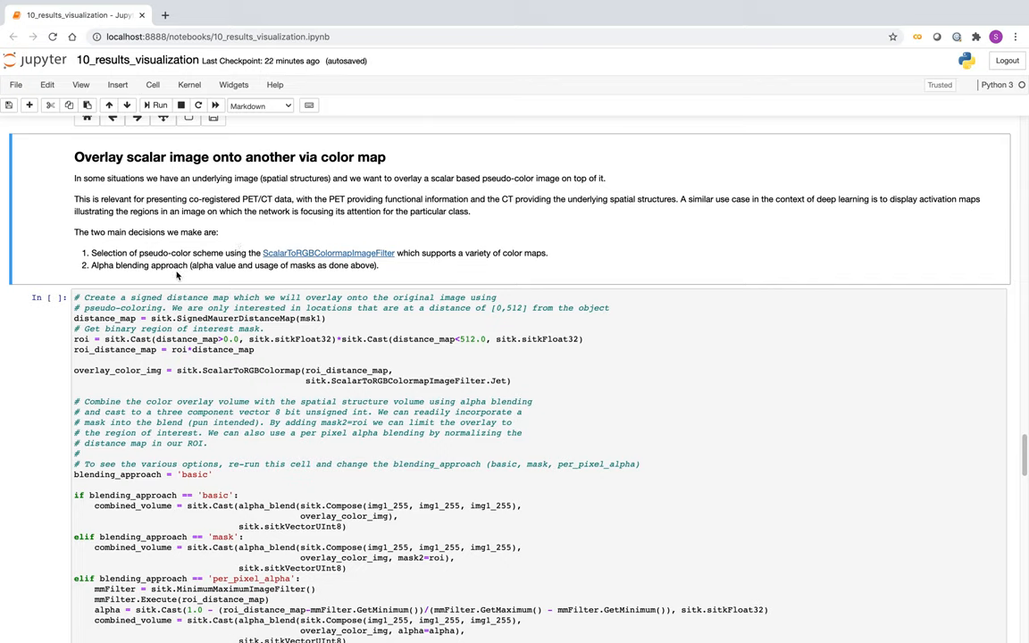
pyautogui.moveTo(274, 283)
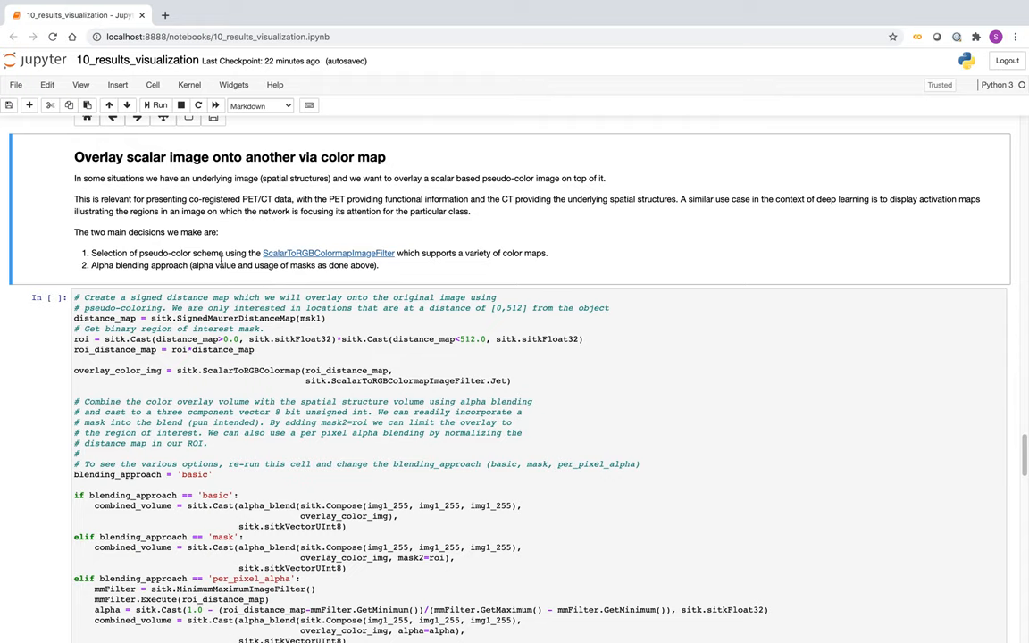
# Step: Run the colour-map overlay cell to produce Figure 5's Jet distance overlay
pyautogui.scroll(-3)
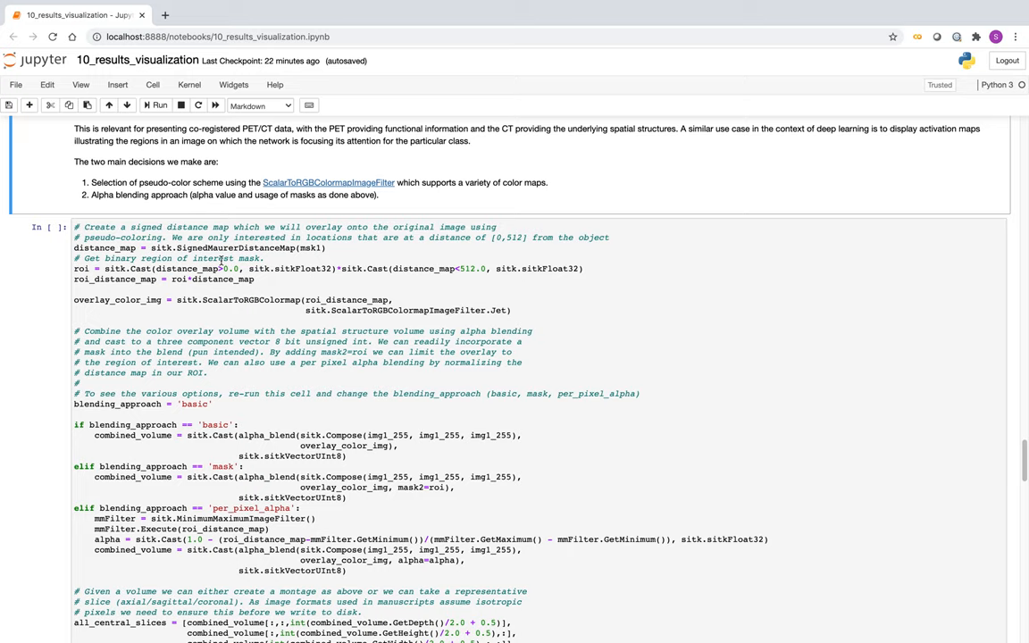
pyautogui.scroll(-3)
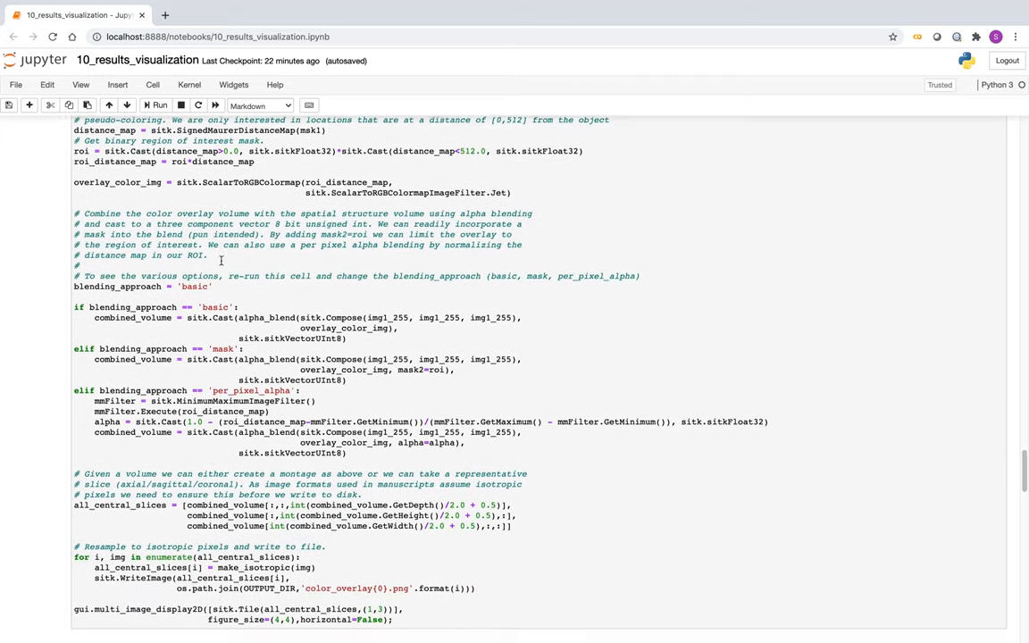
pyautogui.scroll(-3)
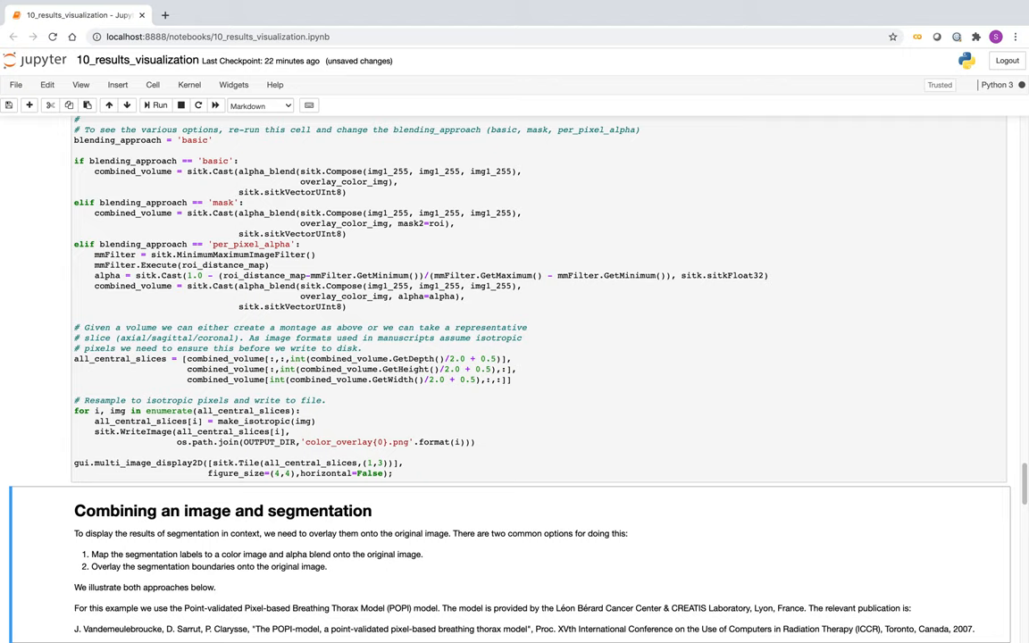
pyautogui.click(159, 106)
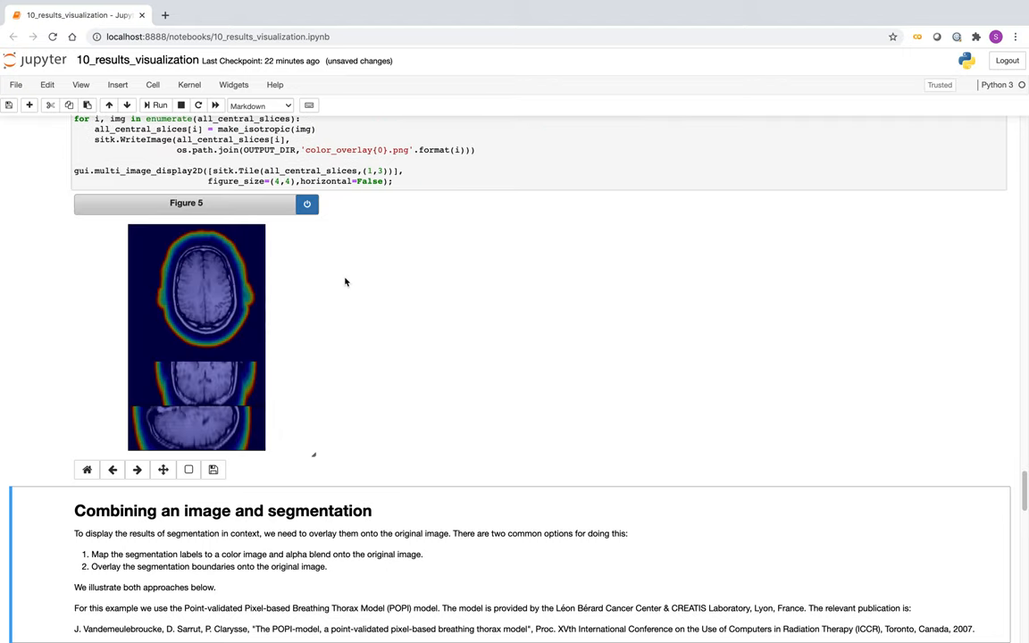
pyautogui.scroll(3)
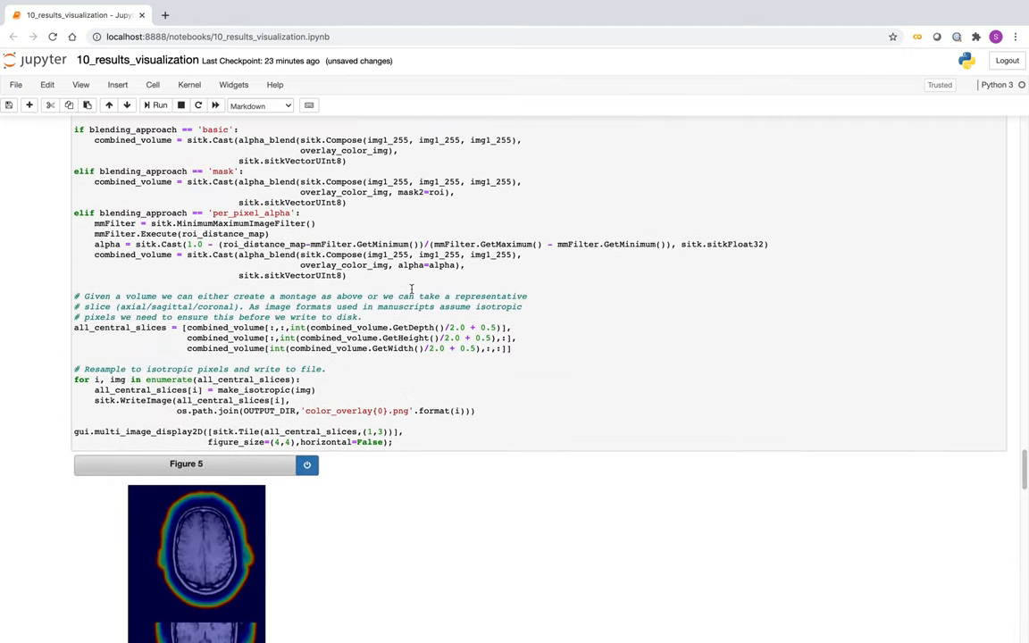
pyautogui.scroll(3)
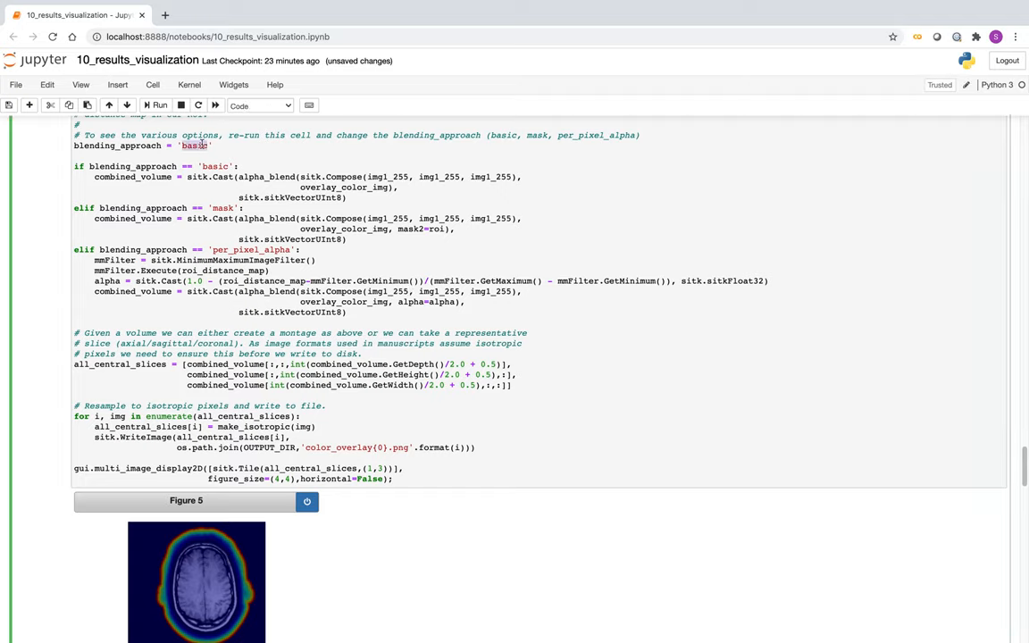
# Step: Type 'per_p' into blending_approach and review the overlay cell's blending options
pyautogui.write('per_pixel_alpha')
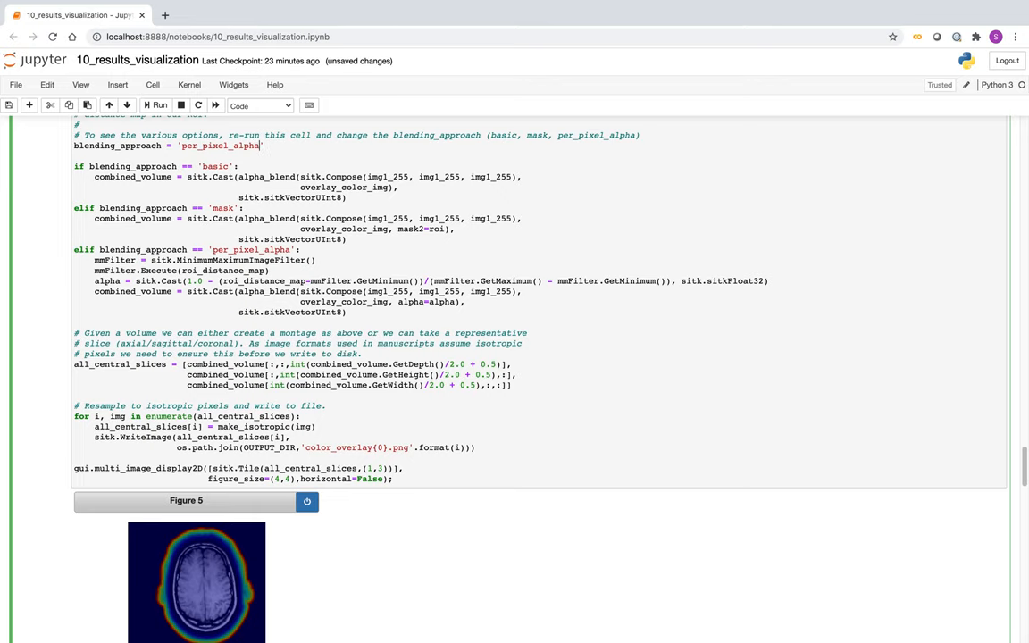
pyautogui.scroll(-3)
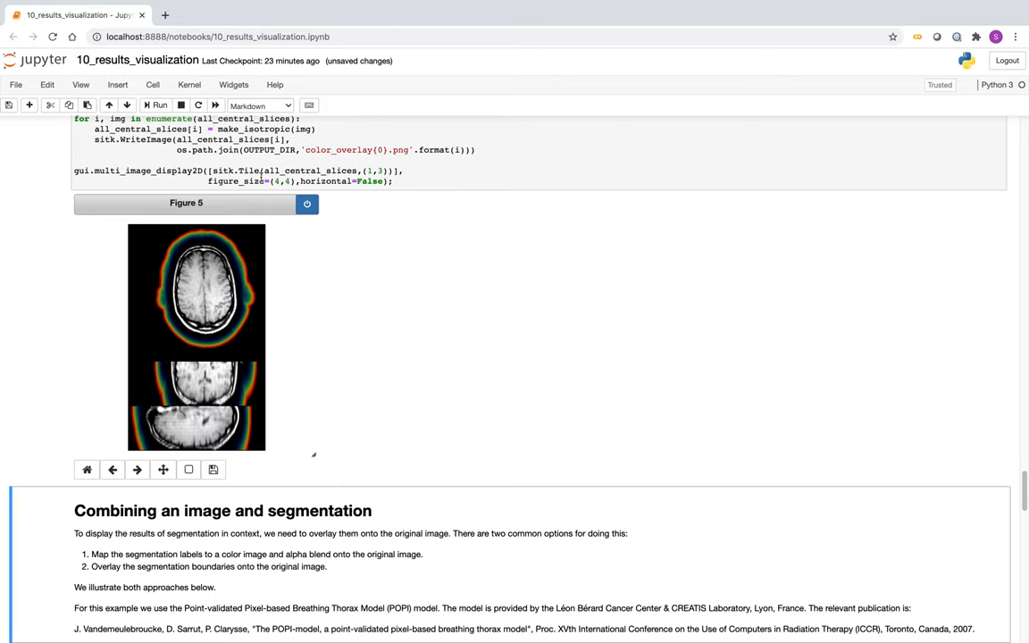
pyautogui.moveTo(302, 289)
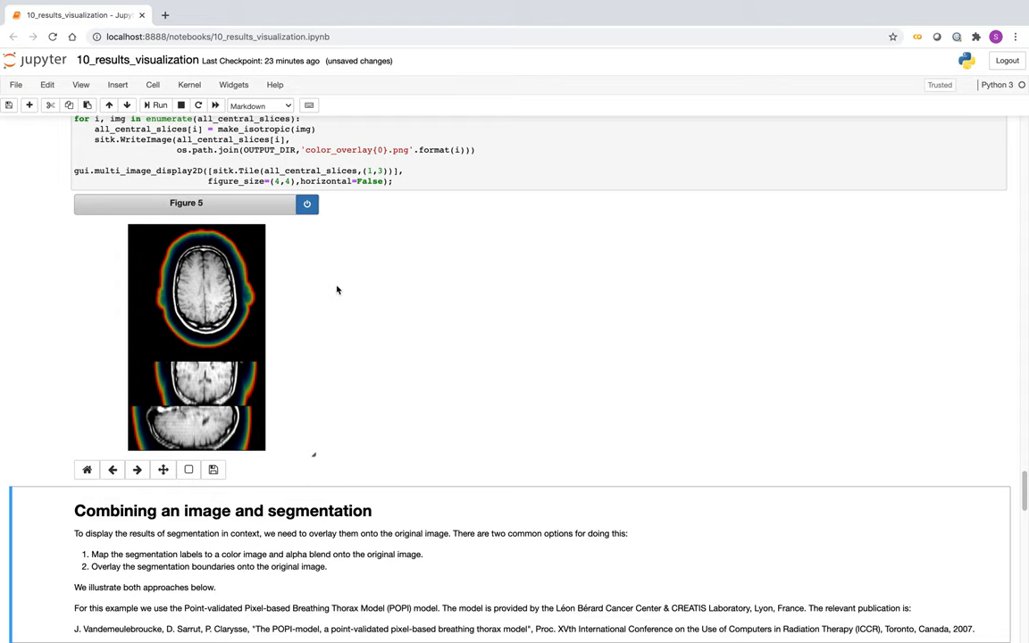
pyautogui.scroll(3)
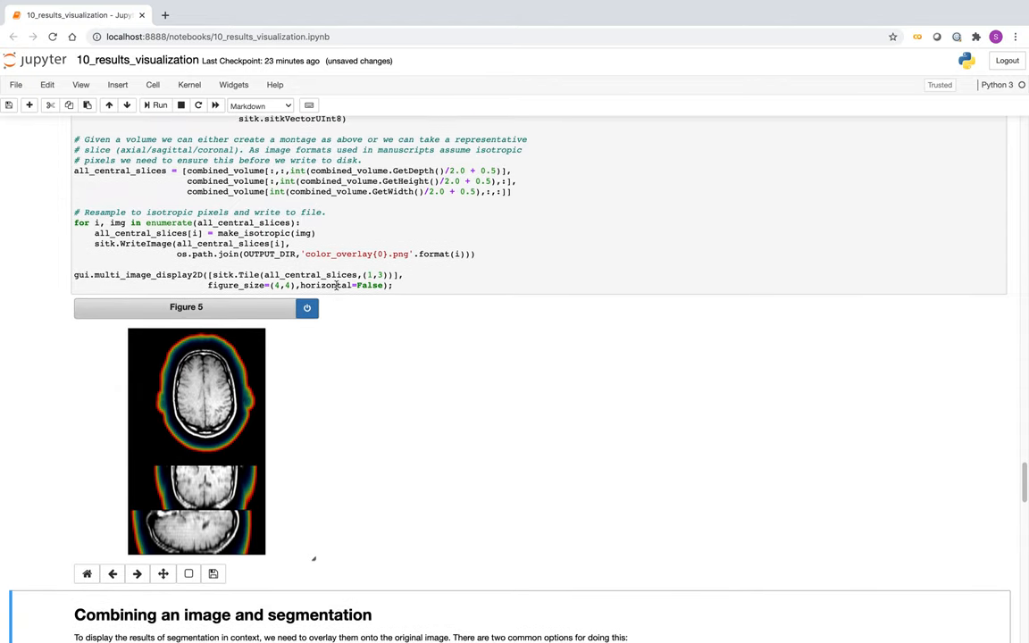
pyautogui.moveTo(335, 387)
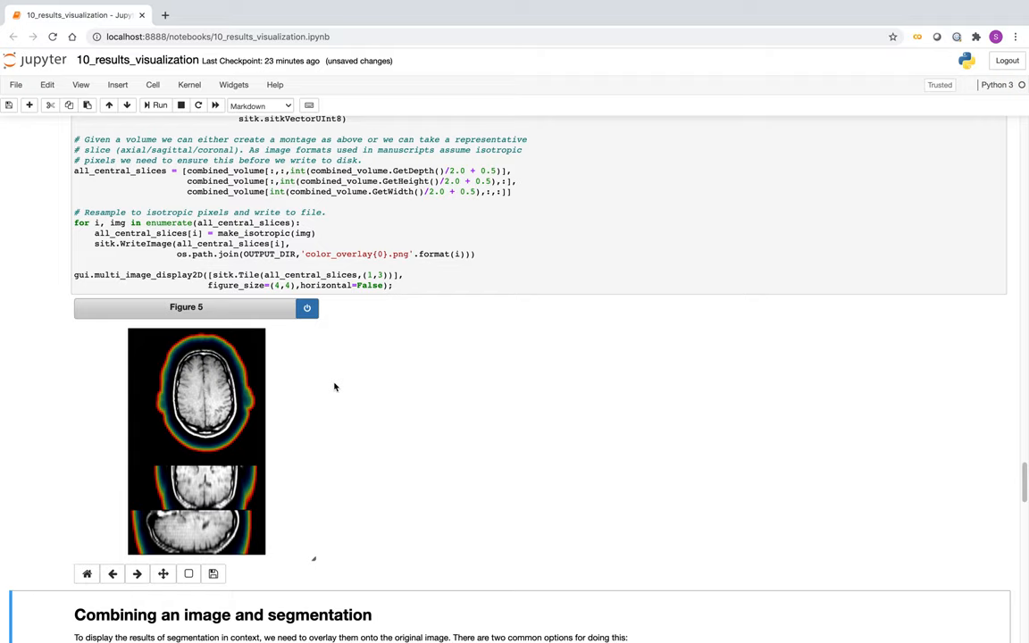
pyautogui.moveTo(257, 497)
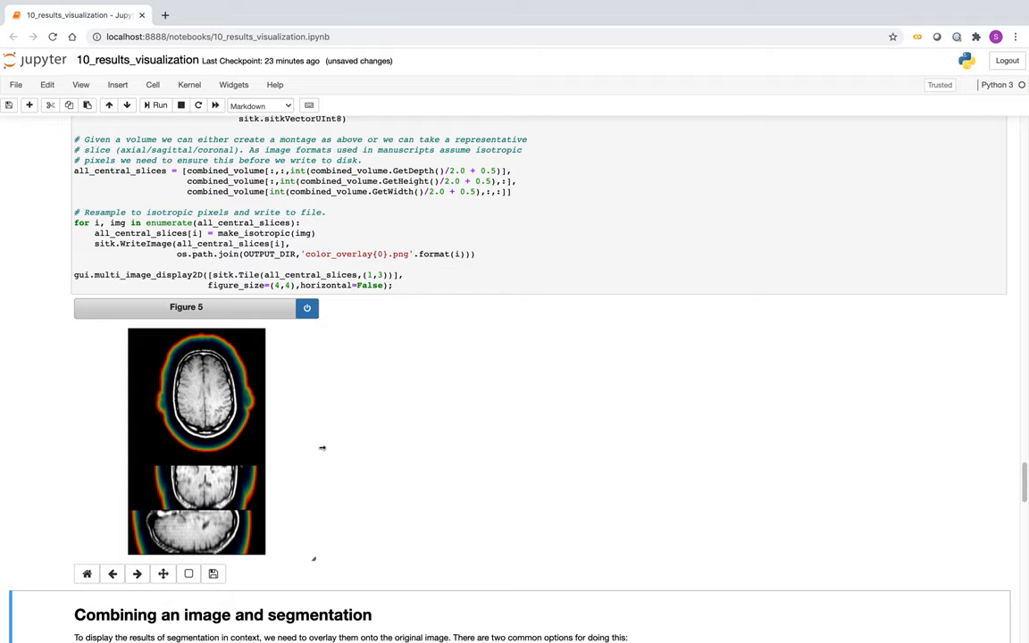
pyautogui.moveTo(281, 457)
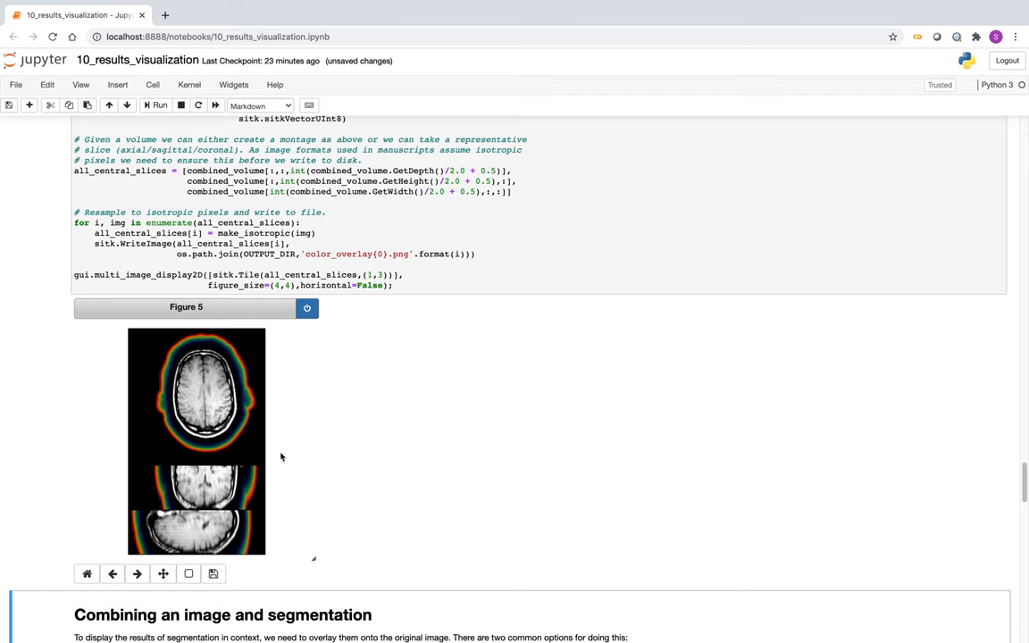
pyautogui.moveTo(353, 407)
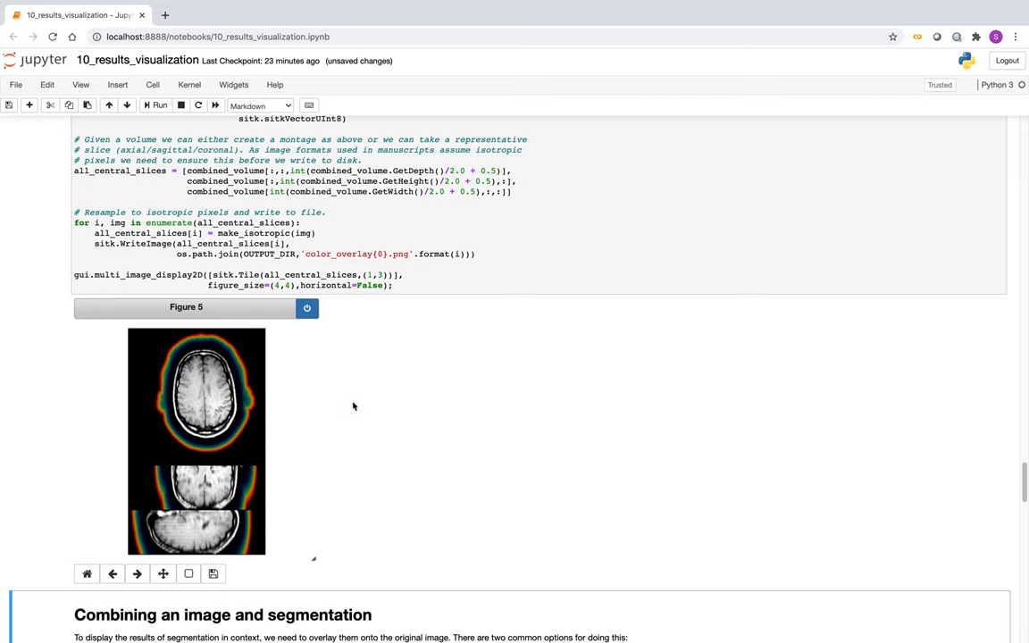
pyautogui.moveTo(281, 452)
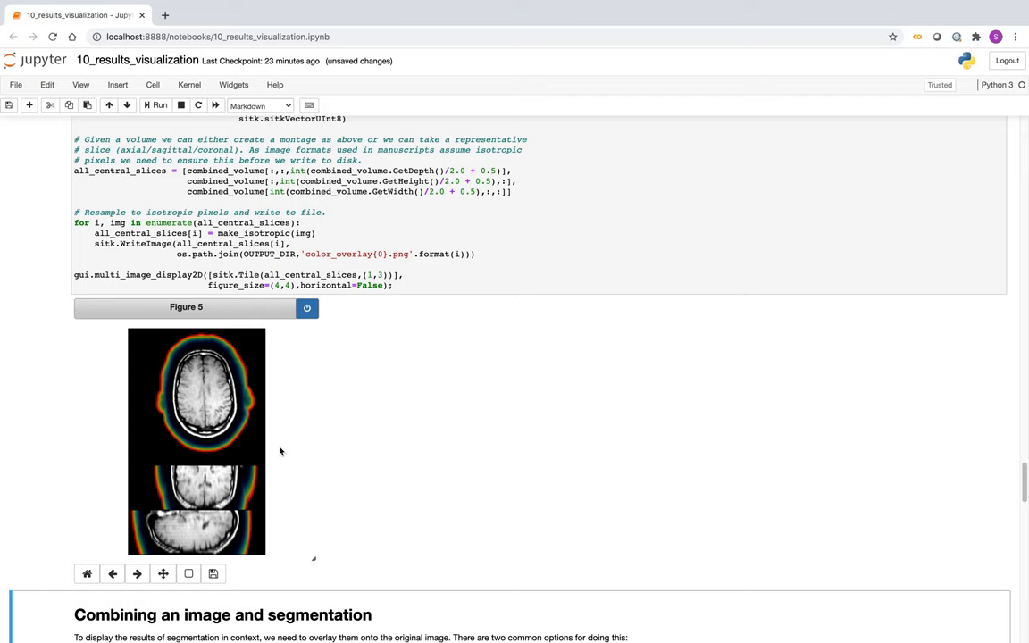
pyautogui.moveTo(248, 469)
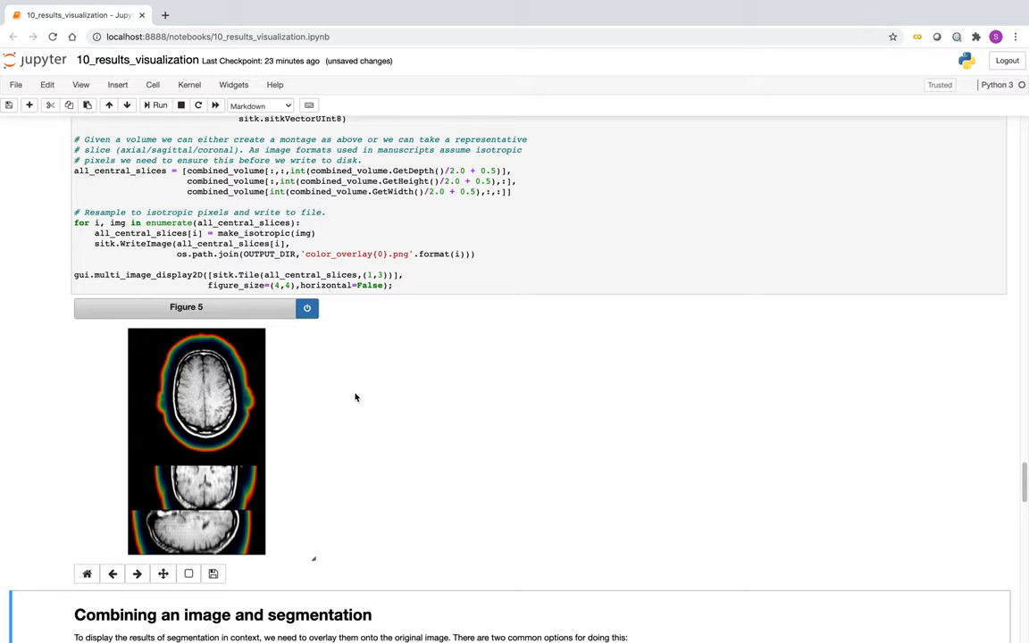
pyautogui.scroll(3)
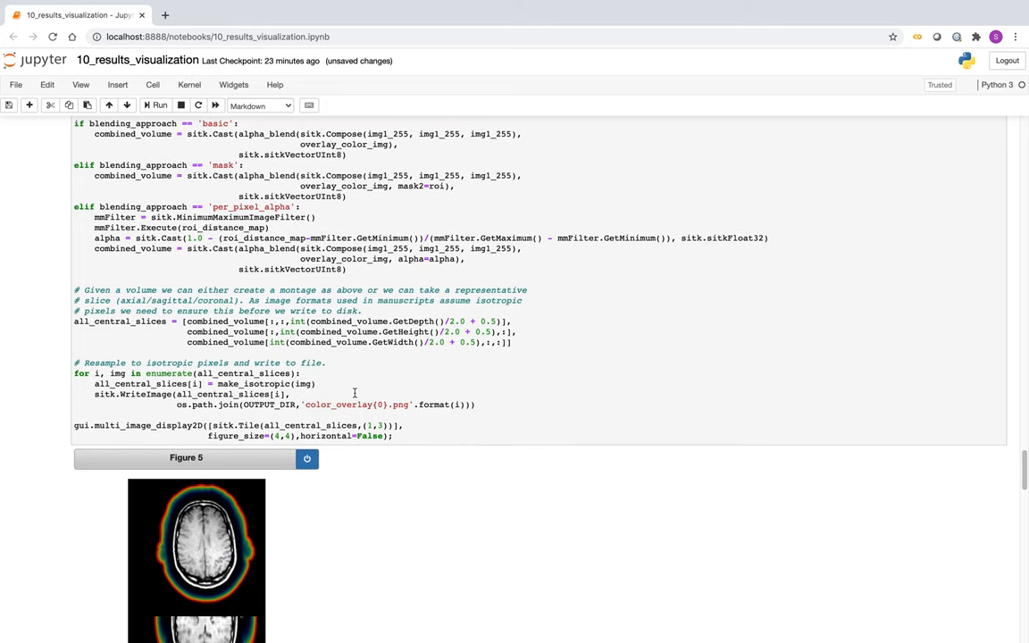
pyautogui.scroll(3)
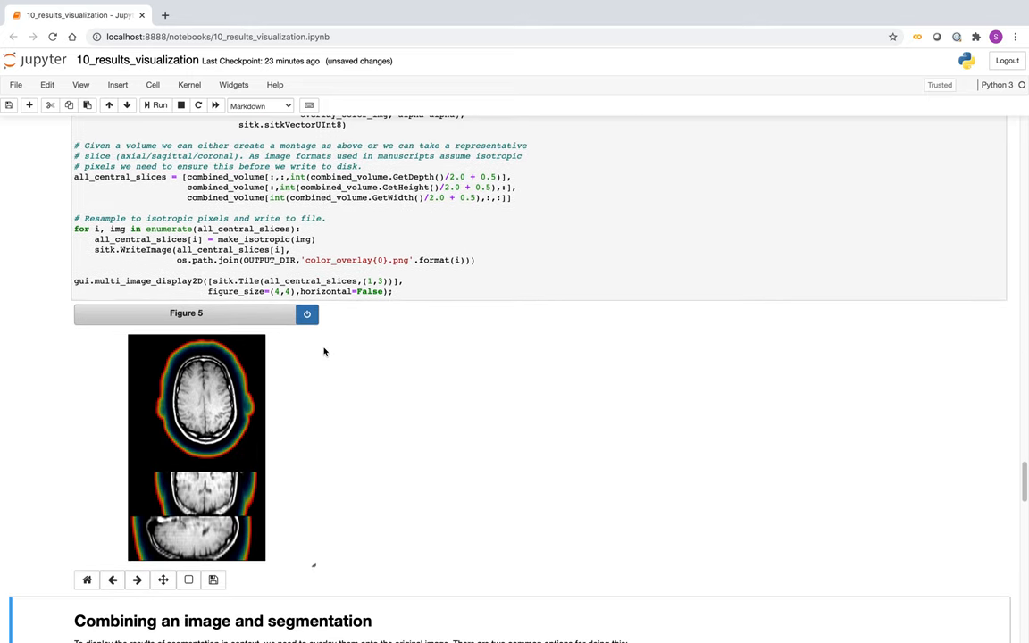
pyautogui.scroll(-3)
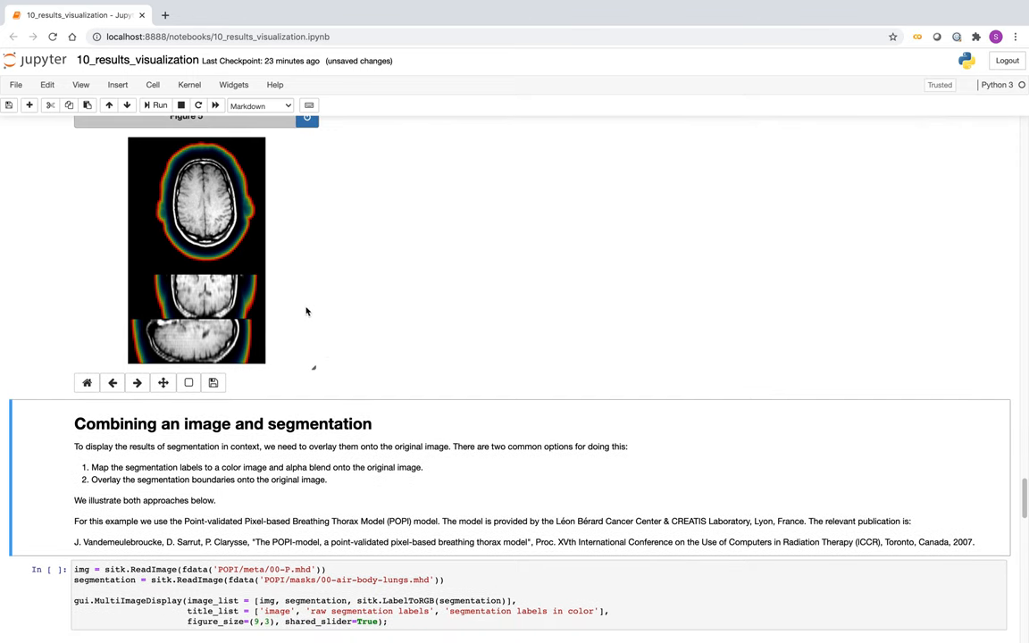
pyautogui.scroll(-3)
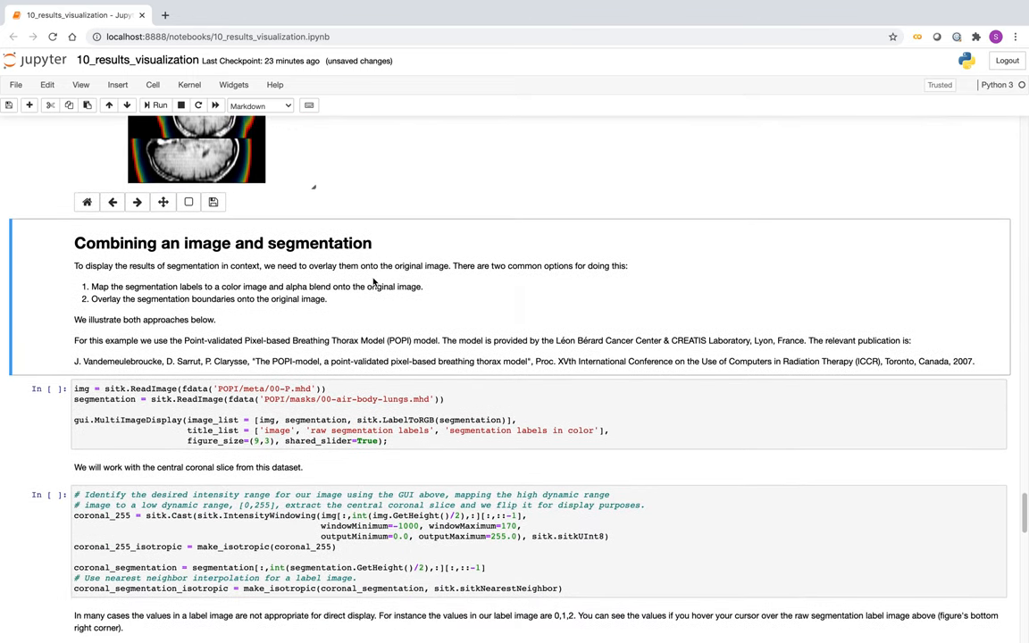
pyautogui.scroll(-3)
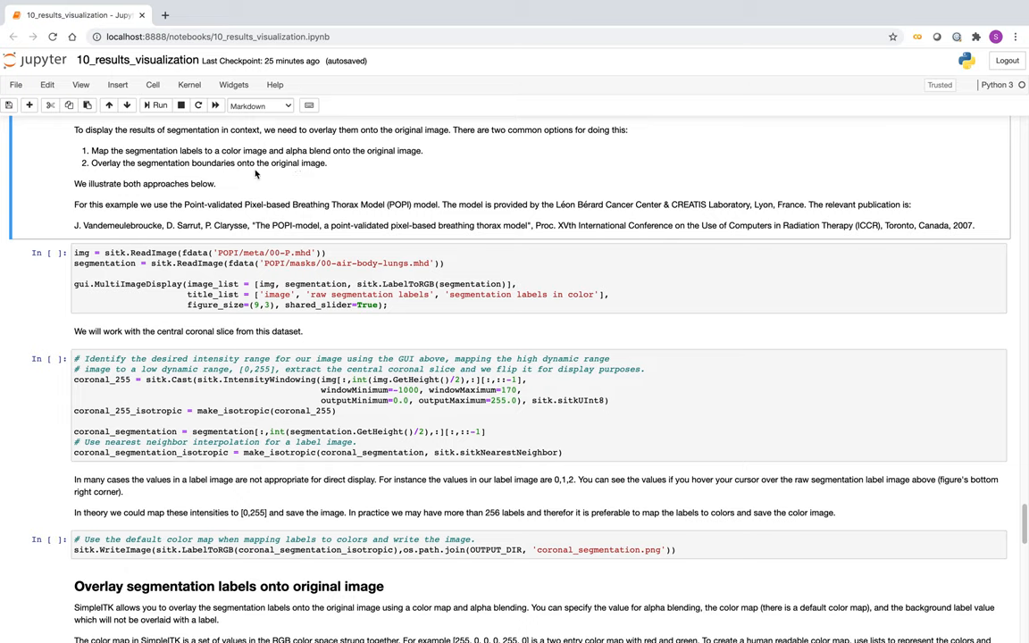
pyautogui.moveTo(322, 152)
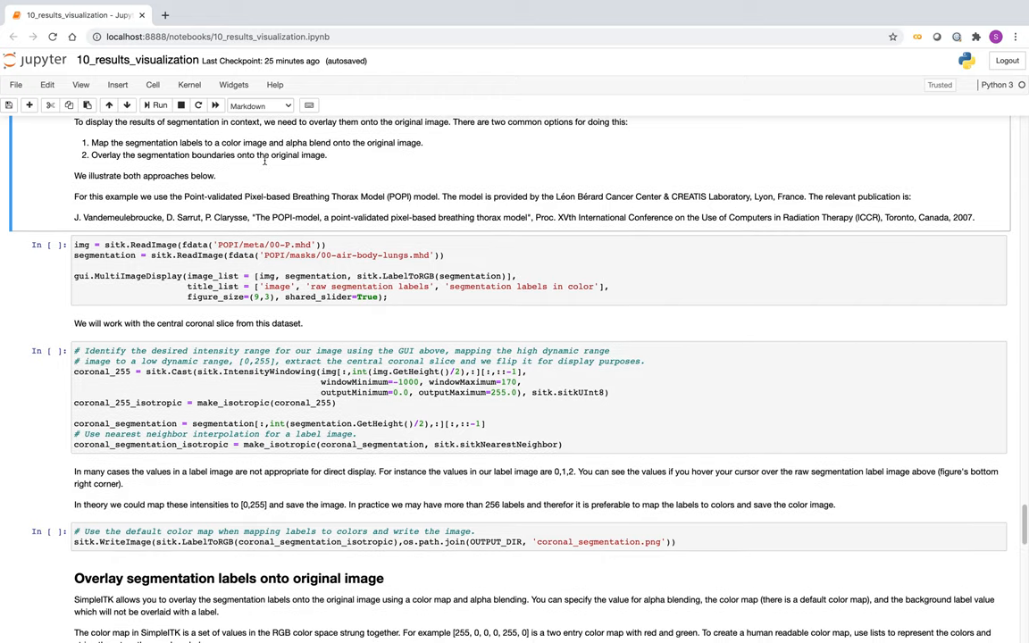
pyautogui.scroll(-3)
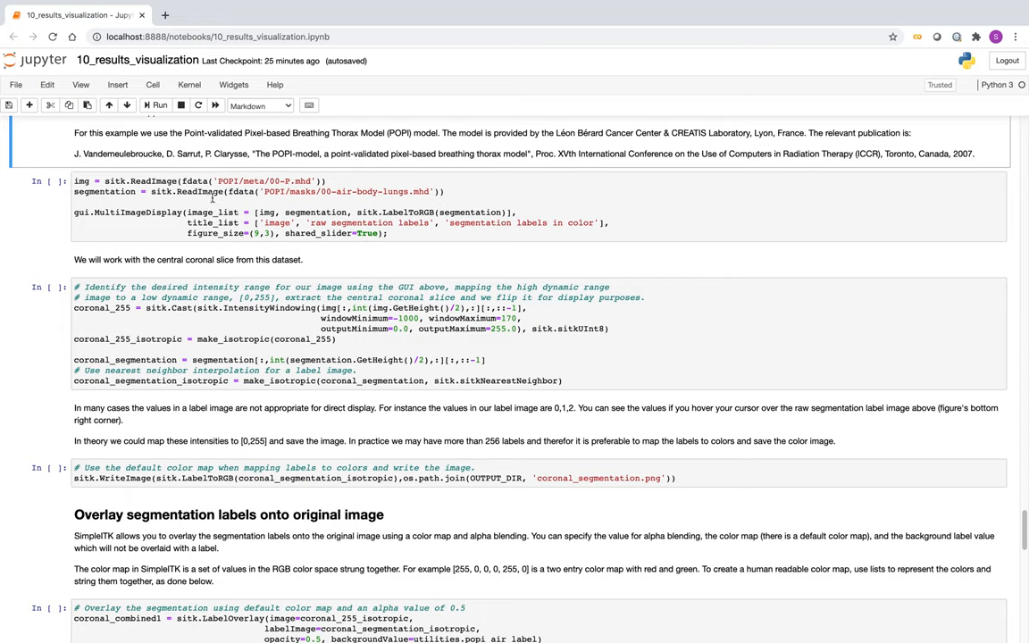
# Step: Run the cell loading the POPI chest image and its segmentation
pyautogui.click(159, 105)
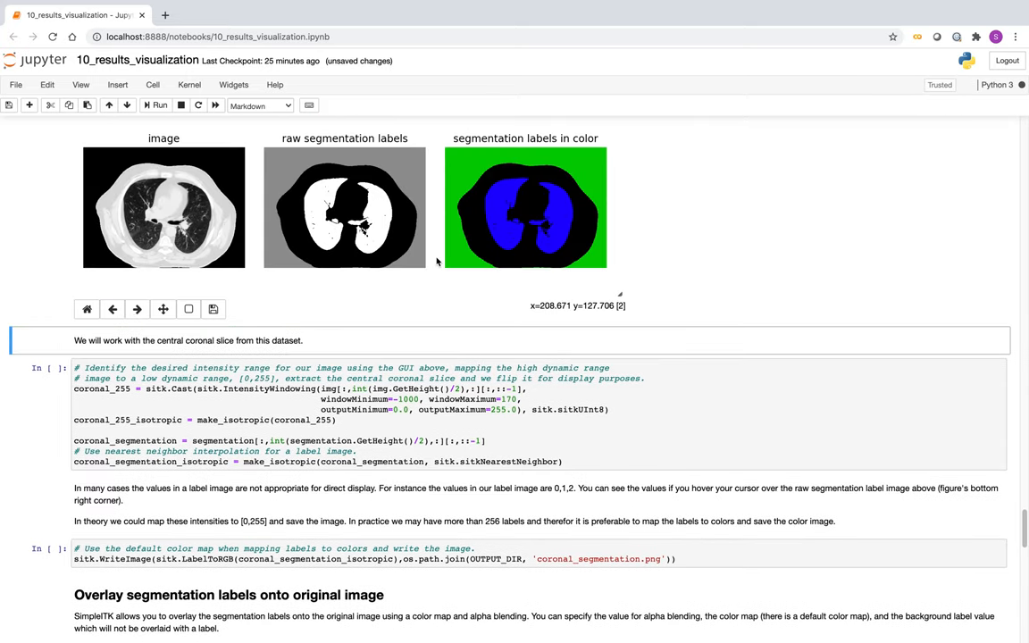
pyautogui.scroll(3)
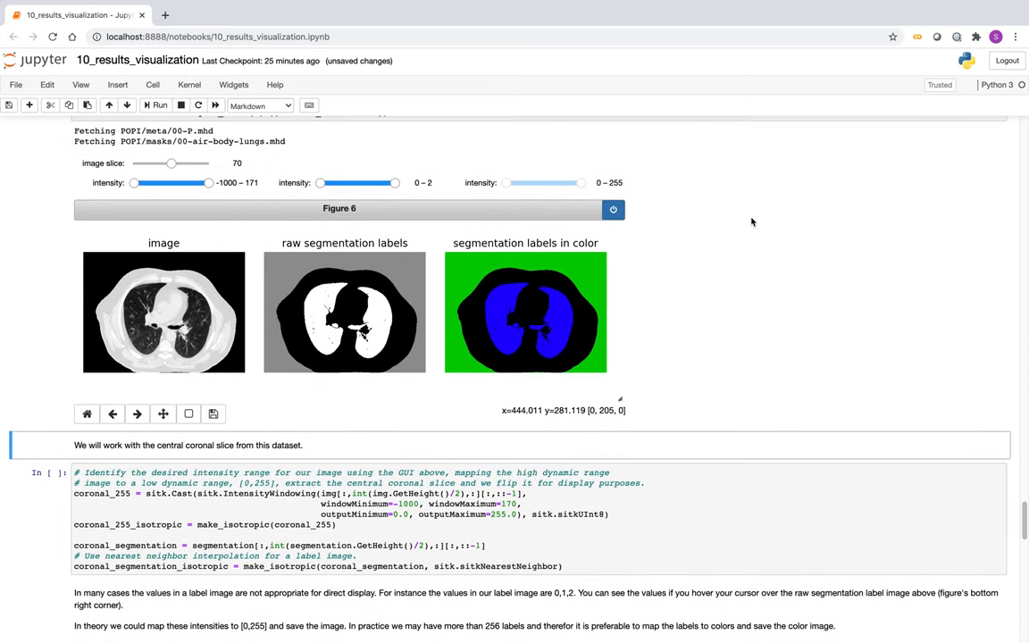
pyautogui.scroll(3)
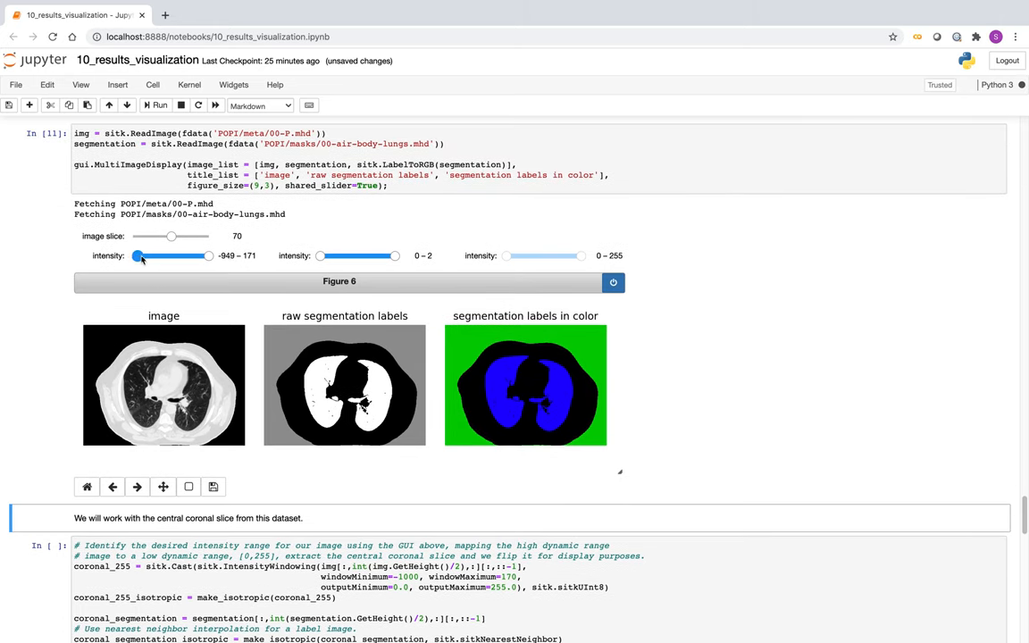
# Step: Set the intensity window to -958–171 and show image slice 100
pyautogui.moveTo(140, 257); pyautogui.dragTo(148, 257)
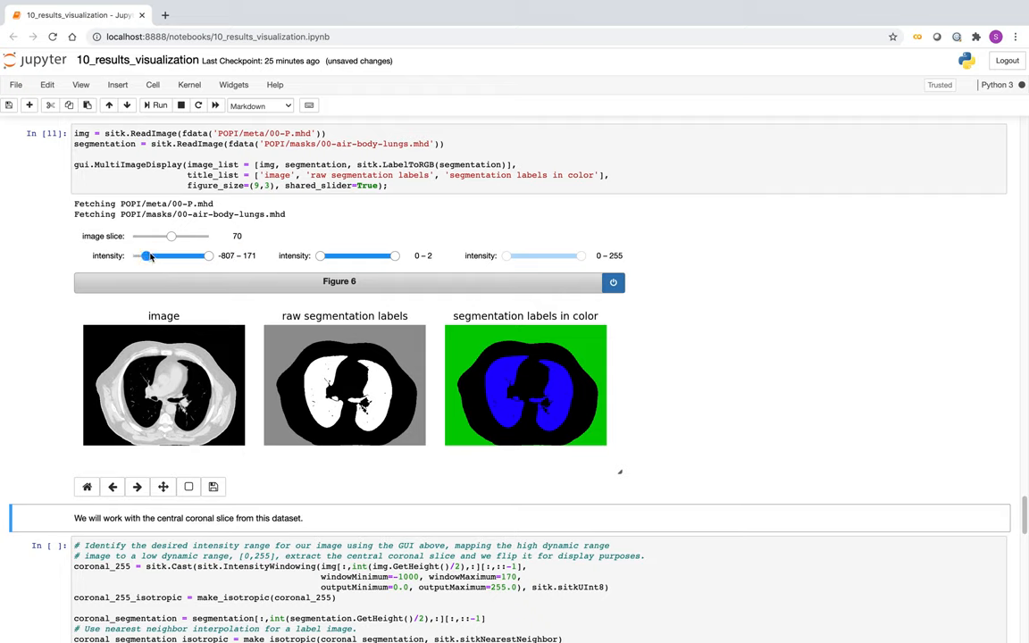
pyautogui.moveTo(209, 255); pyautogui.dragTo(194, 255)
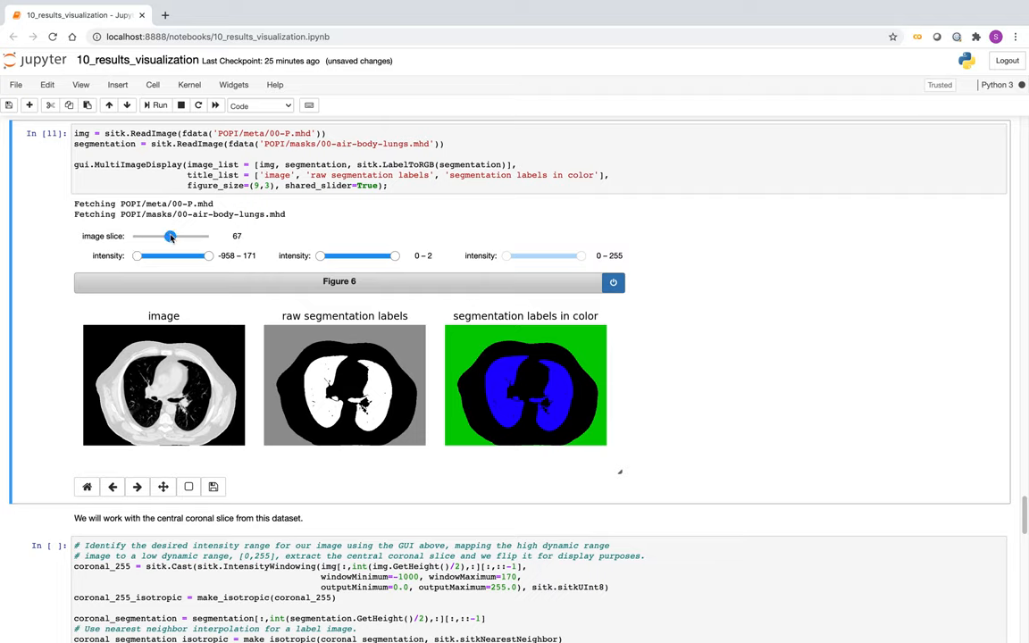
pyautogui.moveTo(170, 236); pyautogui.dragTo(188, 236)
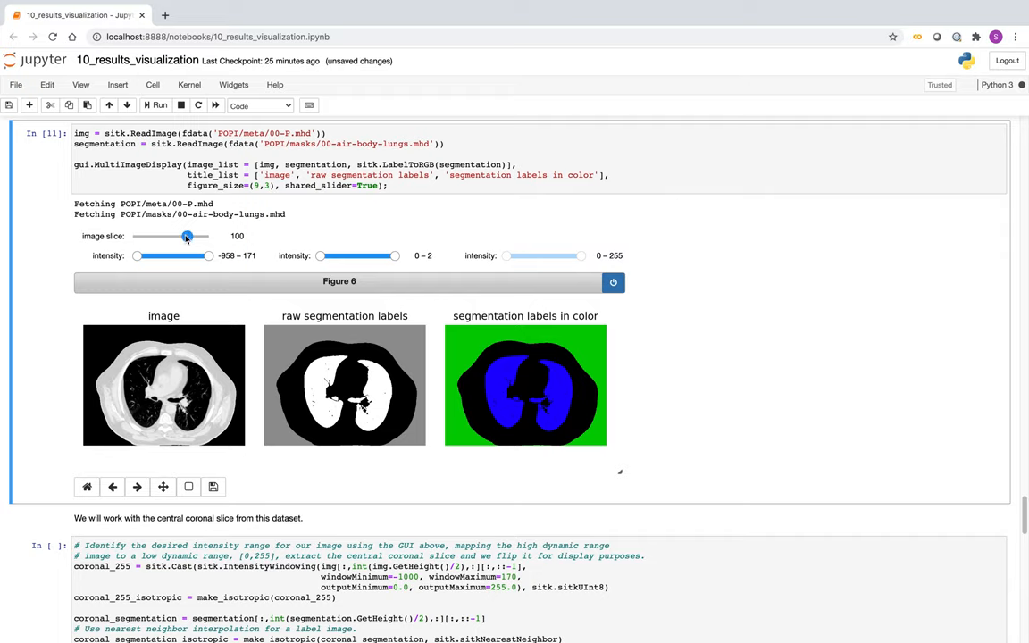
pyautogui.moveTo(187, 236); pyautogui.dragTo(187, 236)
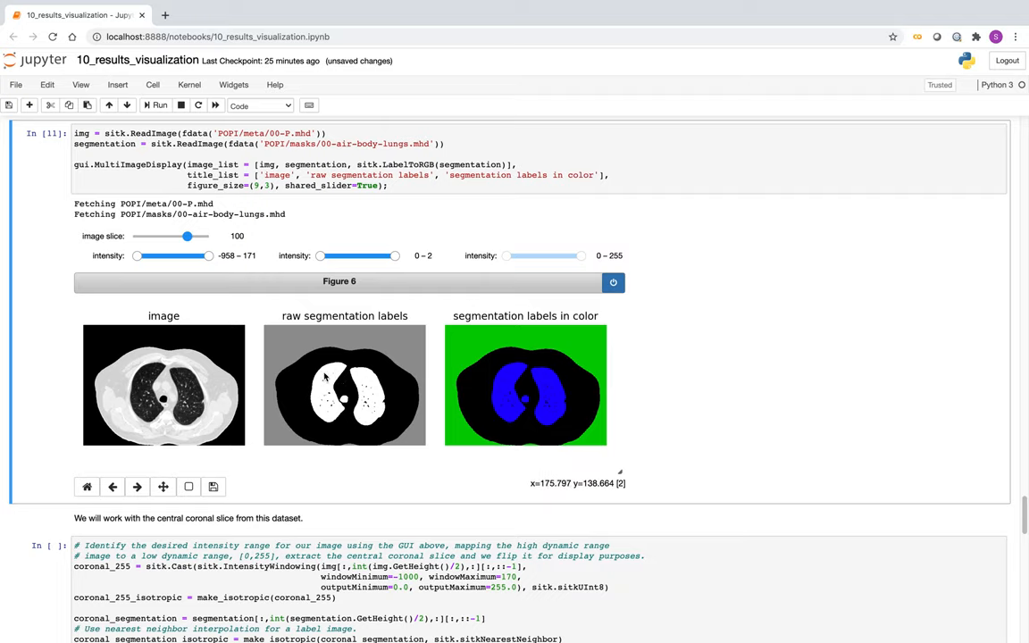
pyautogui.moveTo(303, 374)
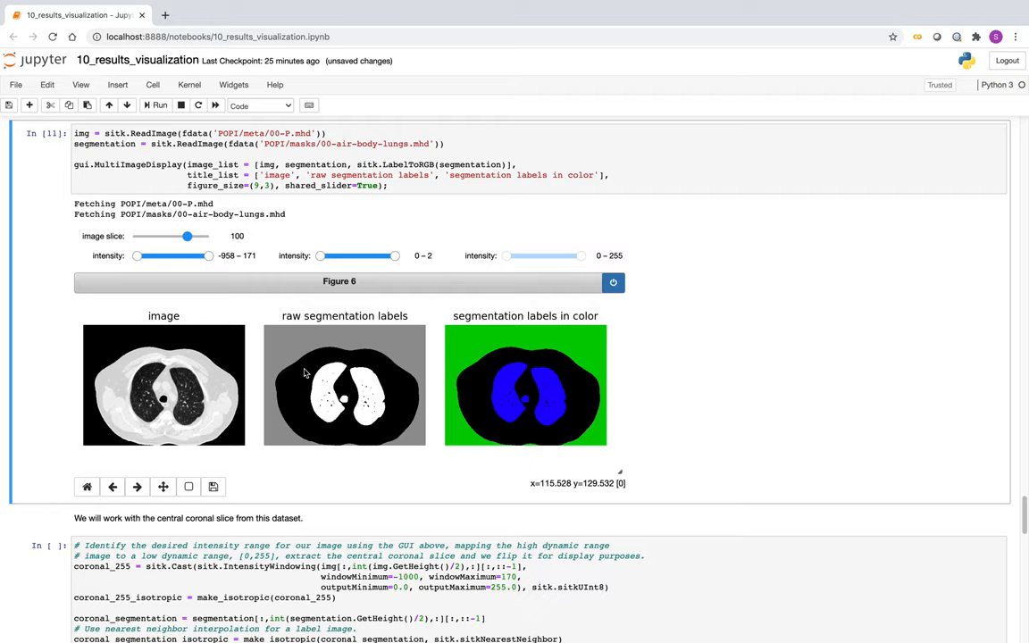
pyautogui.moveTo(290, 348)
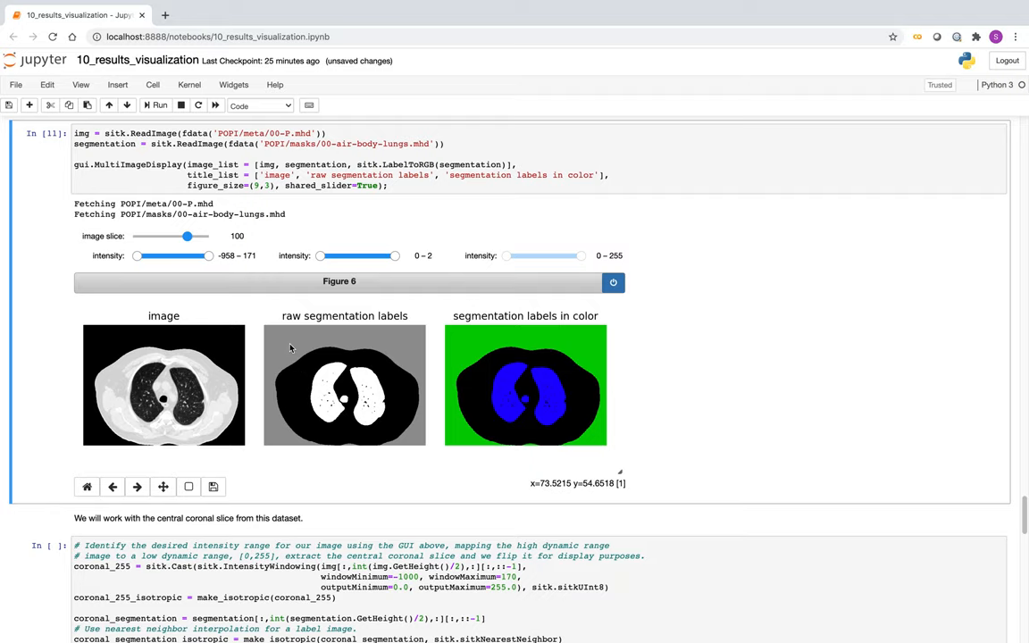
pyautogui.moveTo(503, 394)
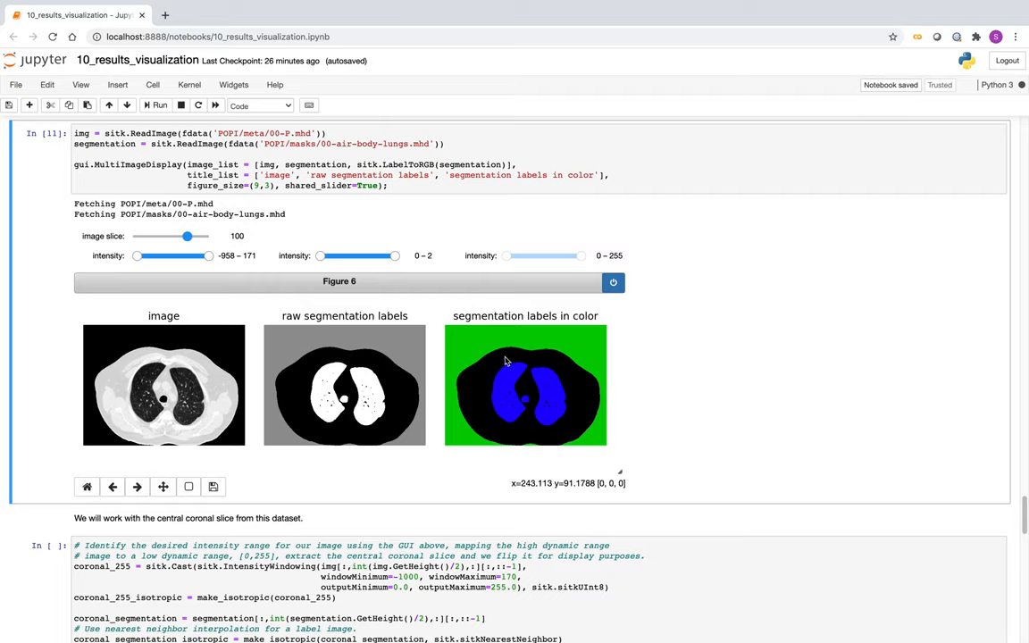
pyautogui.scroll(3)
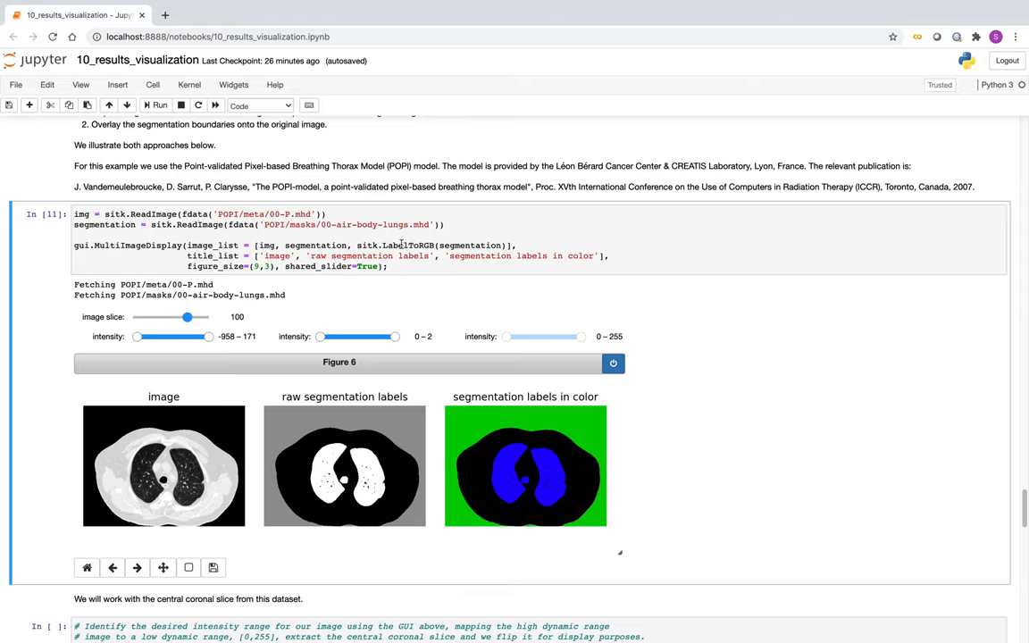
pyautogui.moveTo(487, 292)
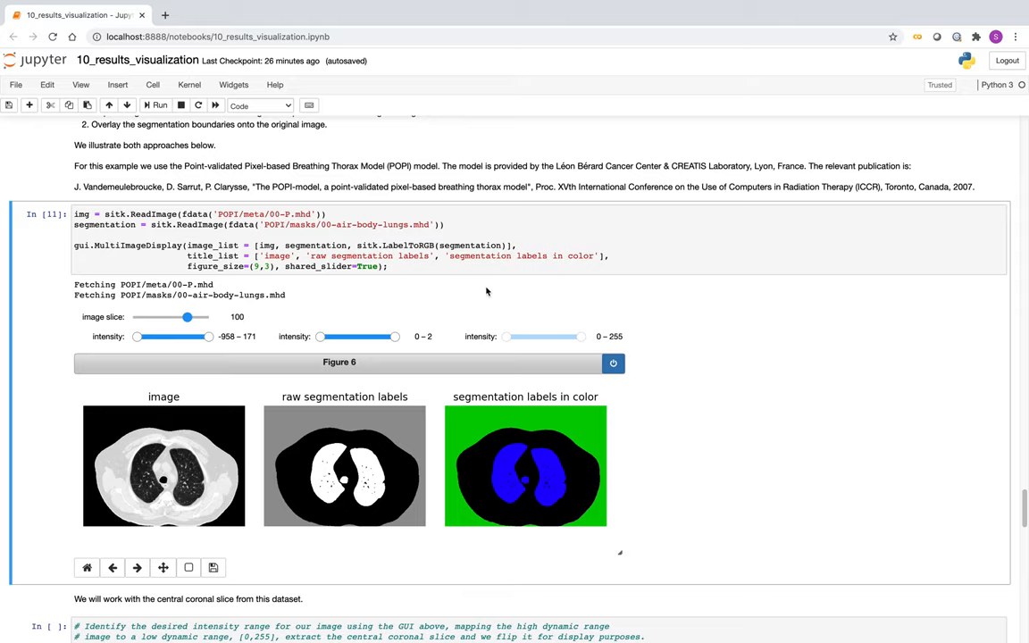
# Step: Scroll down through the coronal_255 isotropic resampling cell toward the overlay cells
pyautogui.scroll(-3)
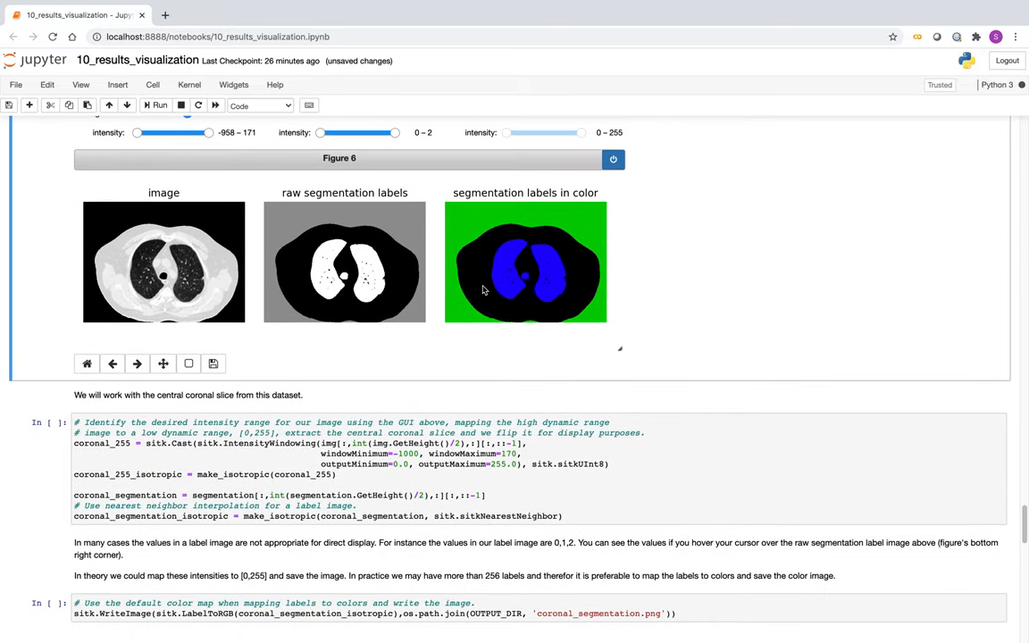
pyautogui.moveTo(673, 279)
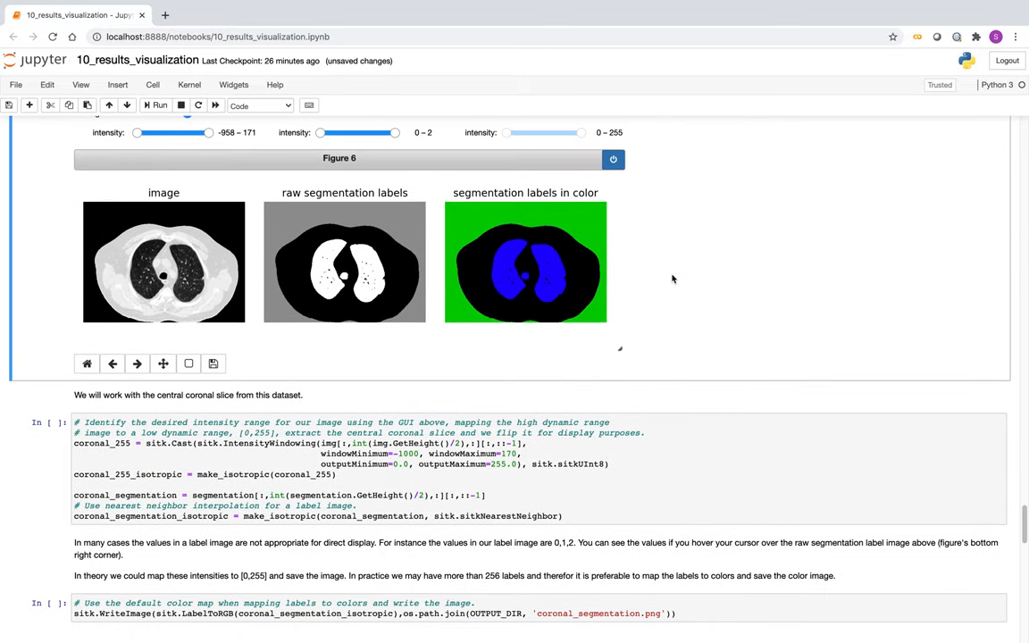
pyautogui.scroll(-3)
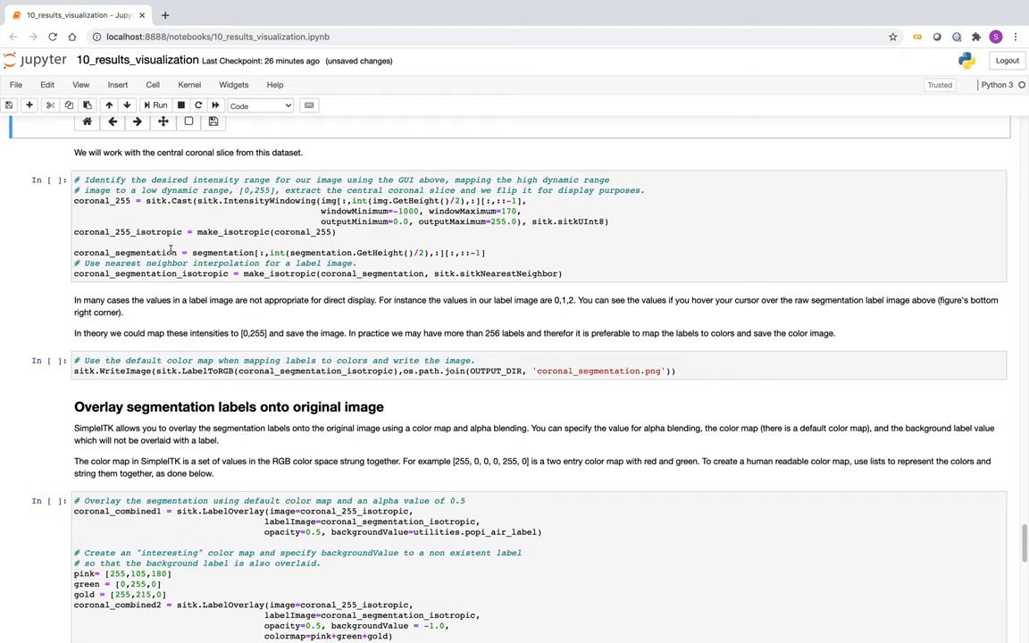
pyautogui.moveTo(272, 252)
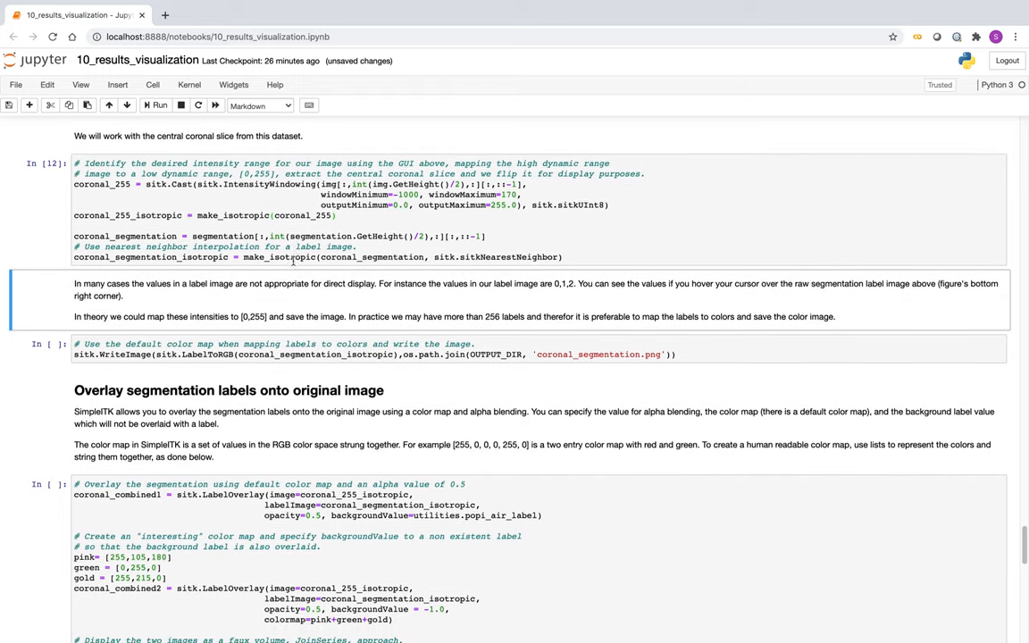
pyautogui.scroll(-3)
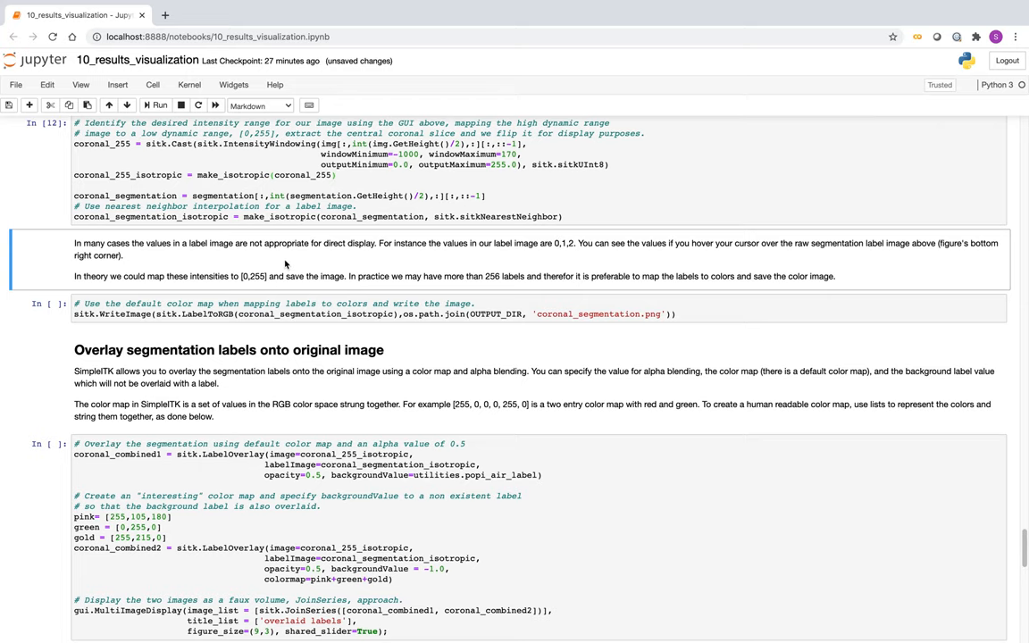
# Step: Save the notebook and run the LabelOverlay cell
pyautogui.scroll(-3)
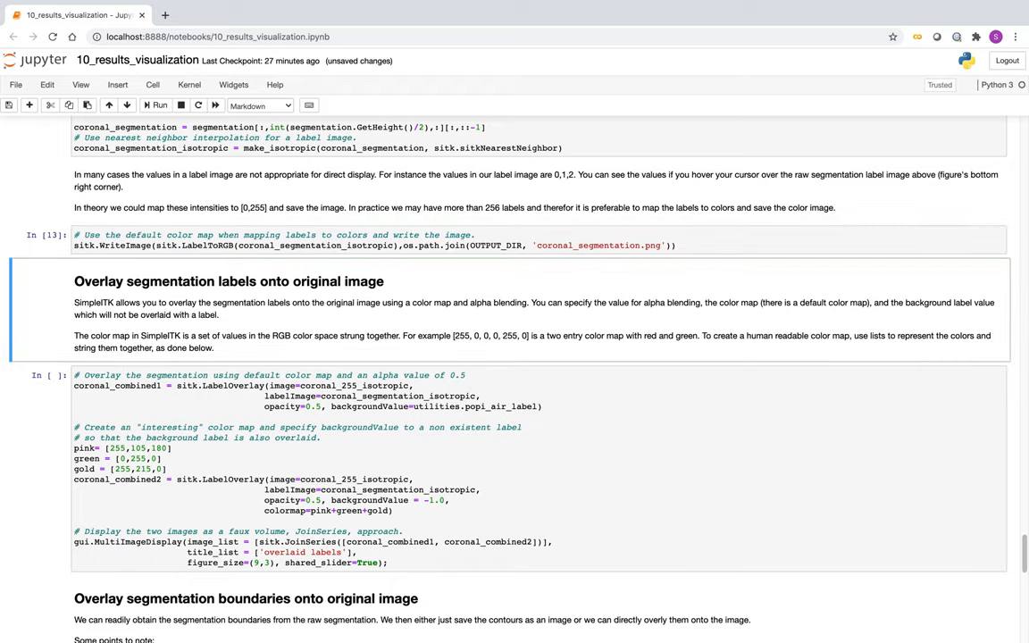
pyautogui.moveTo(242, 276)
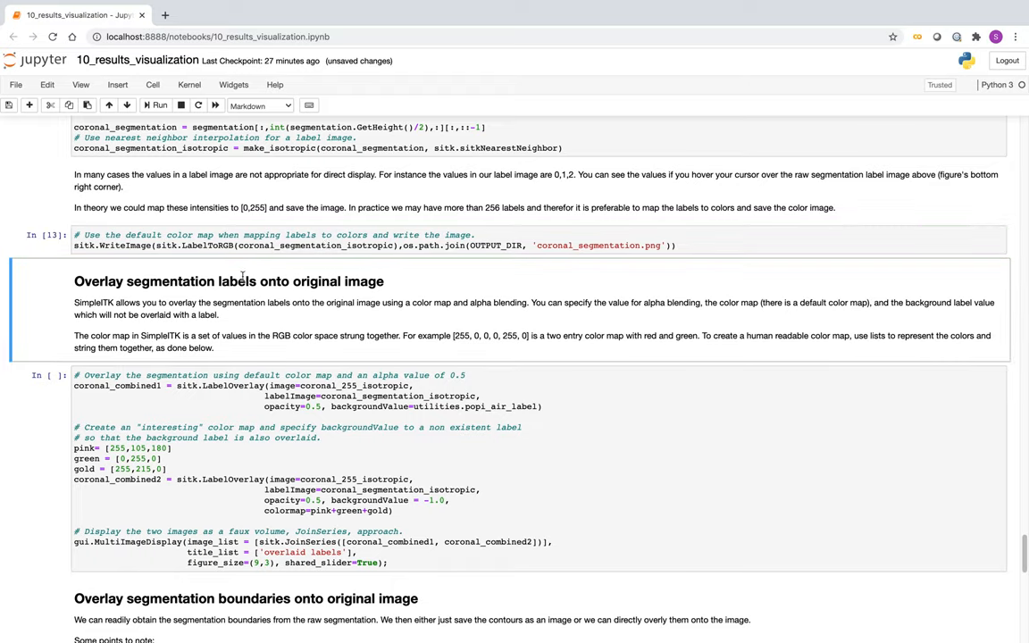
pyautogui.scroll(-3)
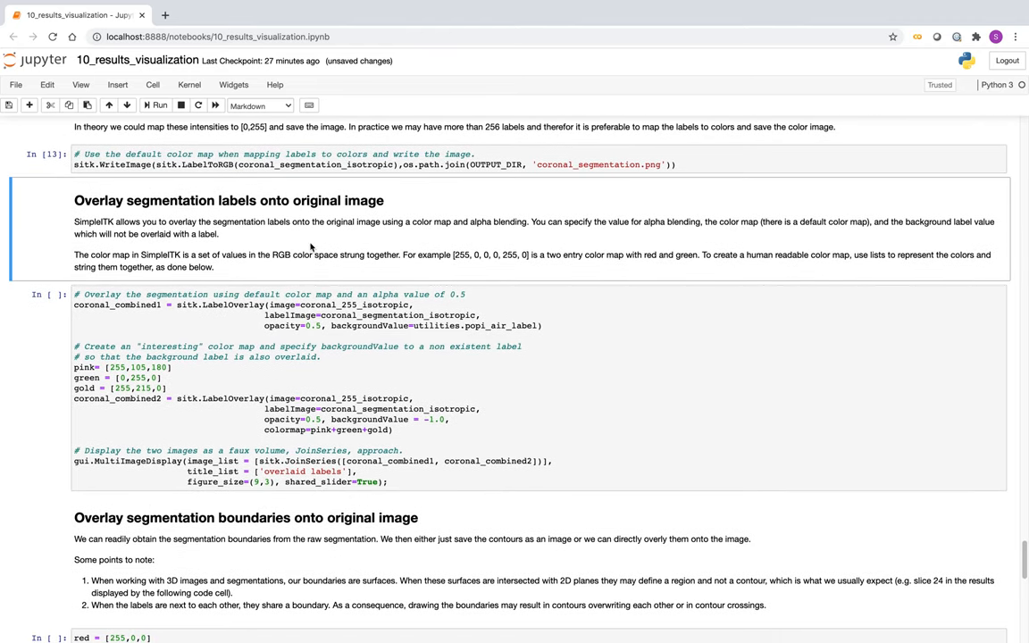
pyautogui.moveTo(448, 182)
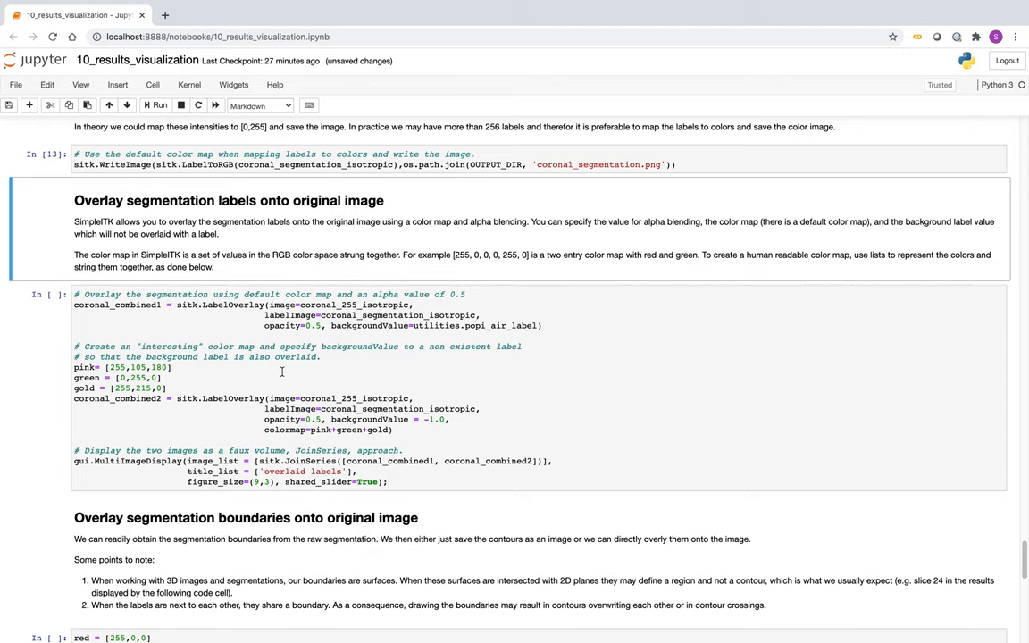
pyautogui.scroll(-3)
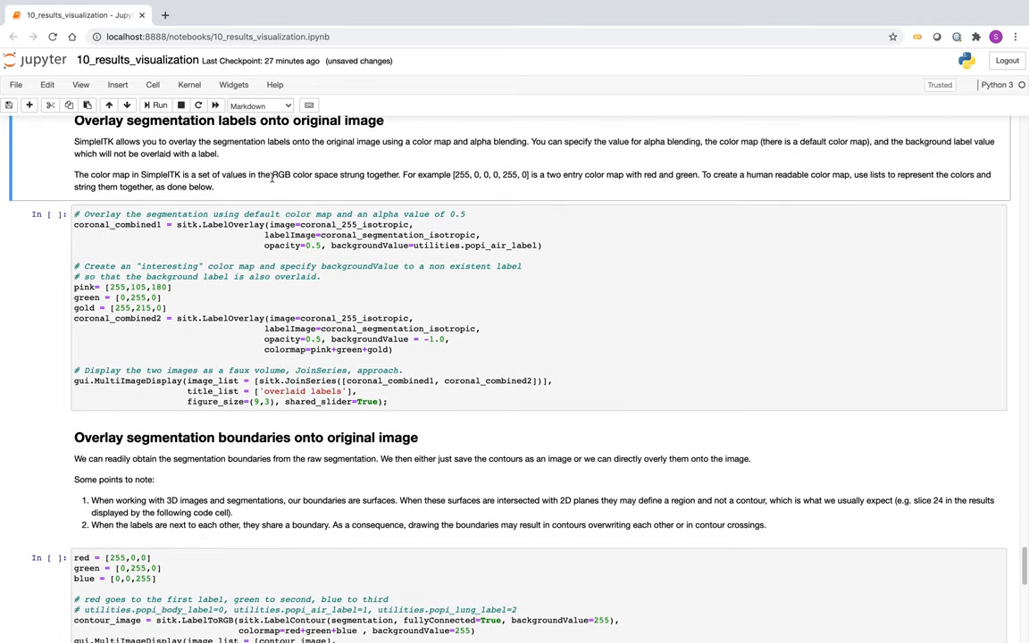
pyautogui.moveTo(270, 185)
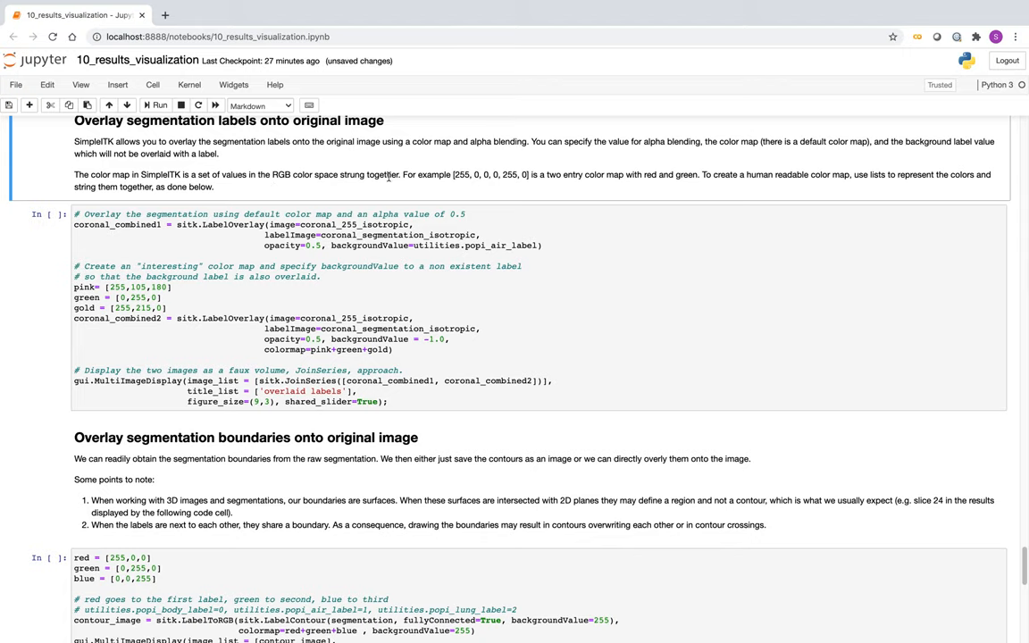
pyautogui.press('ctrl+s')
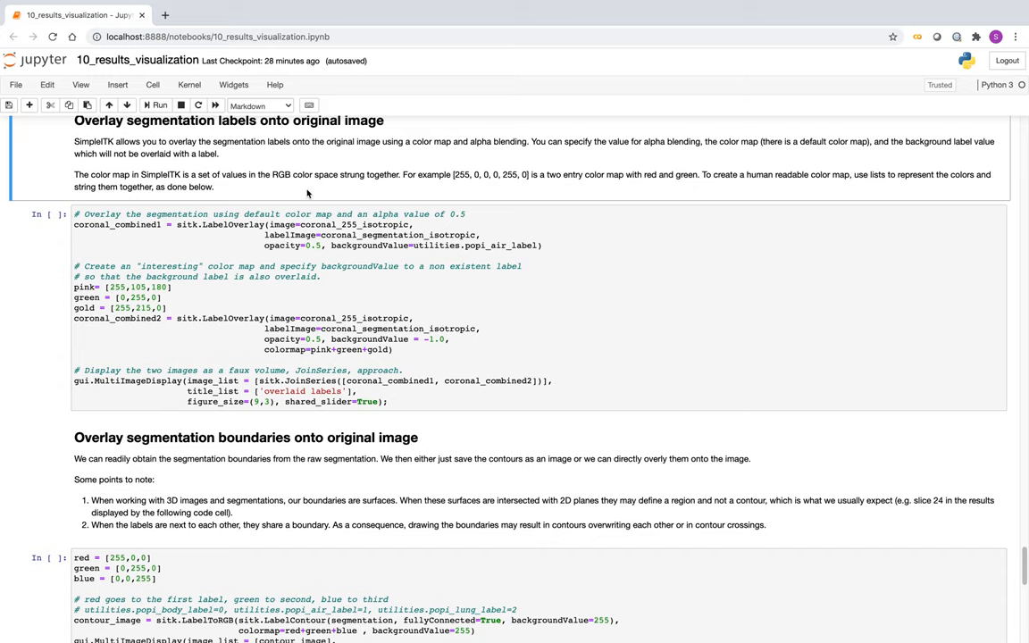
pyautogui.scroll(-3)
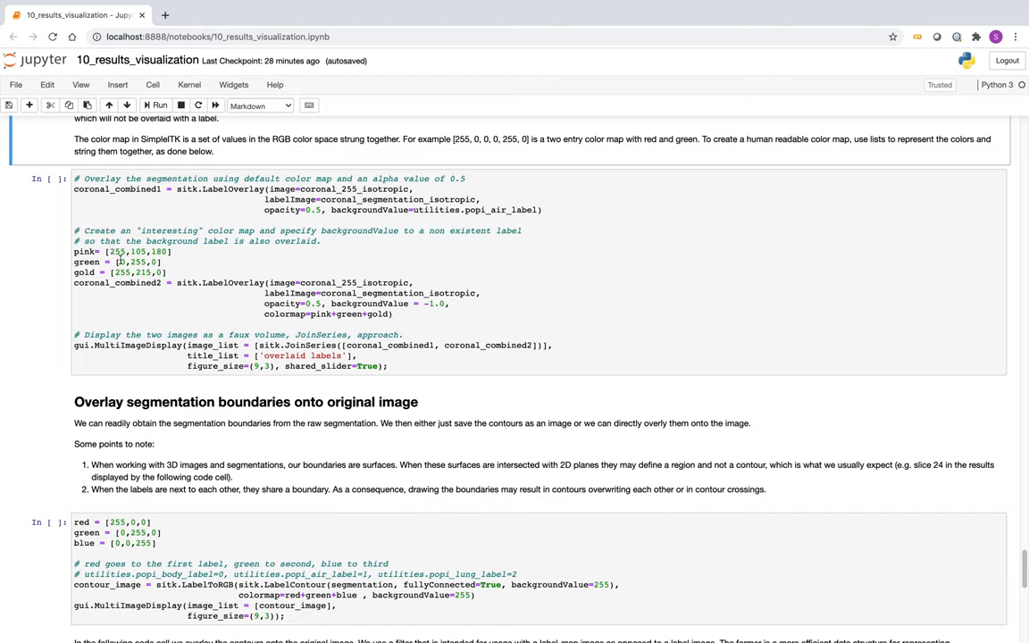
pyautogui.moveTo(313, 318)
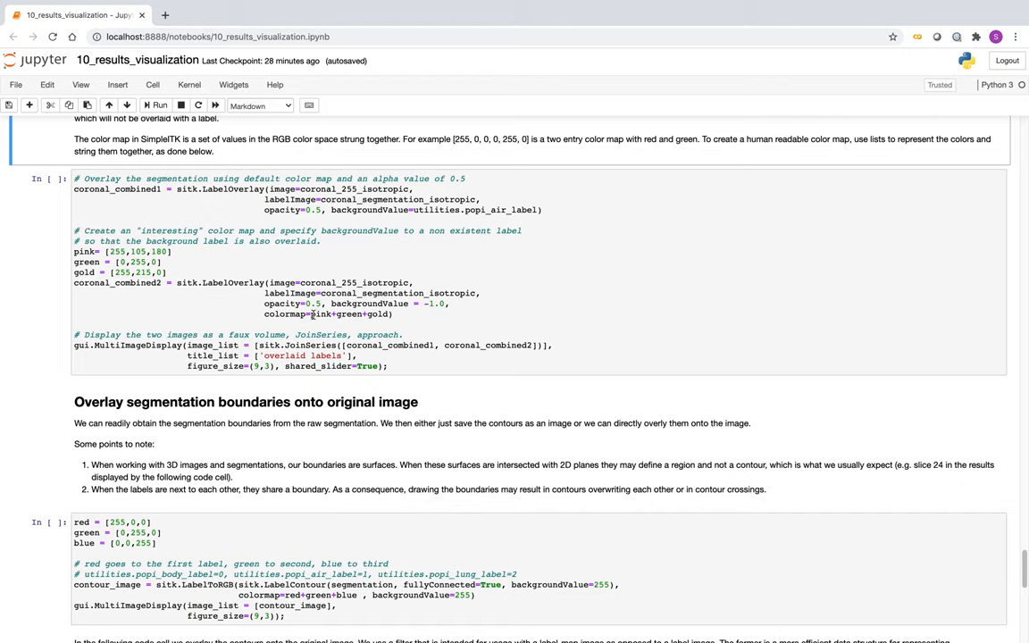
pyautogui.moveTo(432, 220)
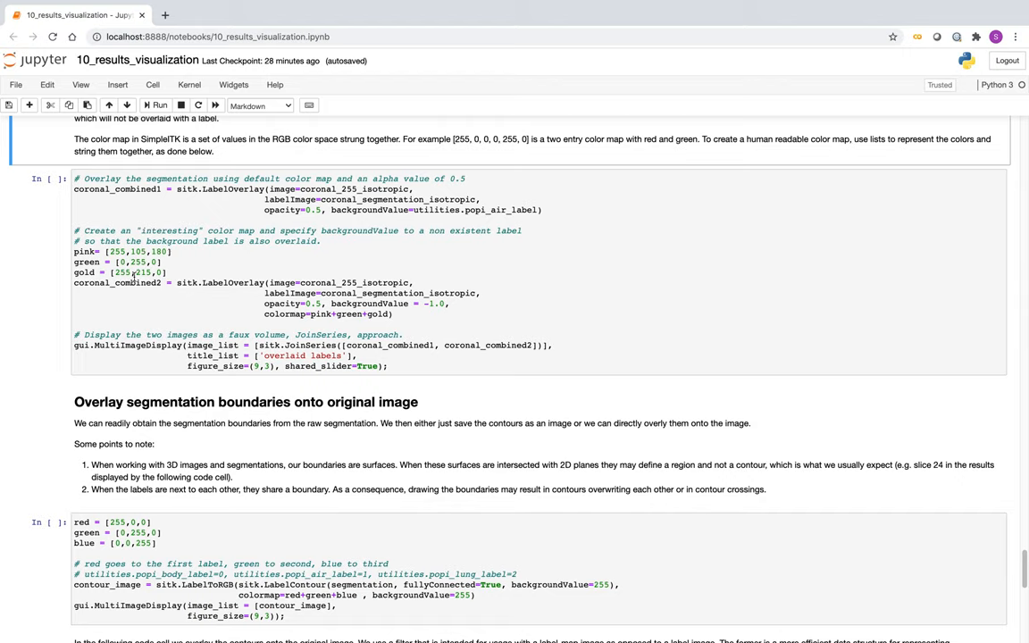
pyautogui.moveTo(242, 285)
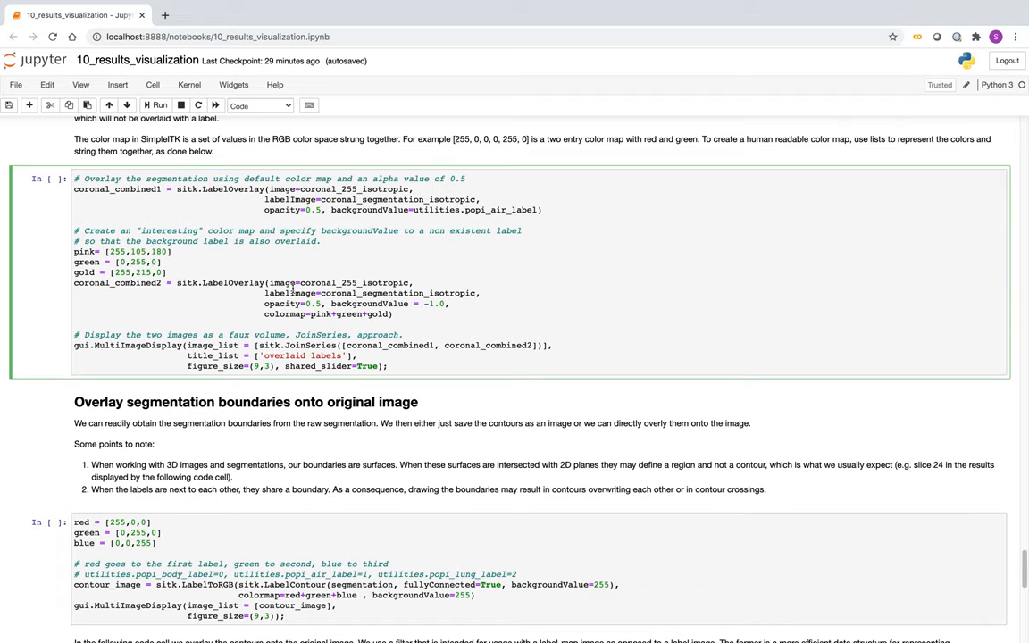
pyautogui.click(156, 106)
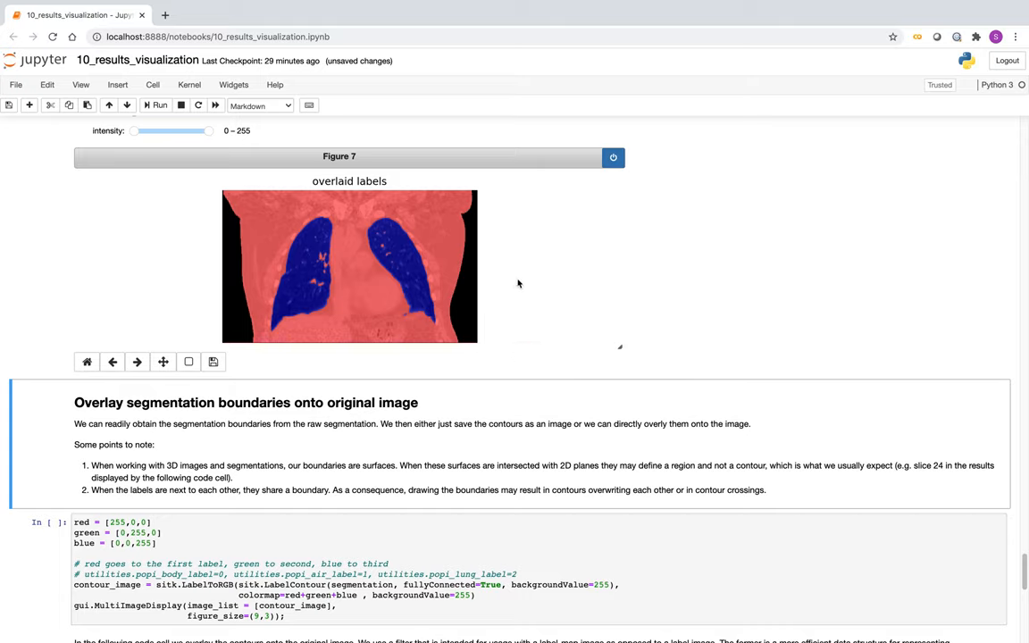
pyautogui.moveTo(531, 270)
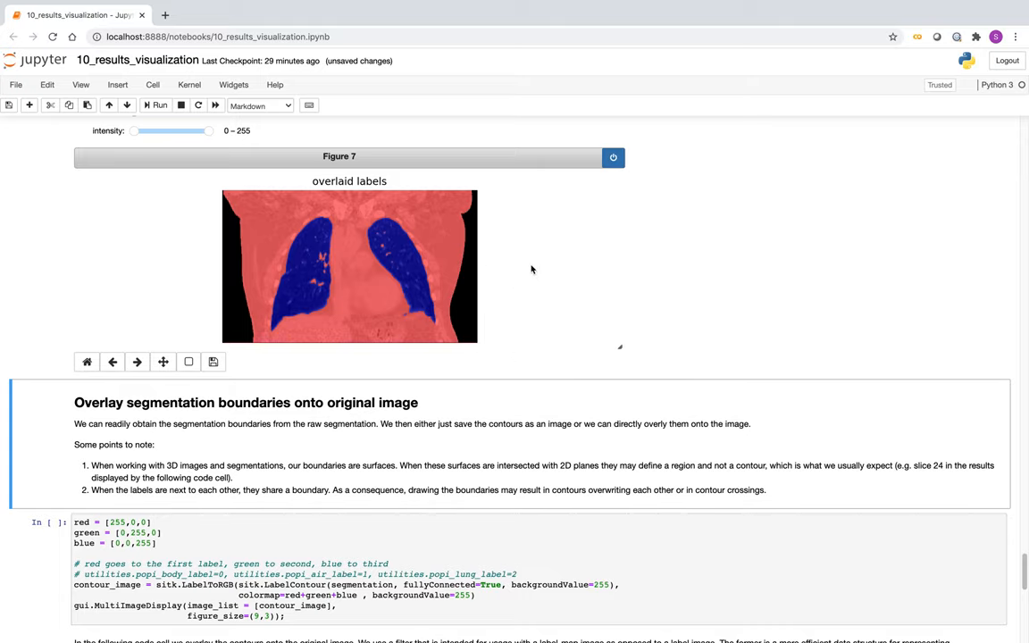
pyautogui.moveTo(745, 264)
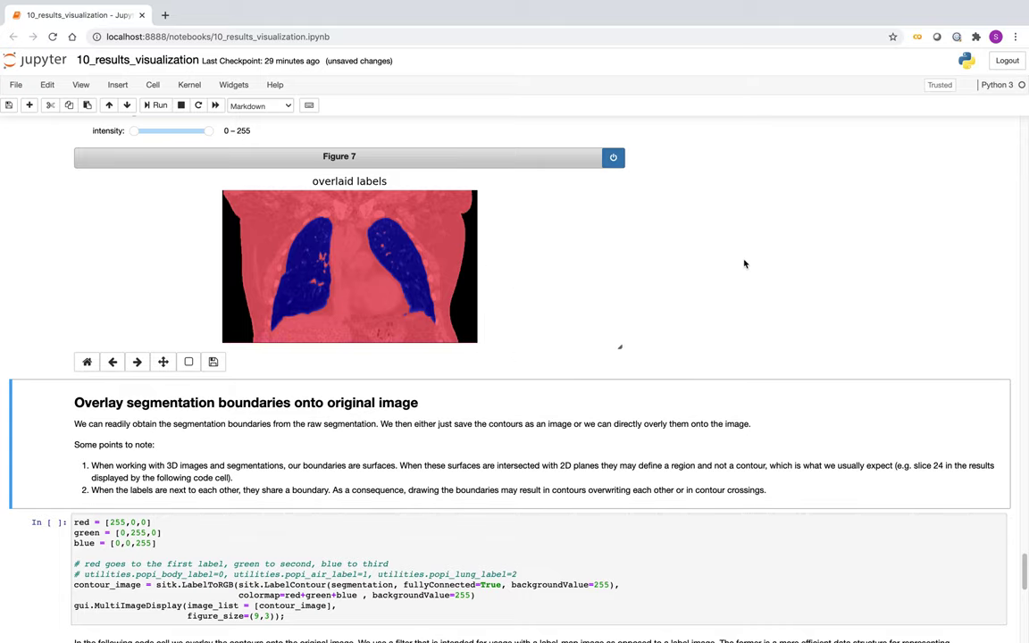
# Step: Toggle Figure 7 between the red-and-blue and pink-green-gold label overlays
pyautogui.scroll(3)
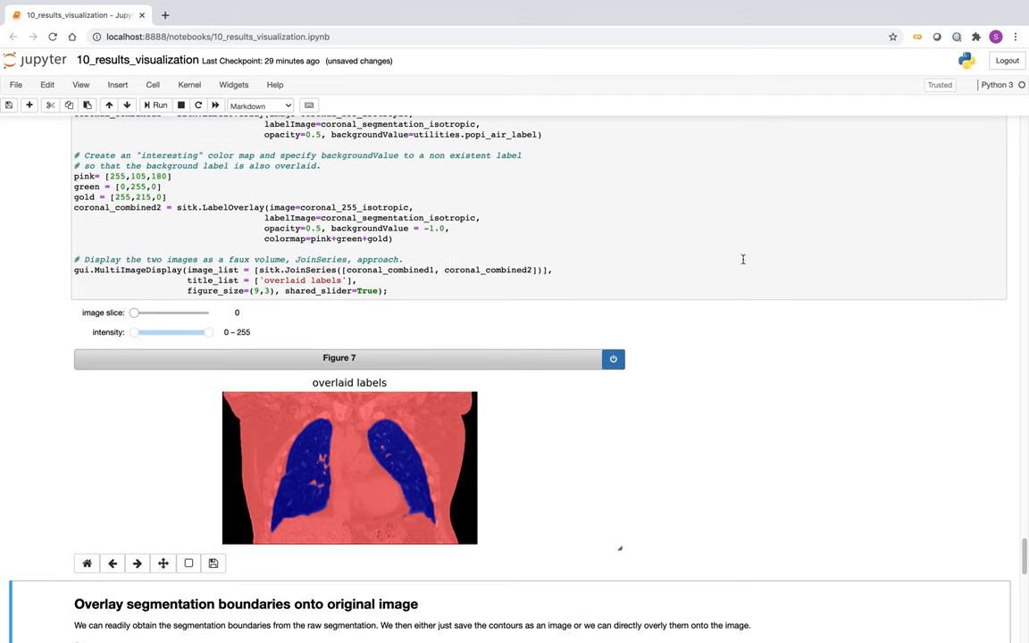
pyautogui.moveTo(157, 305)
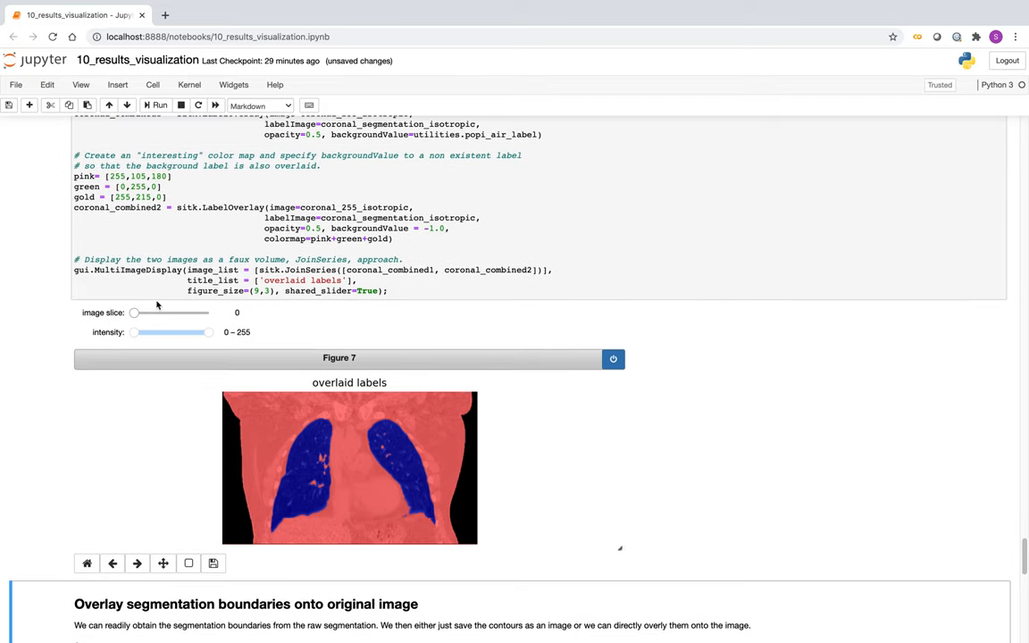
pyautogui.click(134, 313)
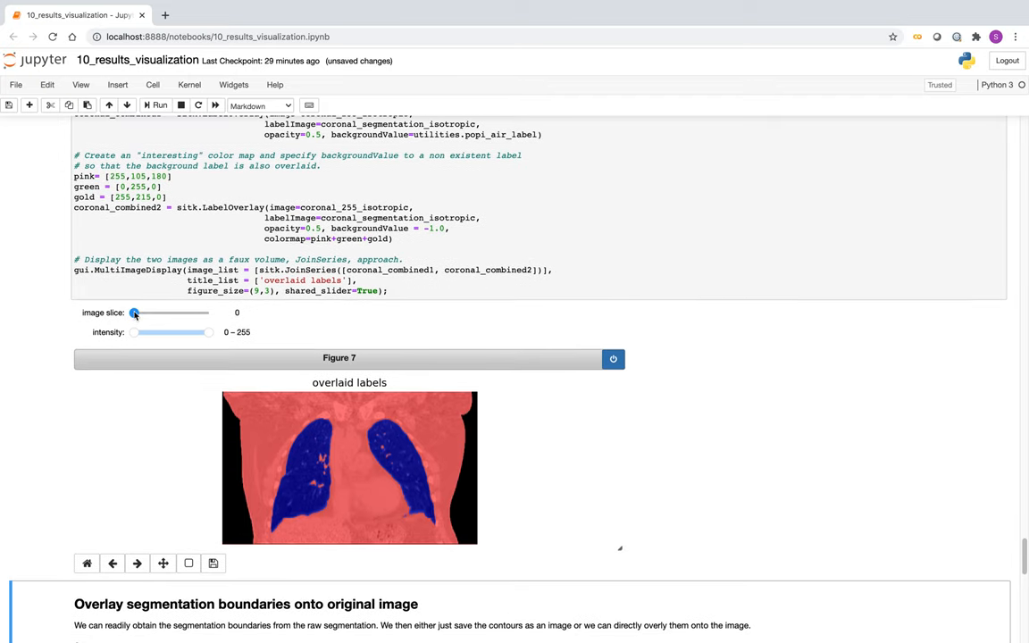
pyautogui.moveTo(134, 313); pyautogui.dragTo(208, 312)
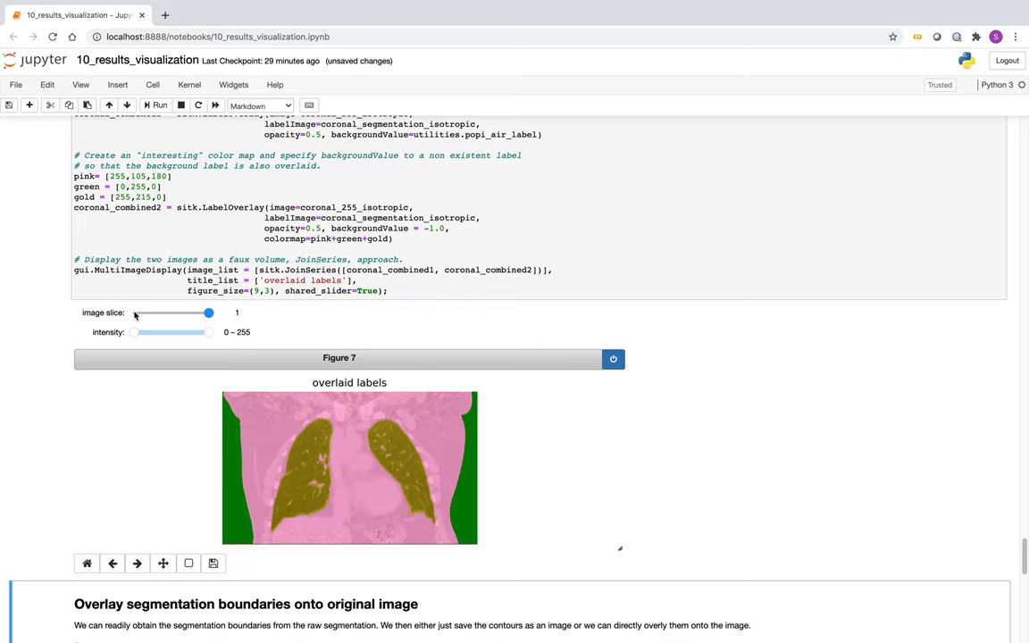
pyautogui.moveTo(209, 313); pyautogui.dragTo(134, 313)
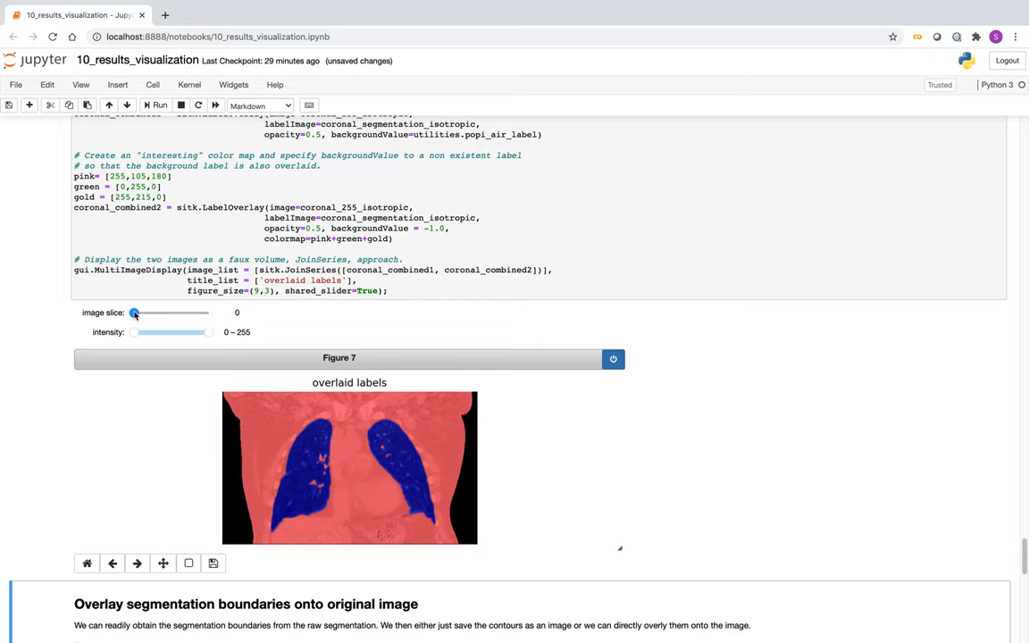
pyautogui.moveTo(134, 313); pyautogui.dragTo(209, 312)
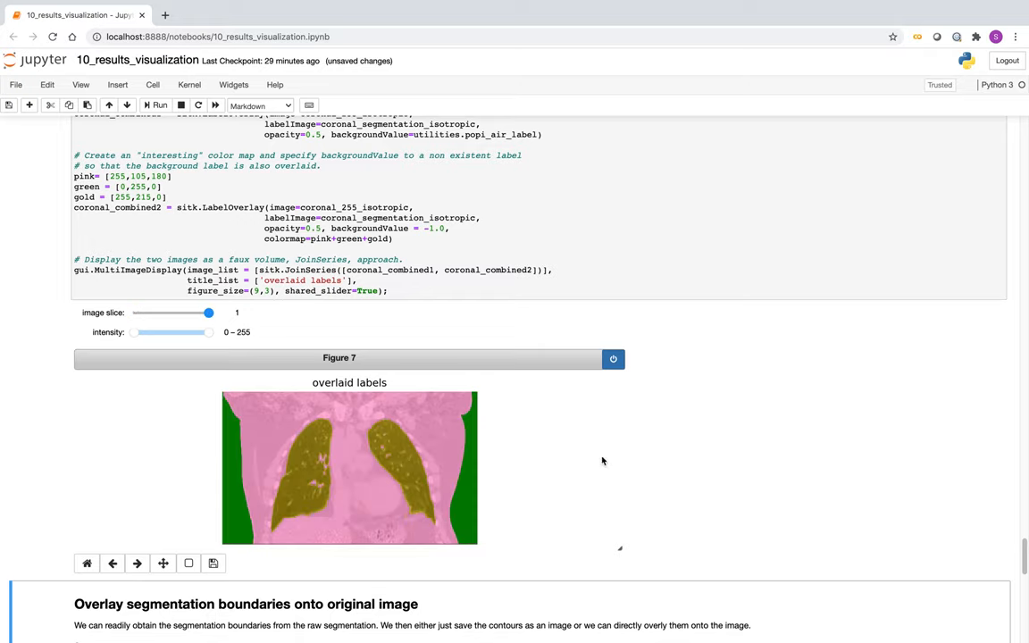
pyautogui.scroll(3)
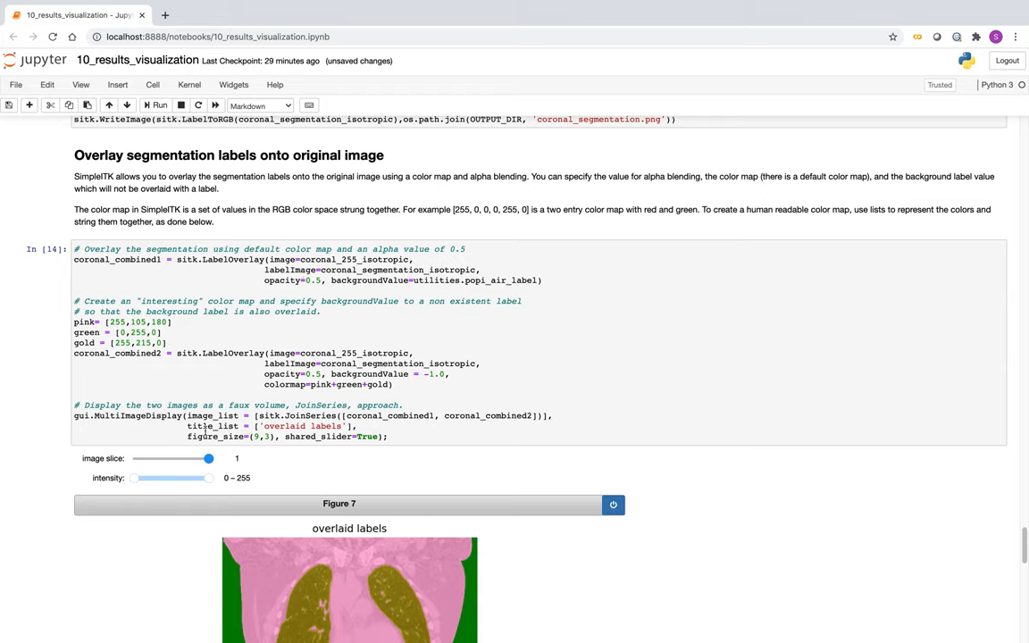
pyautogui.moveTo(211, 458); pyautogui.dragTo(134, 459)
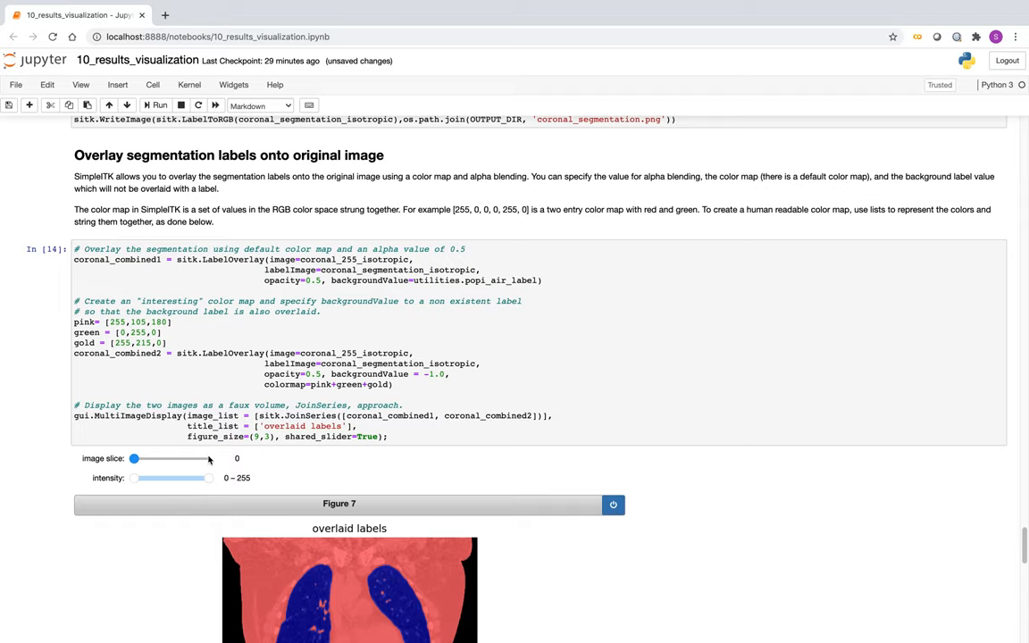
pyautogui.moveTo(134, 458); pyautogui.dragTo(210, 458)
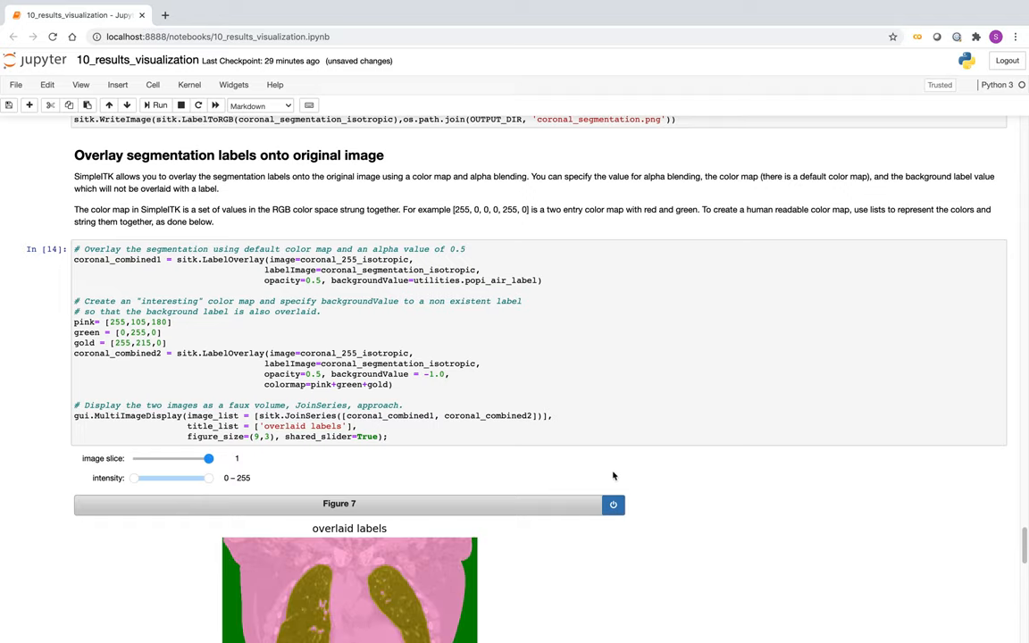
pyautogui.scroll(-3)
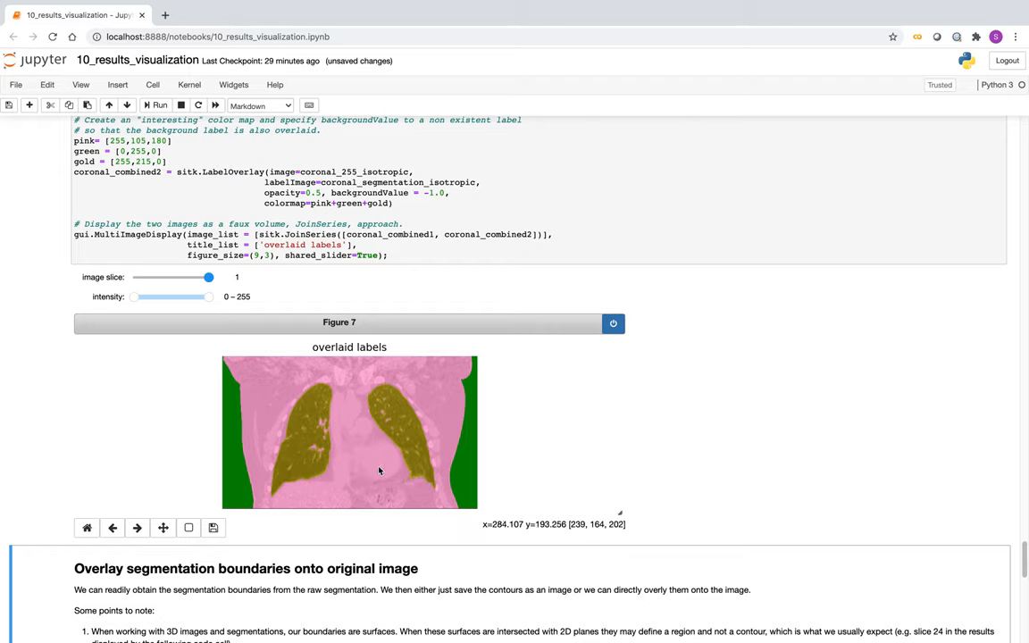
pyautogui.moveTo(350, 451)
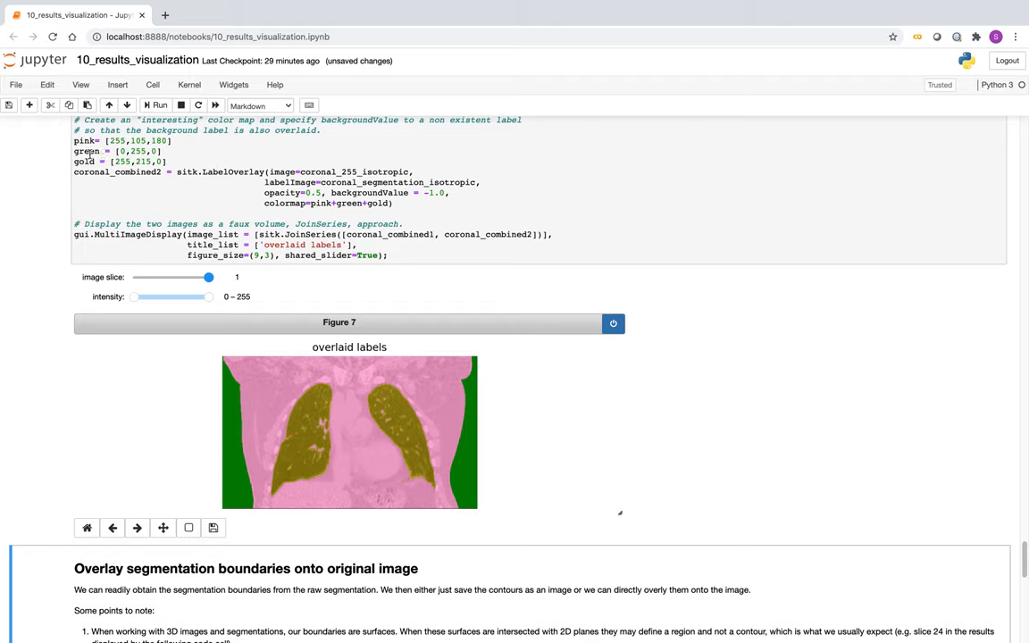
pyautogui.moveTo(356, 453)
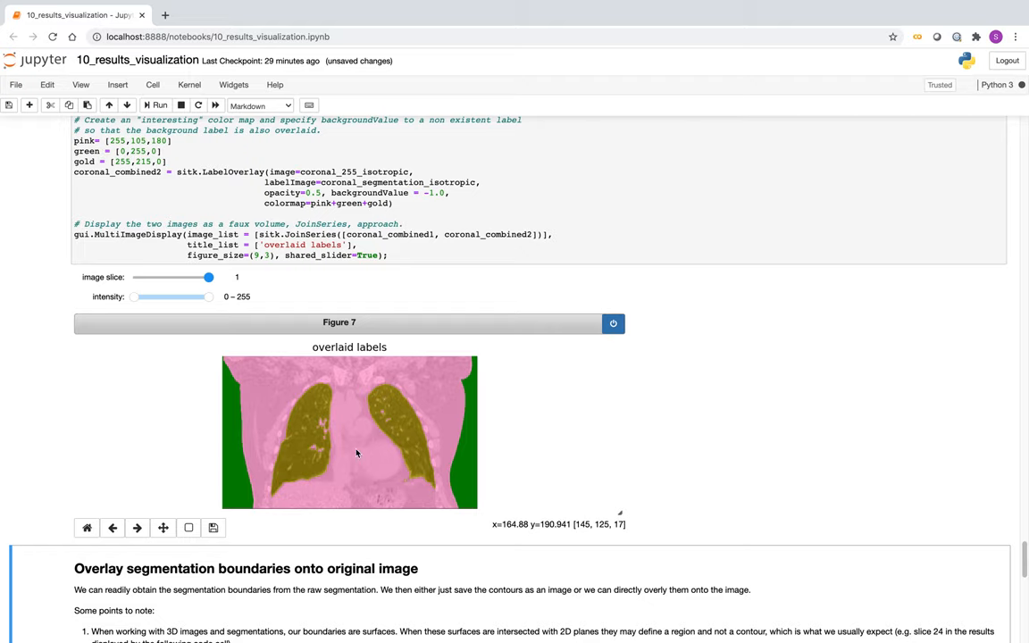
pyautogui.moveTo(432, 390)
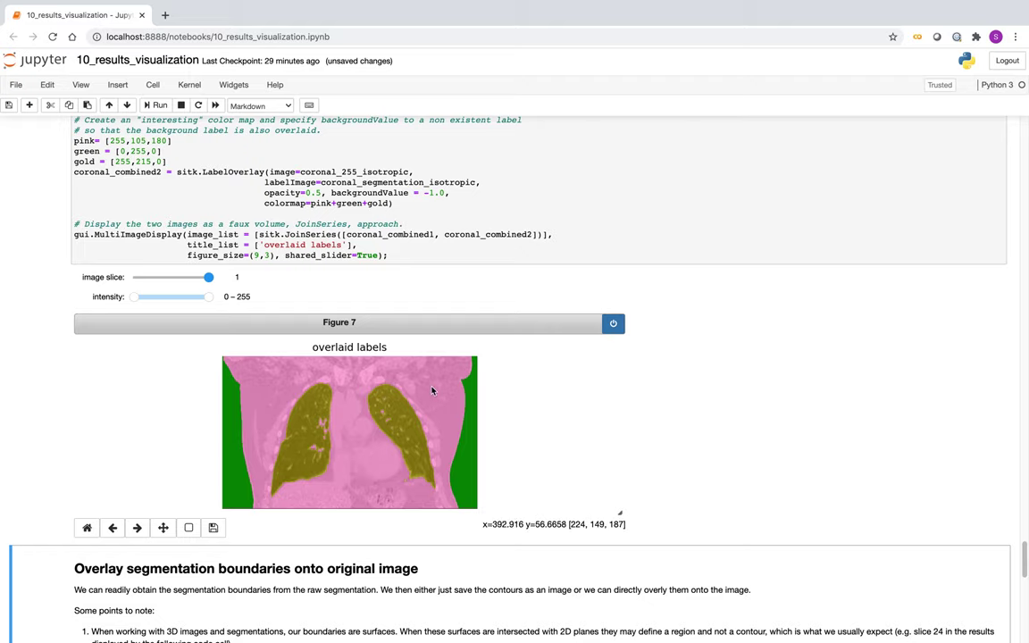
pyautogui.moveTo(228, 474)
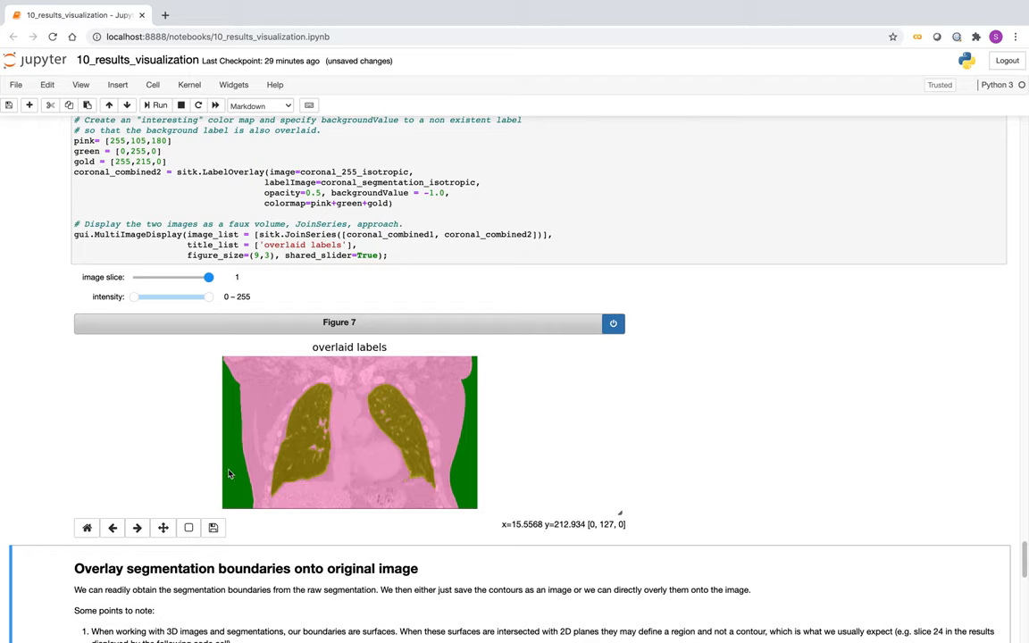
pyautogui.moveTo(599, 389)
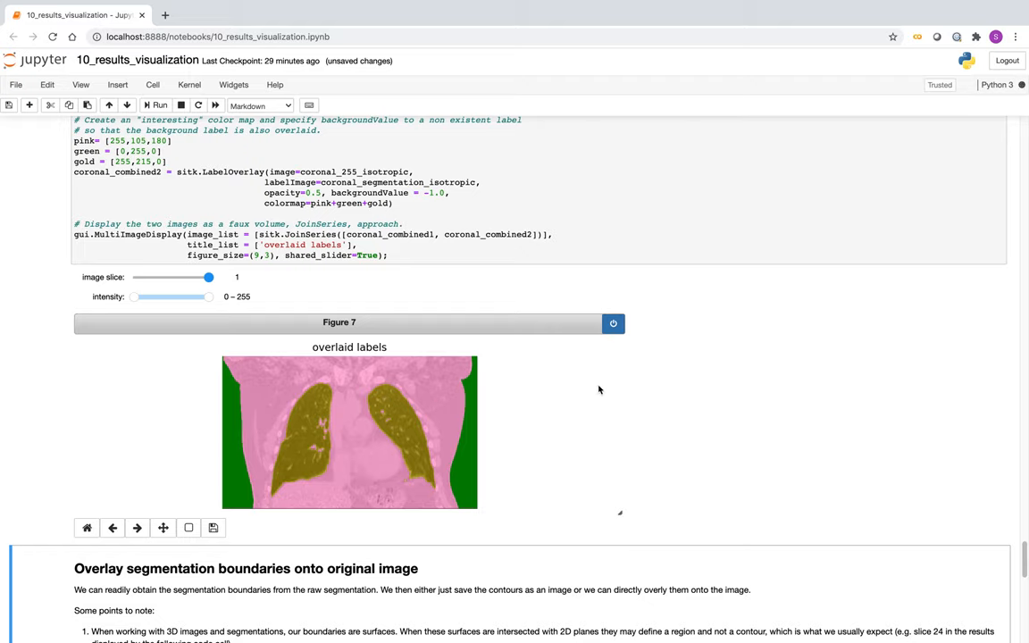
pyautogui.scroll(-3)
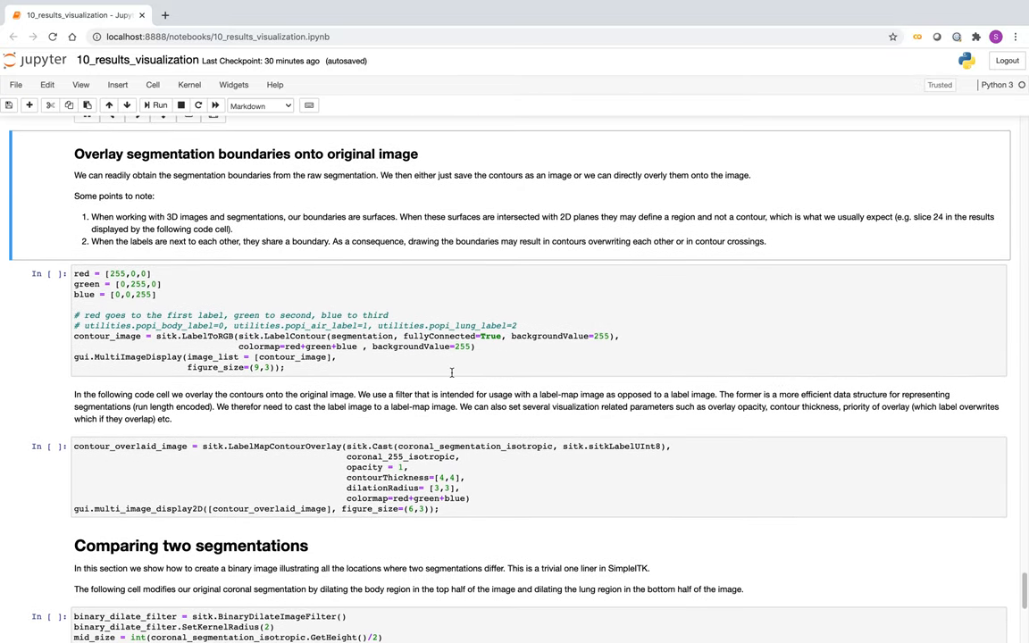
# Step: Select the red-green-blue contour cell under 'Overlay segmentation boundaries onto original image'
pyautogui.scroll(3)
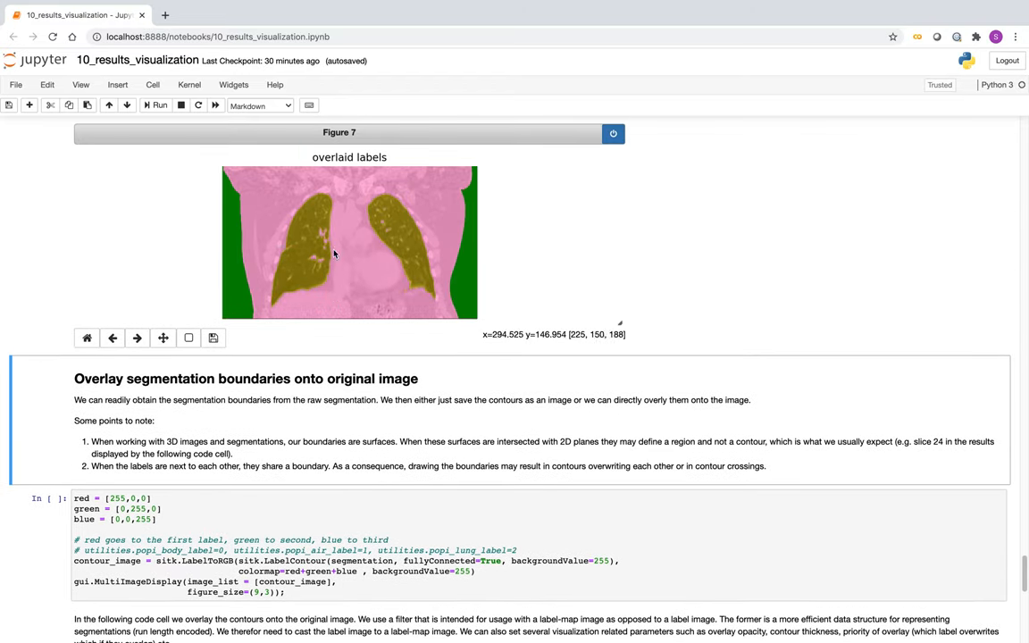
pyautogui.moveTo(572, 277)
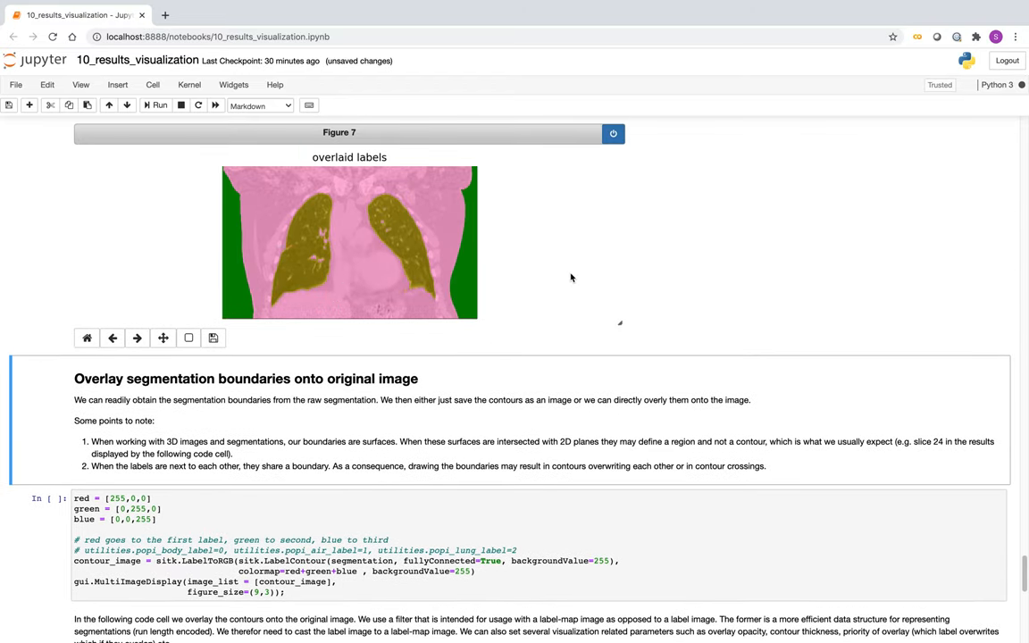
pyautogui.scroll(-3)
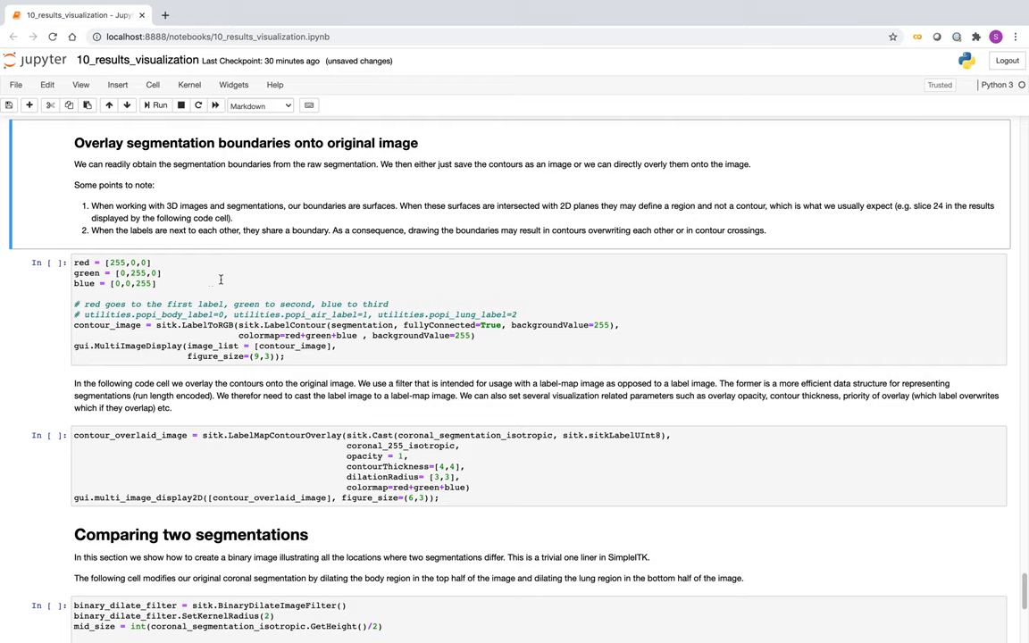
pyautogui.click(238, 278)
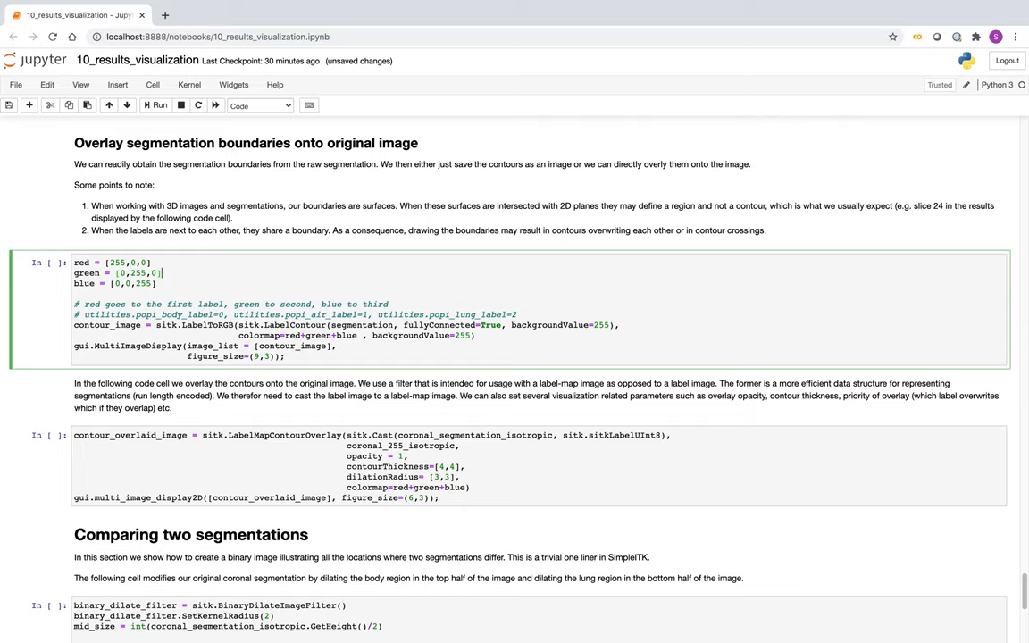
# Step: Run the contour cell and browse Figure 8 from slice 67 to slice 73
pyautogui.click(156, 104)
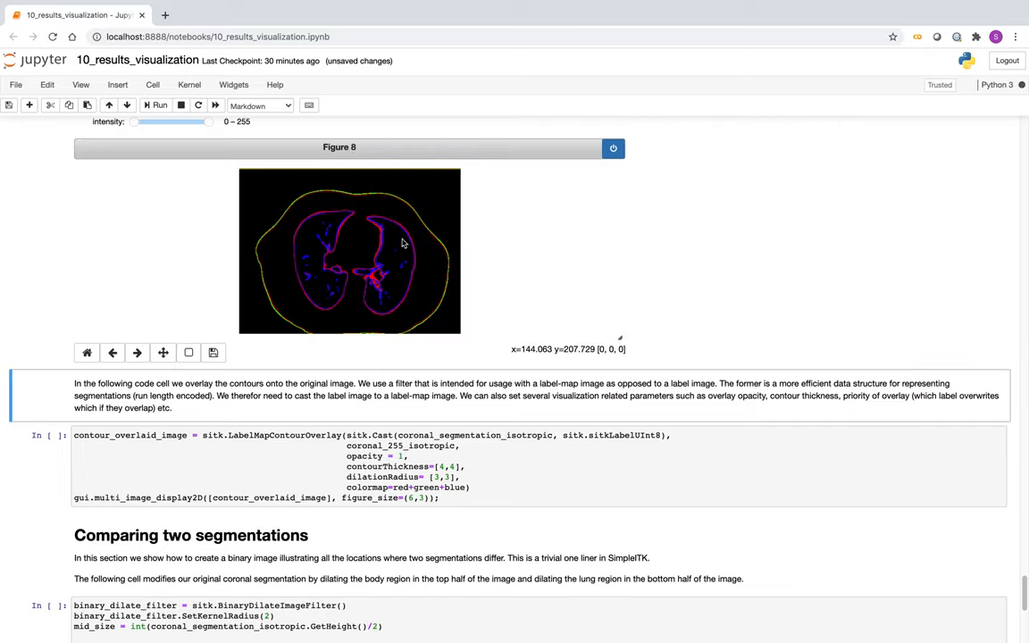
pyautogui.scroll(3)
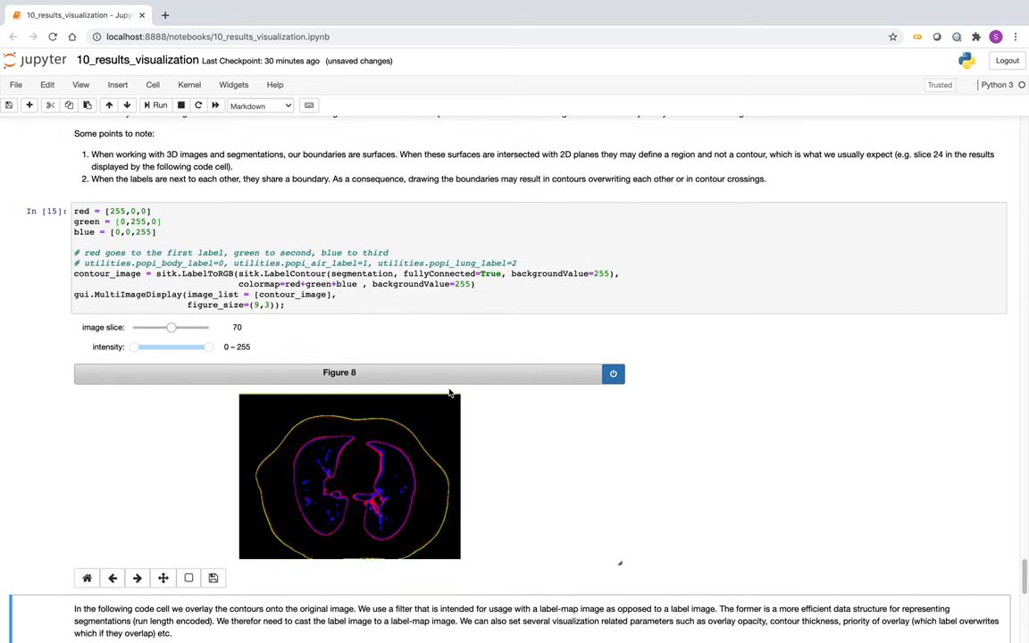
pyautogui.moveTo(393, 428)
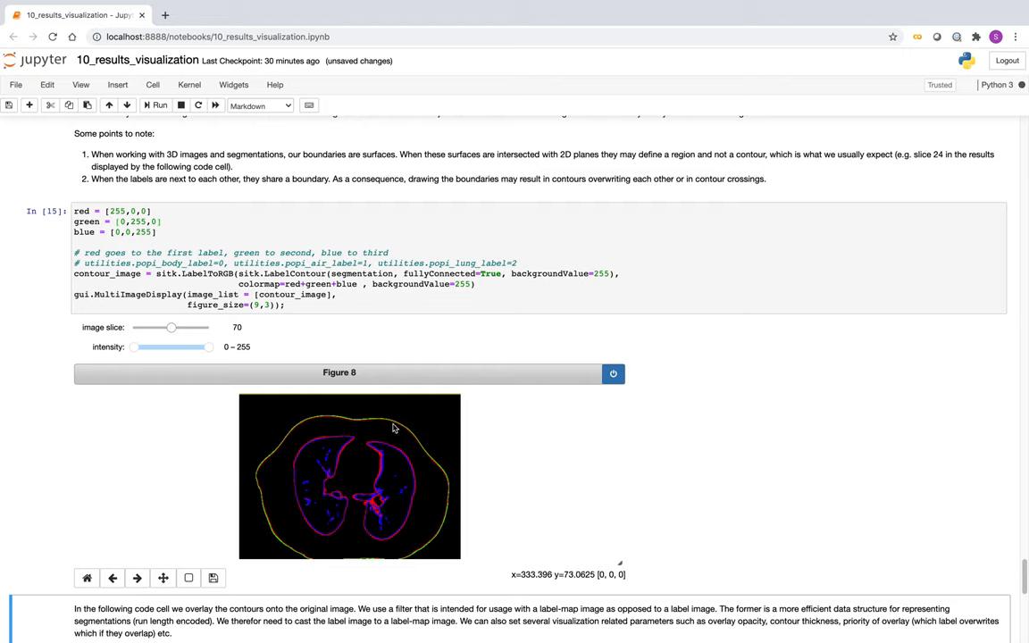
pyautogui.moveTo(388, 431)
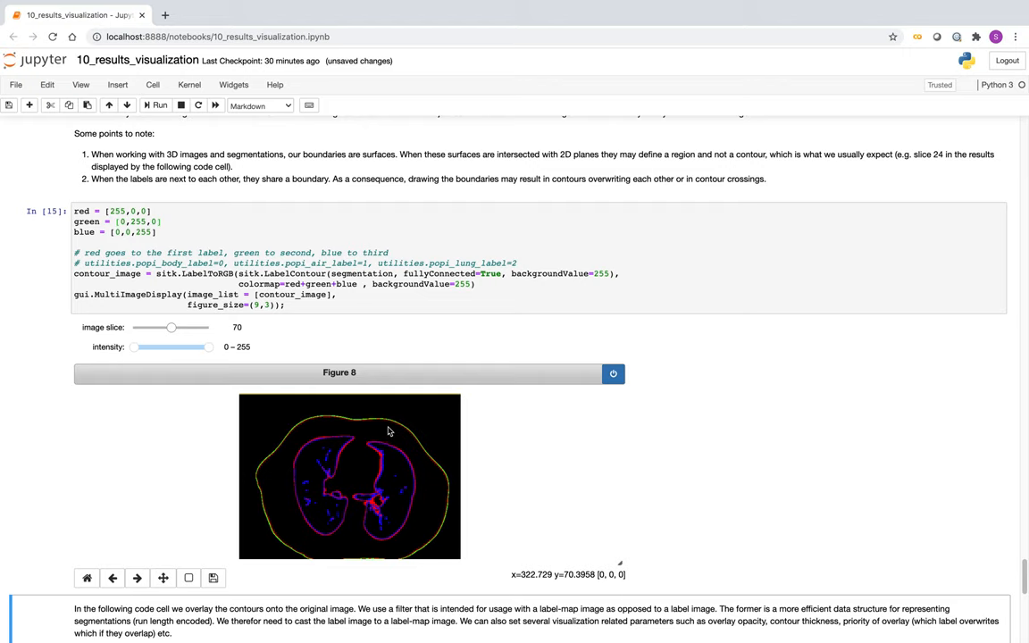
pyautogui.moveTo(365, 418)
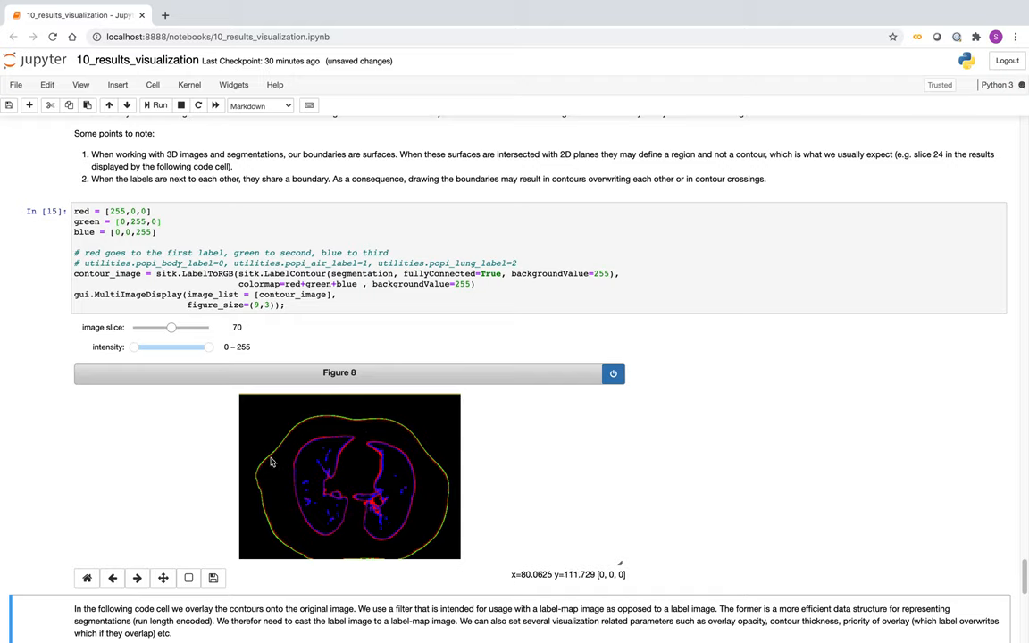
pyautogui.moveTo(316, 420)
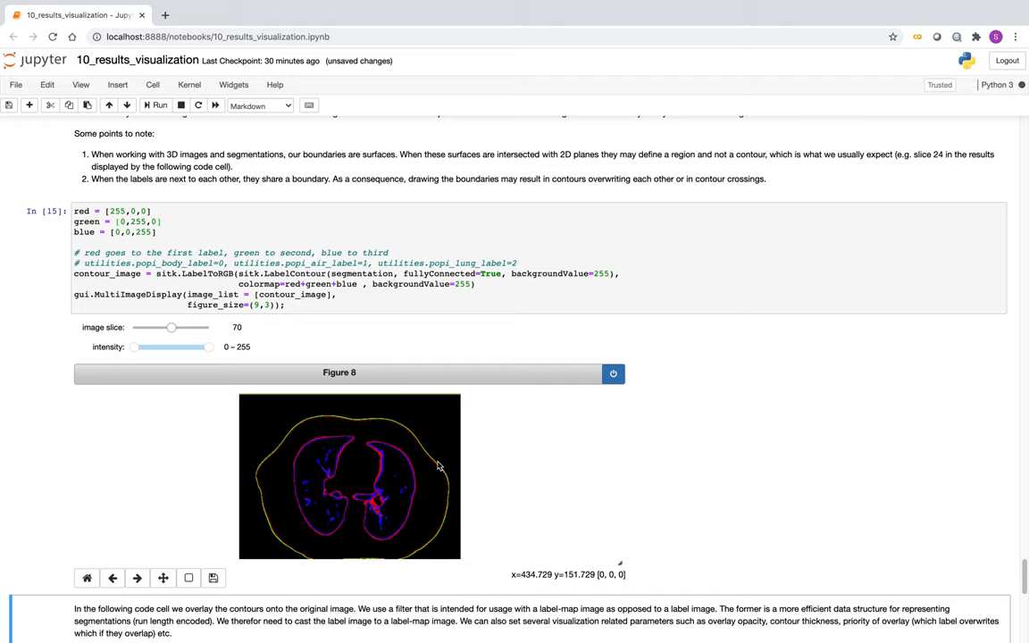
pyautogui.moveTo(327, 419)
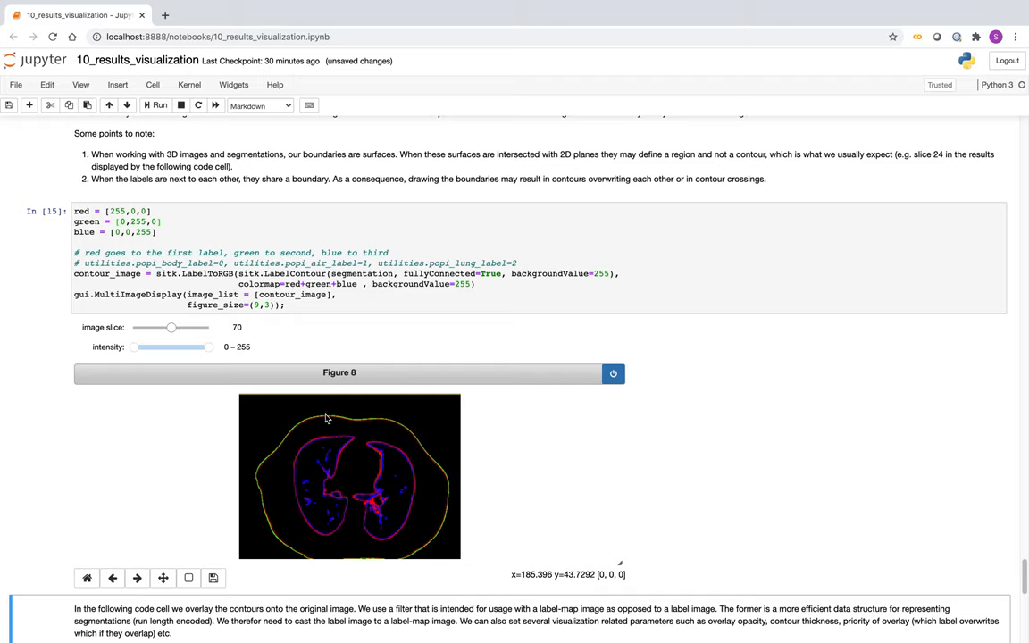
pyautogui.moveTo(292, 437)
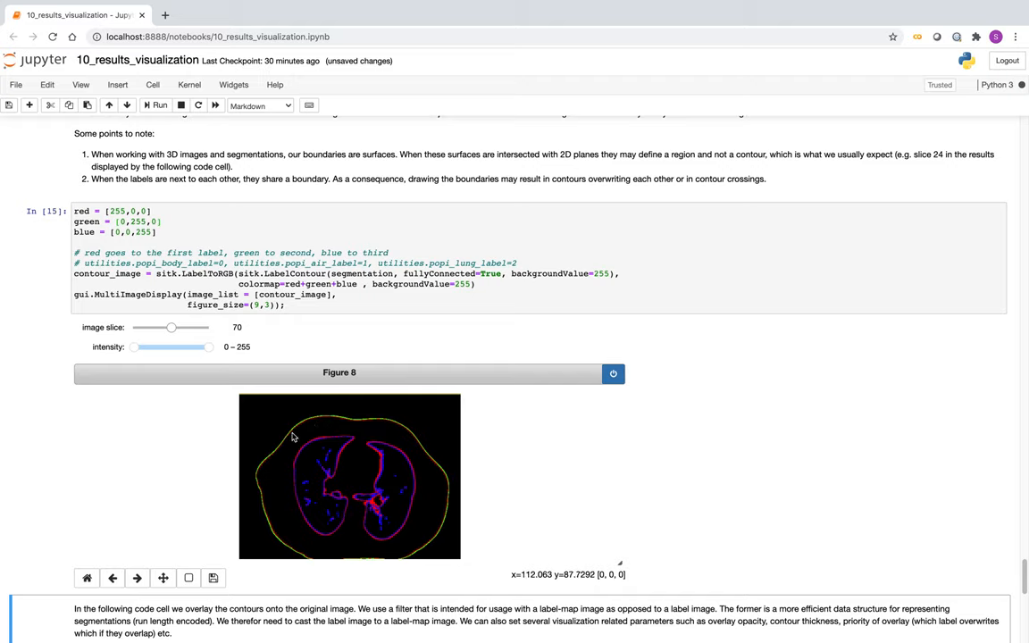
pyautogui.moveTo(302, 426)
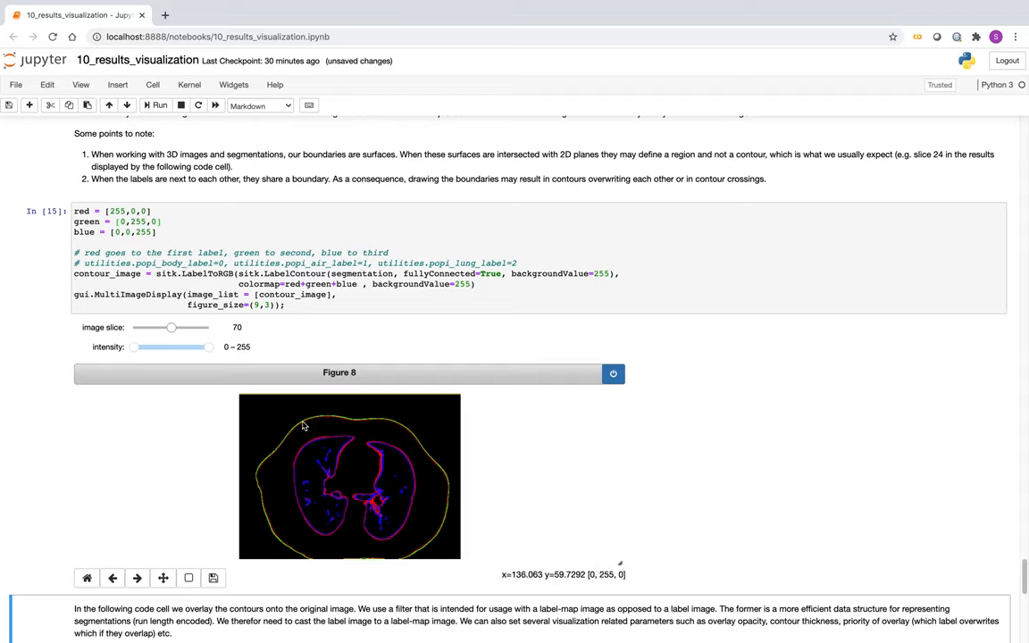
pyautogui.moveTo(281, 530)
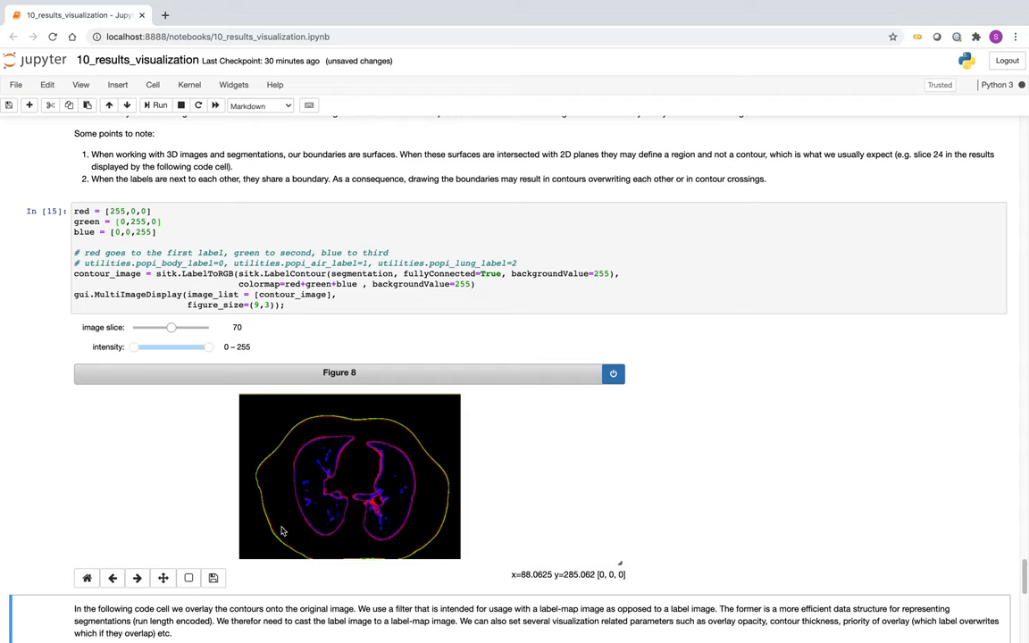
pyautogui.moveTo(315, 423)
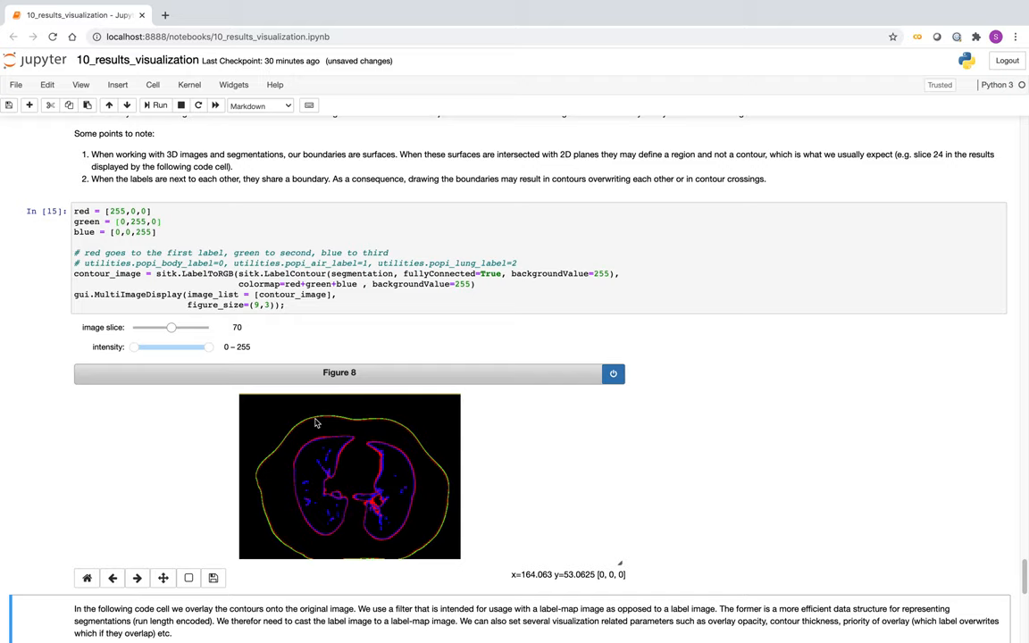
pyautogui.moveTo(342, 423)
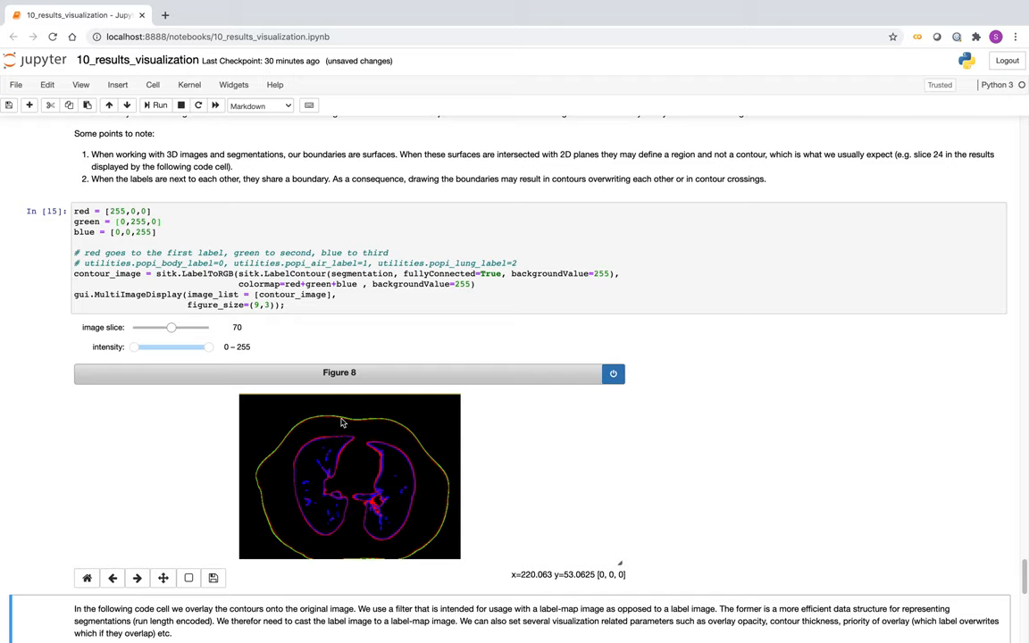
pyautogui.moveTo(352, 429)
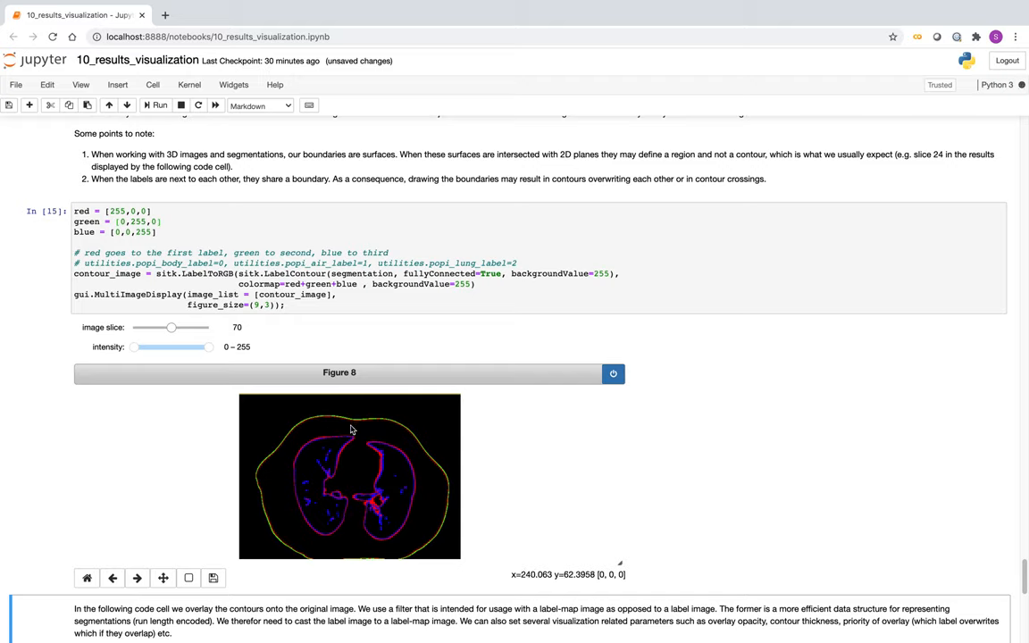
pyautogui.moveTo(340, 455)
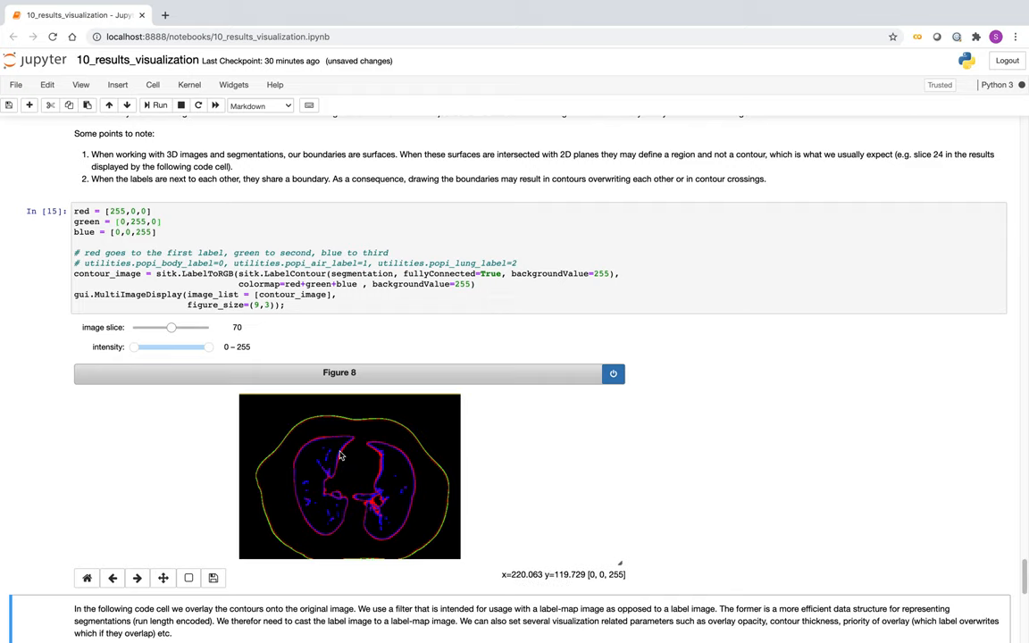
pyautogui.moveTo(345, 473)
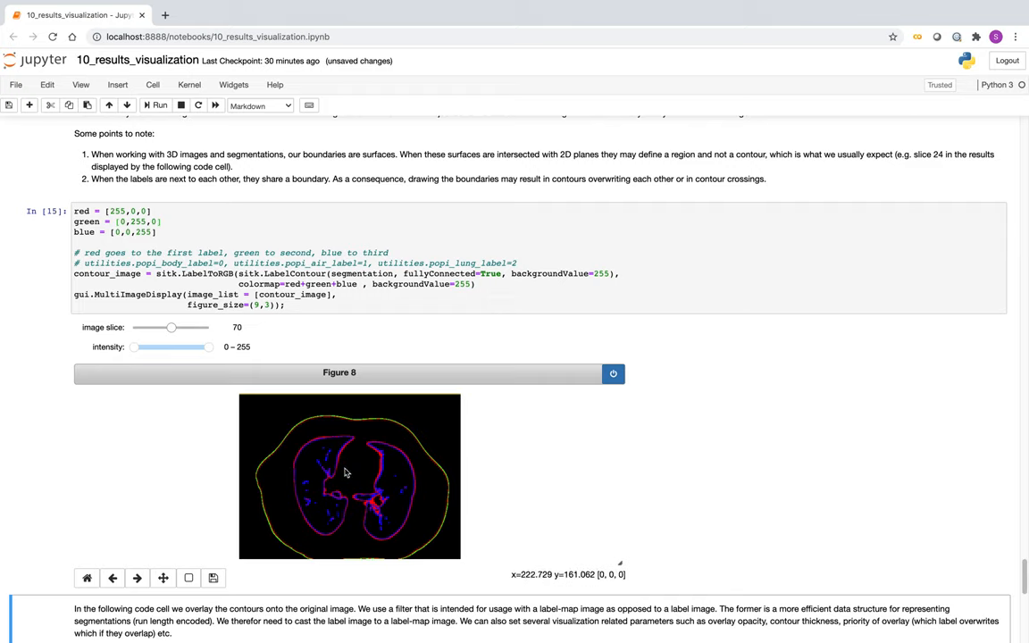
pyautogui.moveTo(349, 446)
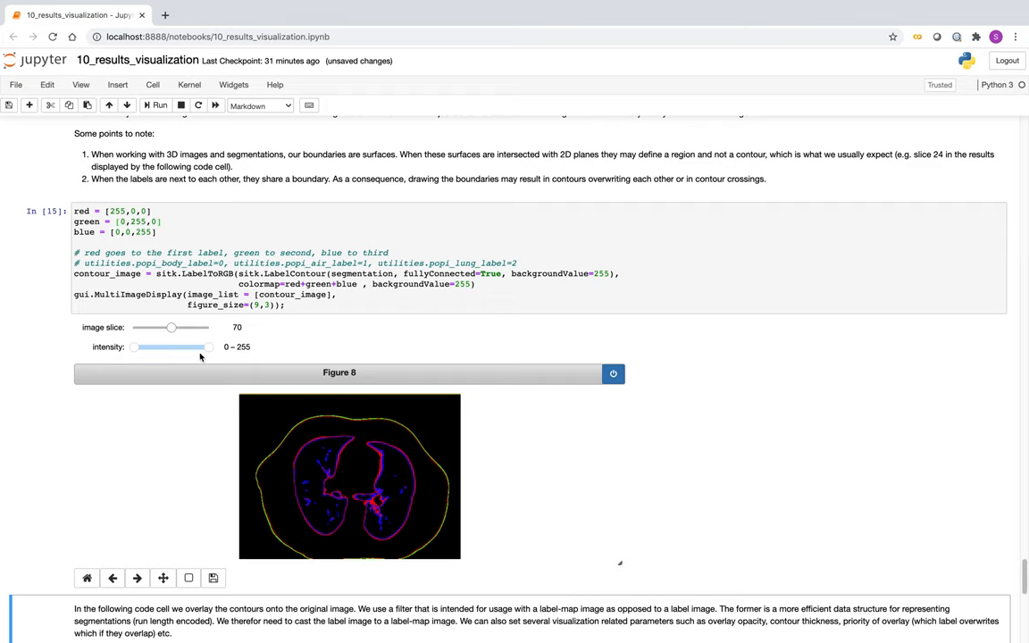
pyautogui.moveTo(172, 327); pyautogui.dragTo(170, 327)
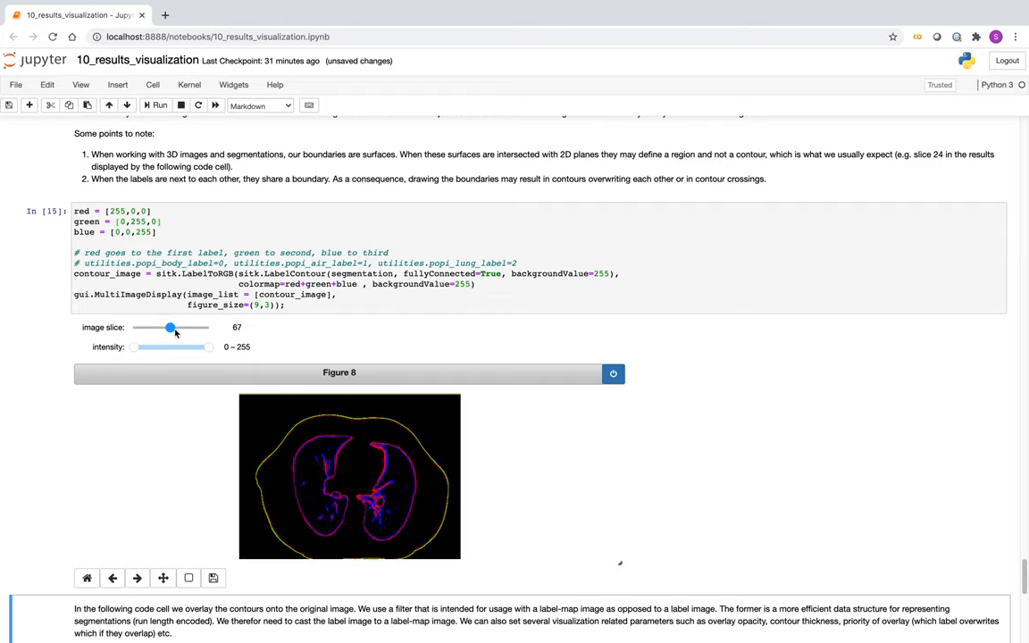
pyautogui.moveTo(169, 328); pyautogui.dragTo(173, 328)
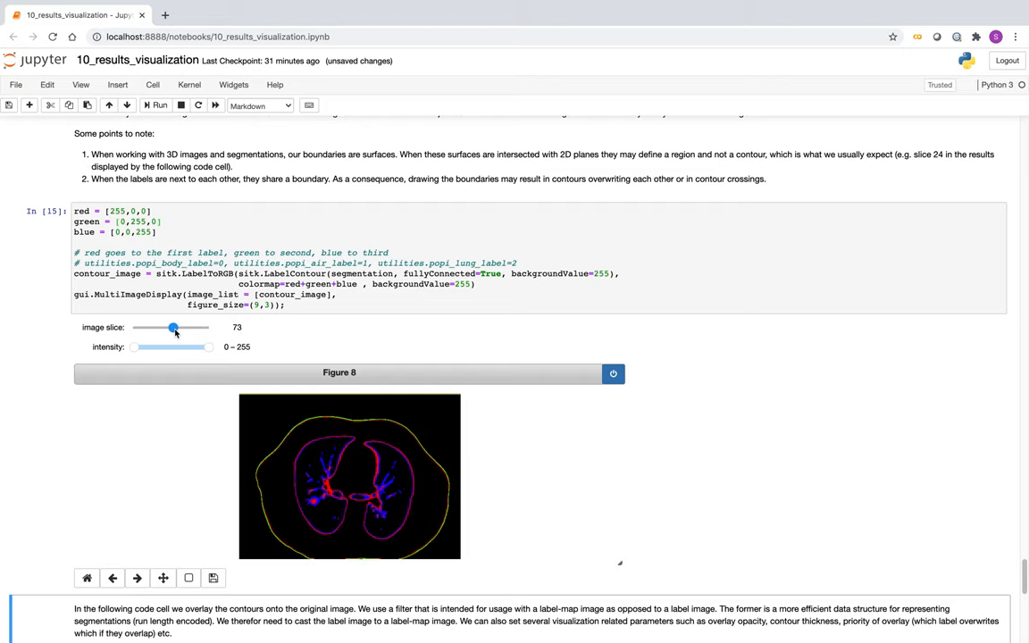
pyautogui.moveTo(546, 450)
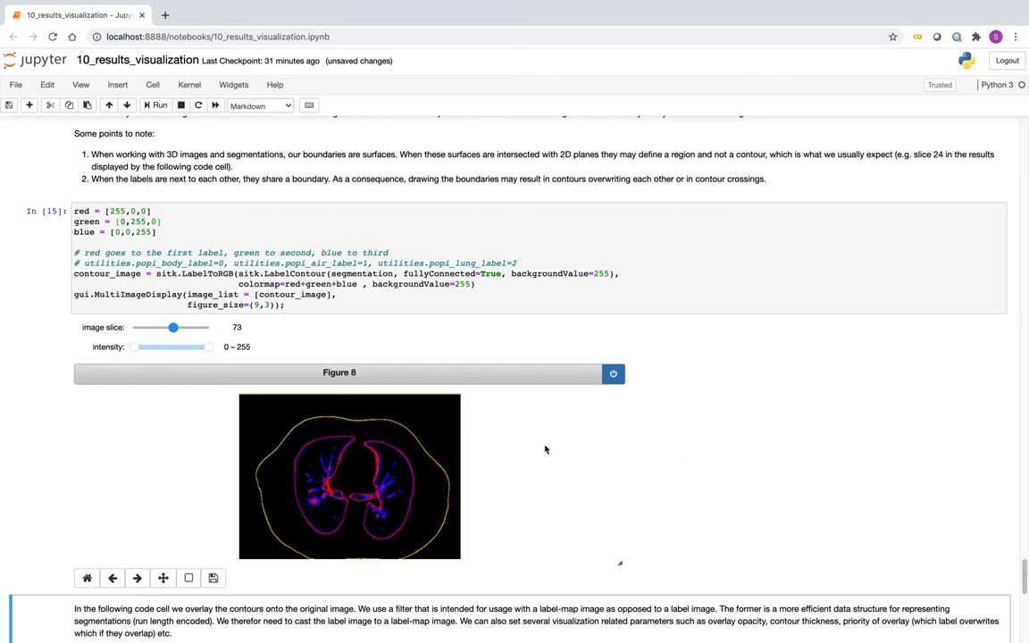
pyautogui.scroll(-3)
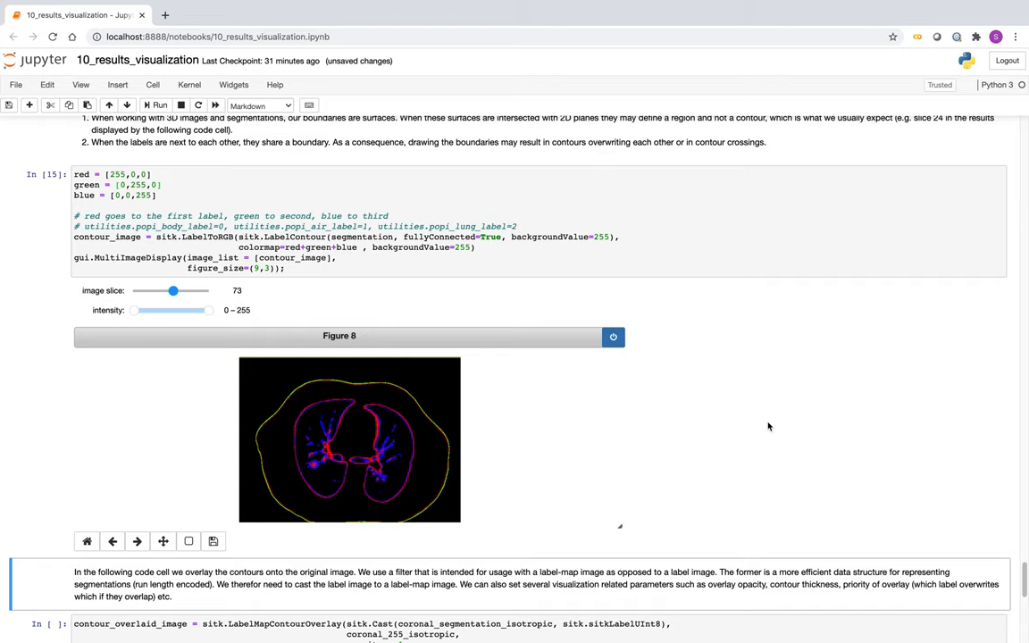
# Step: Run the LabelMapContourOverlay cell, drawing body and lung contours on the coronal slice
pyautogui.scroll(-3)
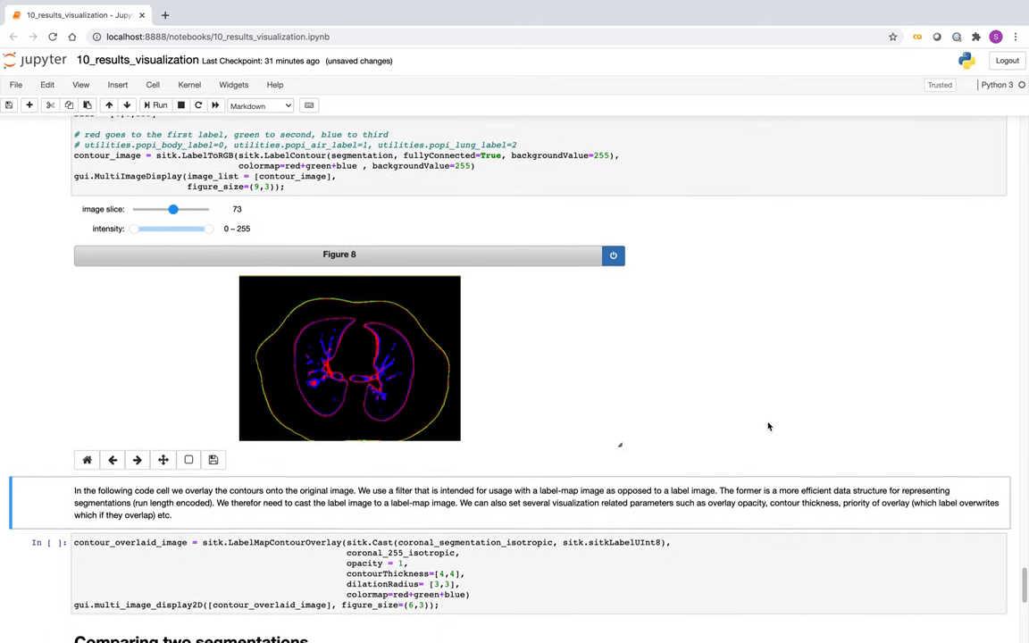
pyautogui.scroll(-3)
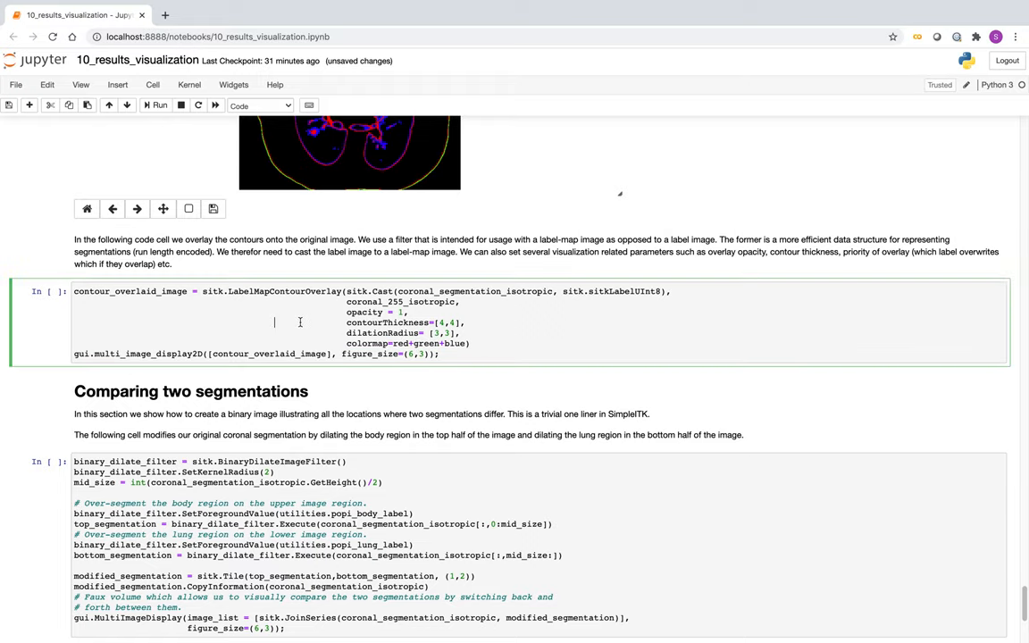
pyautogui.click(154, 105)
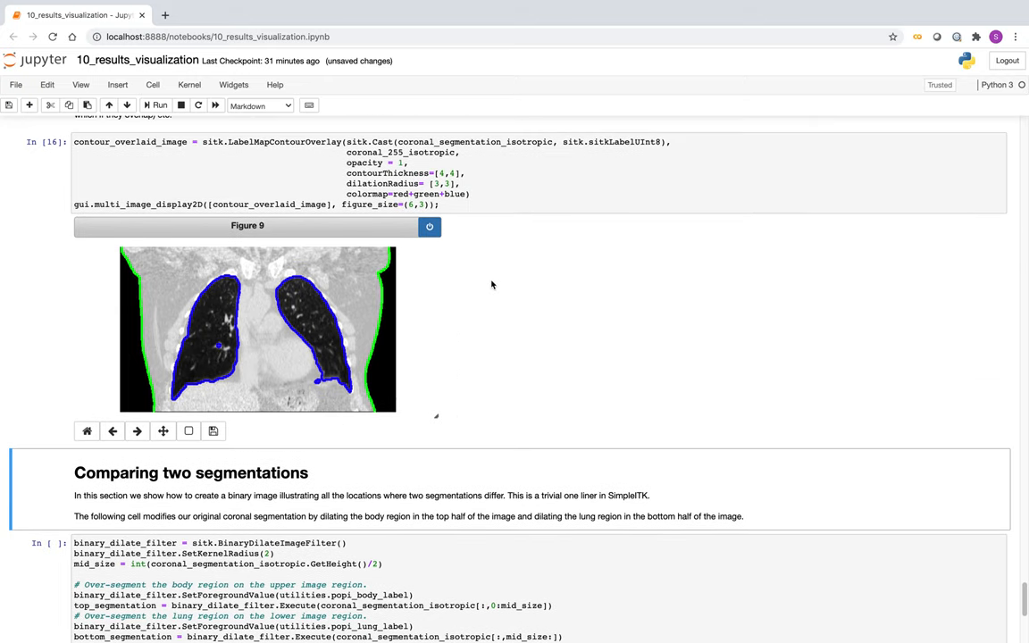
pyautogui.moveTo(464, 284)
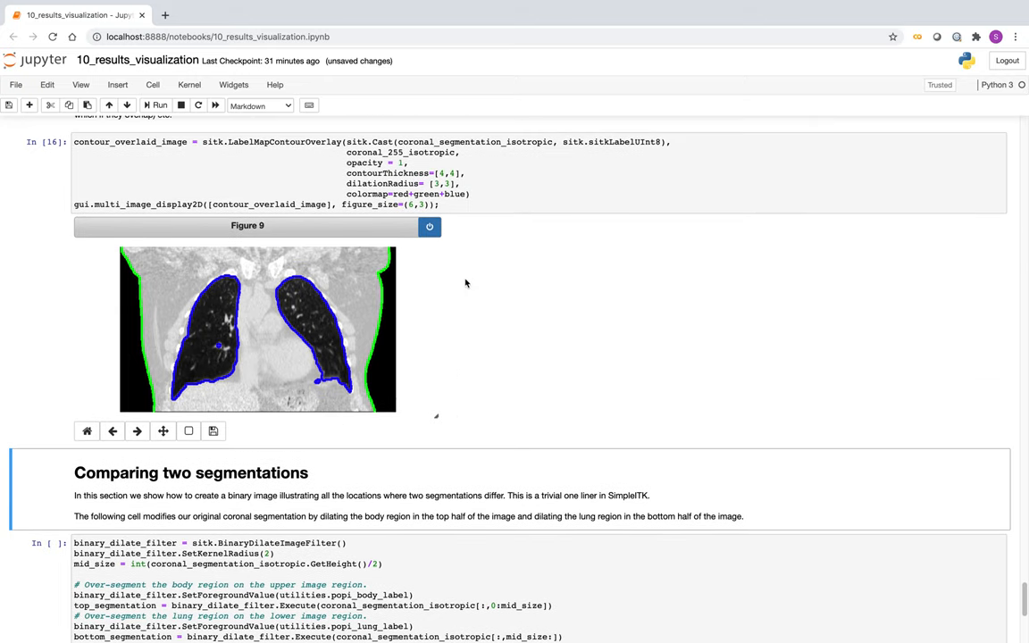
pyautogui.moveTo(208, 392)
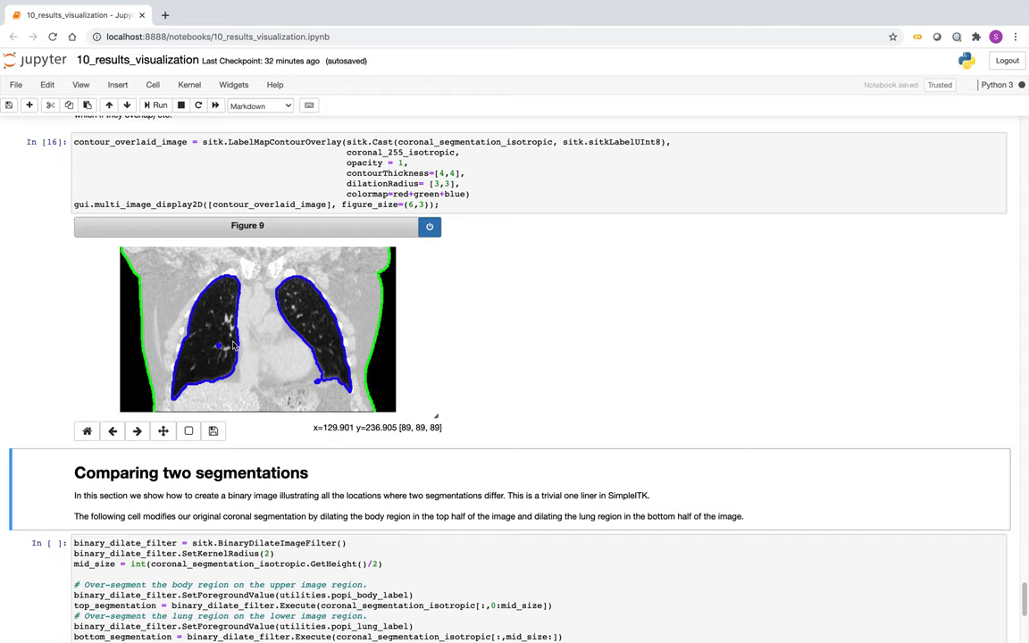
pyautogui.moveTo(565, 328)
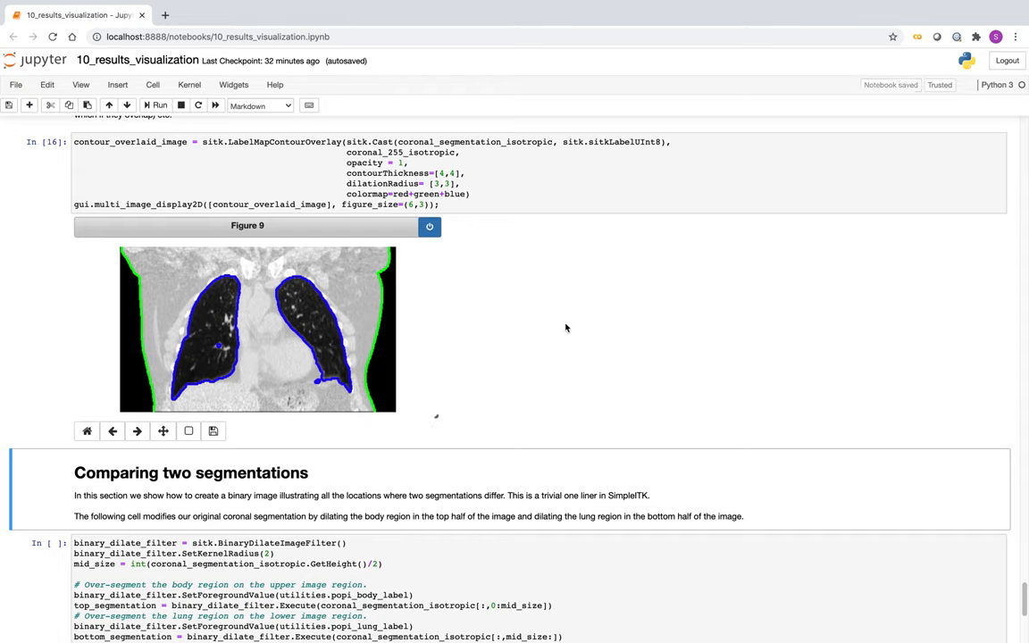
pyautogui.scroll(3)
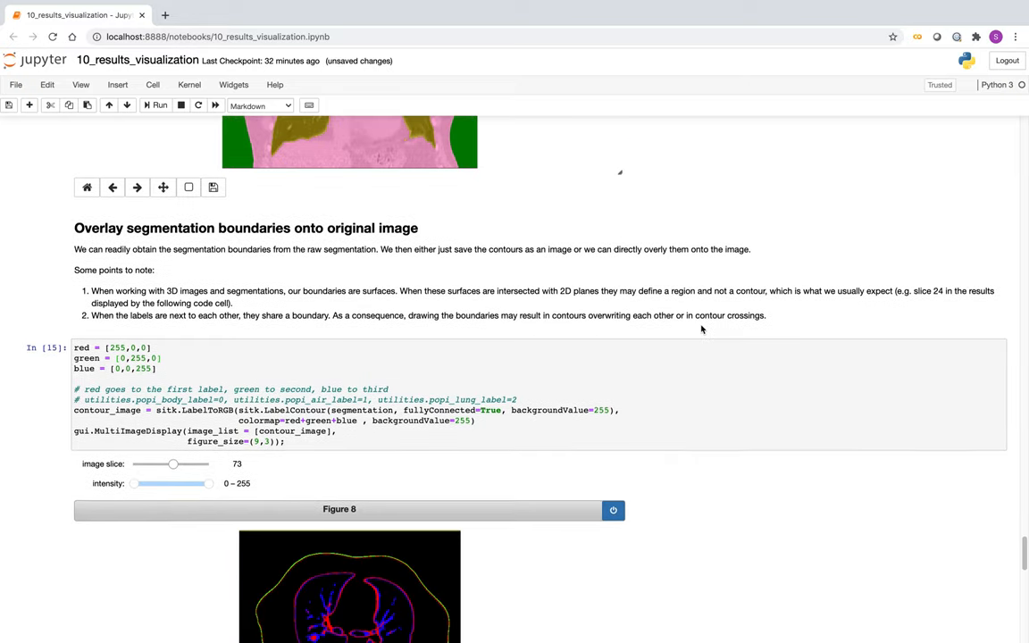
pyautogui.scroll(-3)
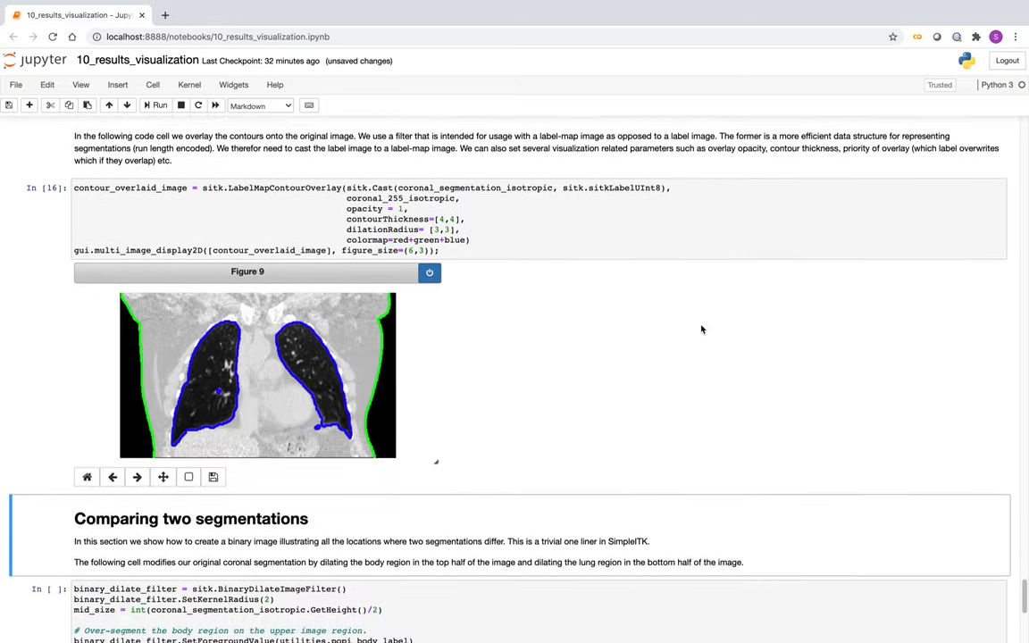
pyautogui.scroll(-3)
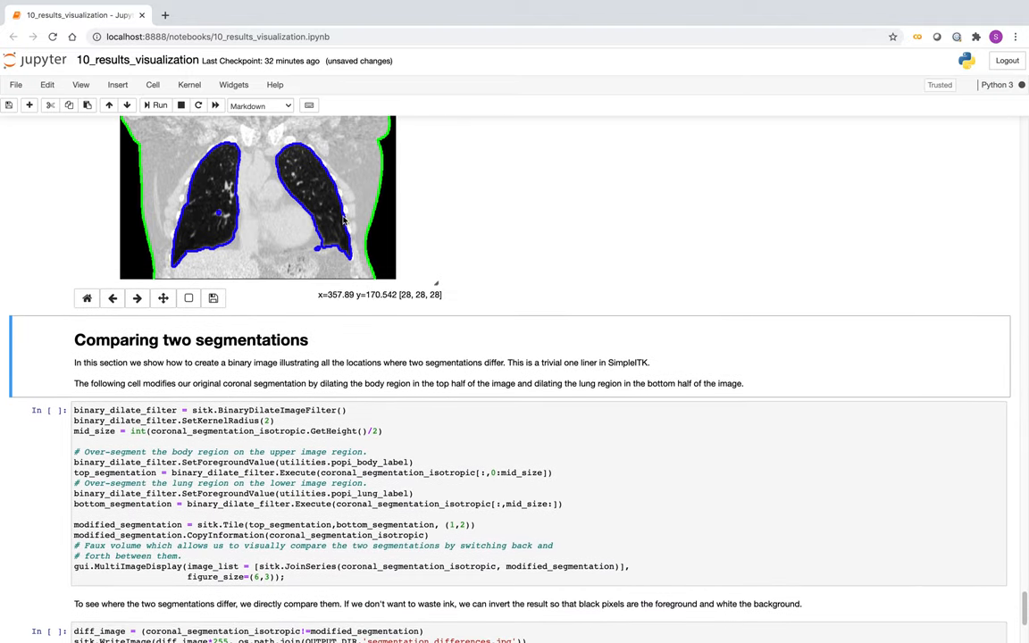
pyautogui.scroll(-3)
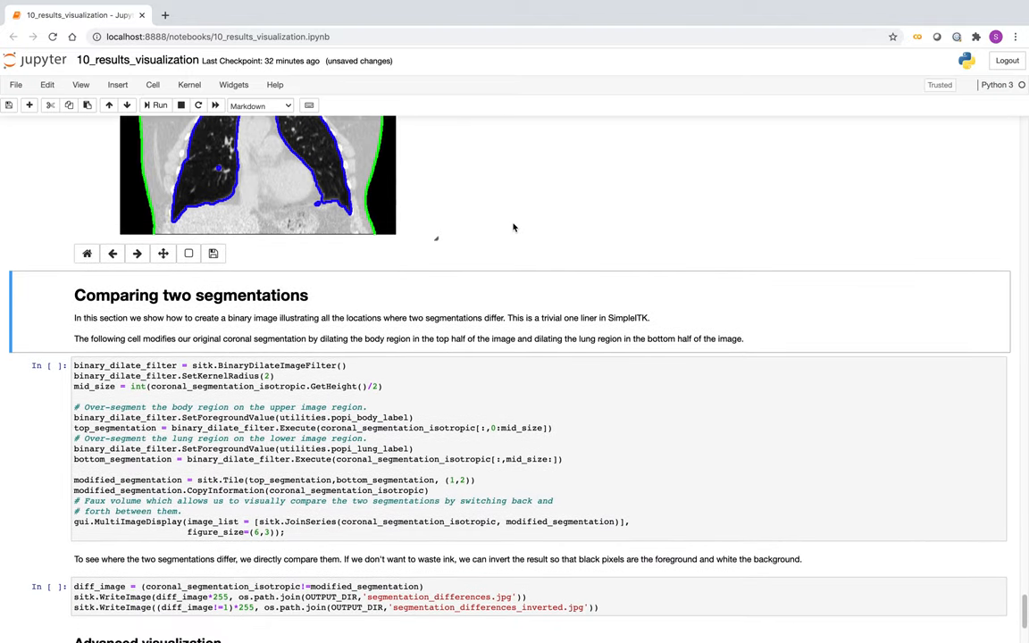
pyautogui.scroll(-3)
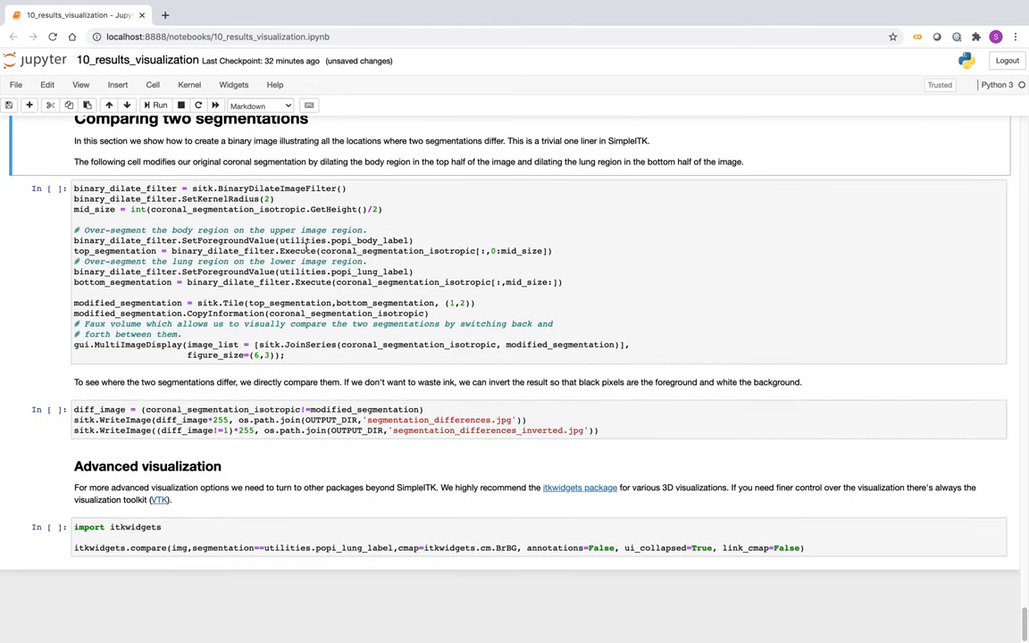
pyautogui.moveTo(352, 221)
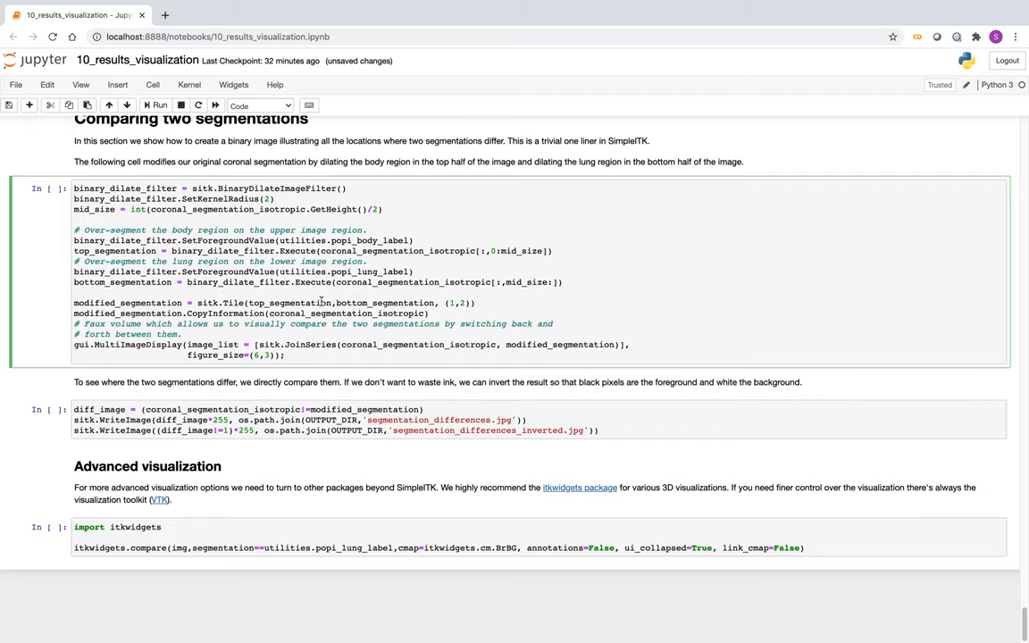
# Step: Run the dilation cell and toggle Figure 10 between original and dilated segmentations
pyautogui.click(159, 104)
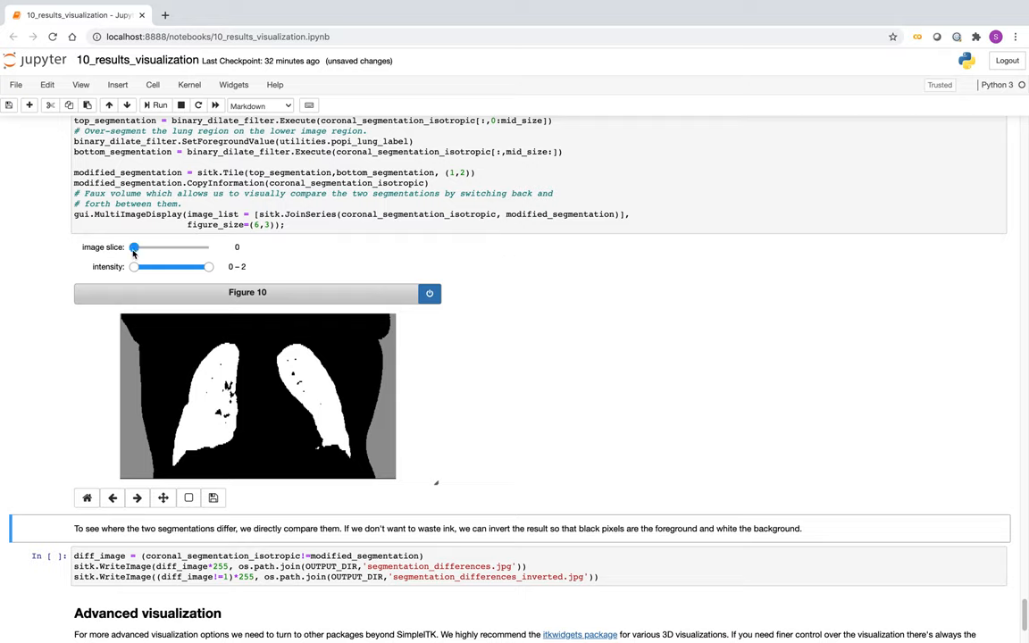
pyautogui.moveTo(134, 247); pyautogui.dragTo(209, 248)
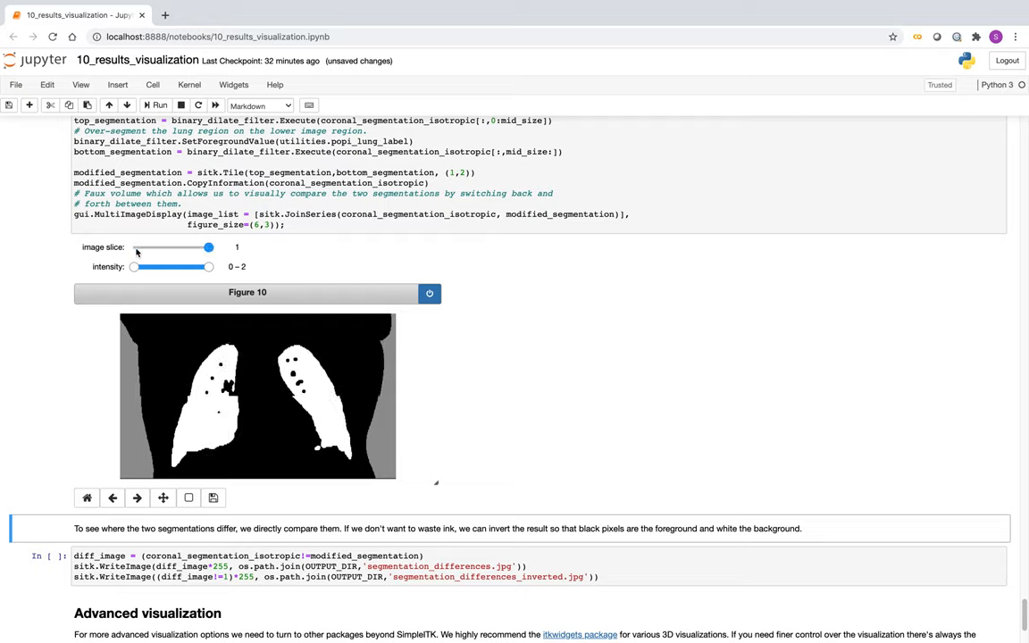
pyautogui.moveTo(210, 247); pyautogui.dragTo(134, 247)
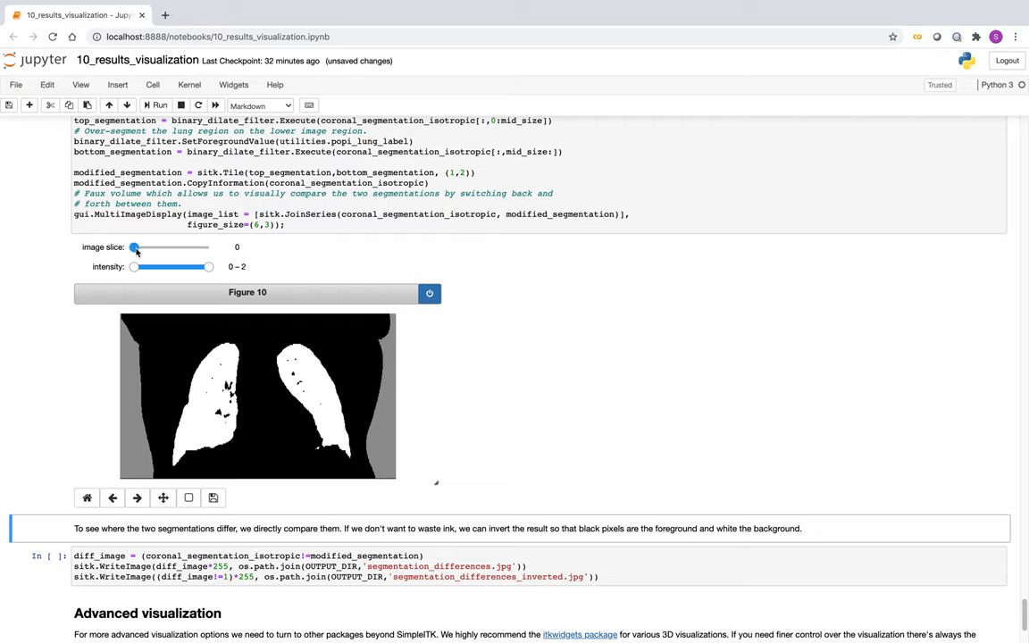
pyautogui.moveTo(134, 247); pyautogui.dragTo(205, 247)
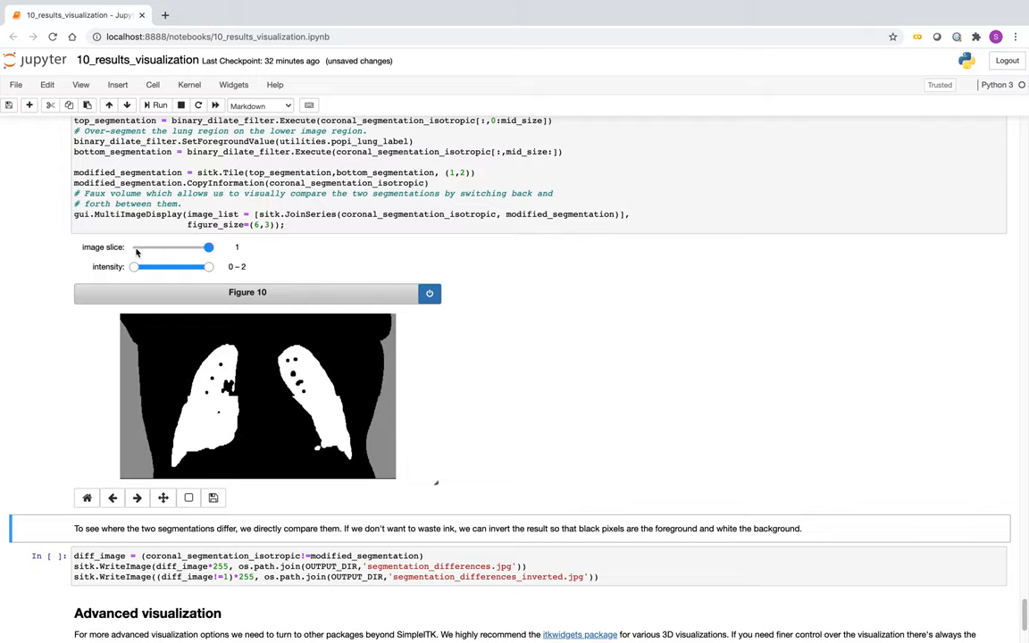
pyautogui.moveTo(209, 248); pyautogui.dragTo(134, 248)
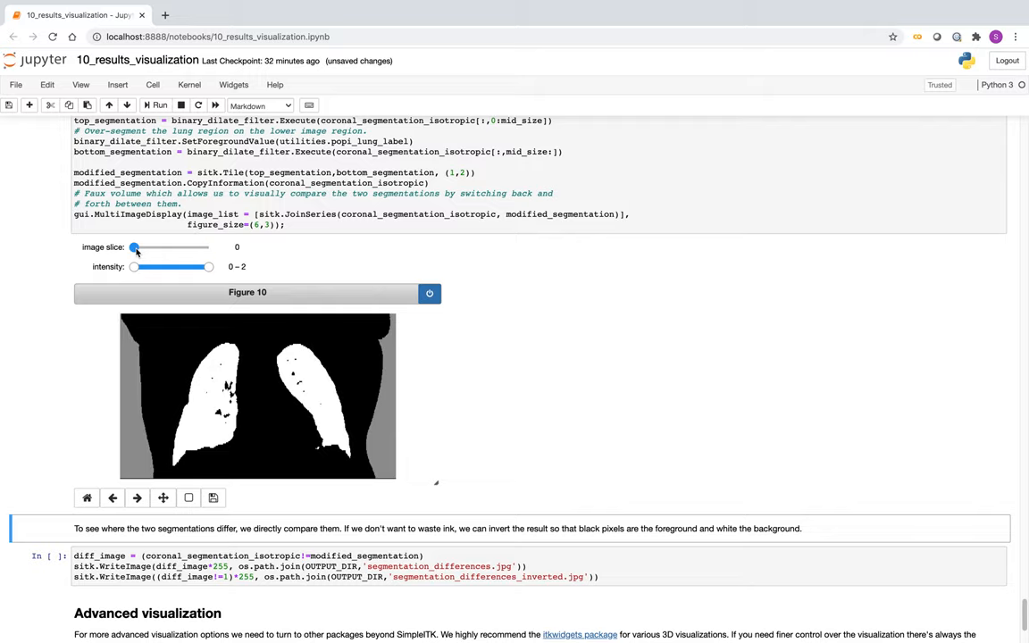
pyautogui.scroll(-3)
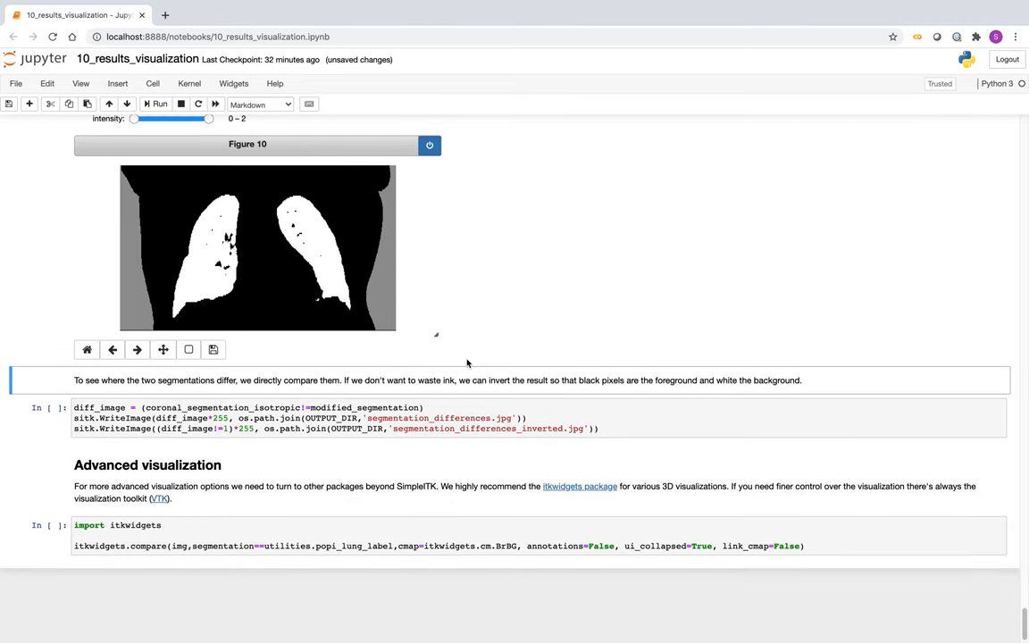
pyautogui.click(357, 419)
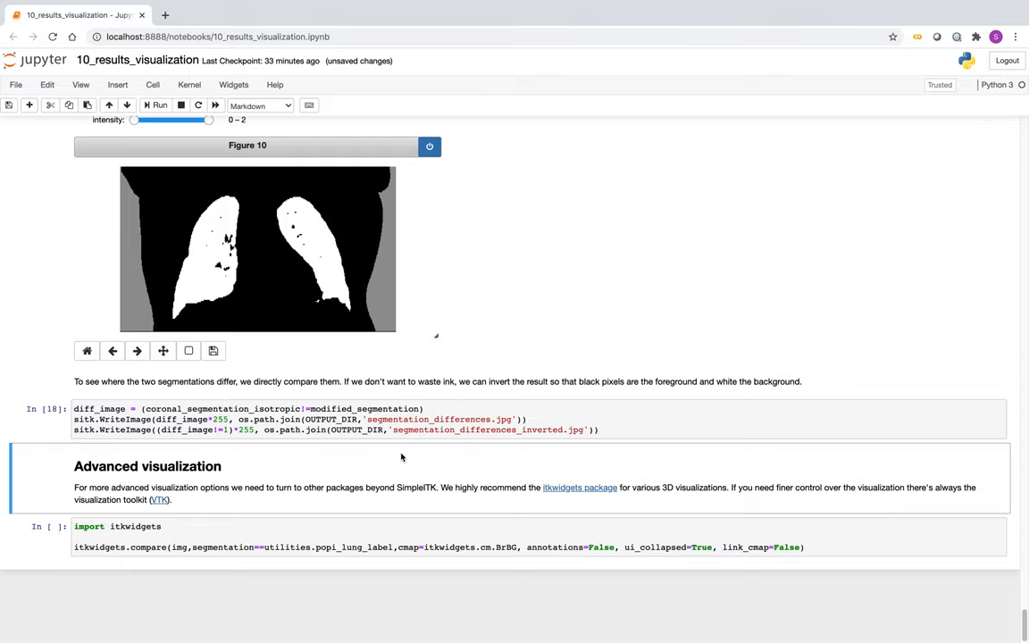
# Step: Scroll to Advanced visualization and select the itkwidgets comparison code cell
pyautogui.scroll(3)
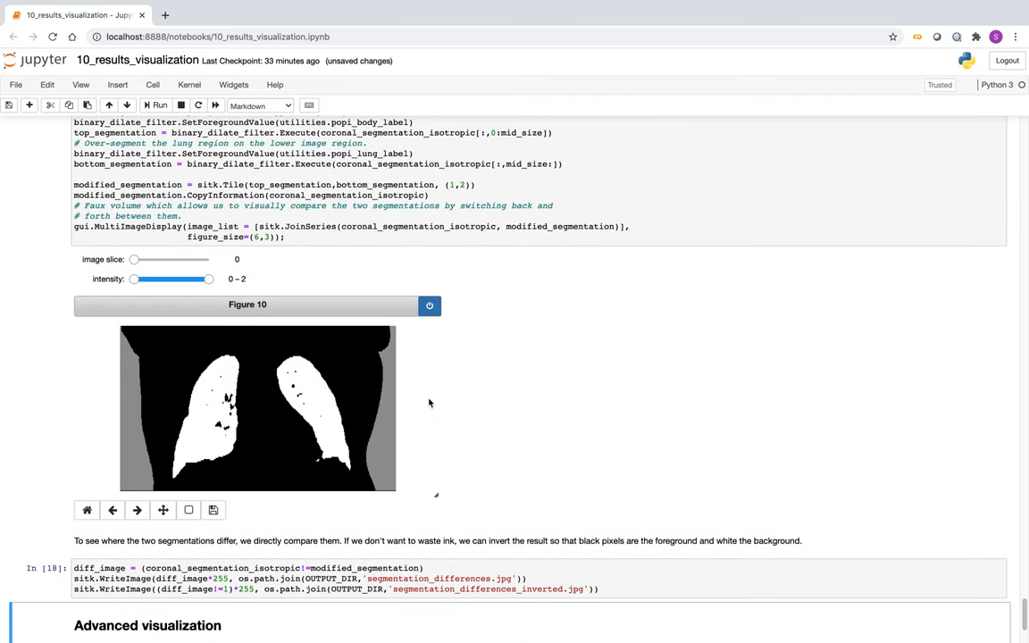
pyautogui.moveTo(499, 368)
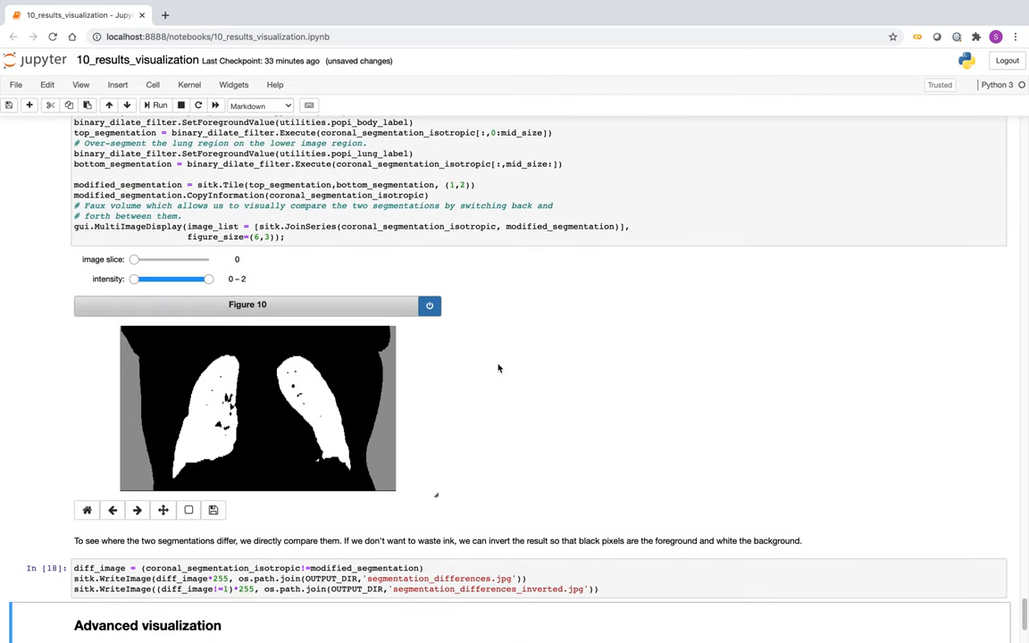
pyautogui.scroll(-3)
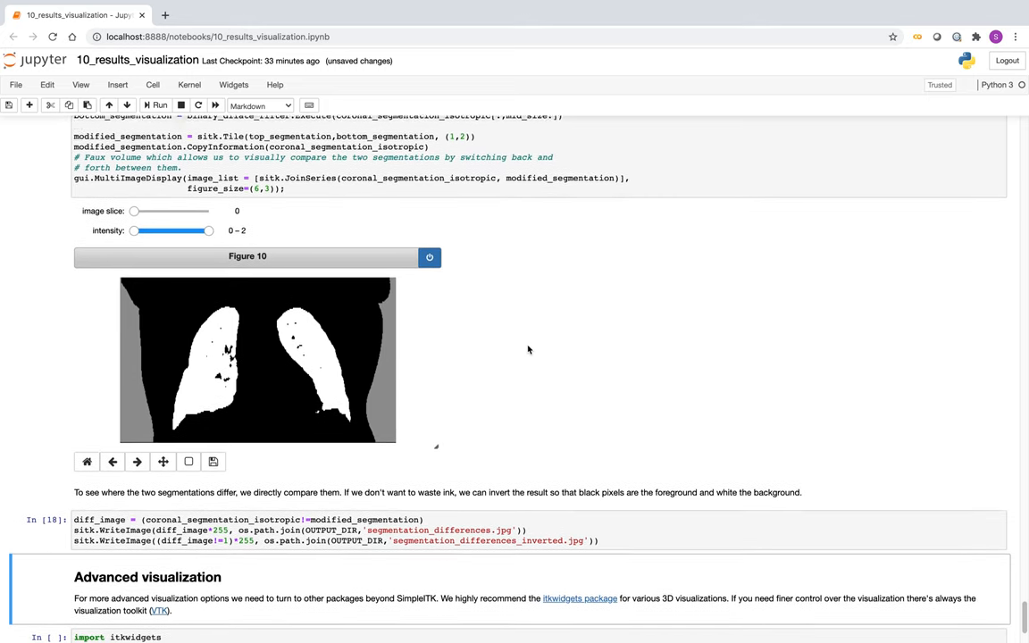
pyautogui.scroll(-3)
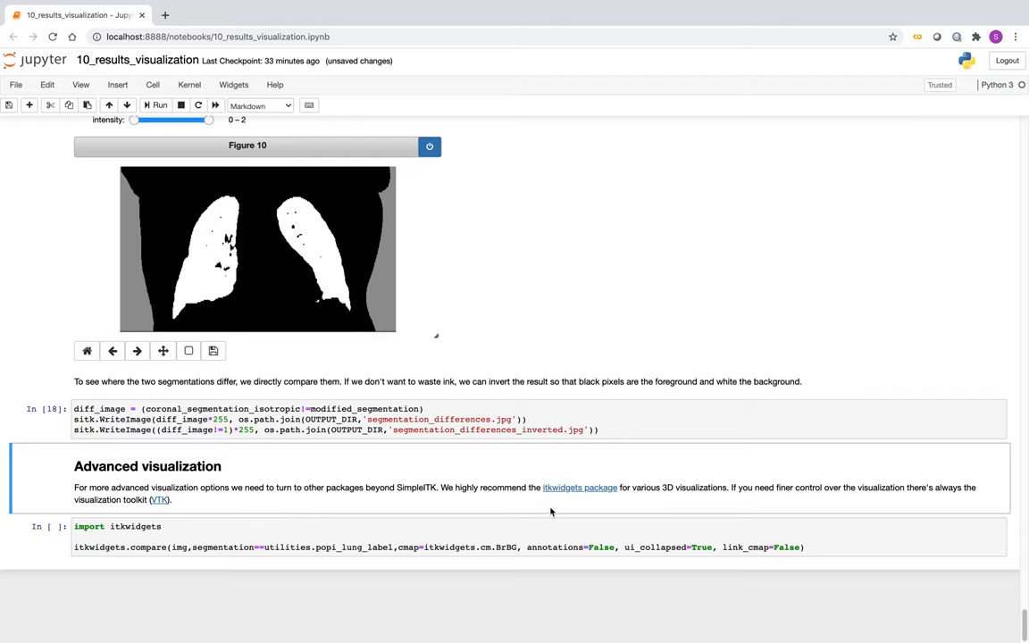
pyautogui.moveTo(555, 492)
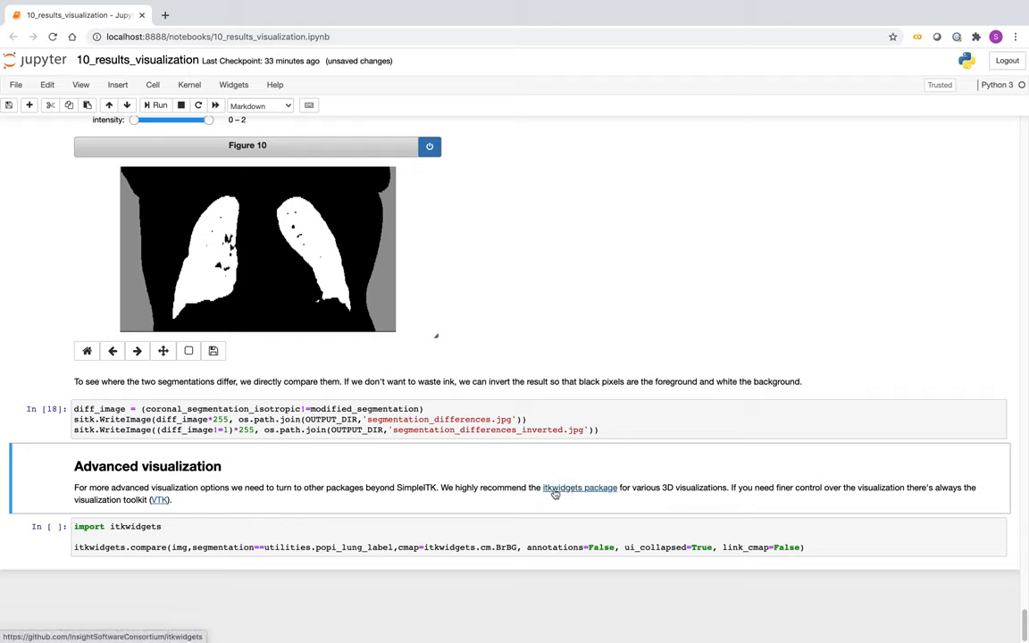
pyautogui.moveTo(585, 494)
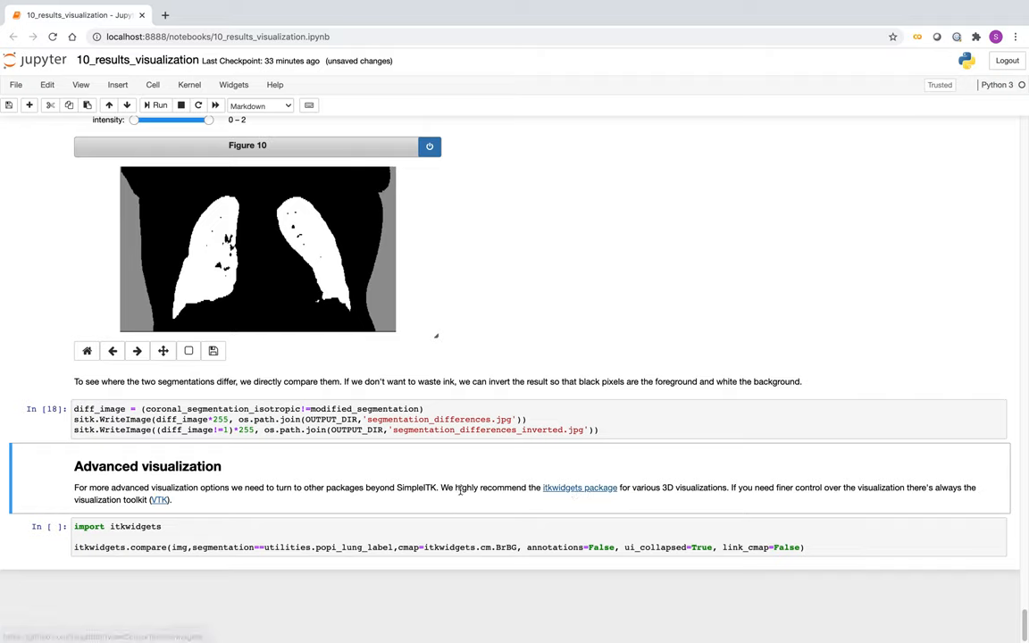
pyautogui.click(350, 526)
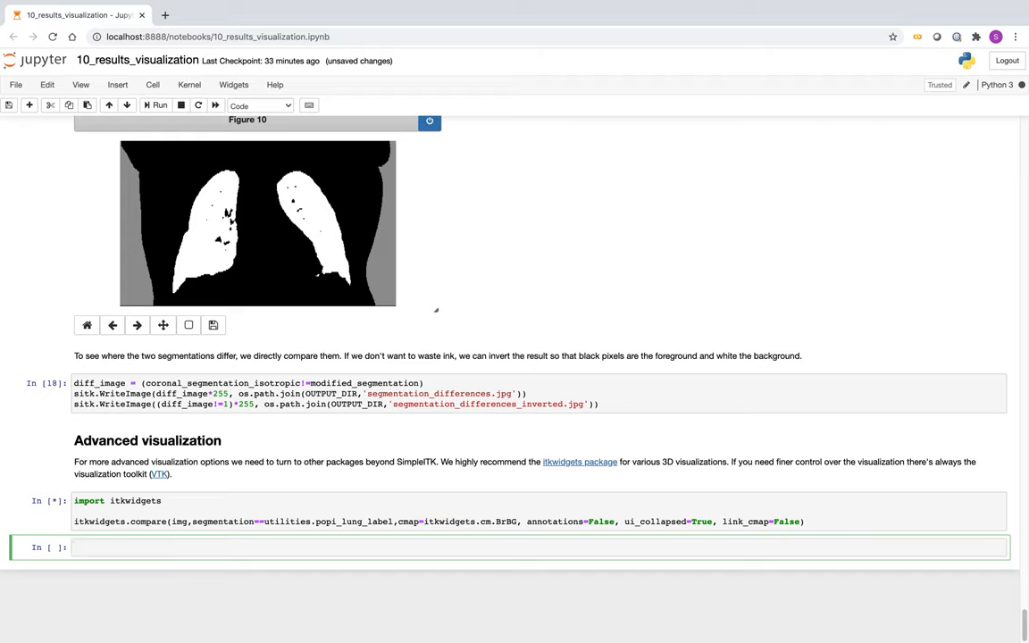
# Step: Run the itkwidgets cell, view the body and lung volumes from above, and open body settings
pyautogui.click(159, 104)
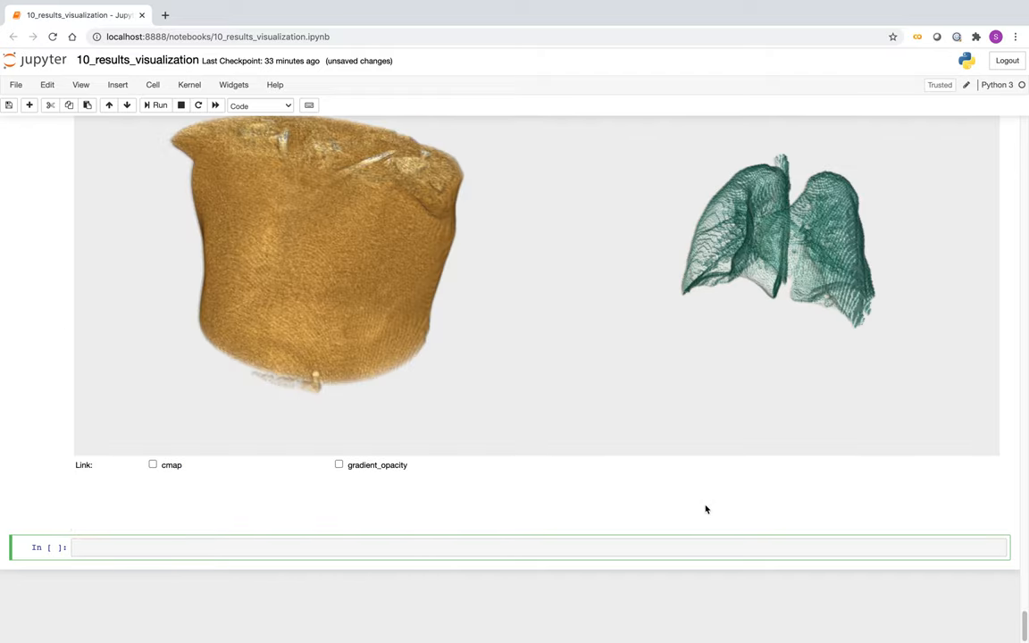
pyautogui.scroll(3)
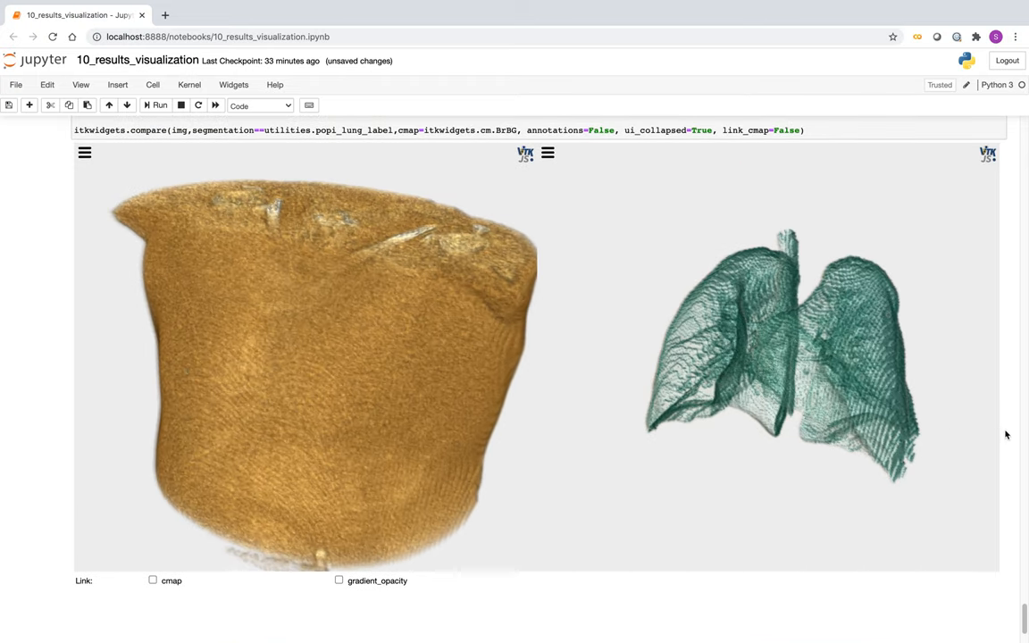
pyautogui.scroll(3)
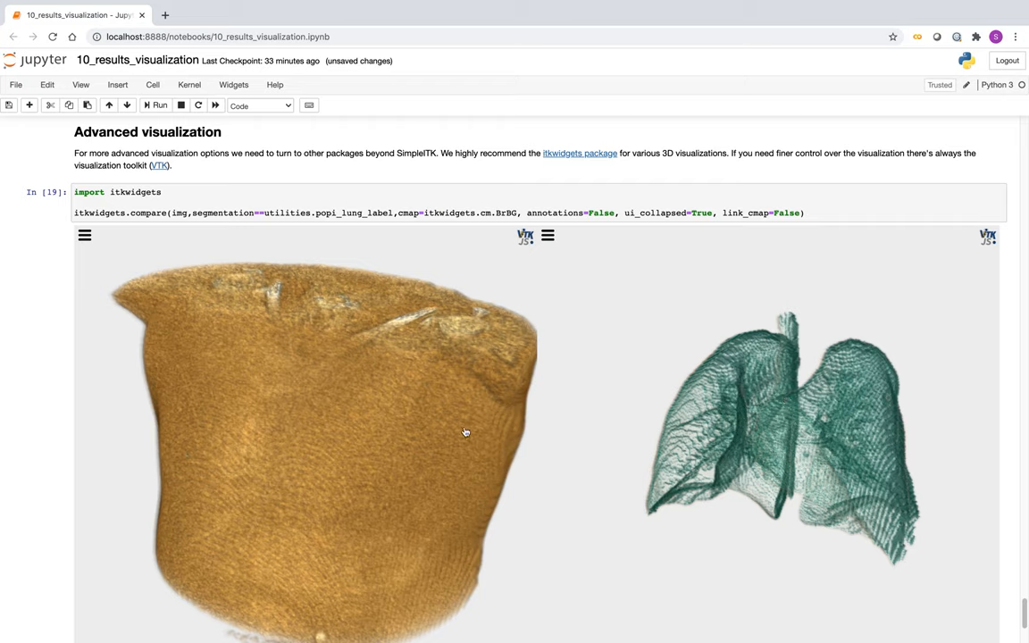
pyautogui.moveTo(507, 378)
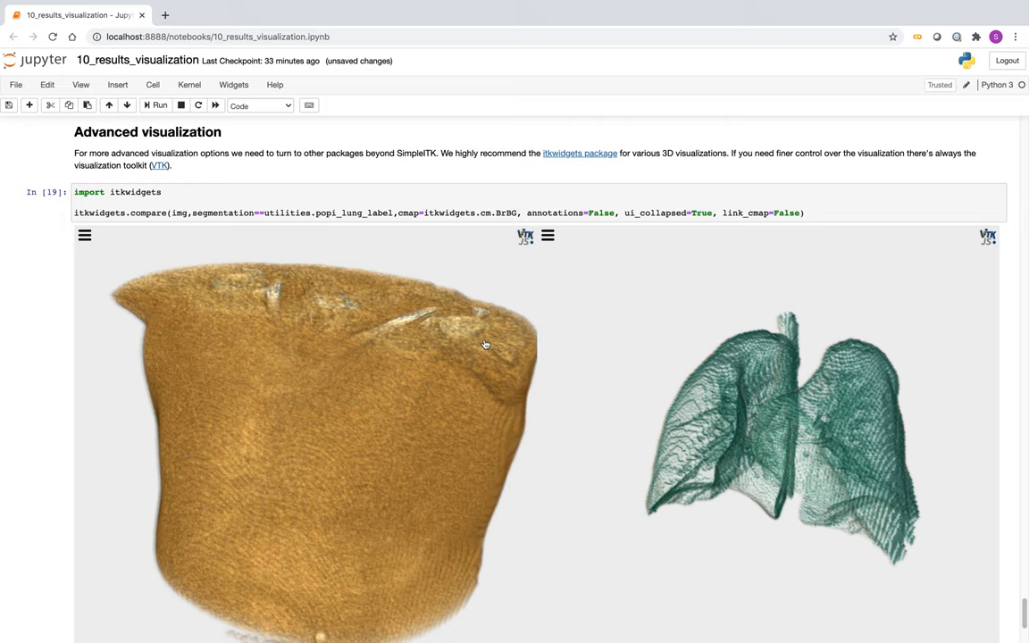
pyautogui.moveTo(423, 384)
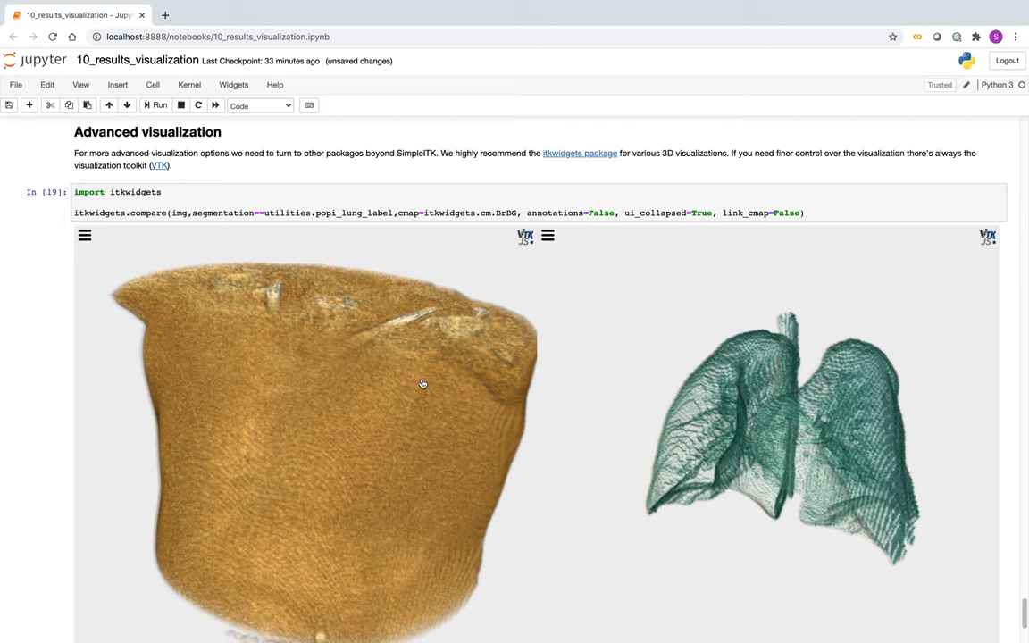
pyautogui.moveTo(469, 364)
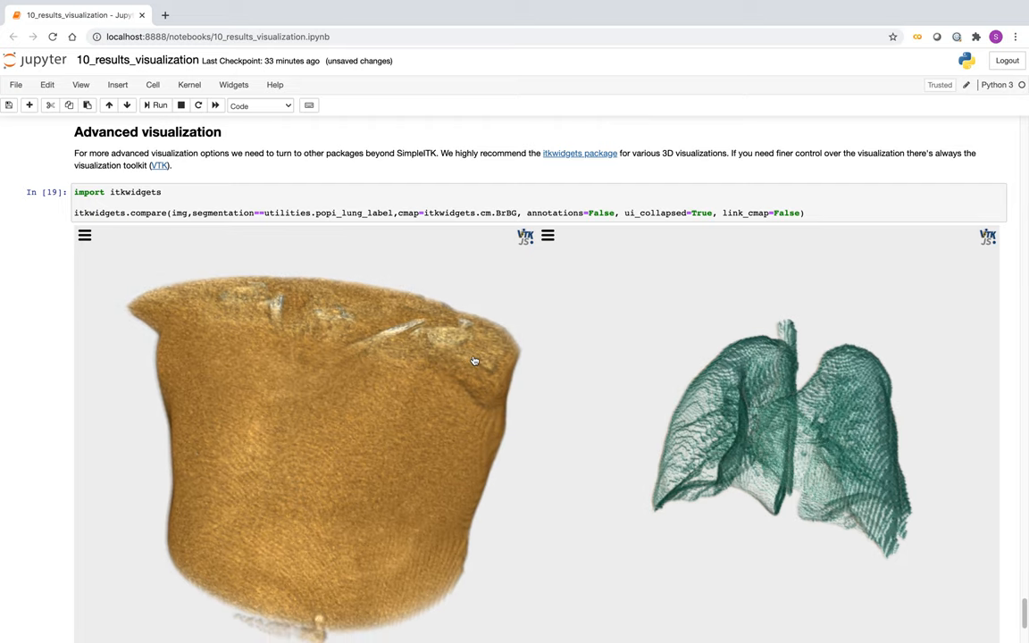
pyautogui.moveTo(475, 361); pyautogui.dragTo(477, 435)
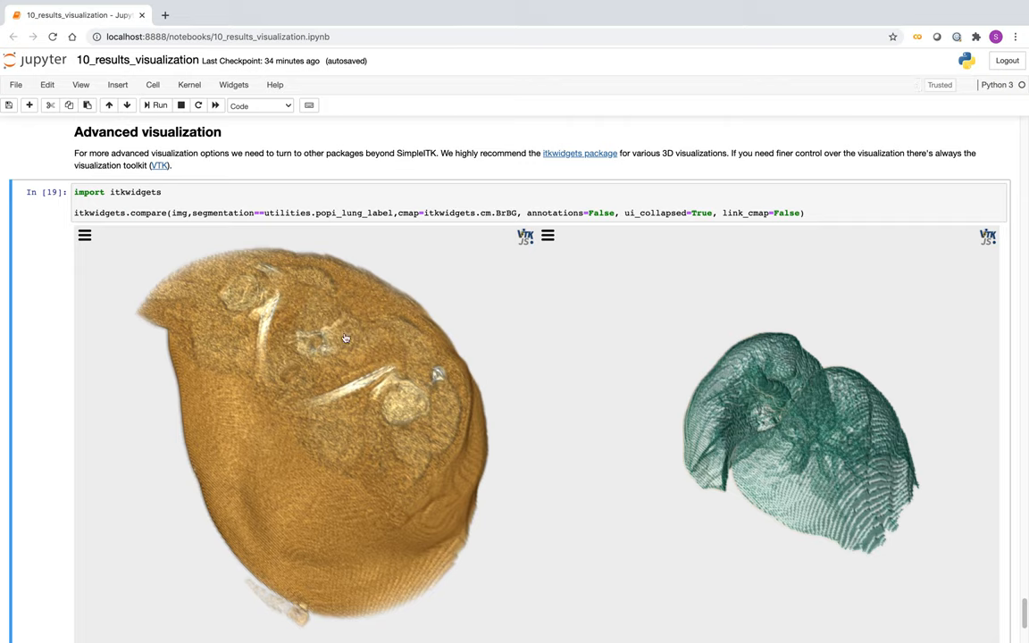
pyautogui.click(85, 236)
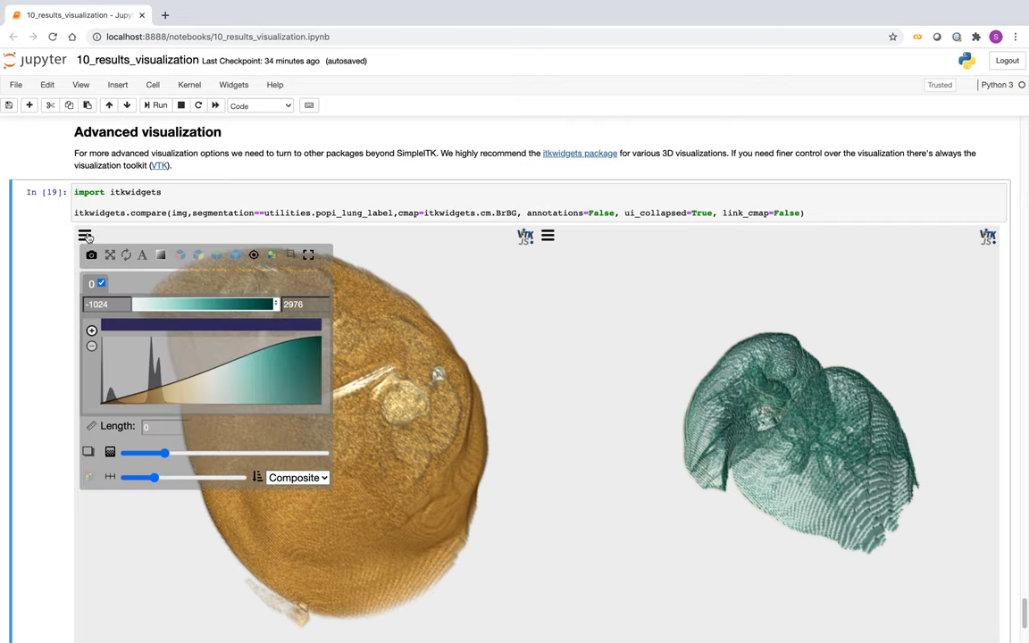
# Step: Capture a vtk.js snapshot of the body rendering and return to the notebook
pyautogui.click(92, 254)
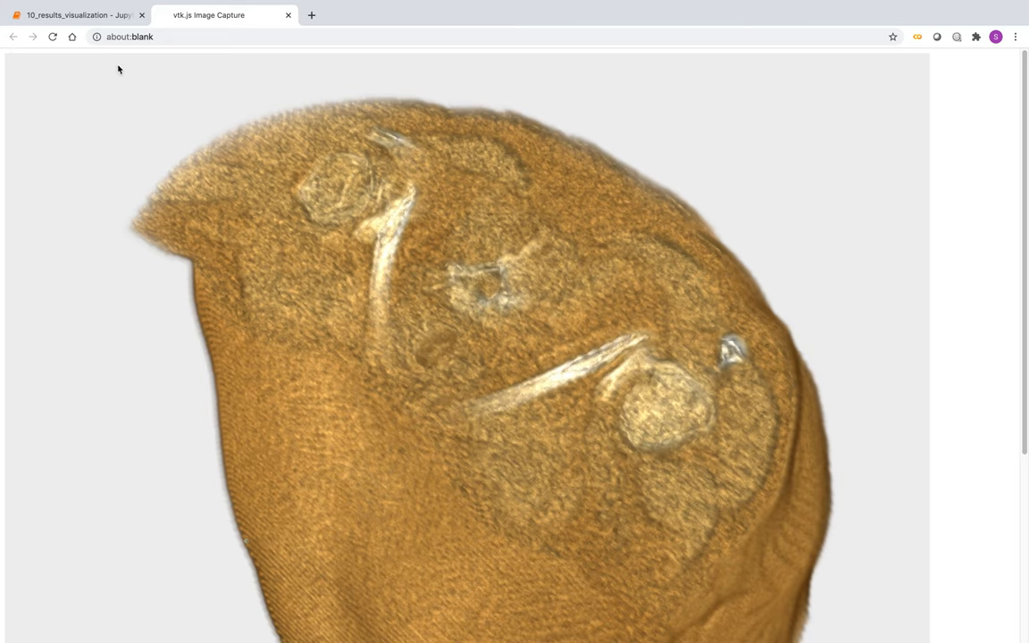
pyautogui.click(76, 15)
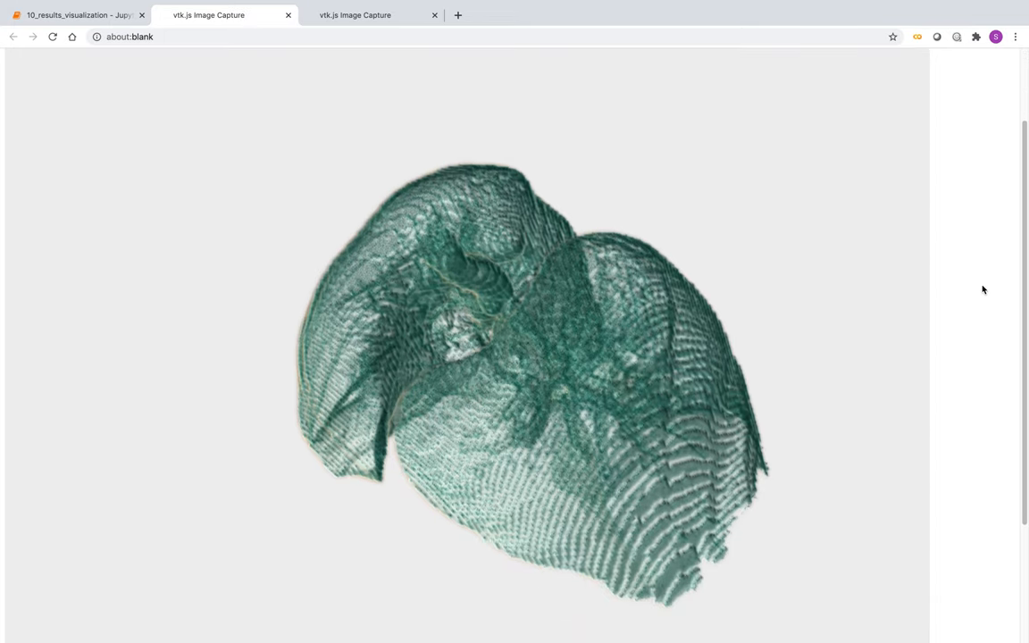
pyautogui.moveTo(844, 210)
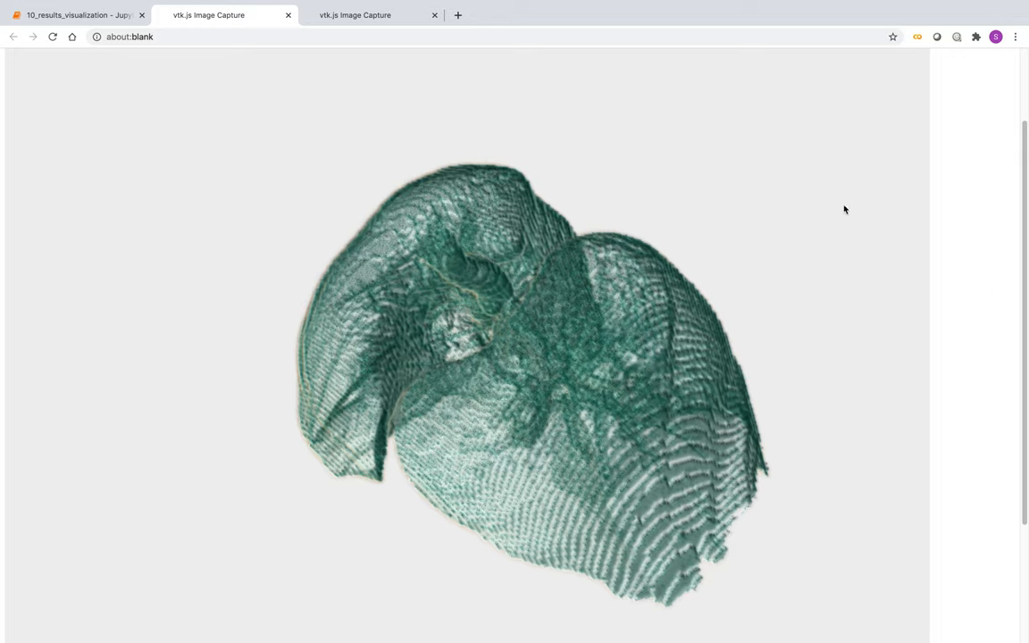
pyautogui.moveTo(436, 337)
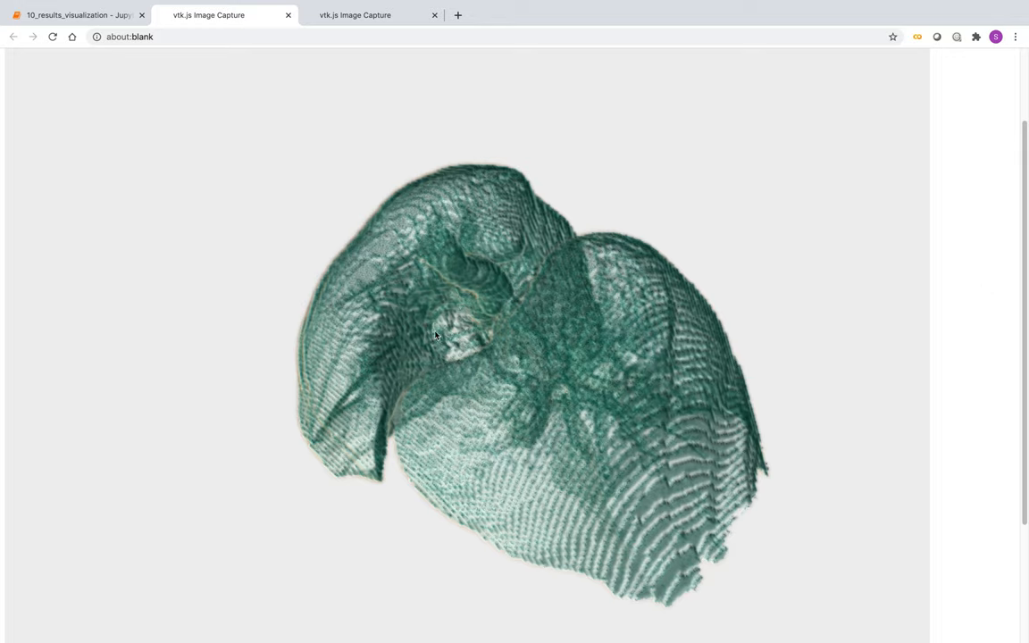
pyautogui.click(76, 15)
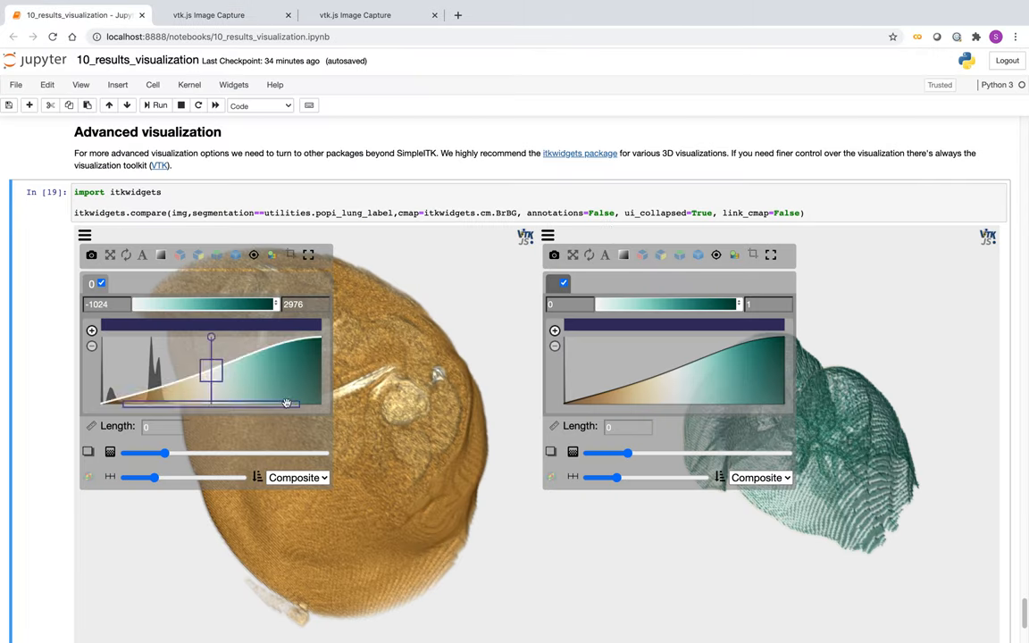
# Step: Collapse the lung and body viewers' rendering panels, then return to the Figure 9 contour overlay
pyautogui.click(548, 236)
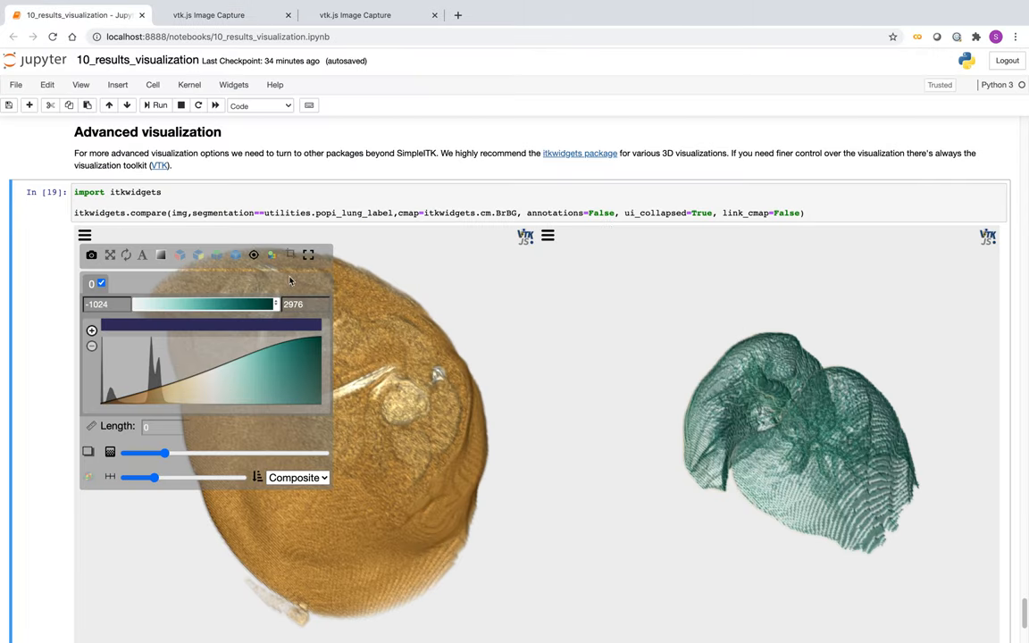
pyautogui.click(84, 235)
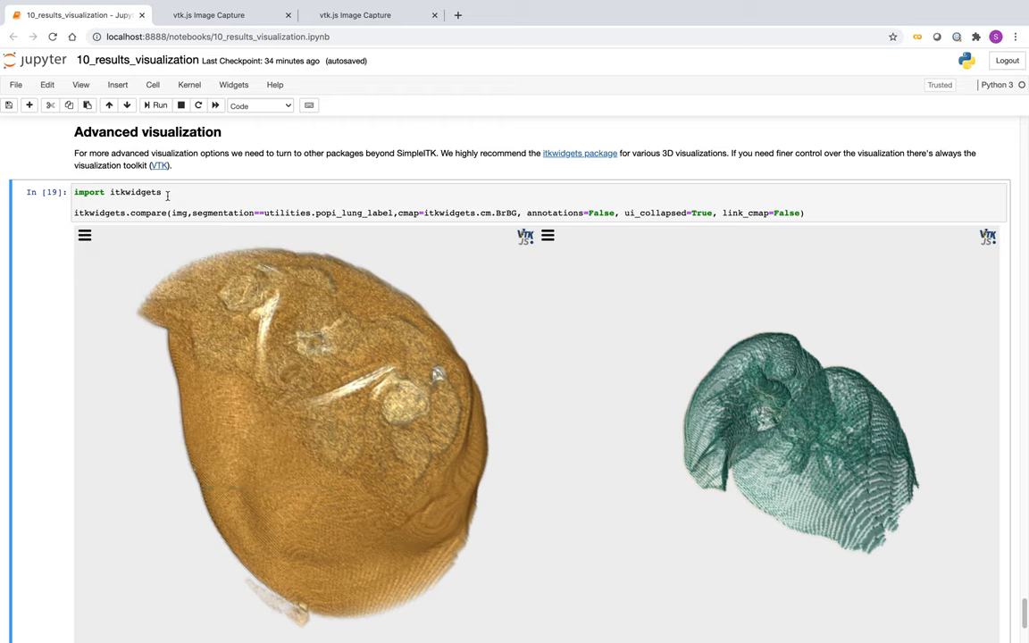
pyautogui.moveTo(213, 264)
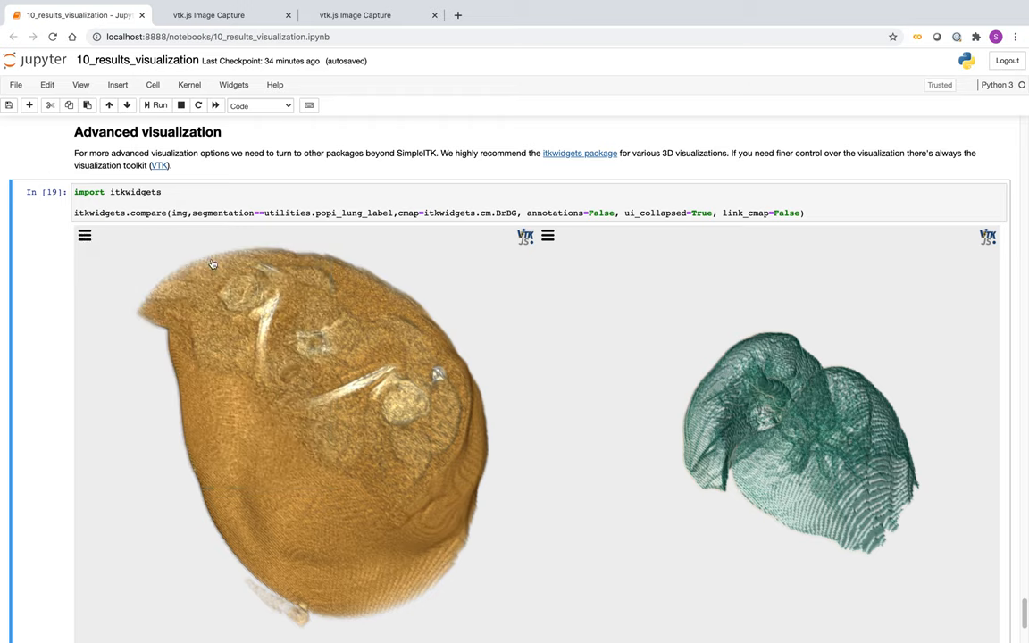
pyautogui.moveTo(586, 183)
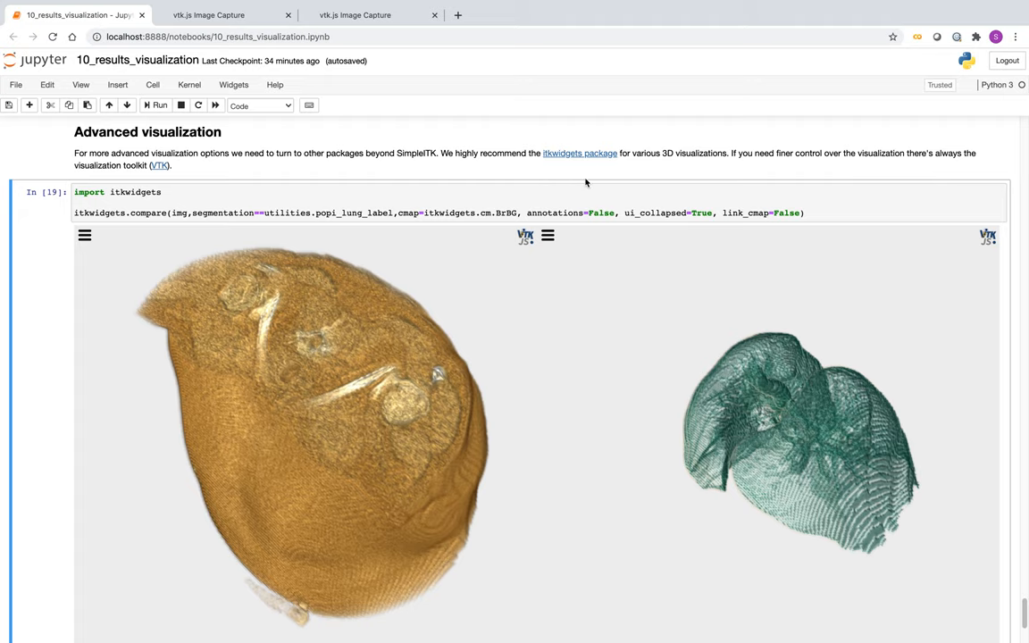
pyautogui.moveTo(560, 301)
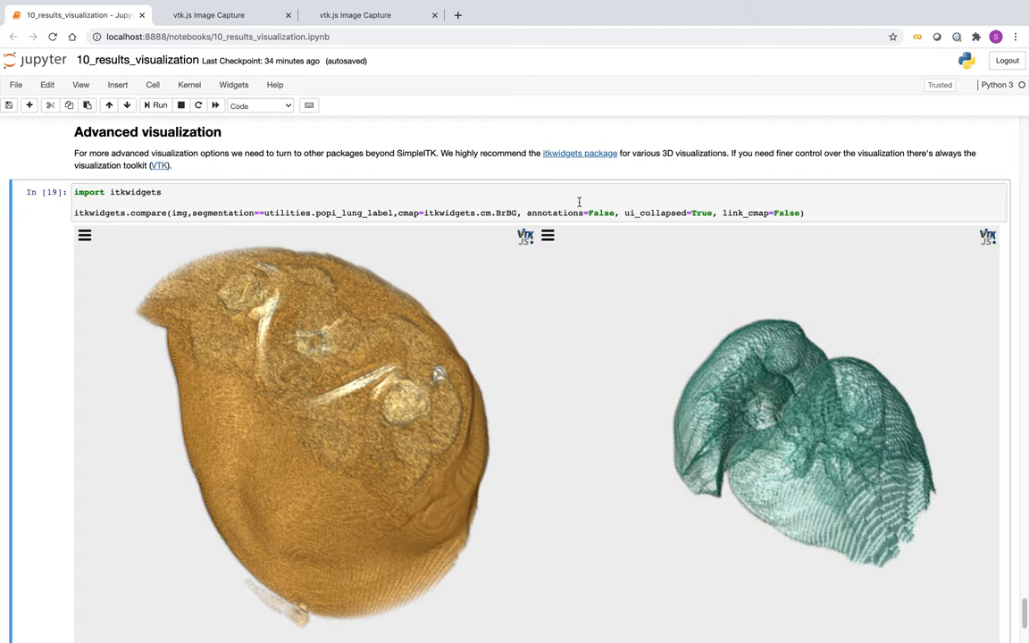
pyautogui.scroll(3)
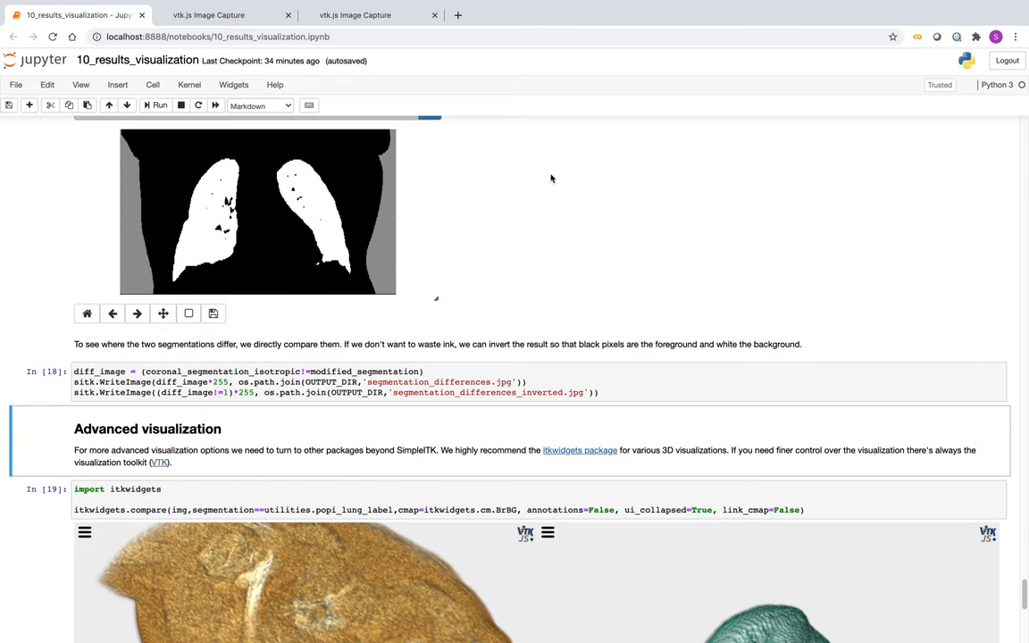
pyautogui.scroll(3)
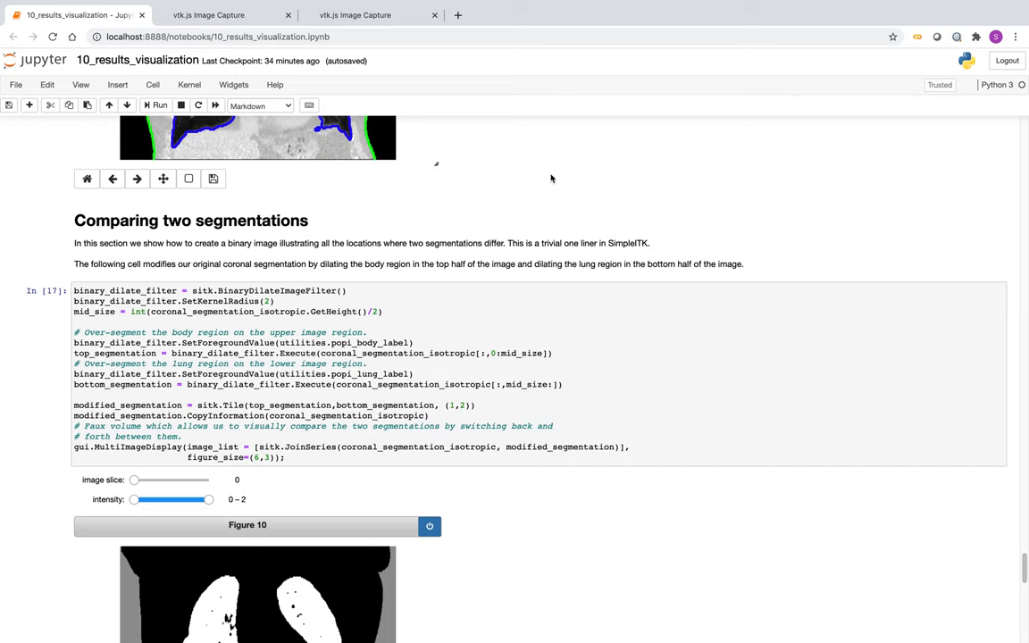
pyautogui.scroll(3)
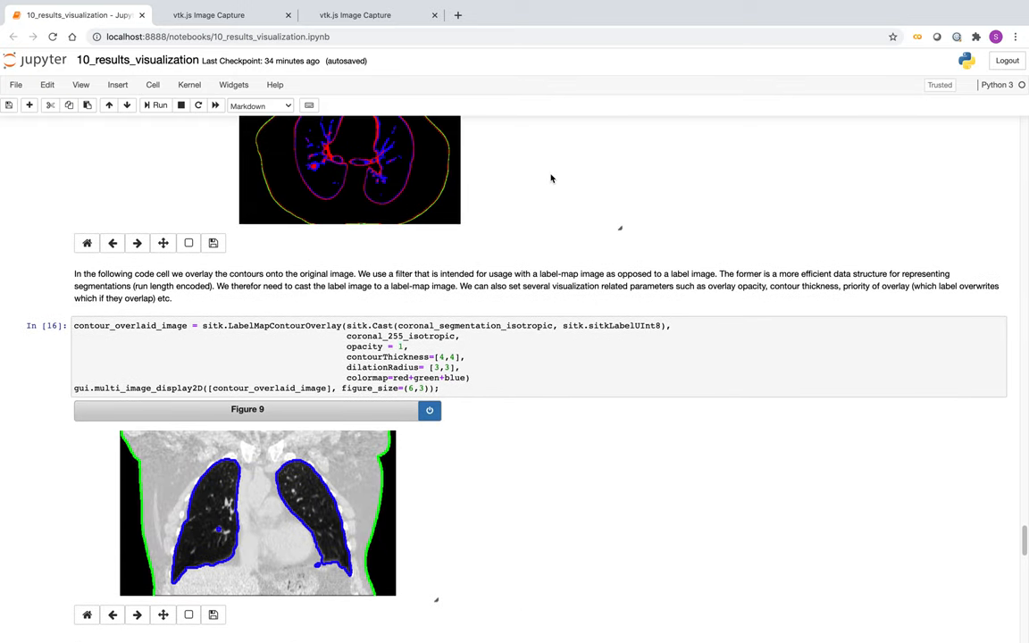